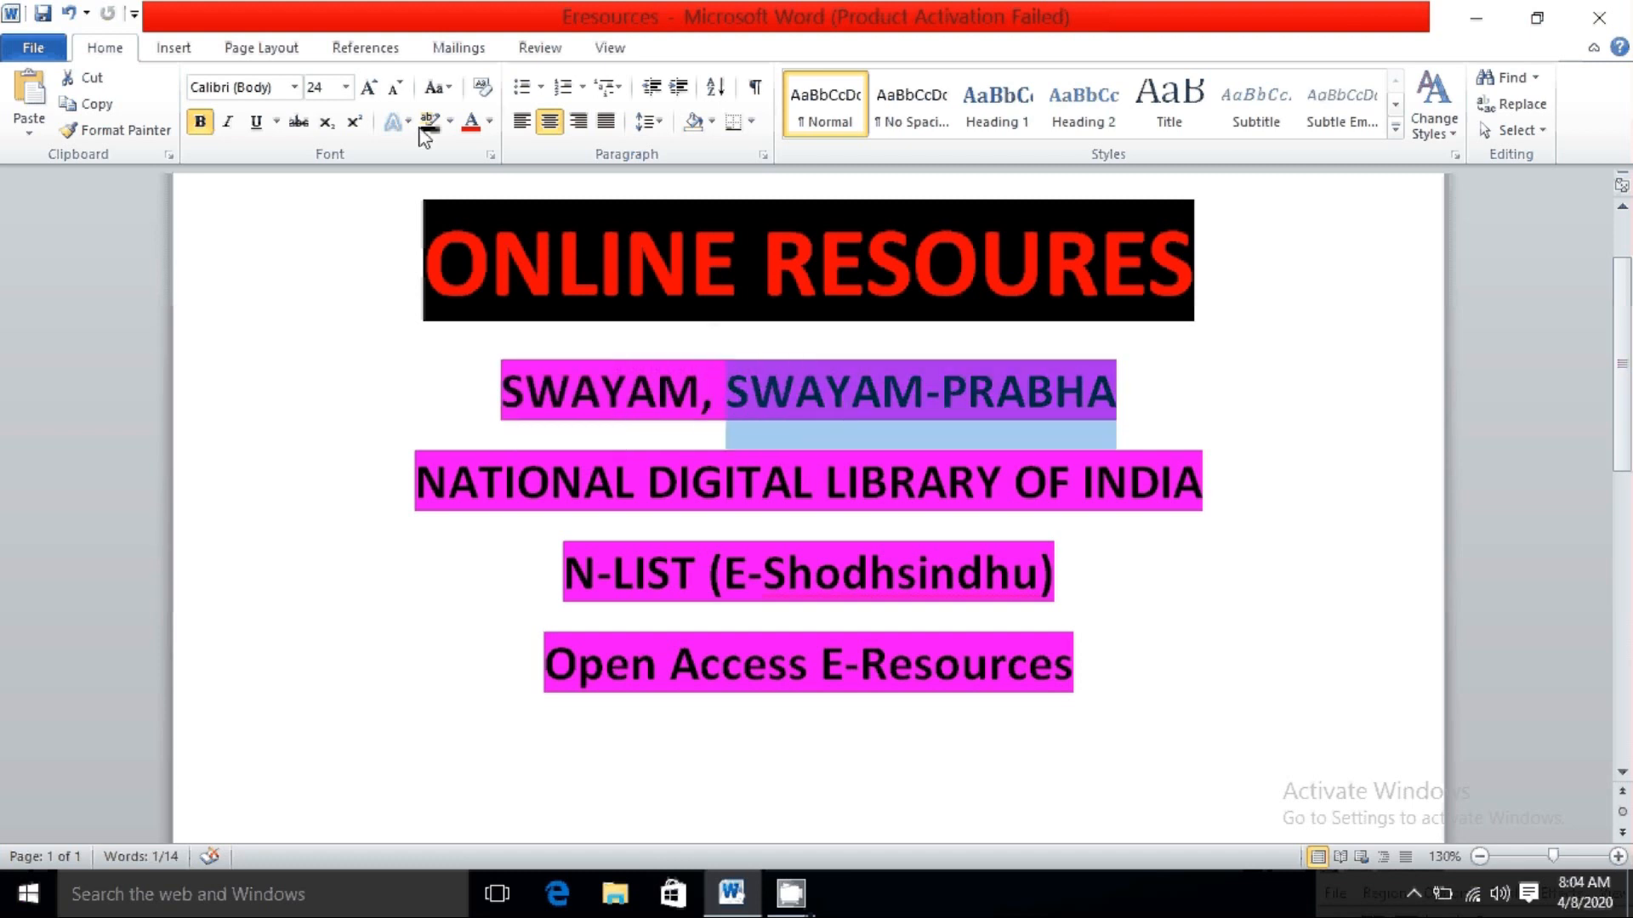
# From the Swayam Central search result, reach SWAYAM's About page describing the programme
pyautogui.click(472, 123)
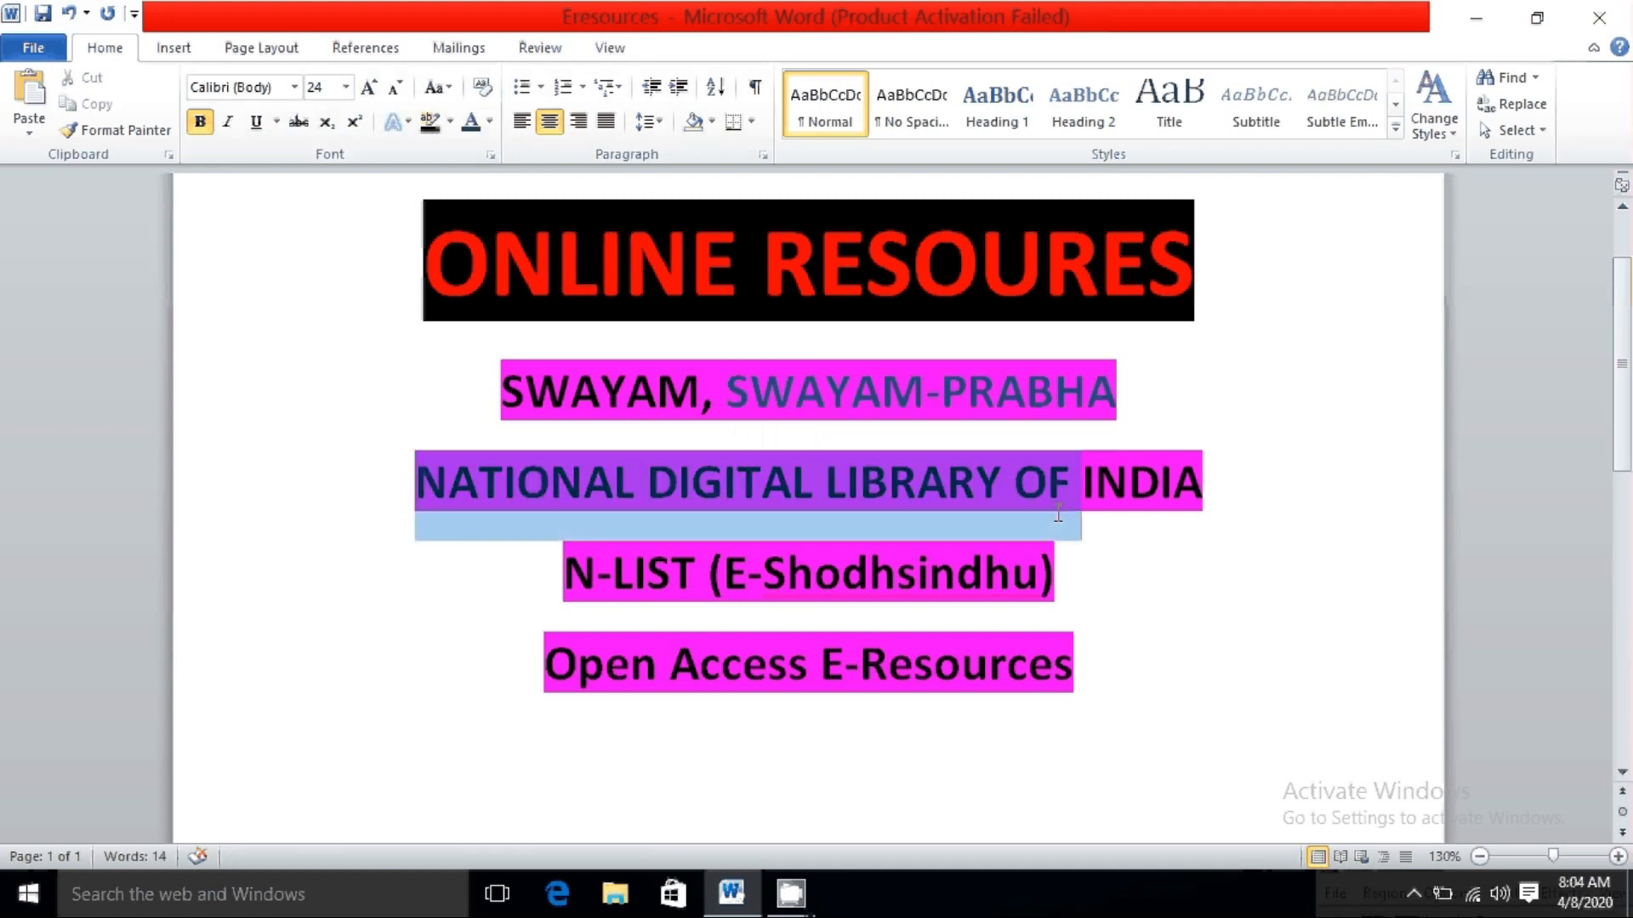
pyautogui.moveTo(1056, 515); pyautogui.dragTo(1228, 531)
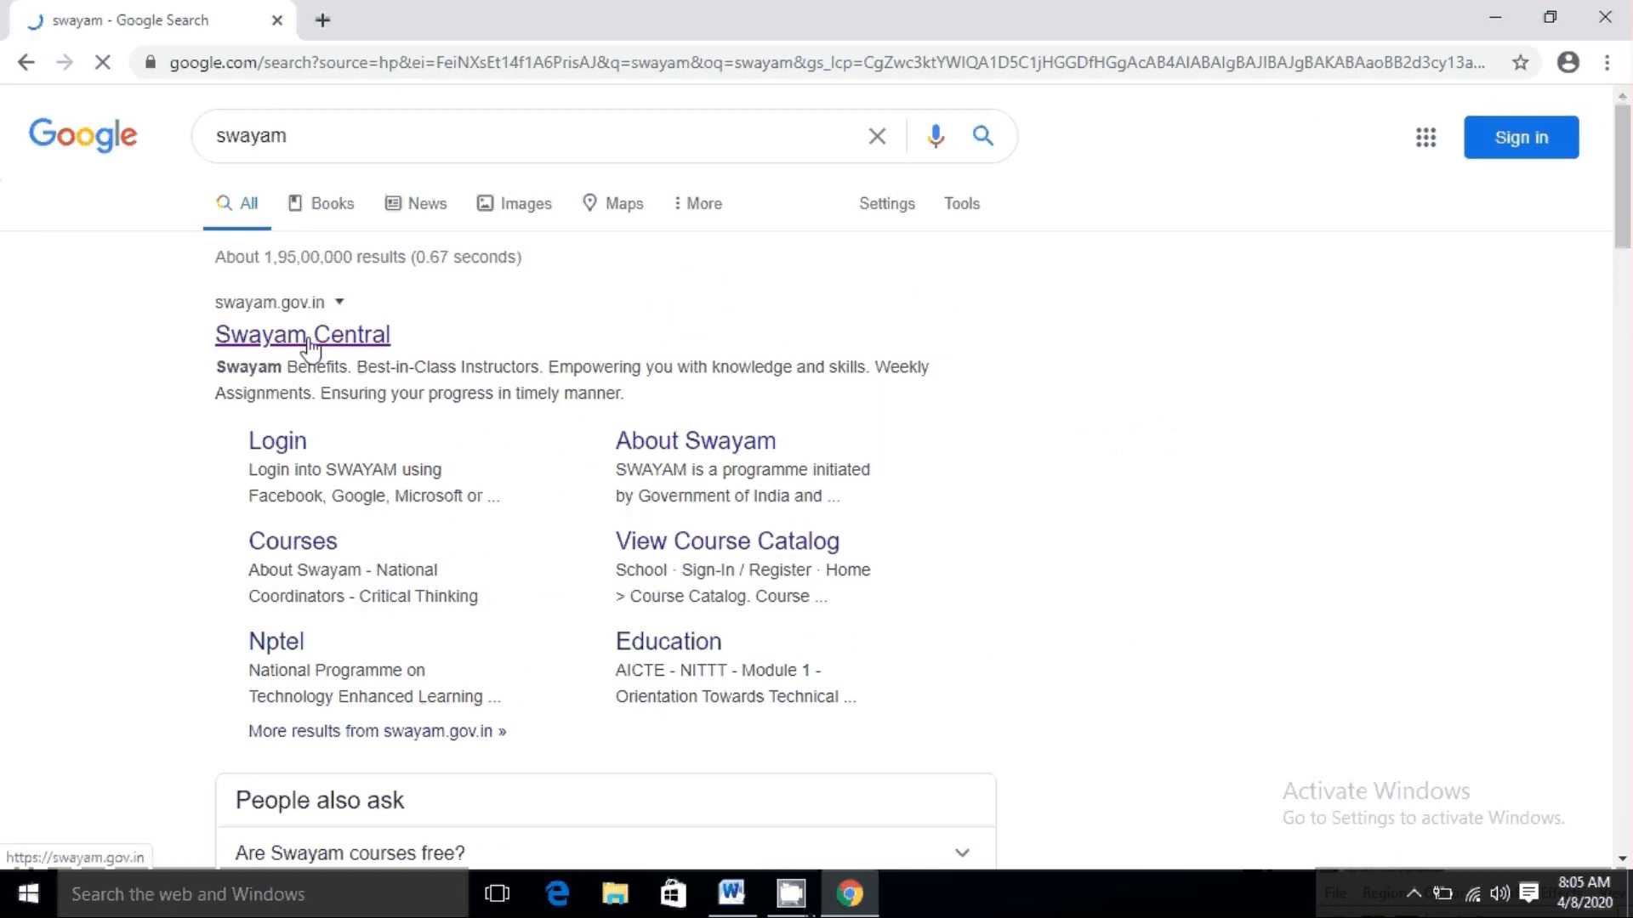
pyautogui.click(303, 336)
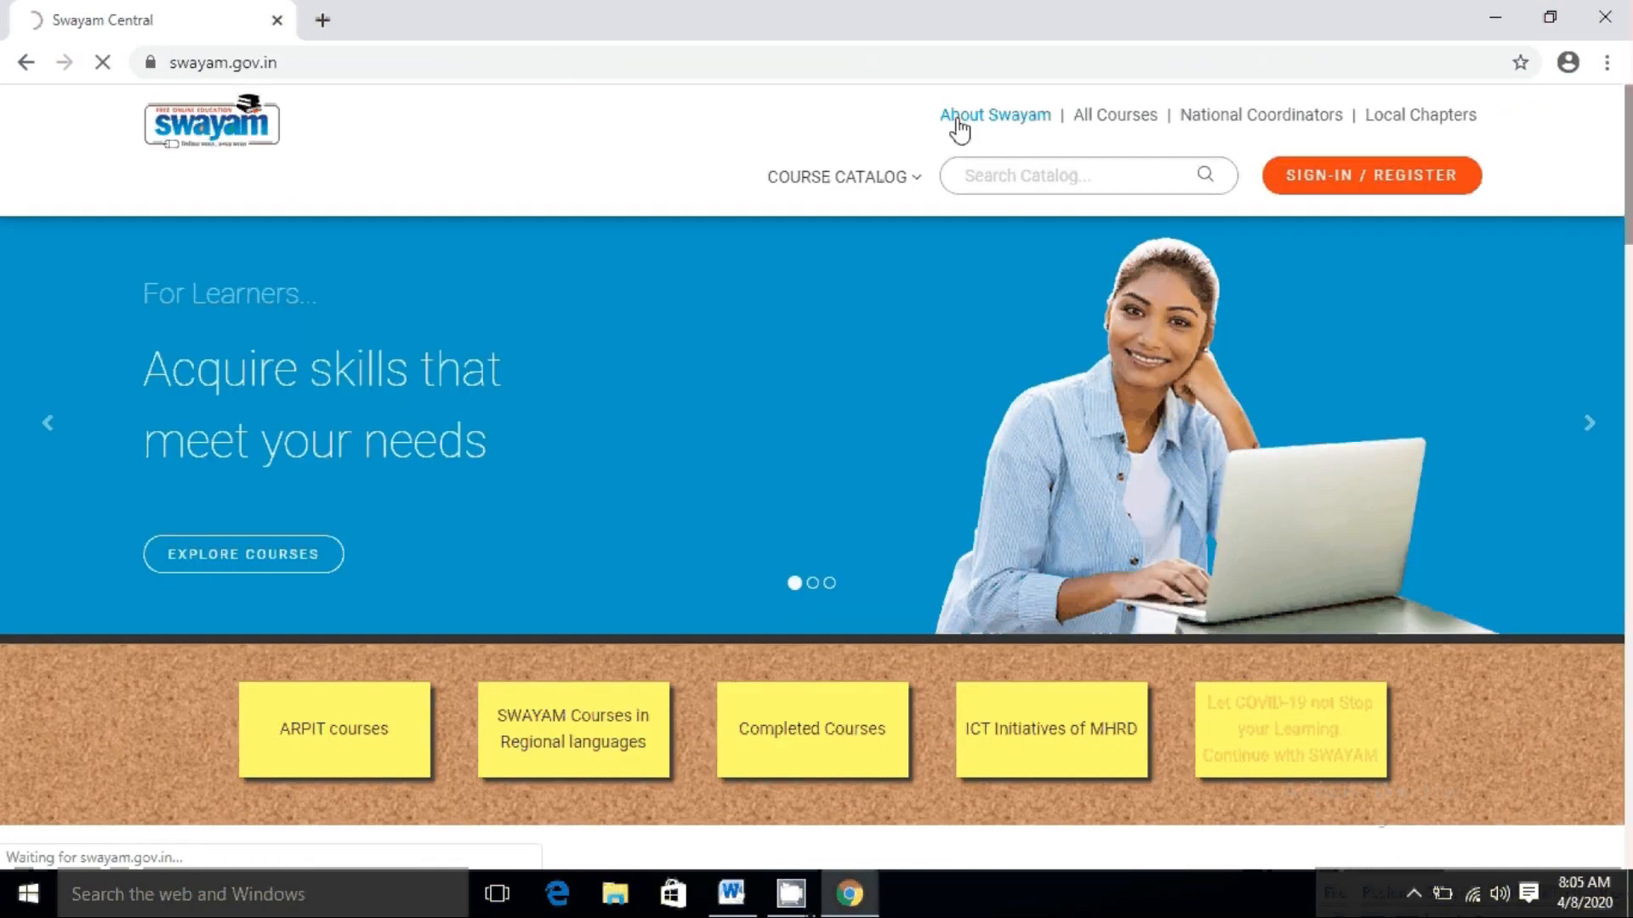
pyautogui.click(992, 113)
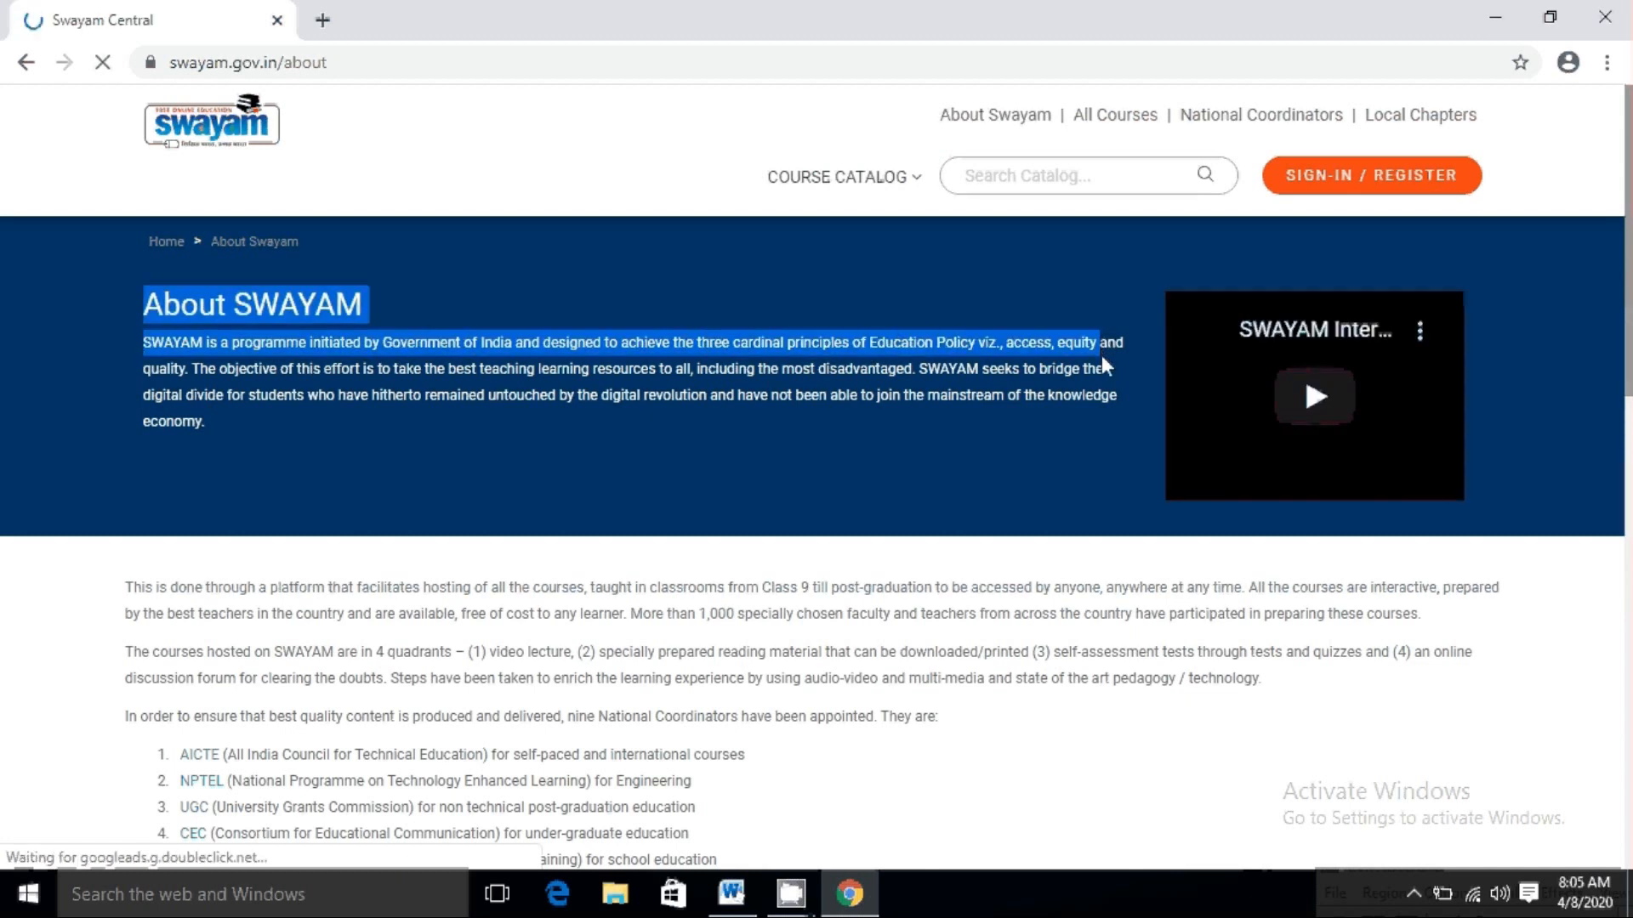
pyautogui.scroll(-3)
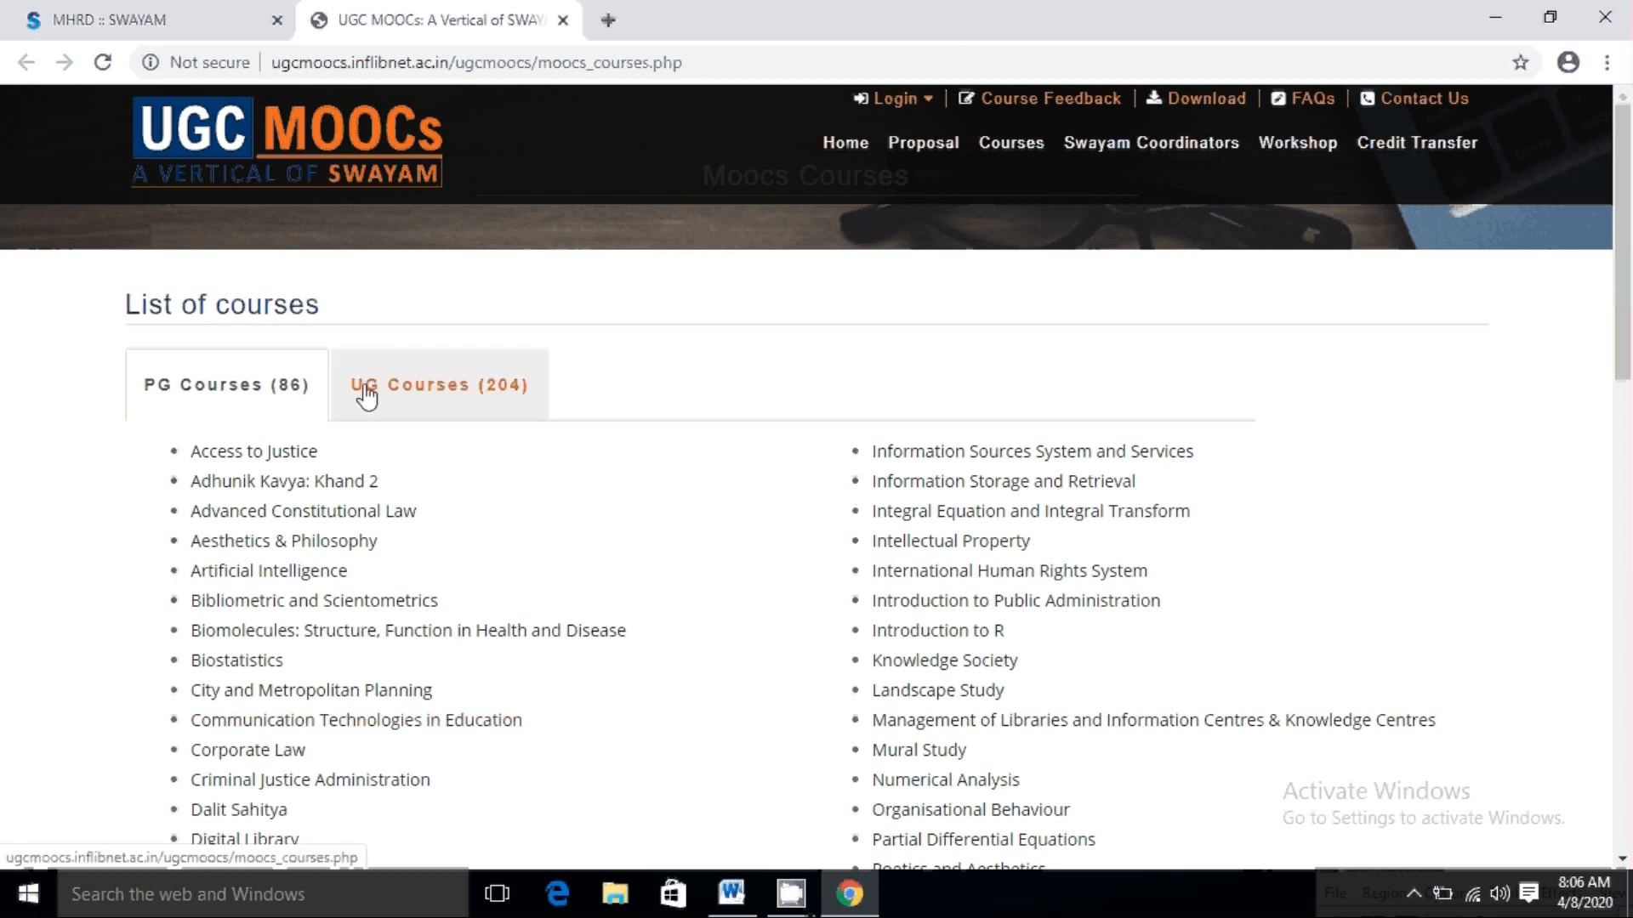
# In UGC MOOCs' UG Courses list, find and open Human Rights and Humanitarian Law
pyautogui.click(438, 384)
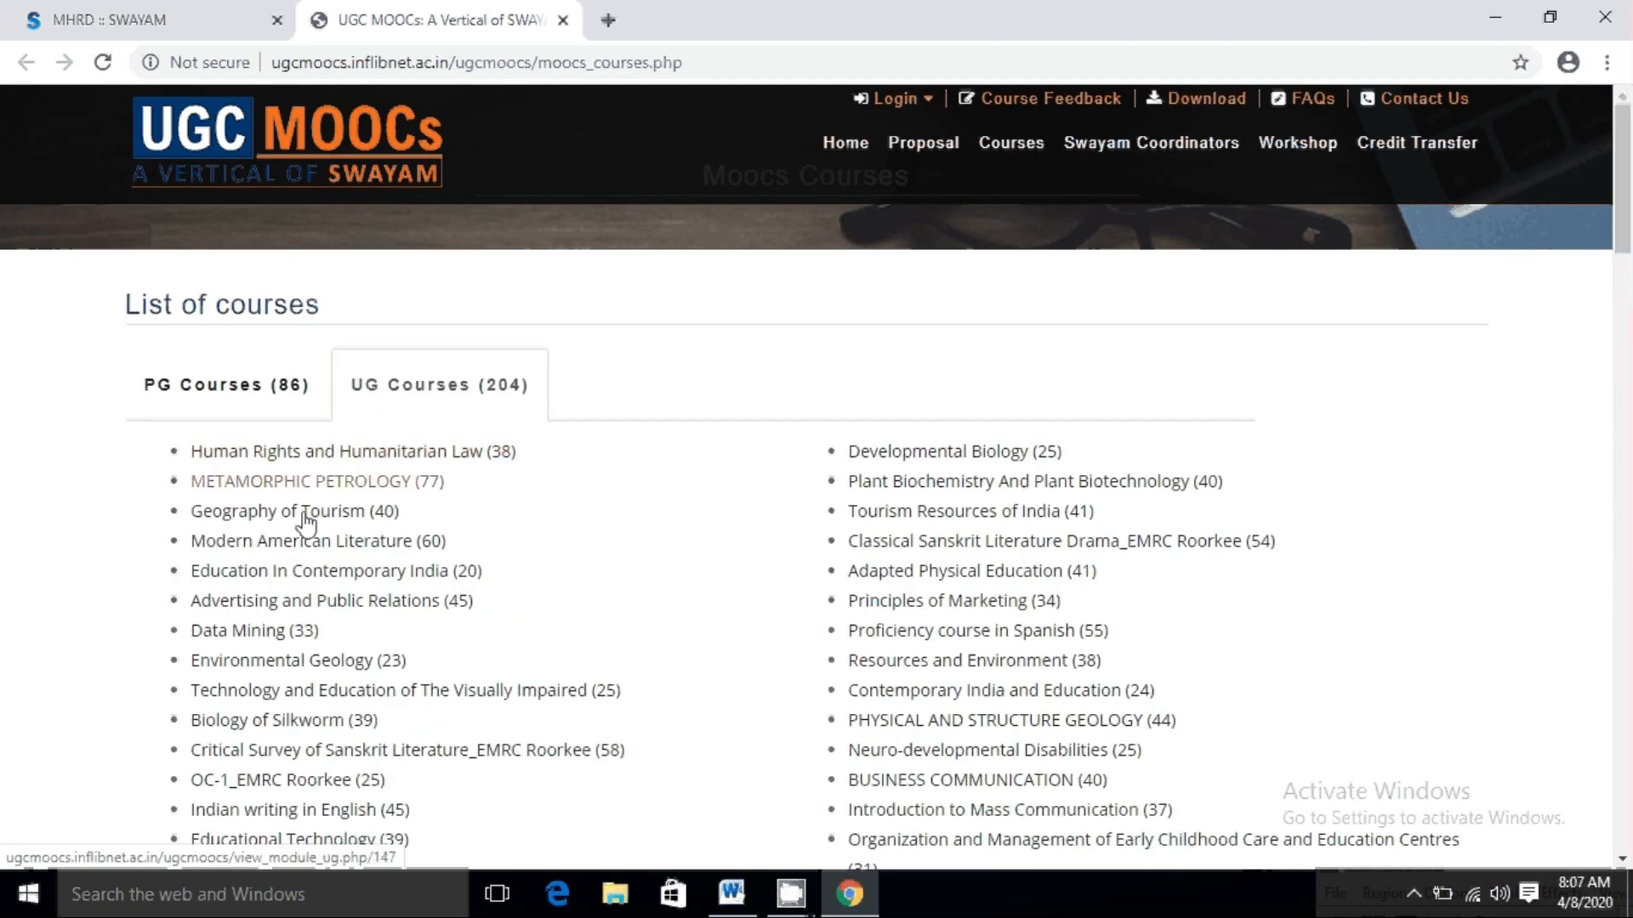
pyautogui.scroll(-3)
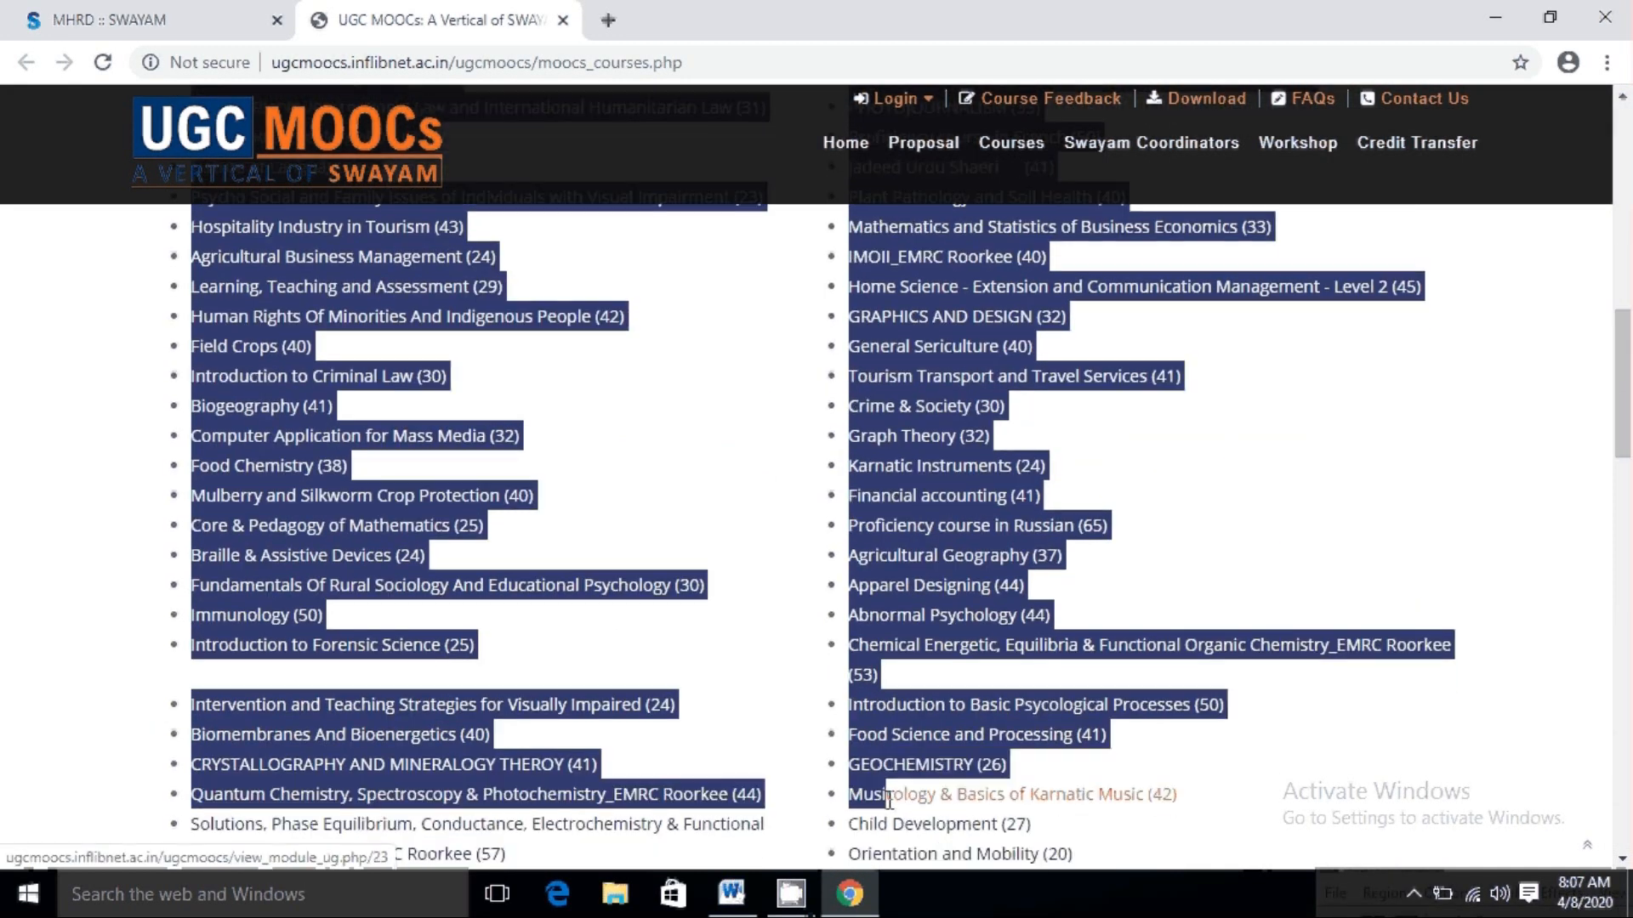
pyautogui.scroll(-3)
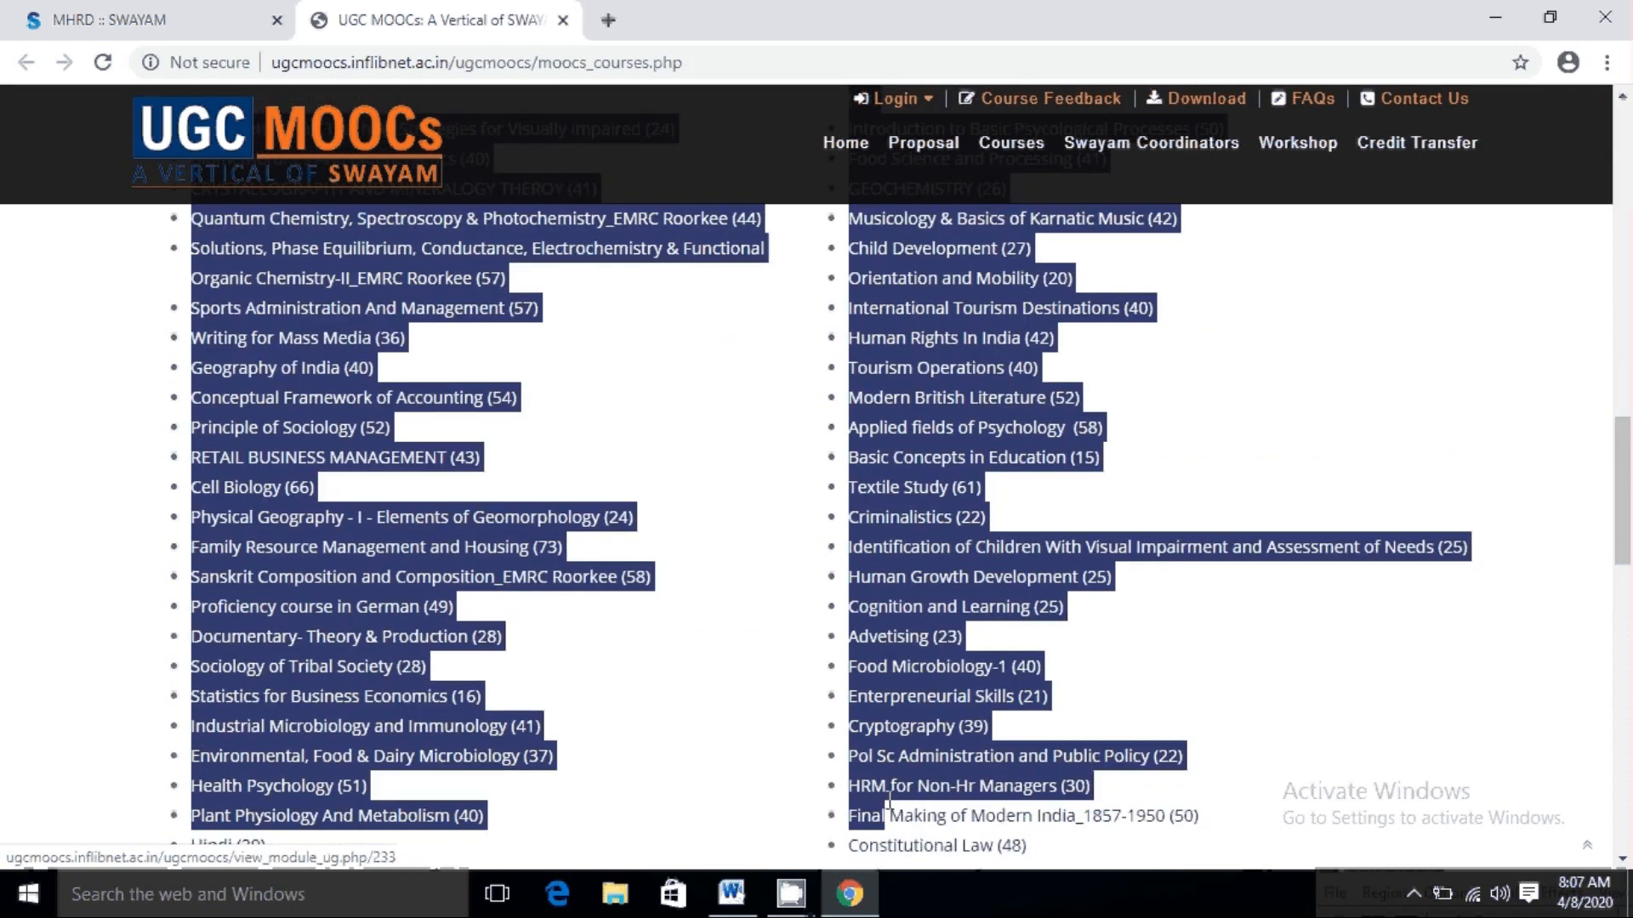
pyautogui.scroll(-3)
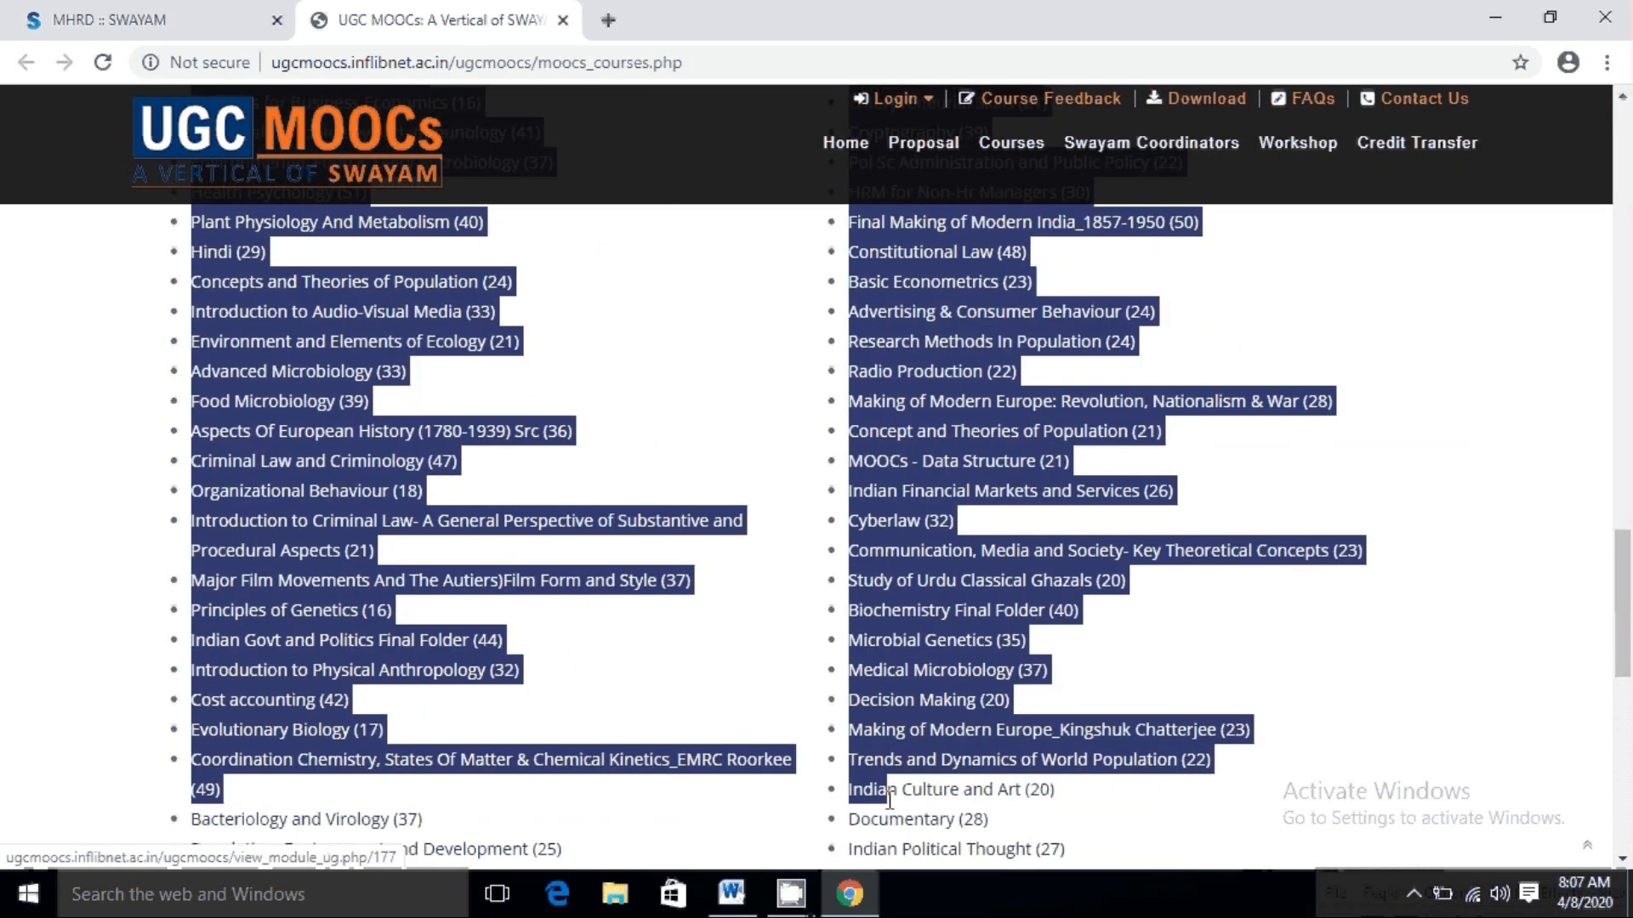
pyautogui.scroll(-3)
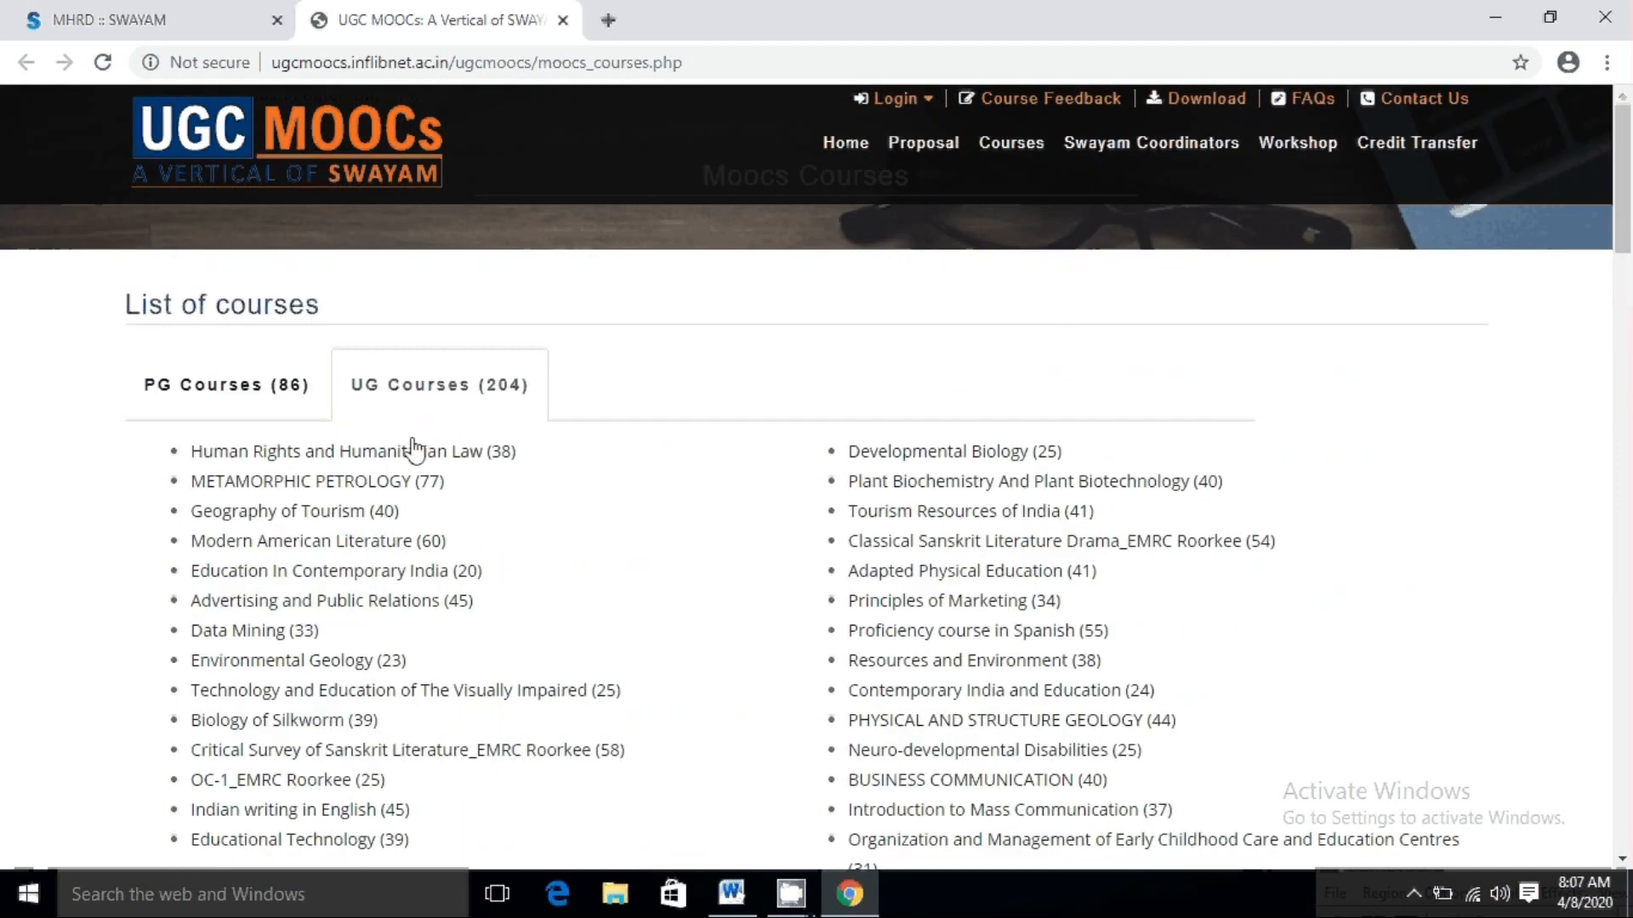
pyautogui.click(351, 451)
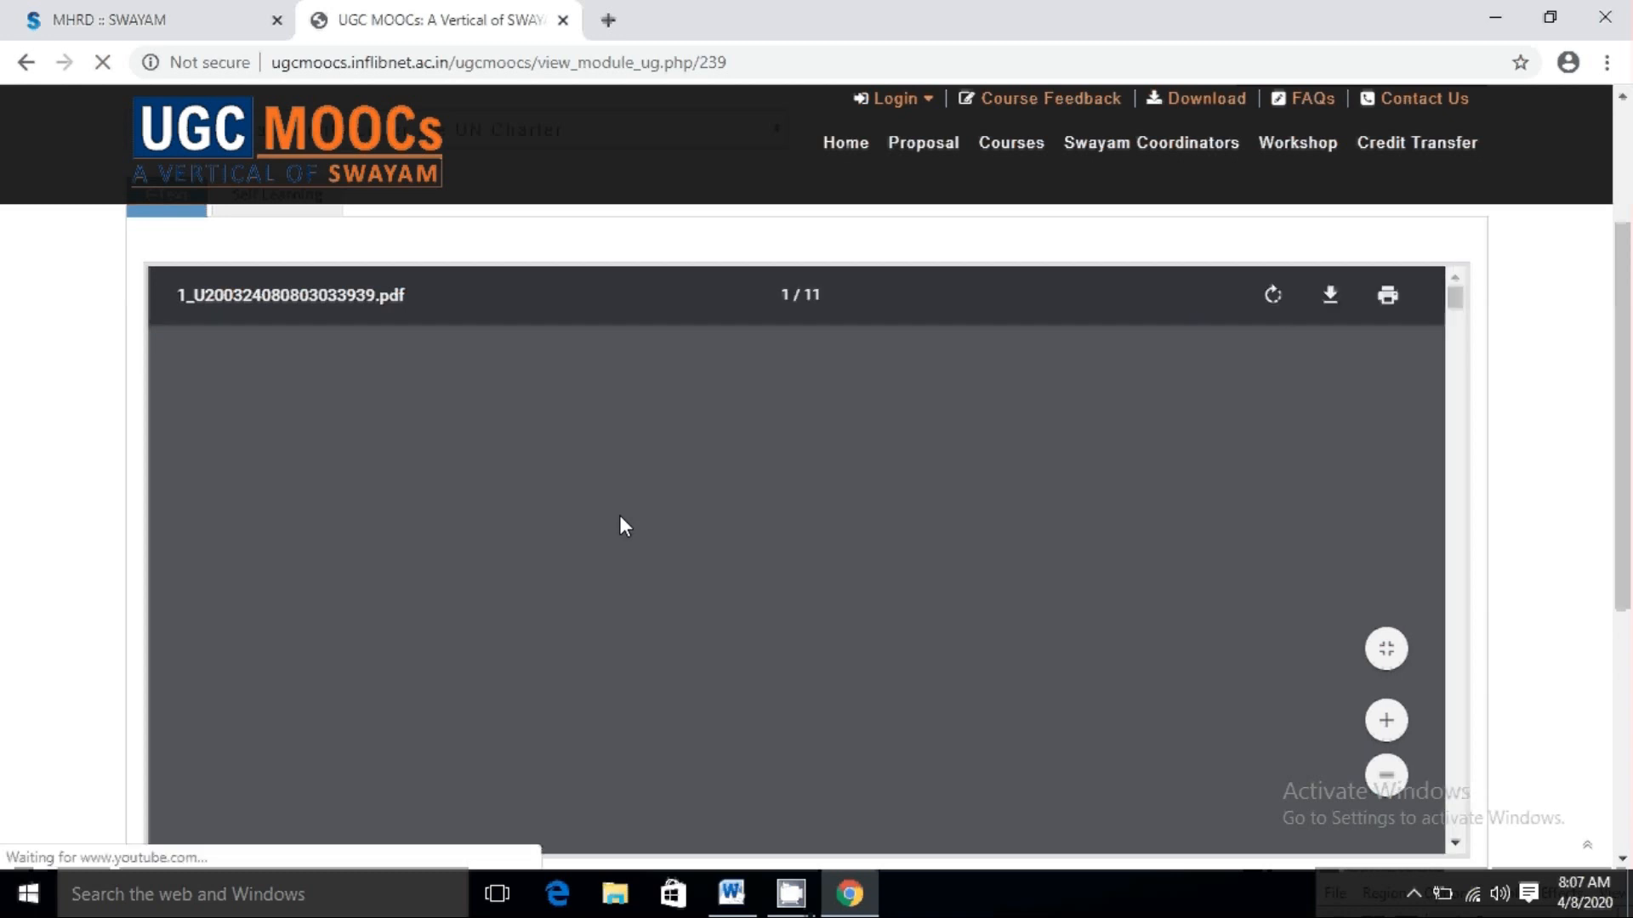
# Start the first module's PDF e-text download, cancel the Save As dialog and return to Swayam Central
pyautogui.click(1330, 294)
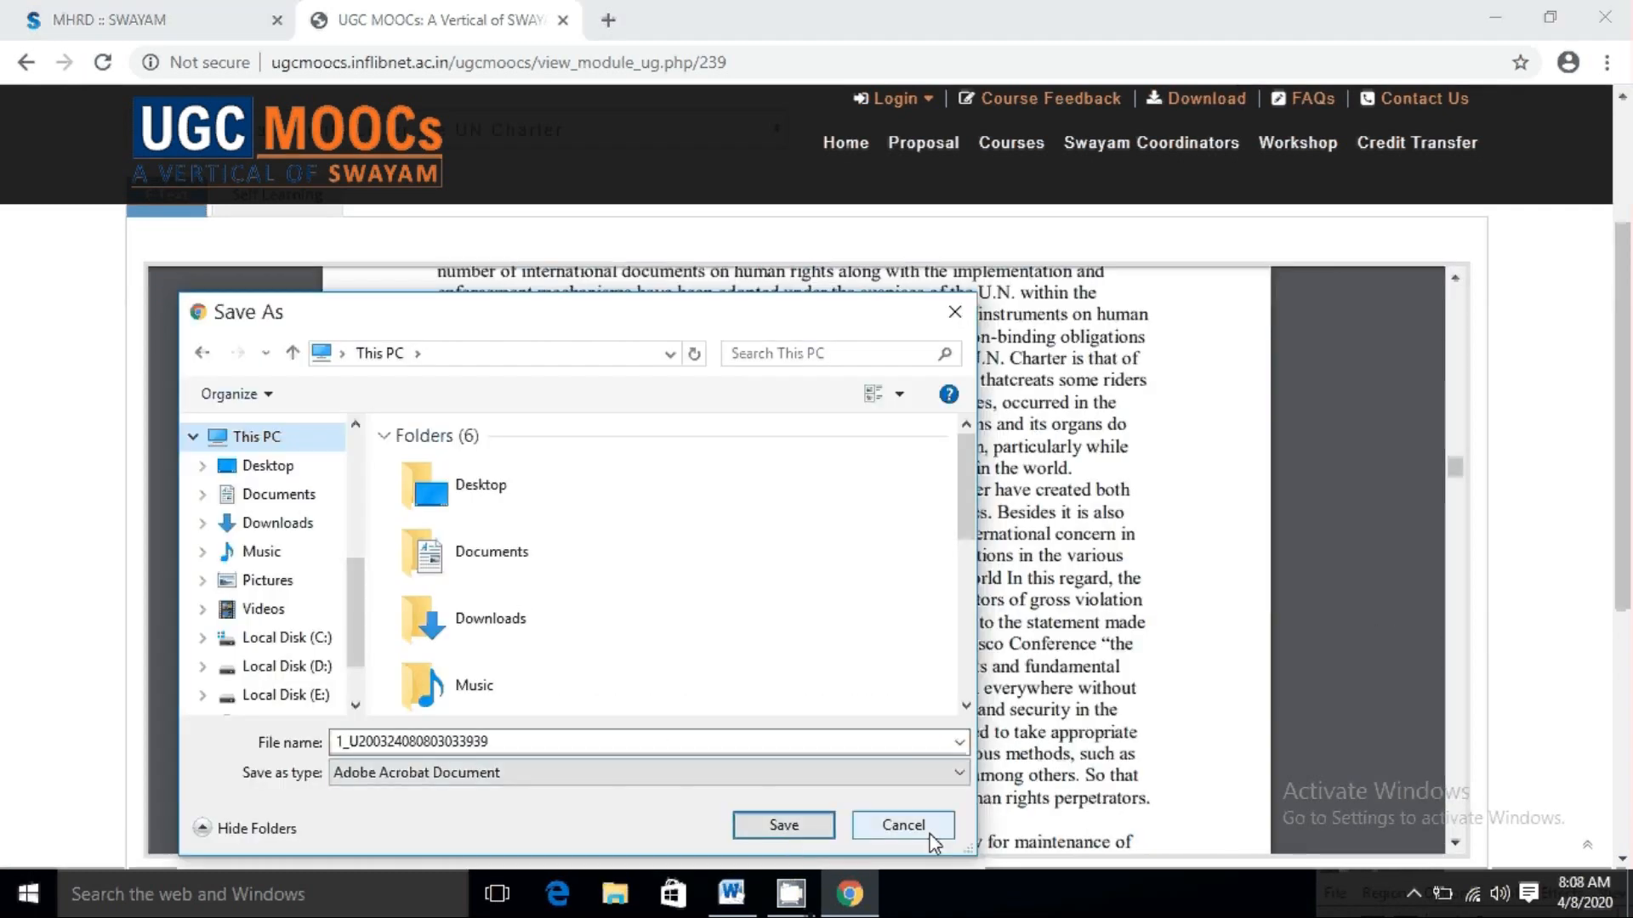
pyautogui.click(899, 825)
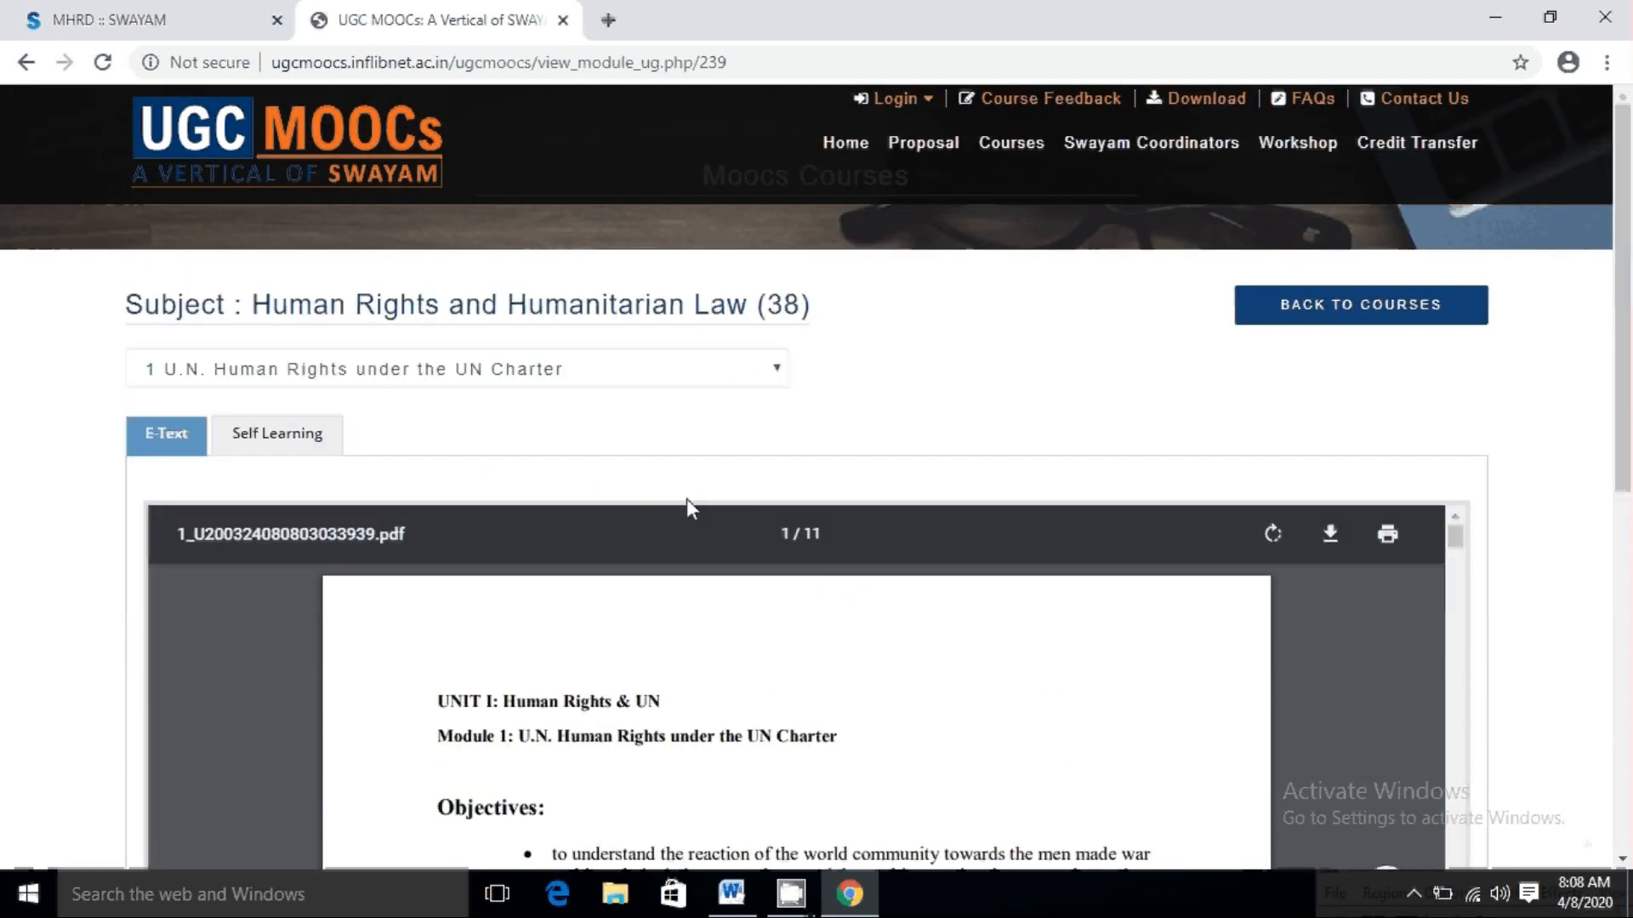
pyautogui.click(277, 433)
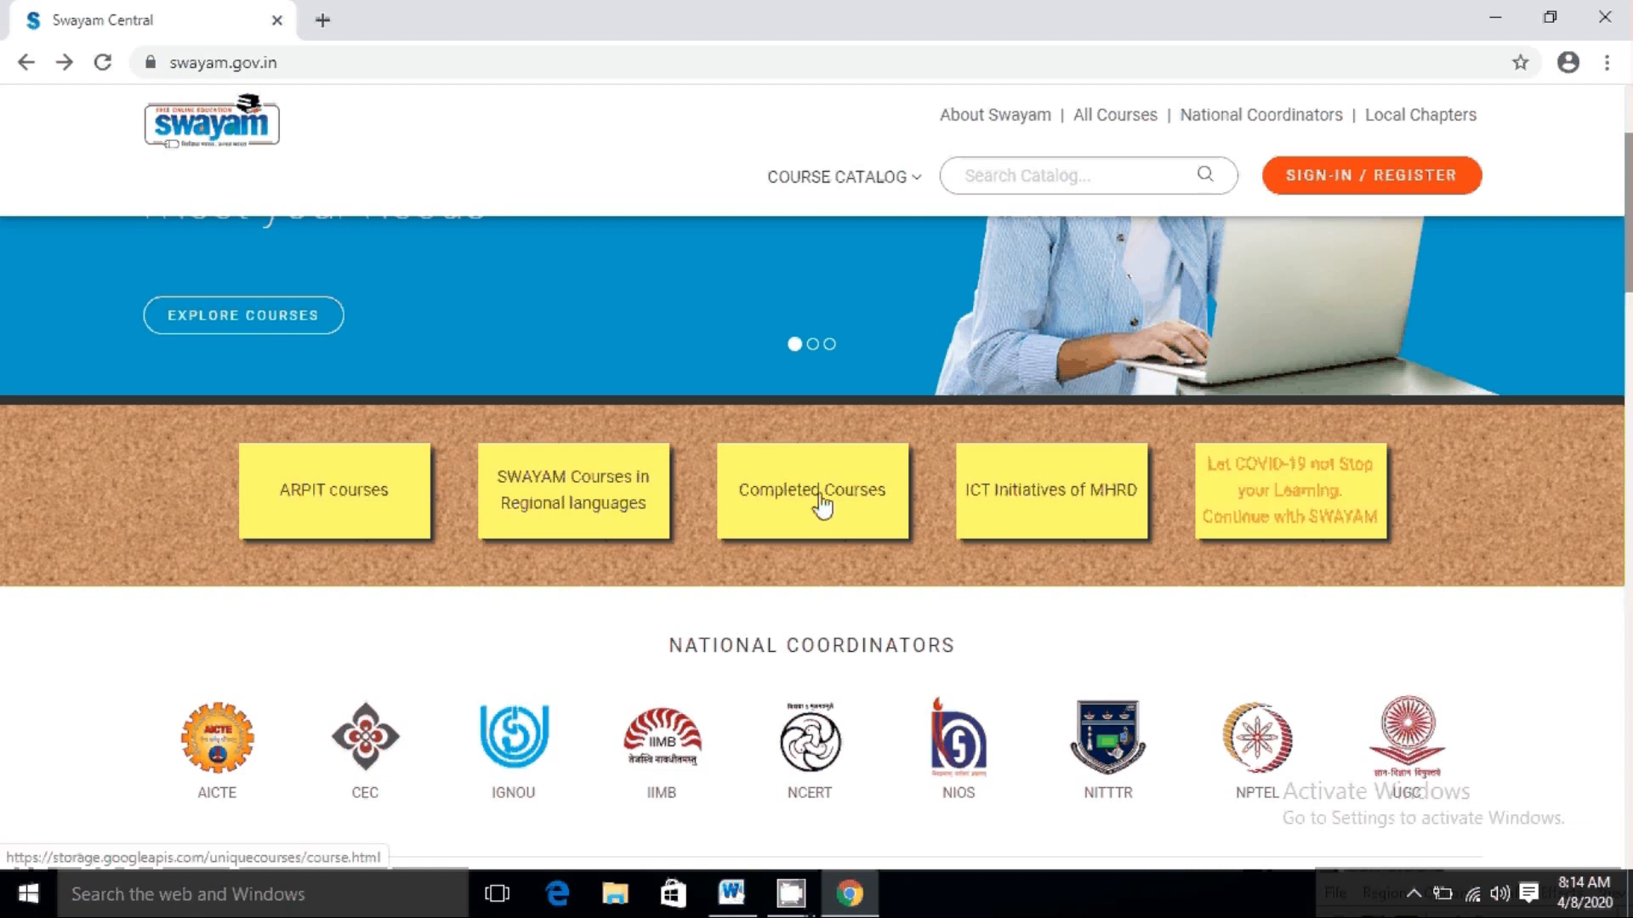
# Filter SWAYAM's completed courses to Mathematics and open Advanced Probability Theory
pyautogui.click(812, 490)
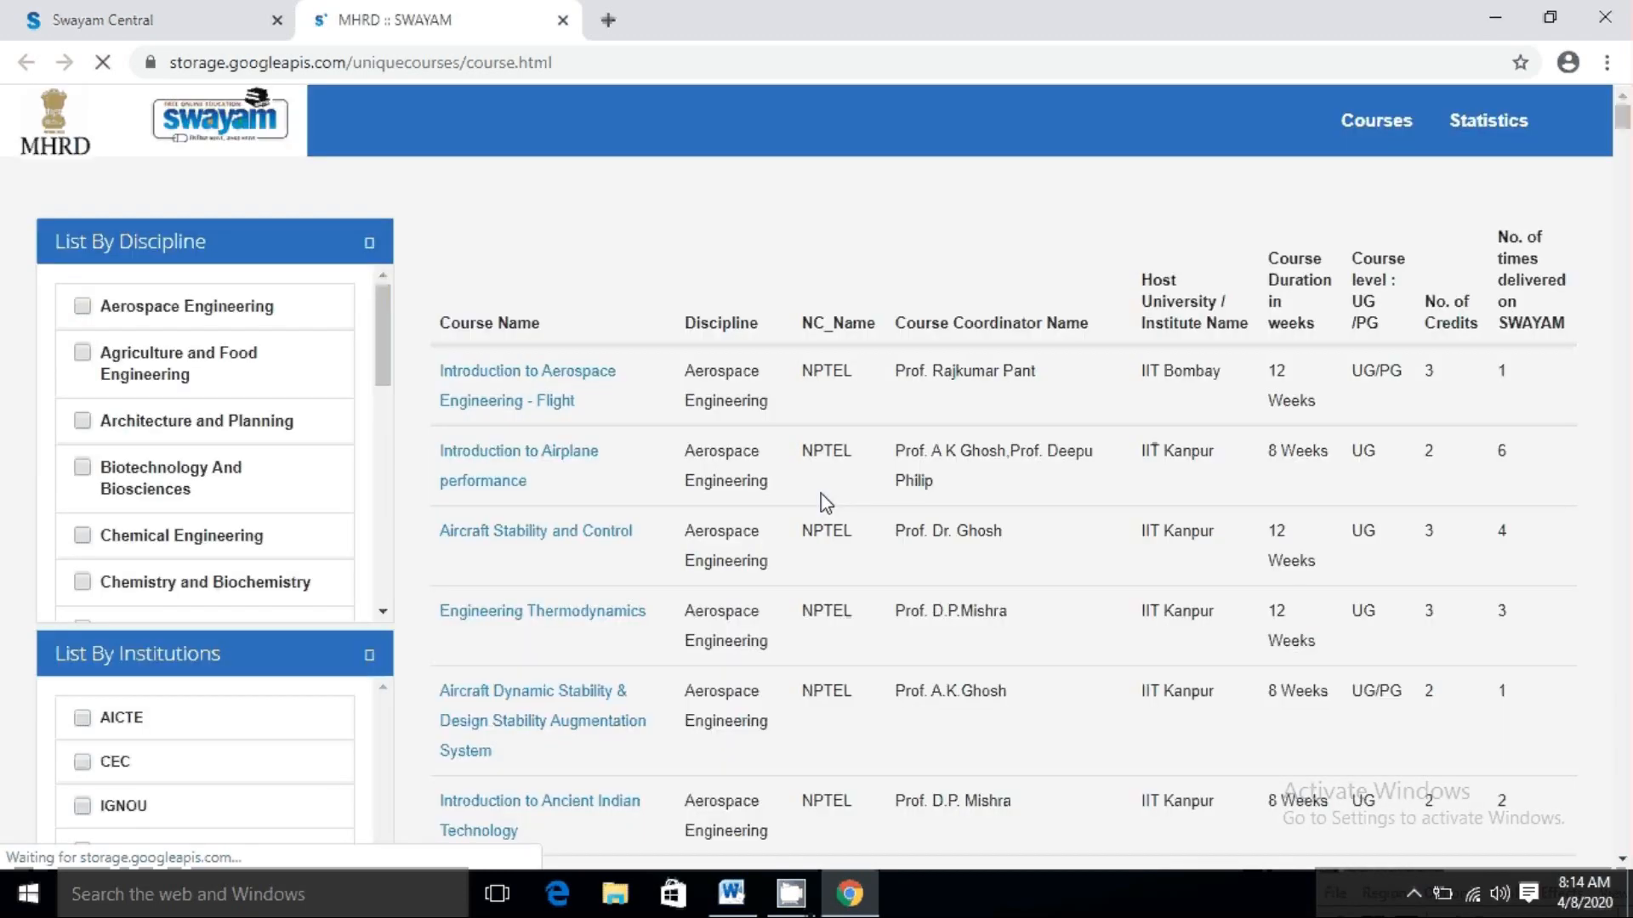
pyautogui.click(81, 493)
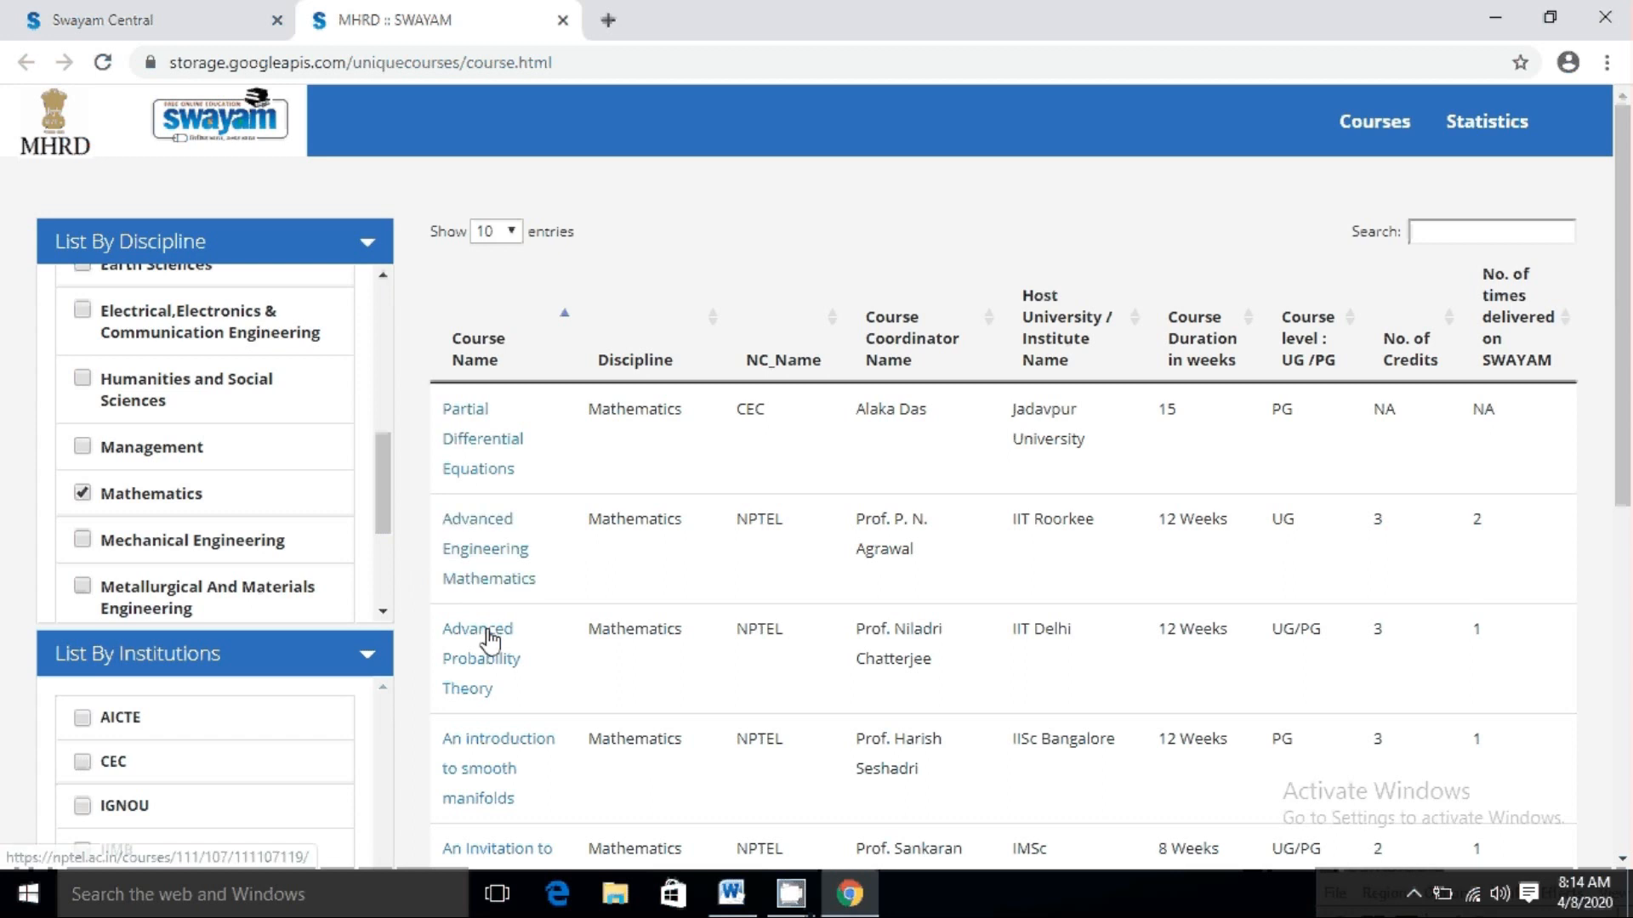
pyautogui.click(477, 629)
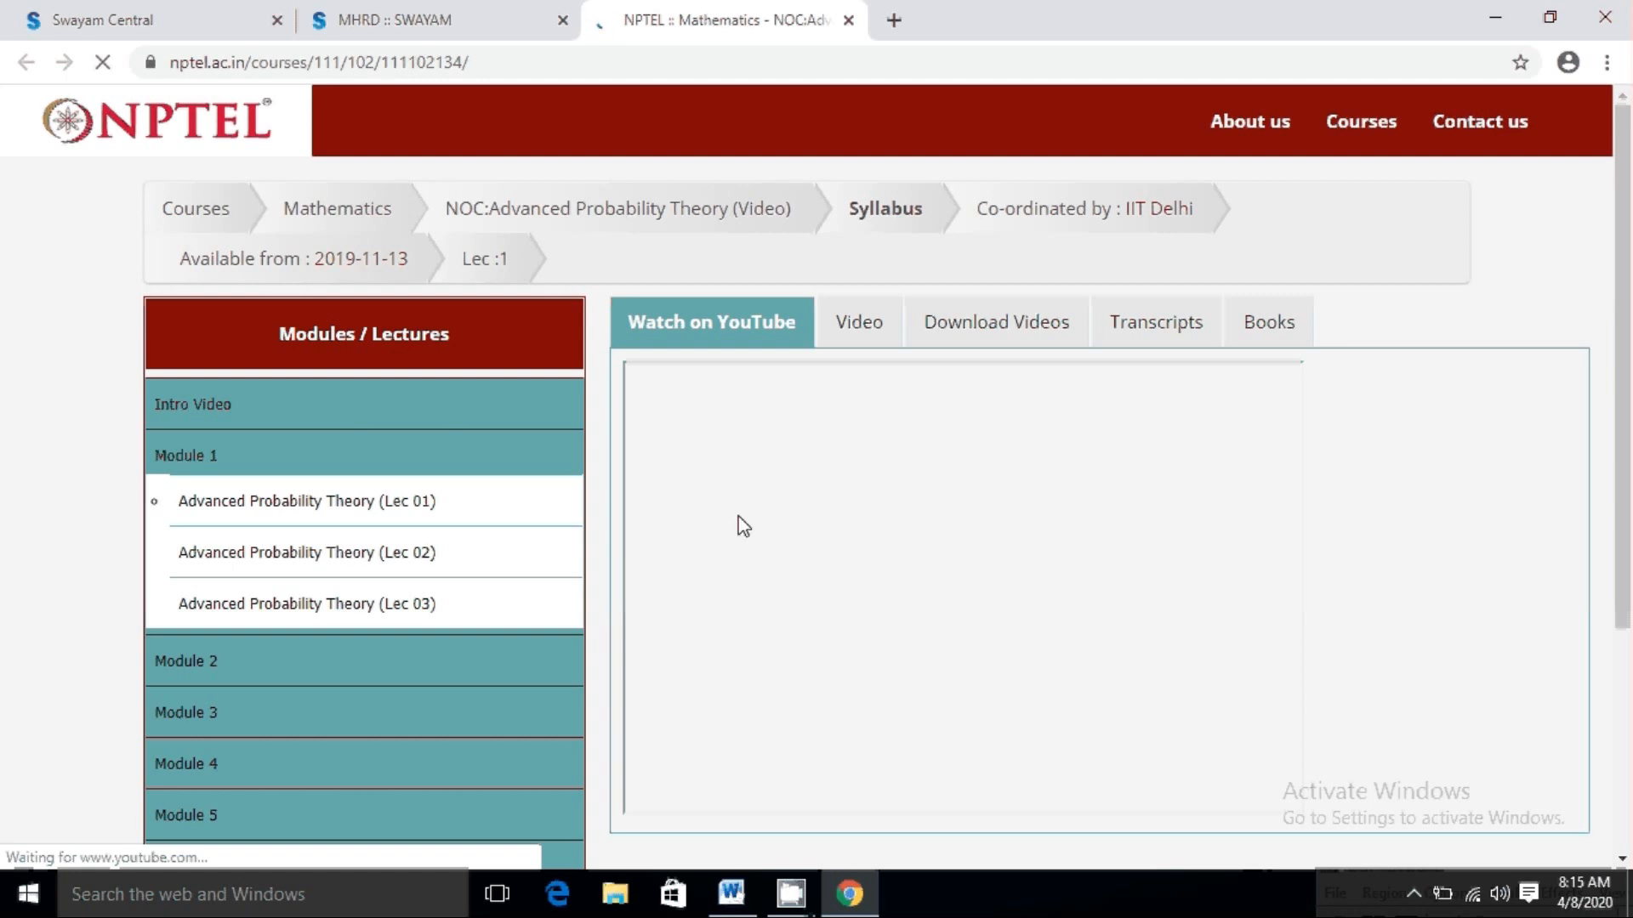
# Reach the Video section of the NPTEL course page so Lec 01 plays
pyautogui.scroll(-3)
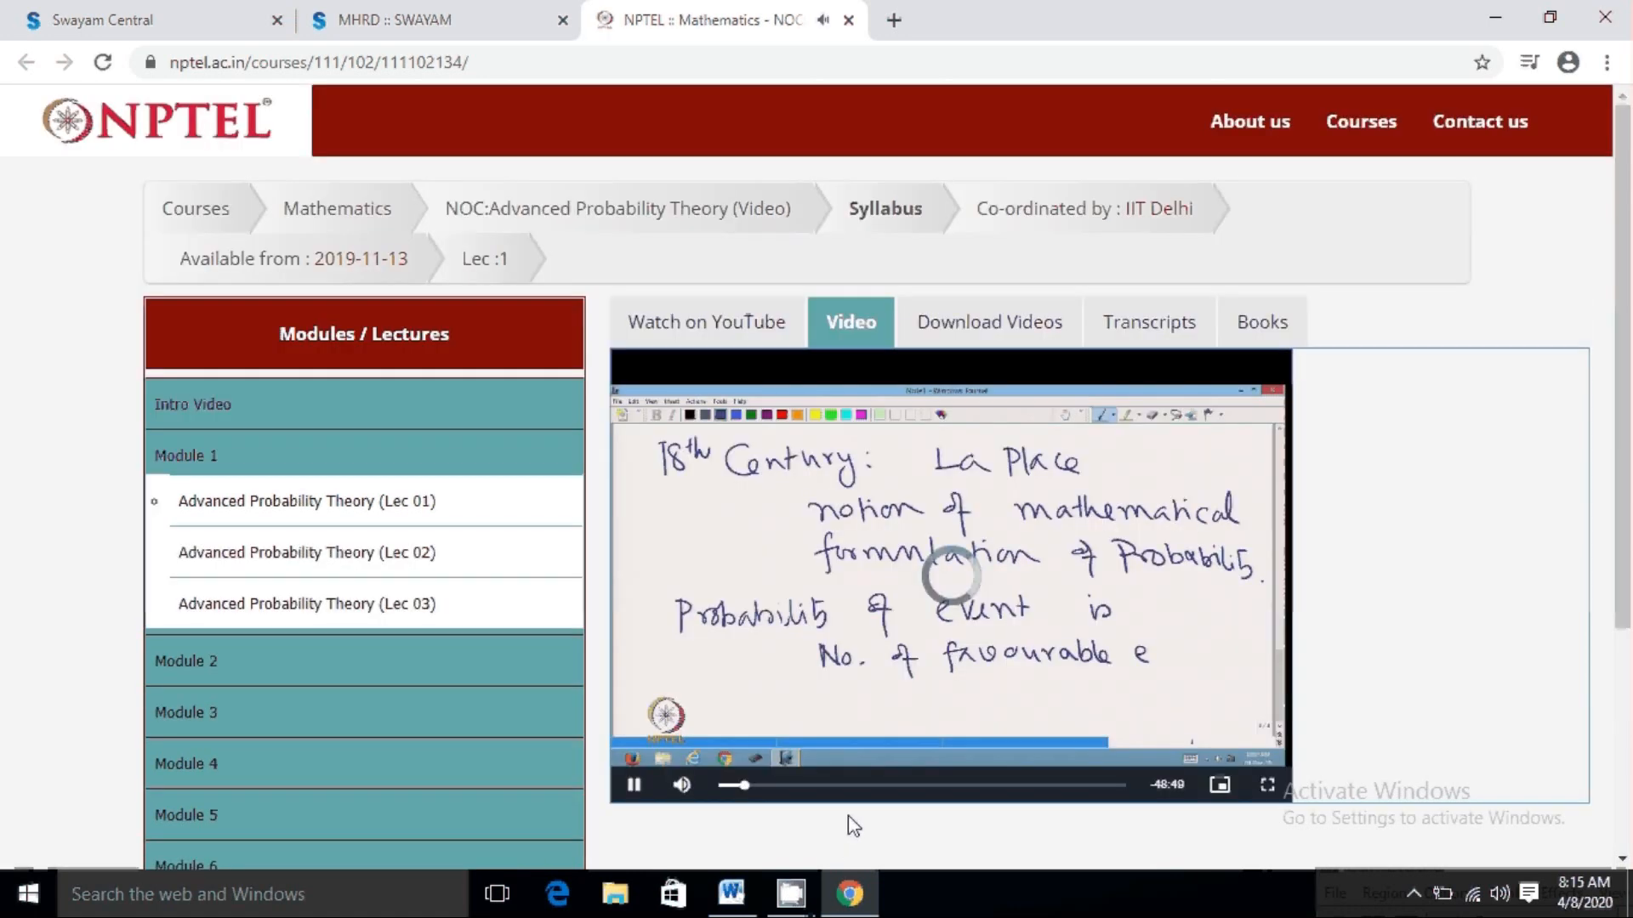
pyautogui.moveTo(854, 784)
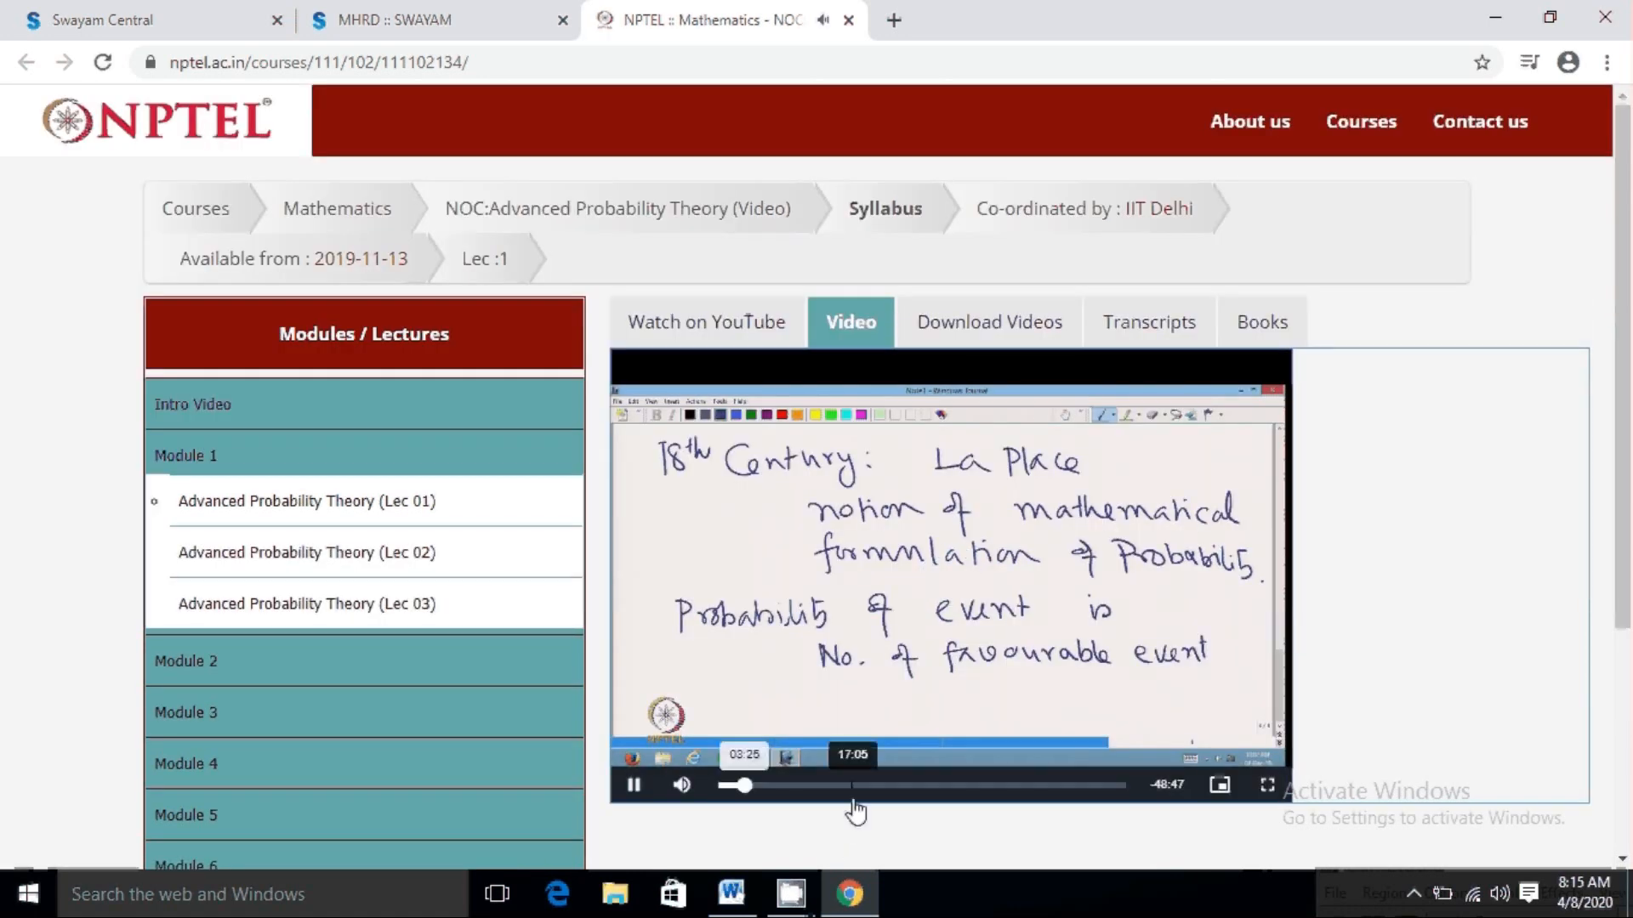
pyautogui.moveTo(1267, 786)
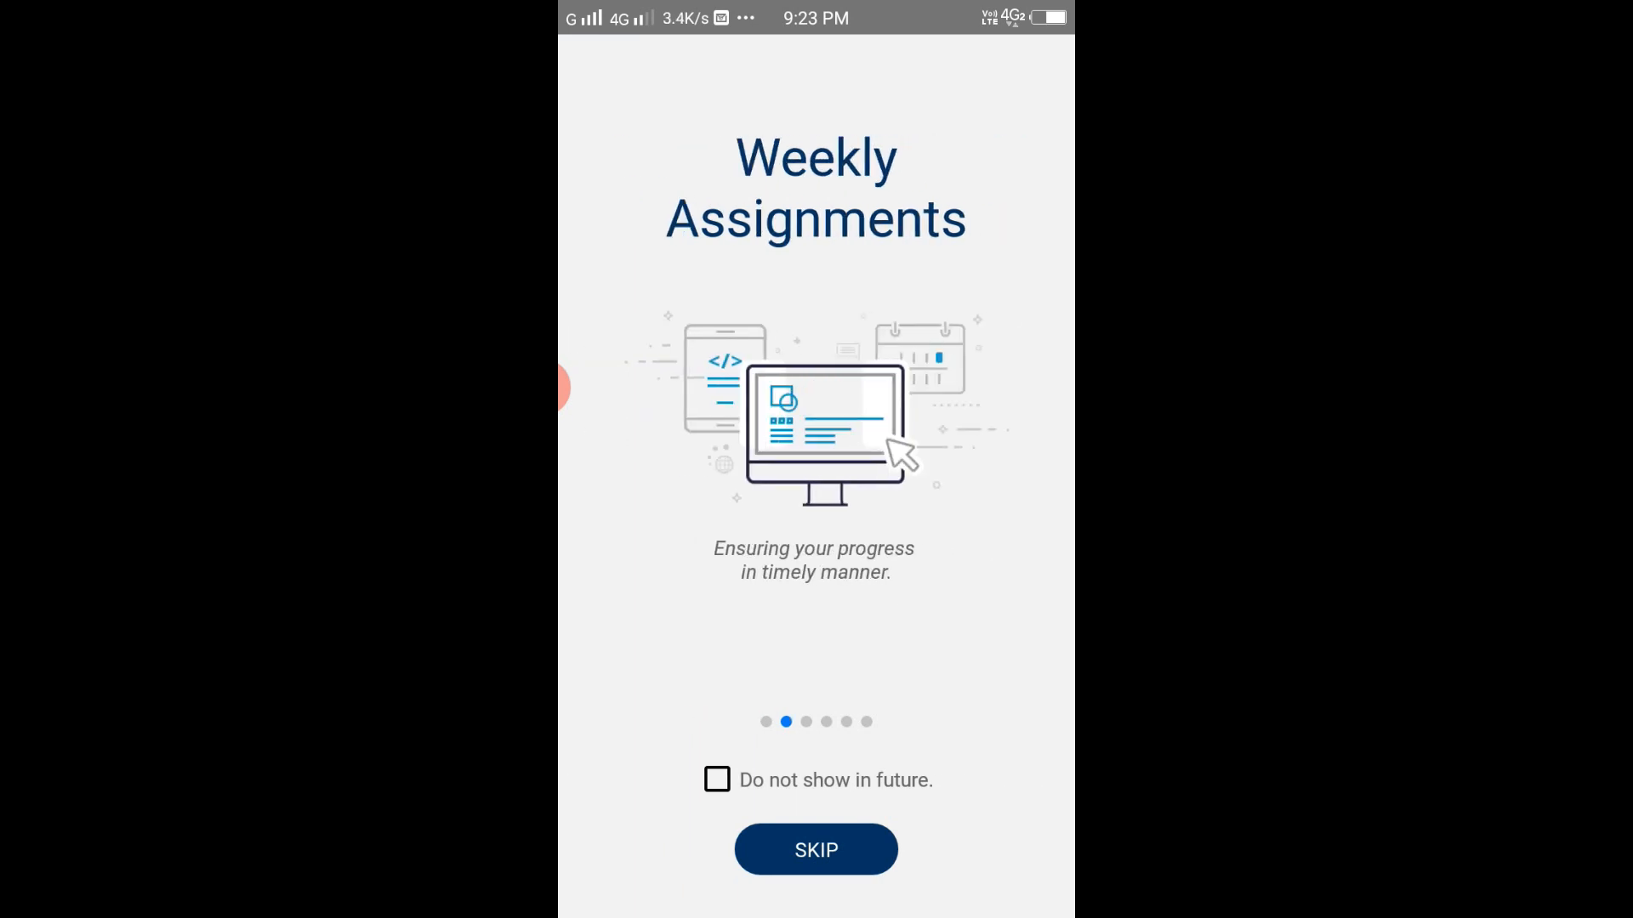
# Swipe past the SWAYAM app intro slides, choose Sign in/Register and submit the Google password
pyautogui.hscroll(-3)
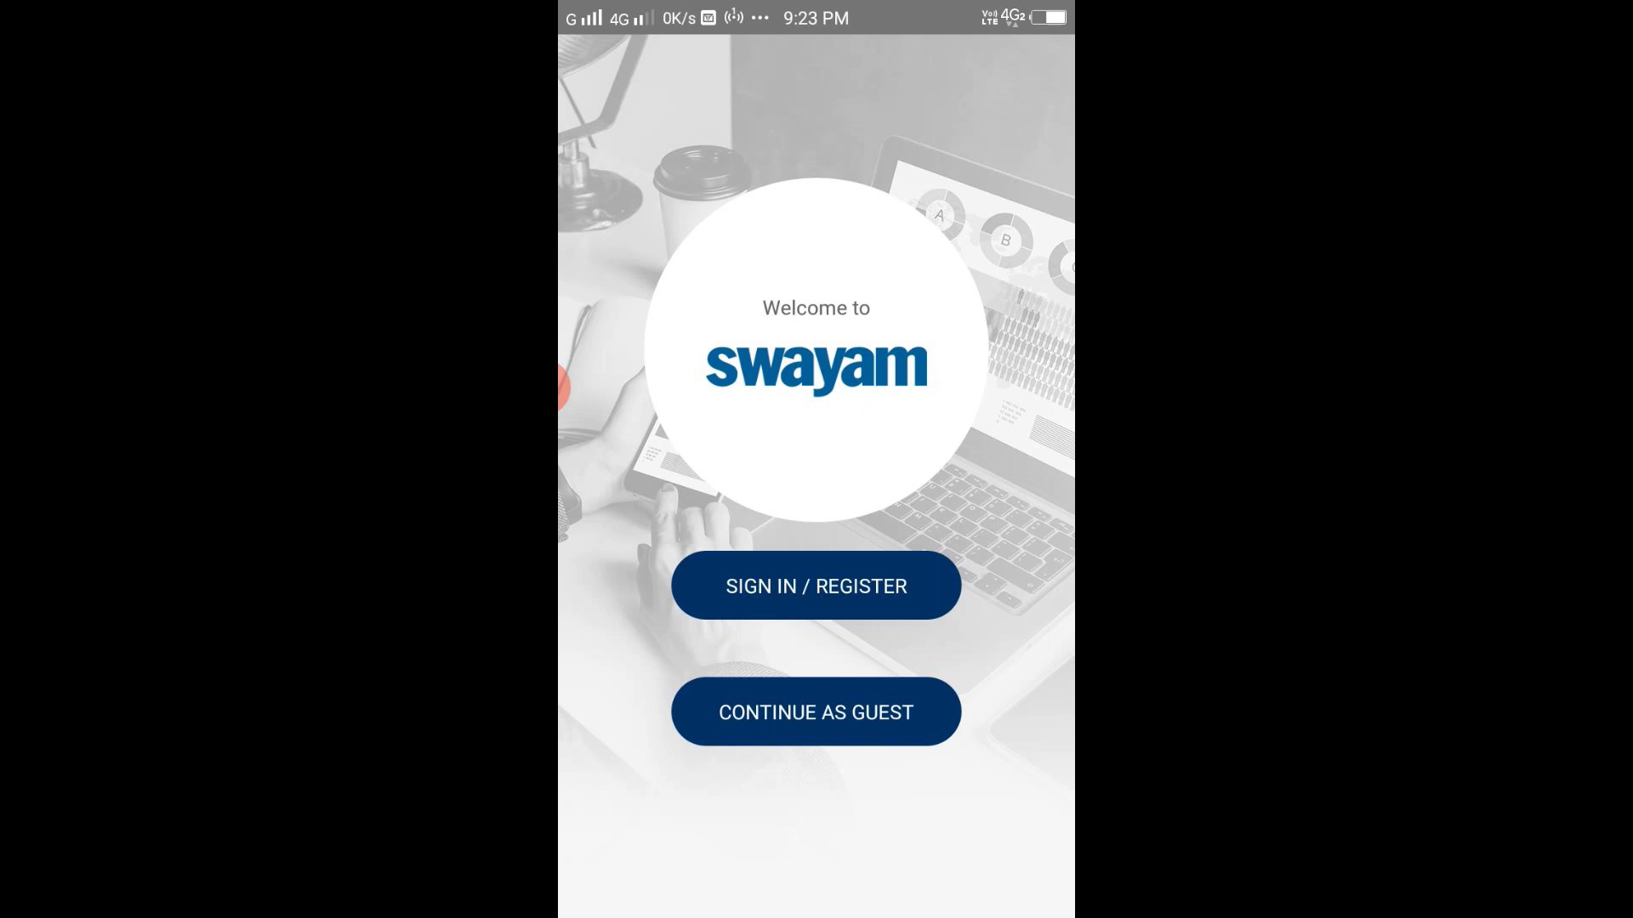
pyautogui.click(814, 585)
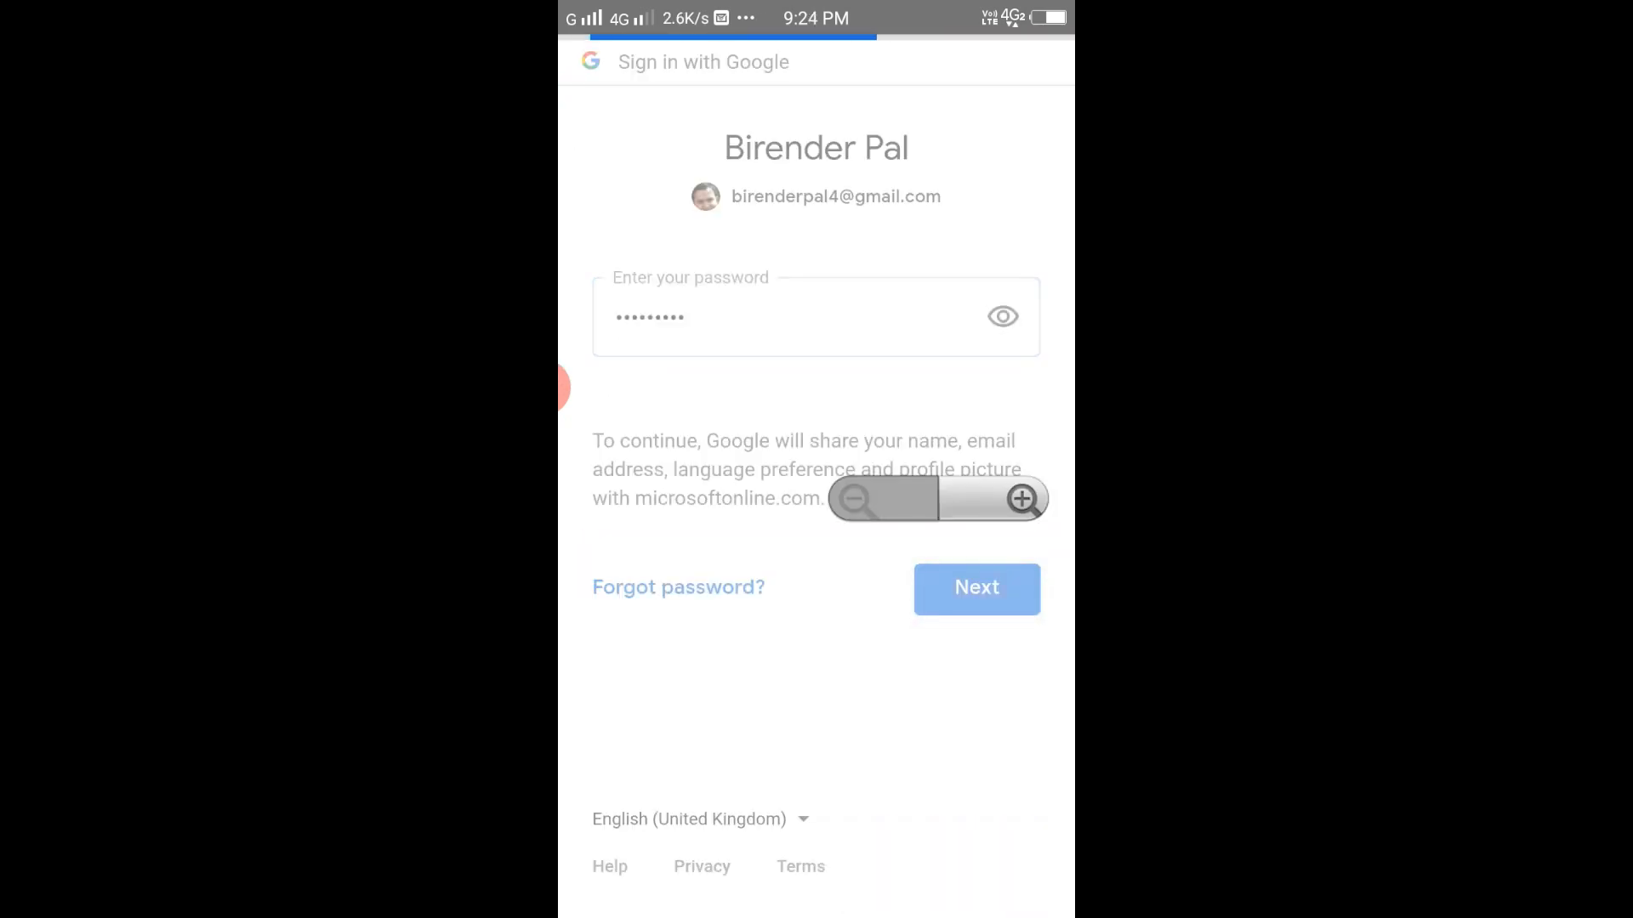
pyautogui.click(974, 587)
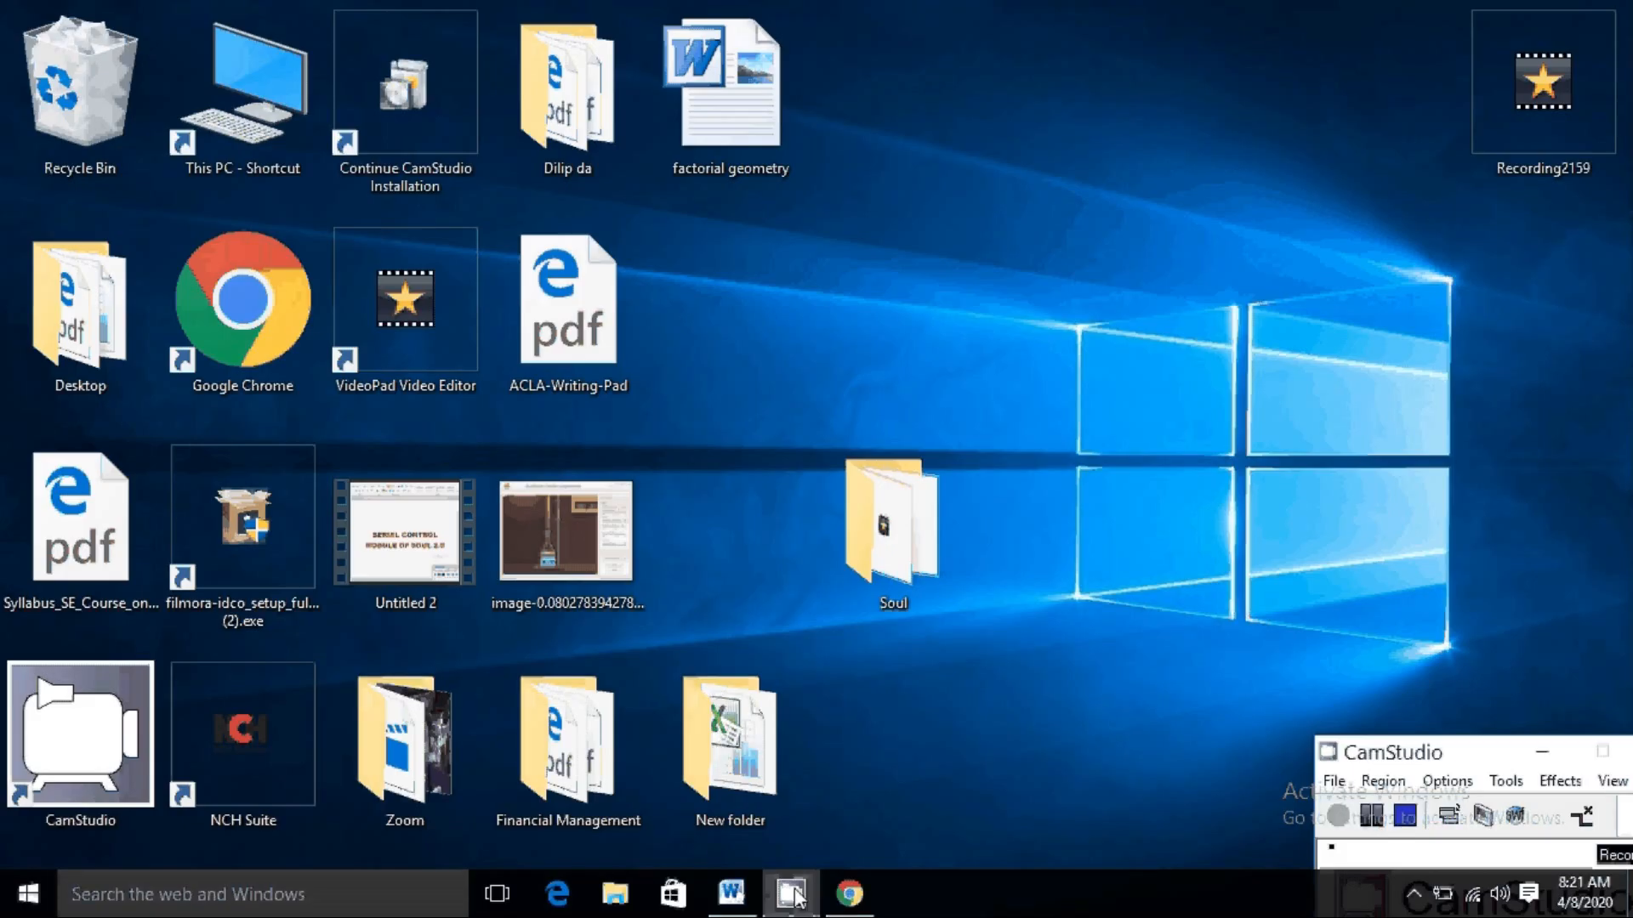
# After glancing at the Word outline, open the Swayam Prabha | 32 DTH channels search result
pyautogui.click(731, 892)
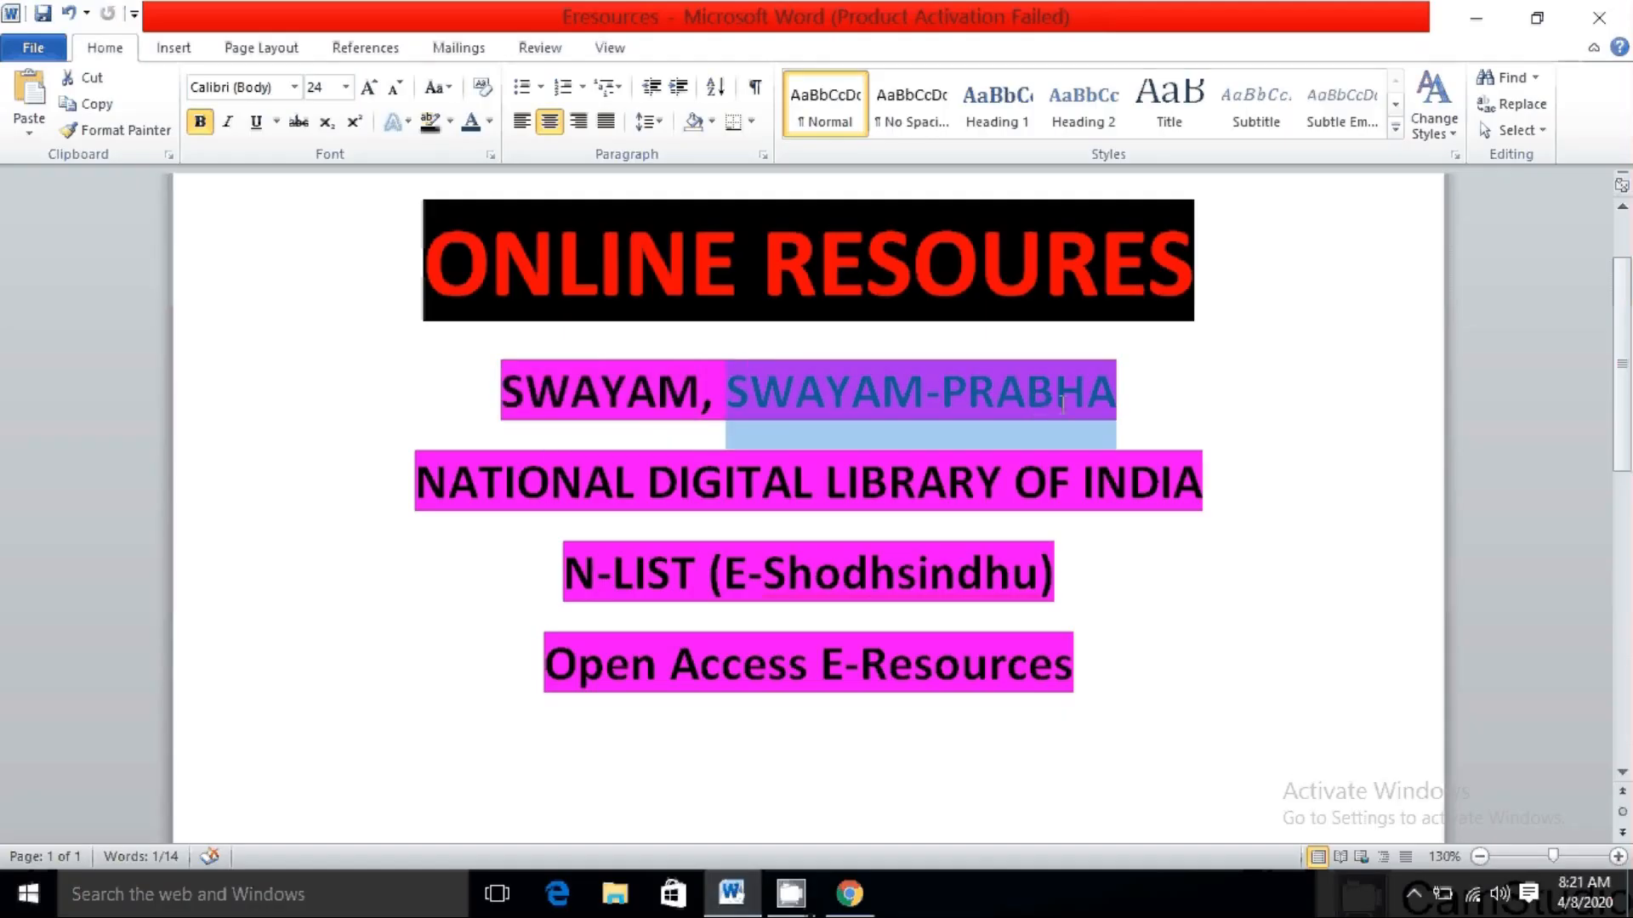
pyautogui.click(847, 893)
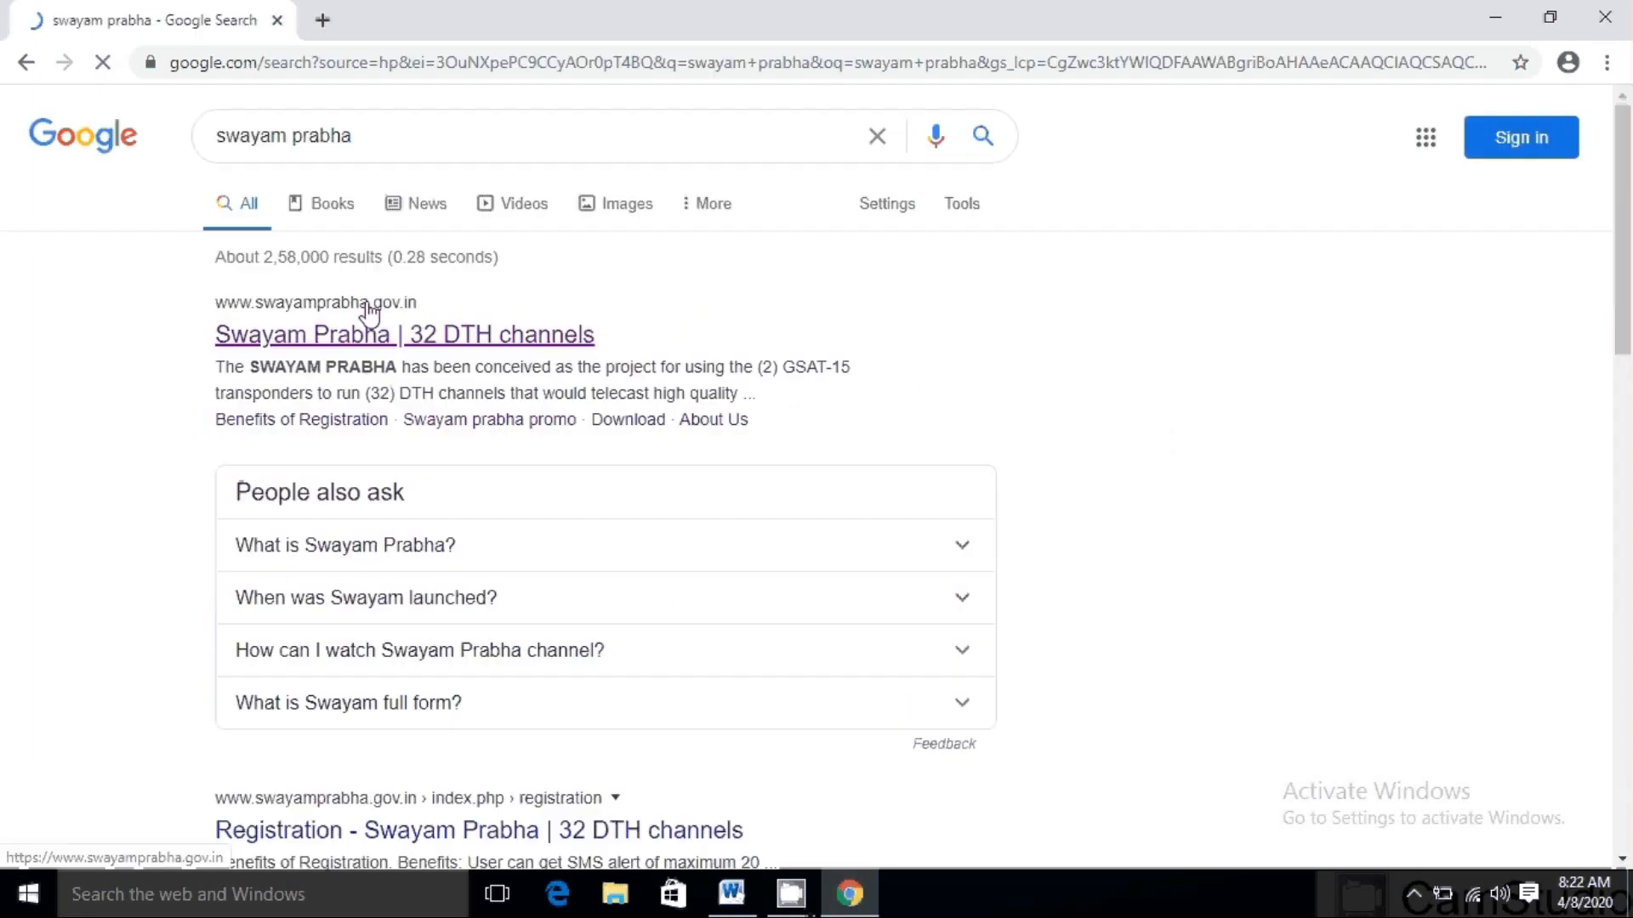
pyautogui.click(404, 335)
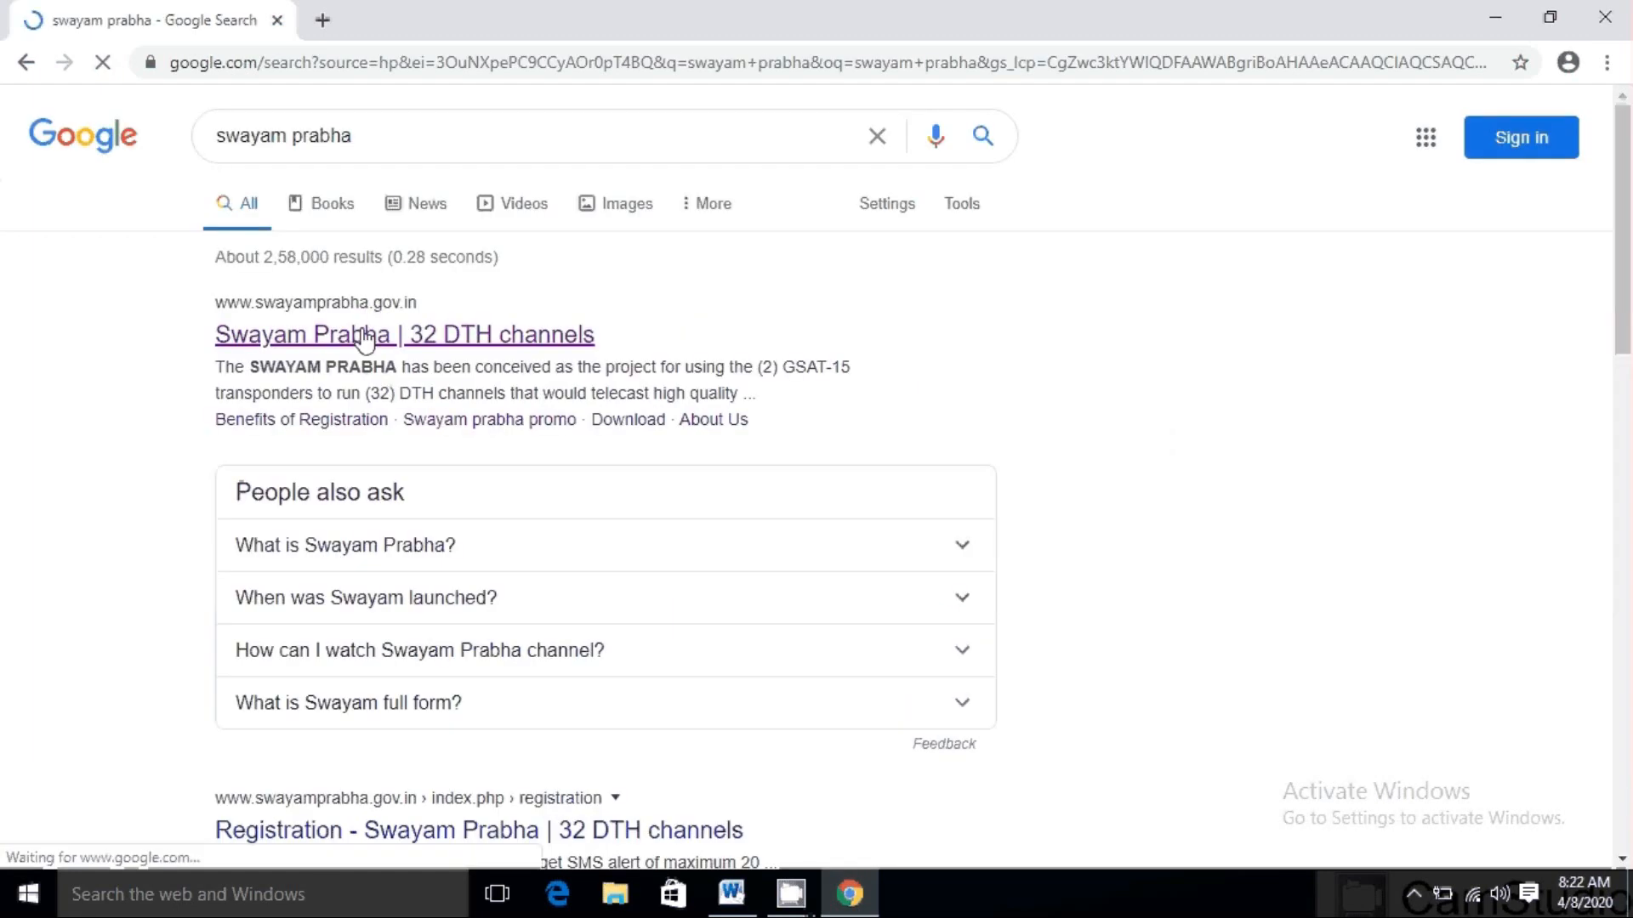
pyautogui.click(405, 335)
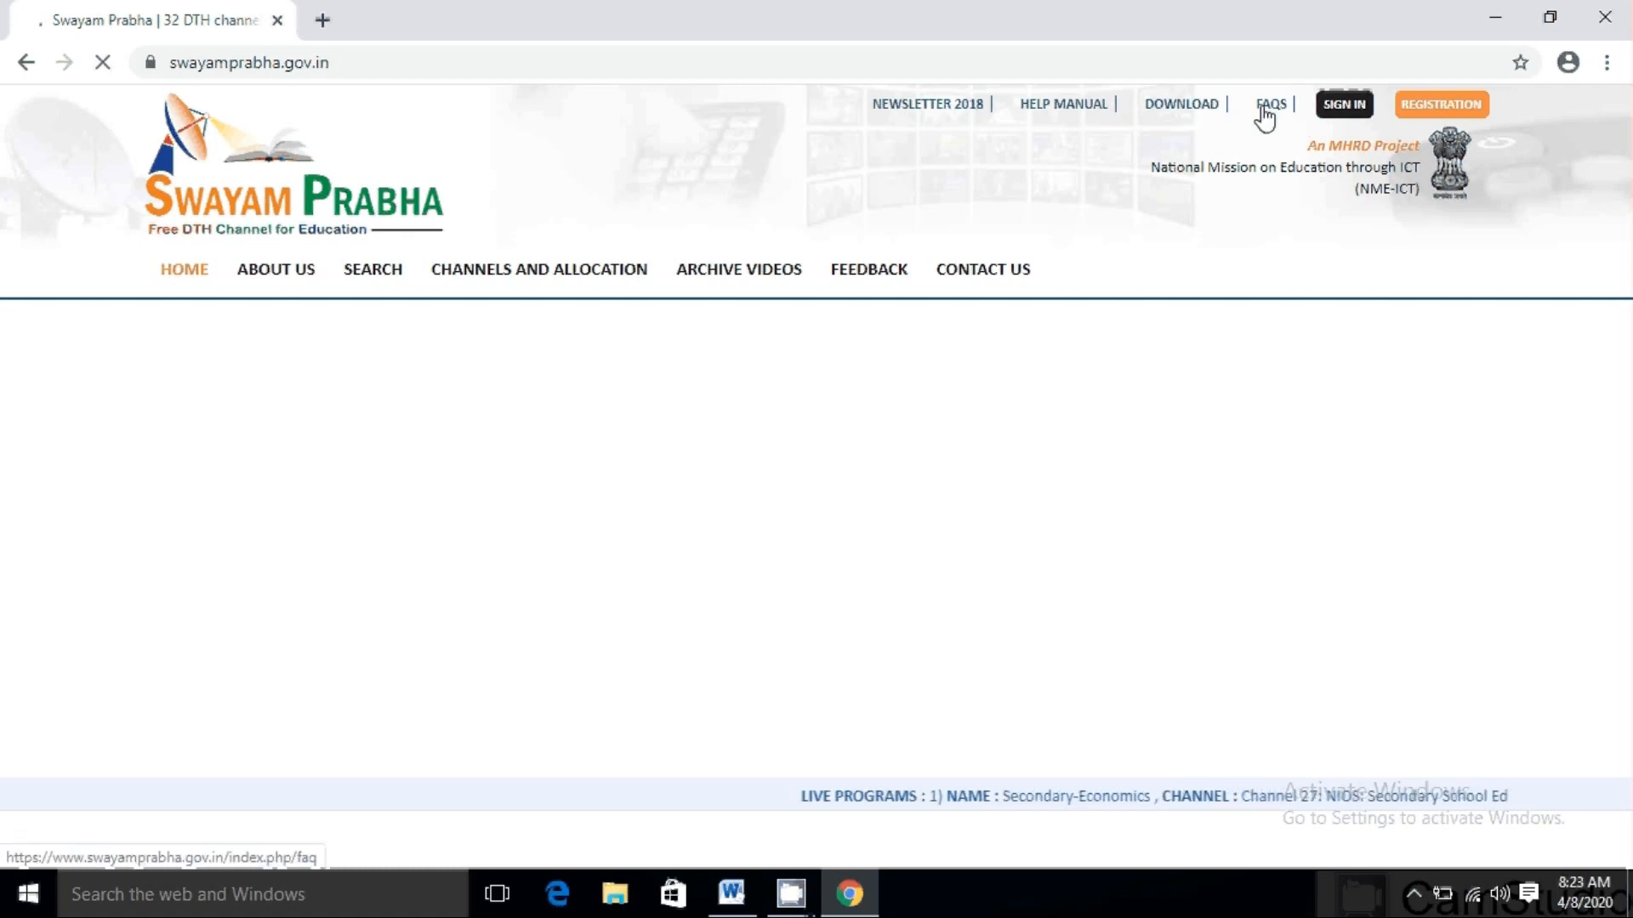
# On Swayam Prabha's FAQs, expand and read how Swayam Prabha differs from SWAYAM
pyautogui.click(1269, 104)
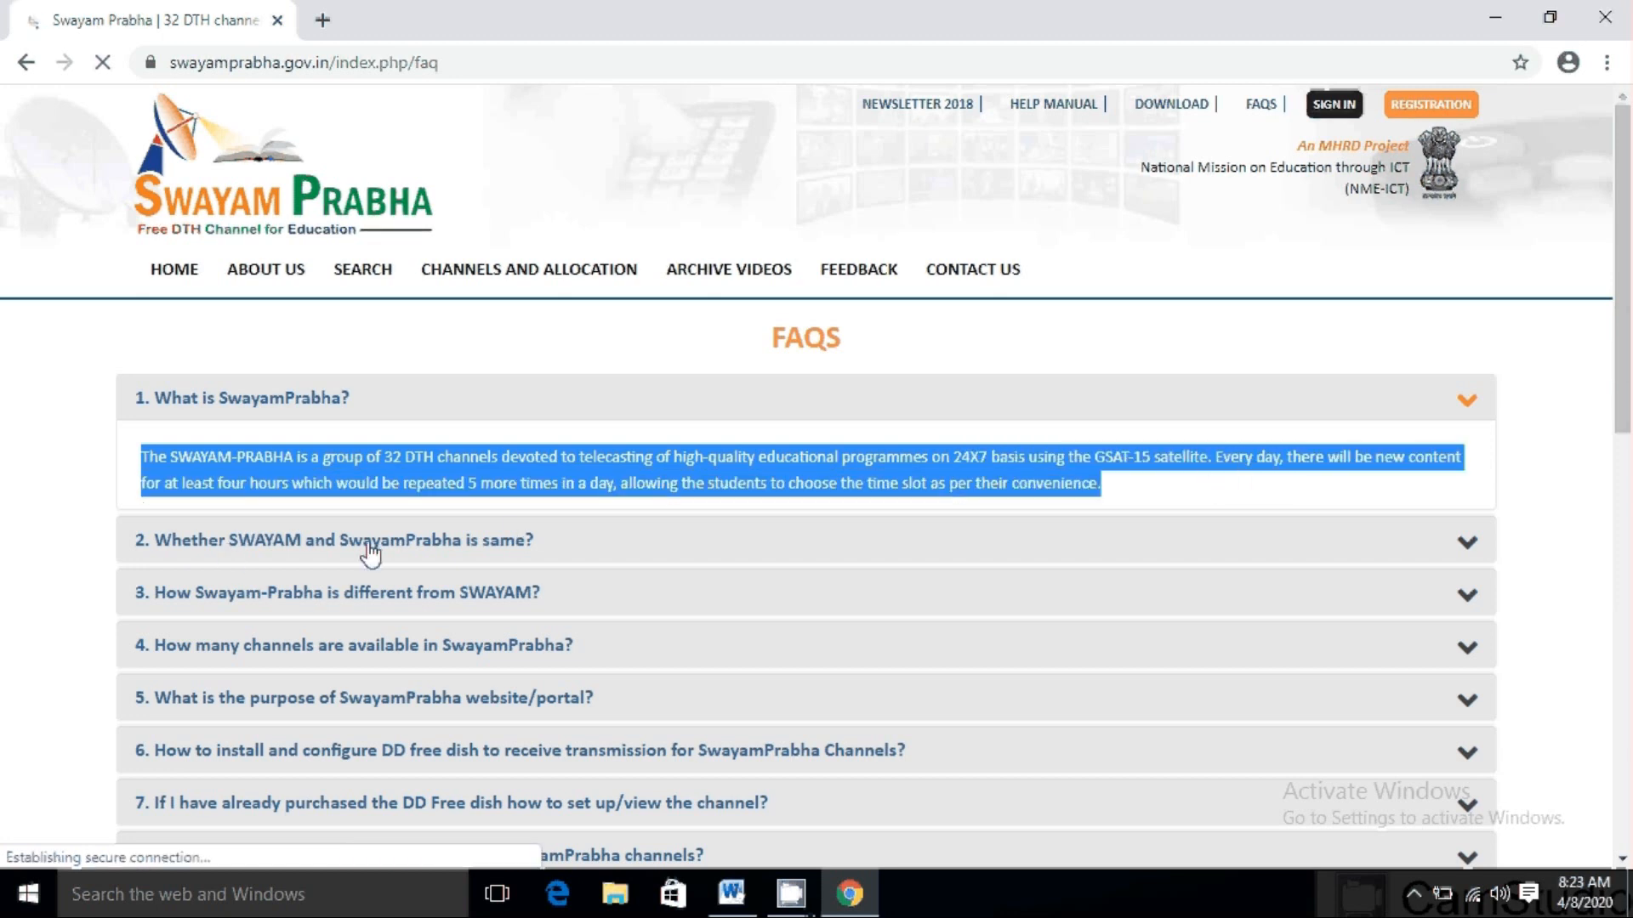
pyautogui.click(333, 539)
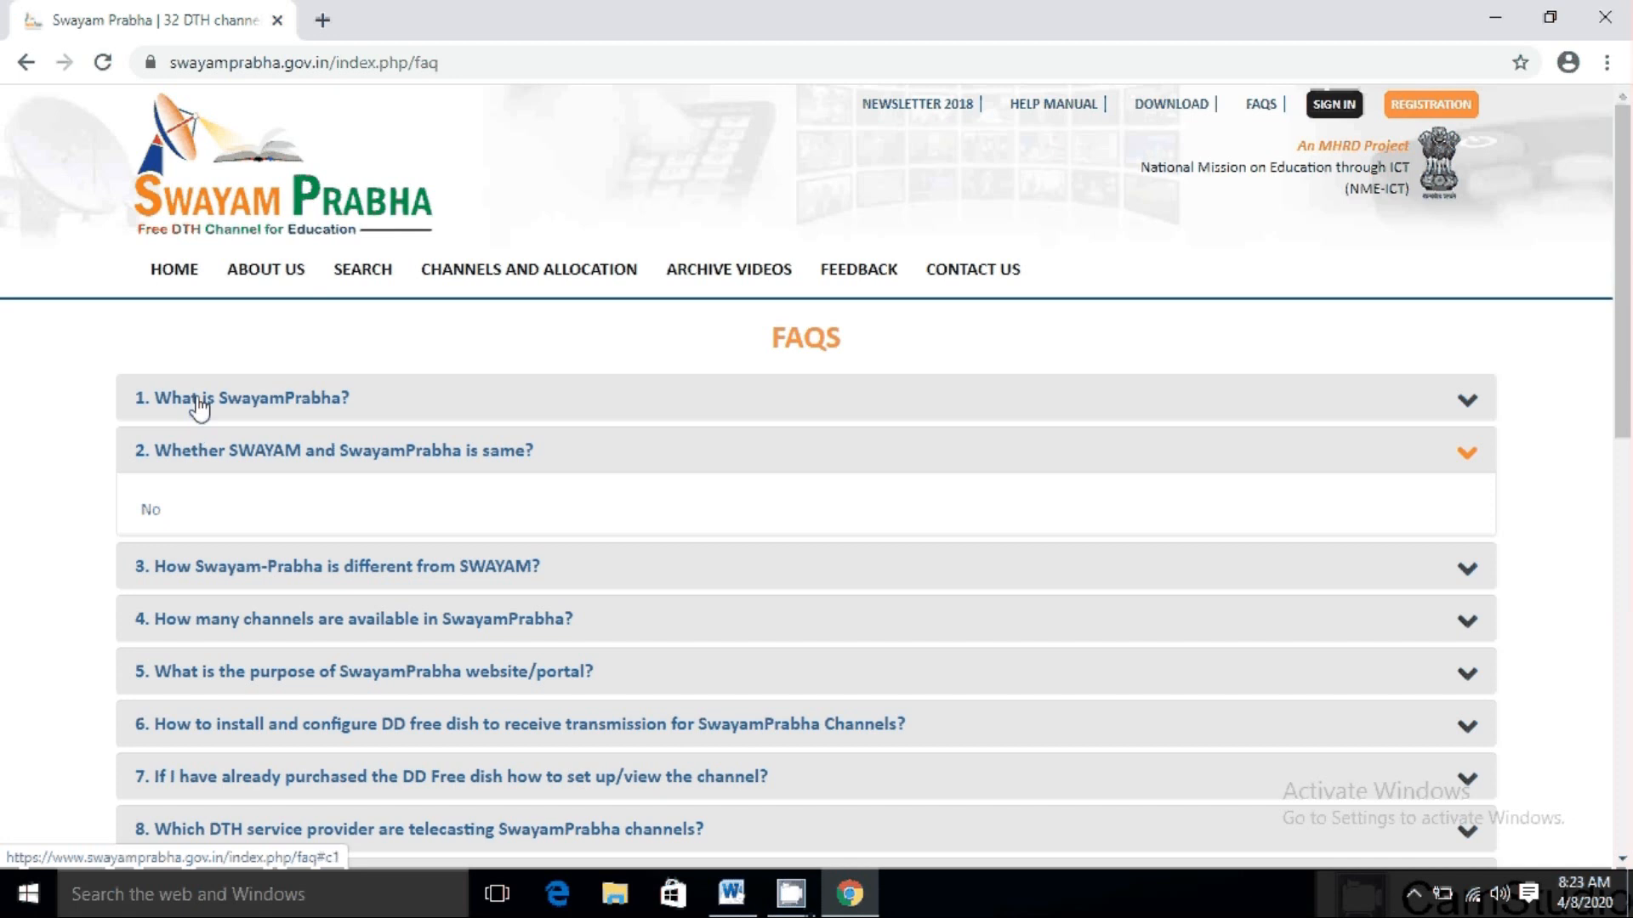
pyautogui.moveTo(257, 576)
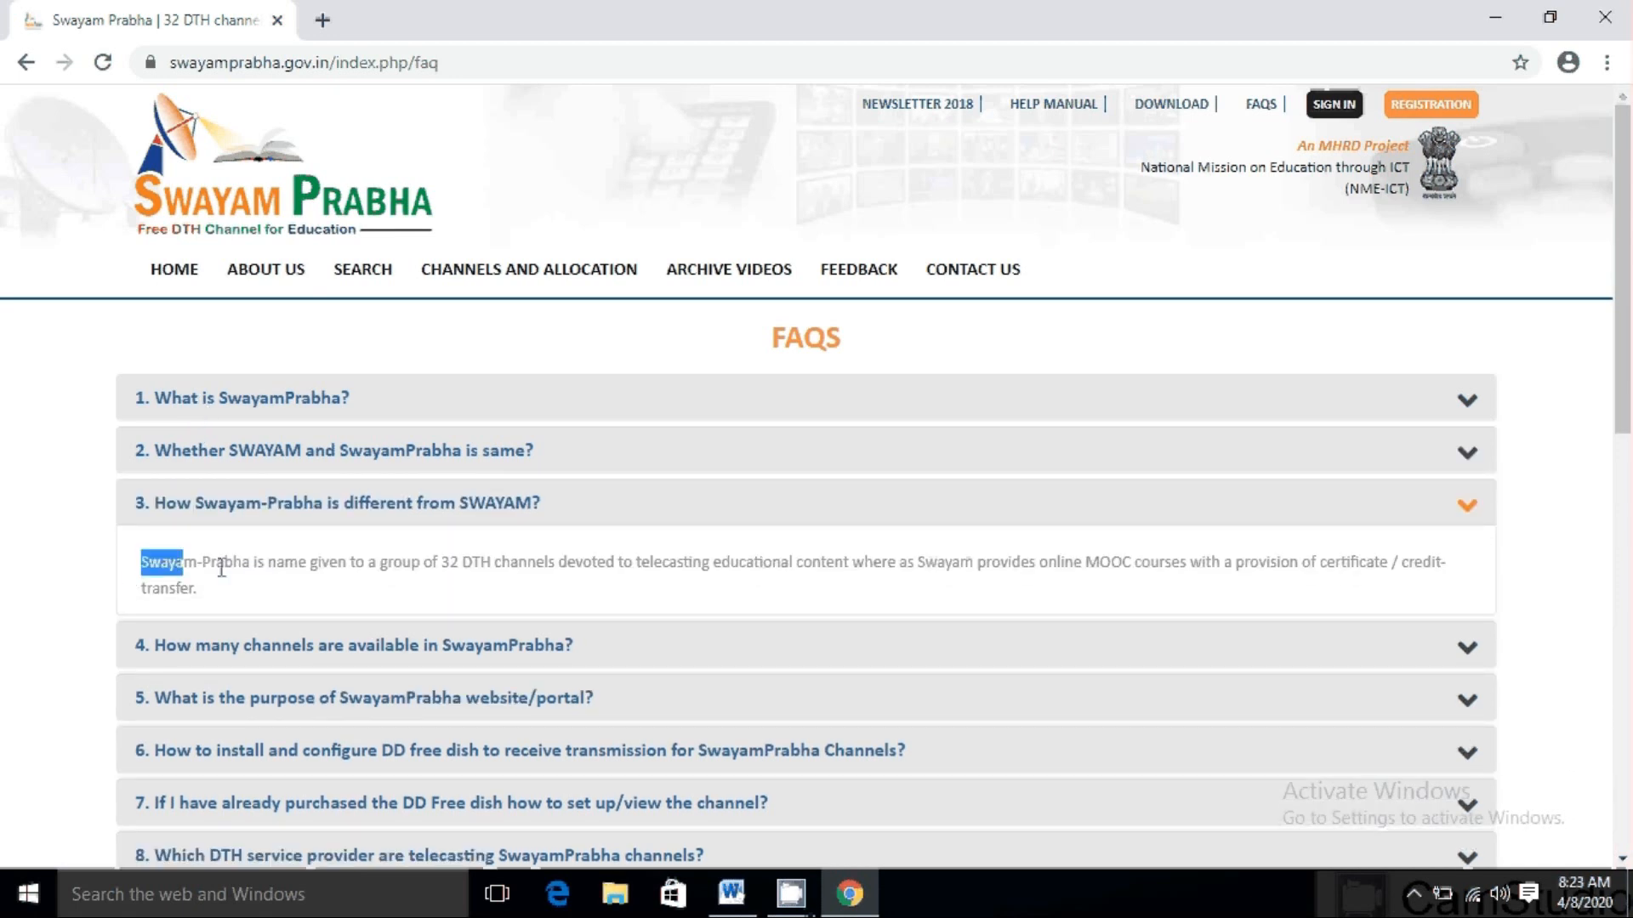
pyautogui.moveTo(162, 563); pyautogui.dragTo(906, 563)
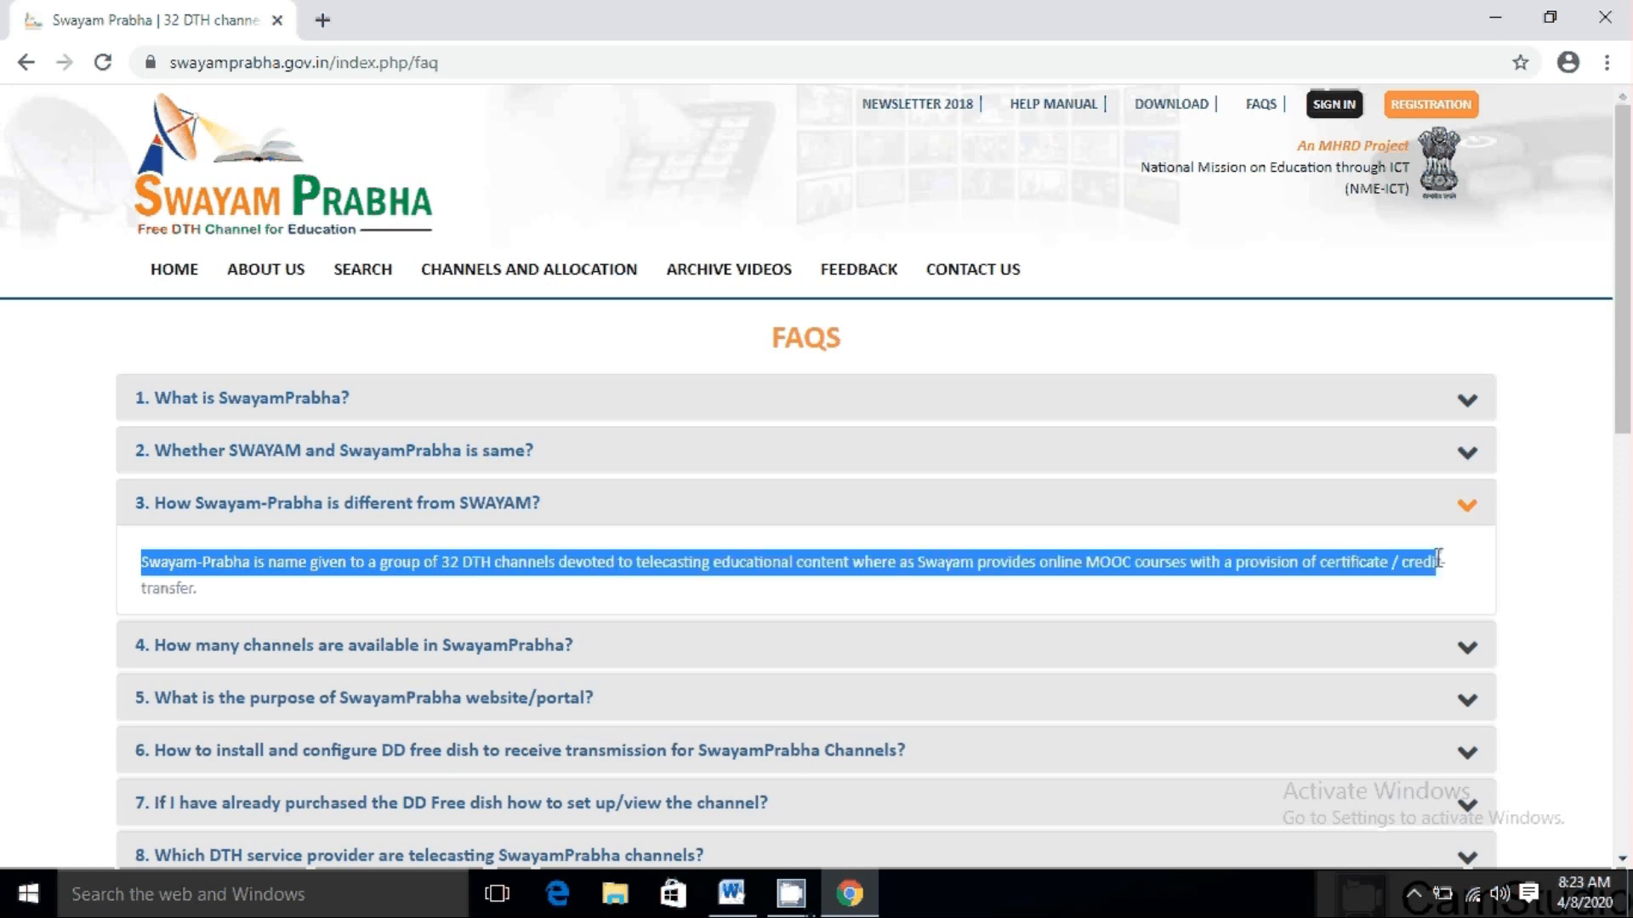
pyautogui.scroll(-3)
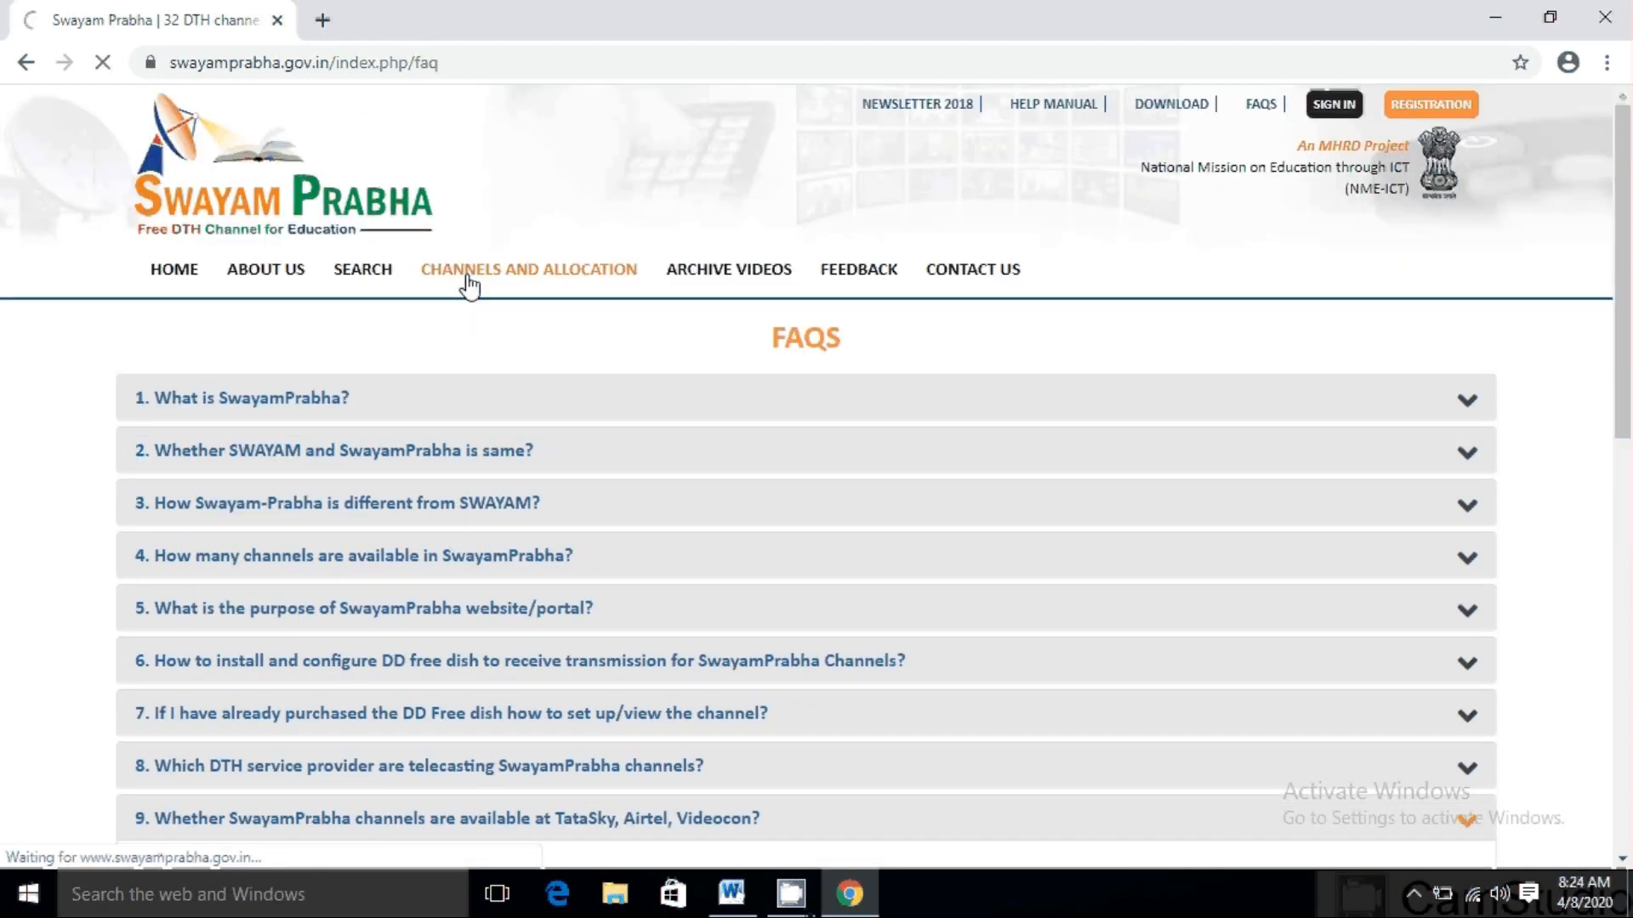
# From Channels and Allocation, view Channel 01 VAGEESH's current and upcoming schedules
pyautogui.click(528, 269)
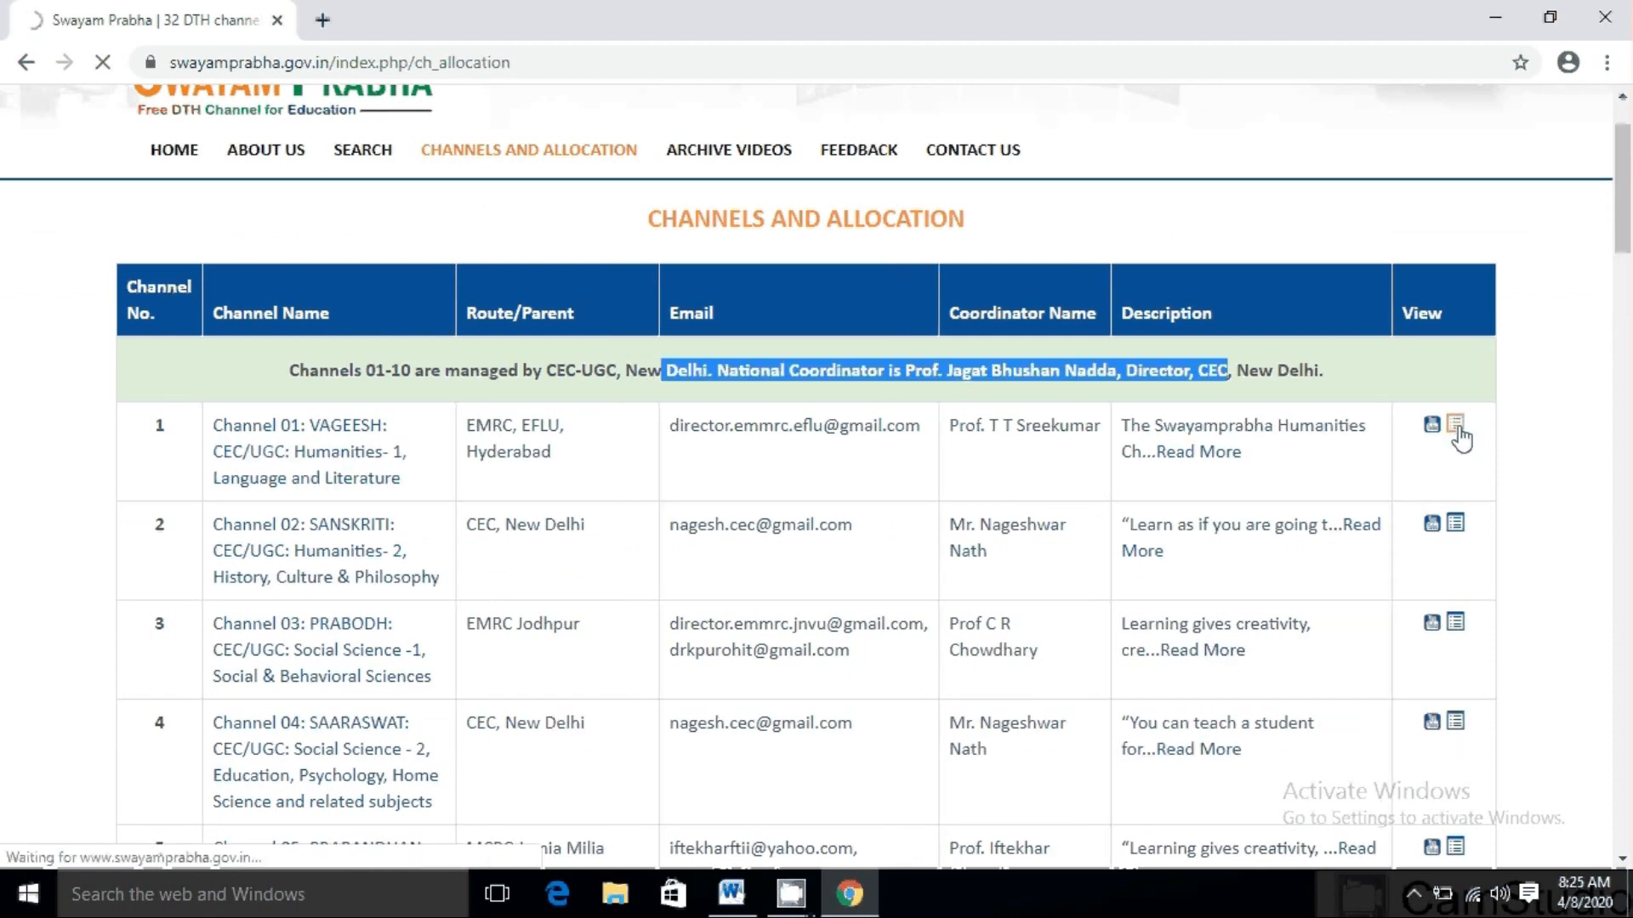
pyautogui.click(1457, 432)
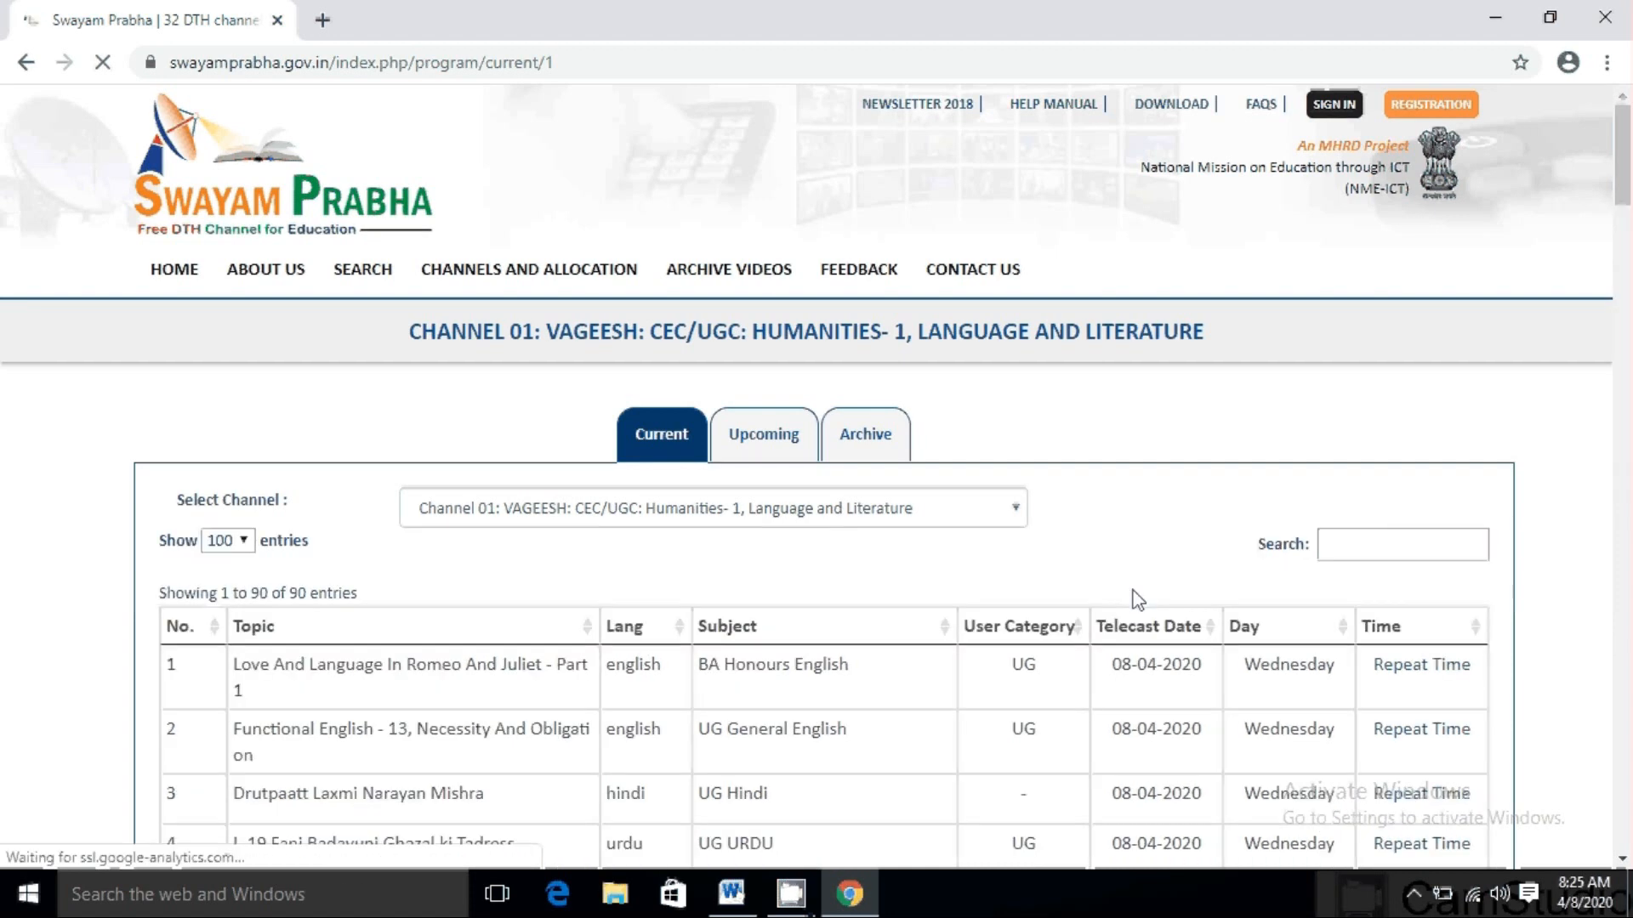
pyautogui.scroll(-3)
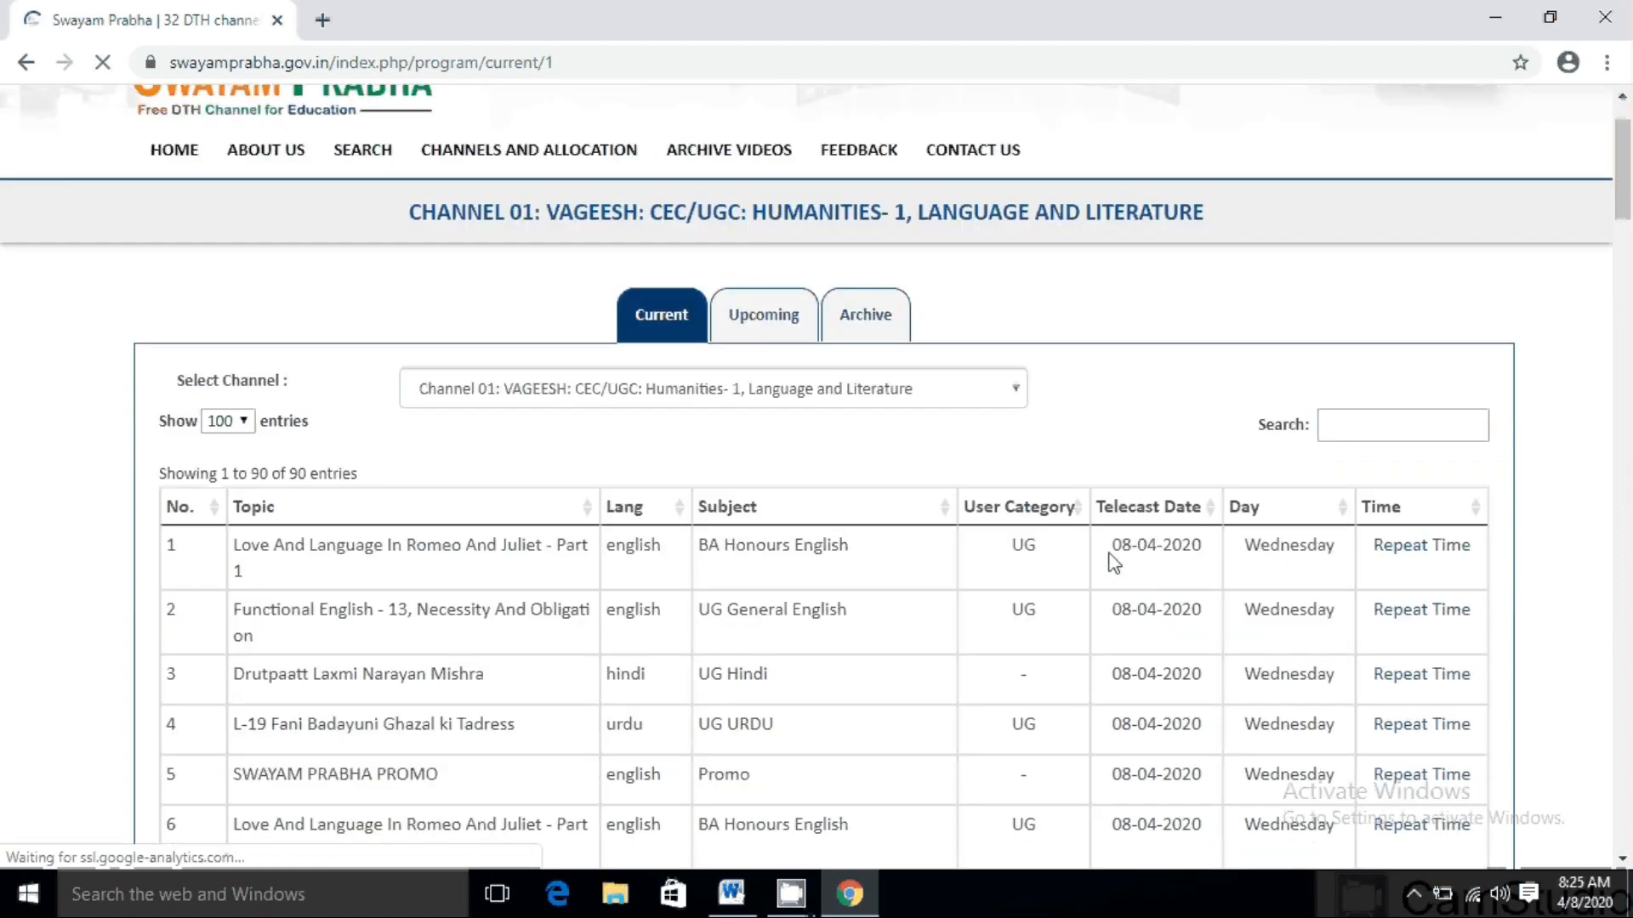
pyautogui.moveTo(1148, 633)
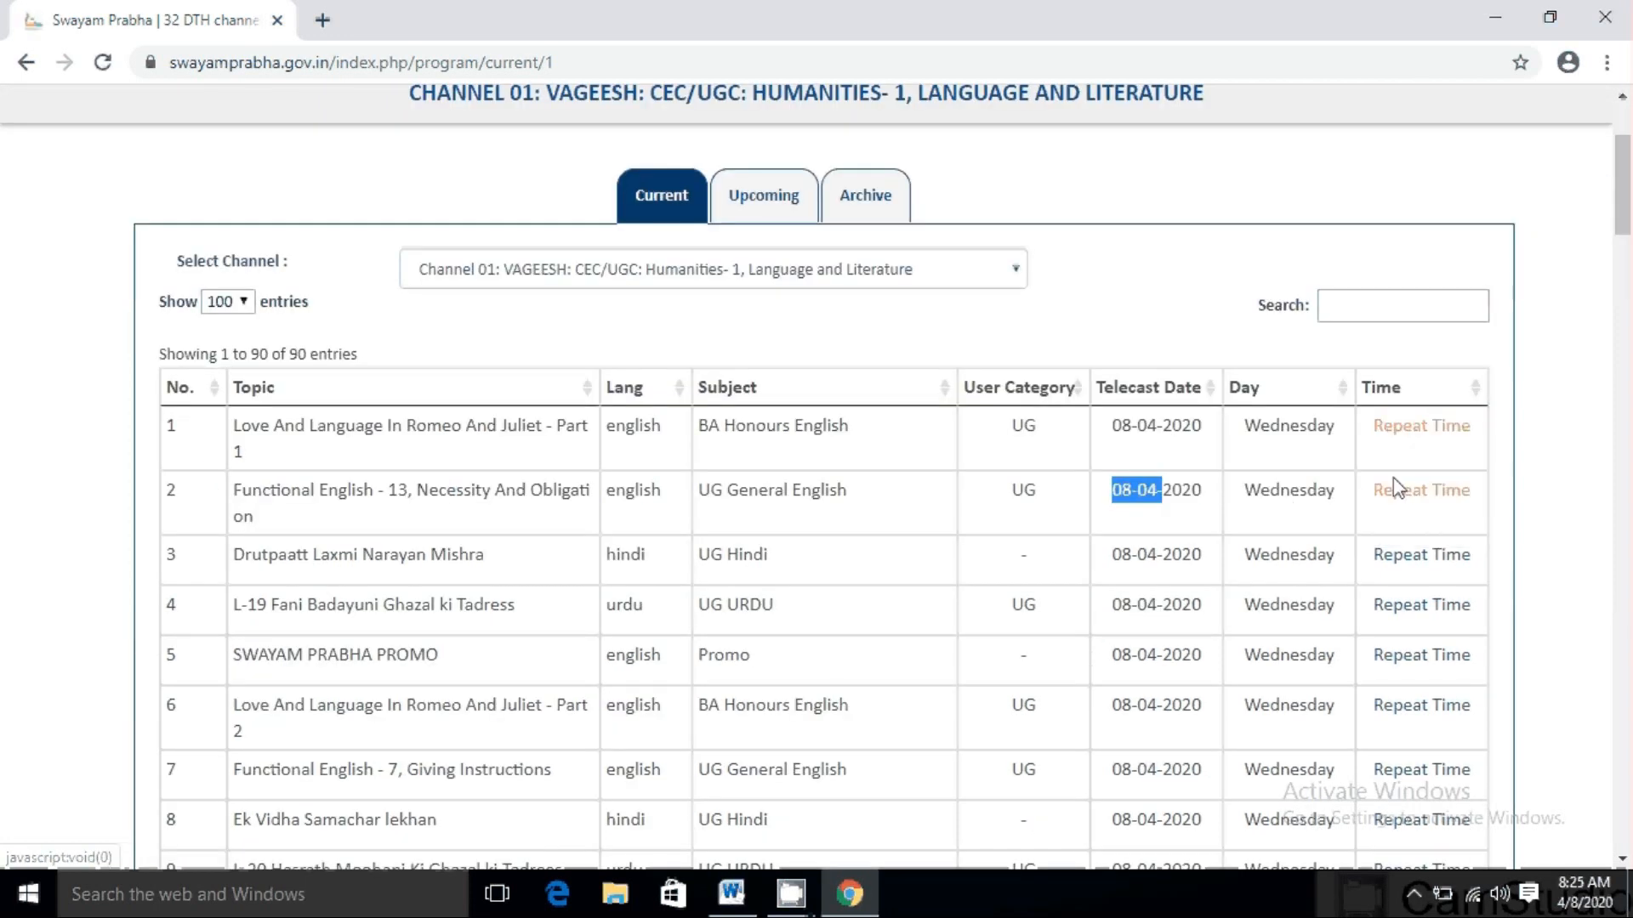
pyautogui.moveTo(1419, 554)
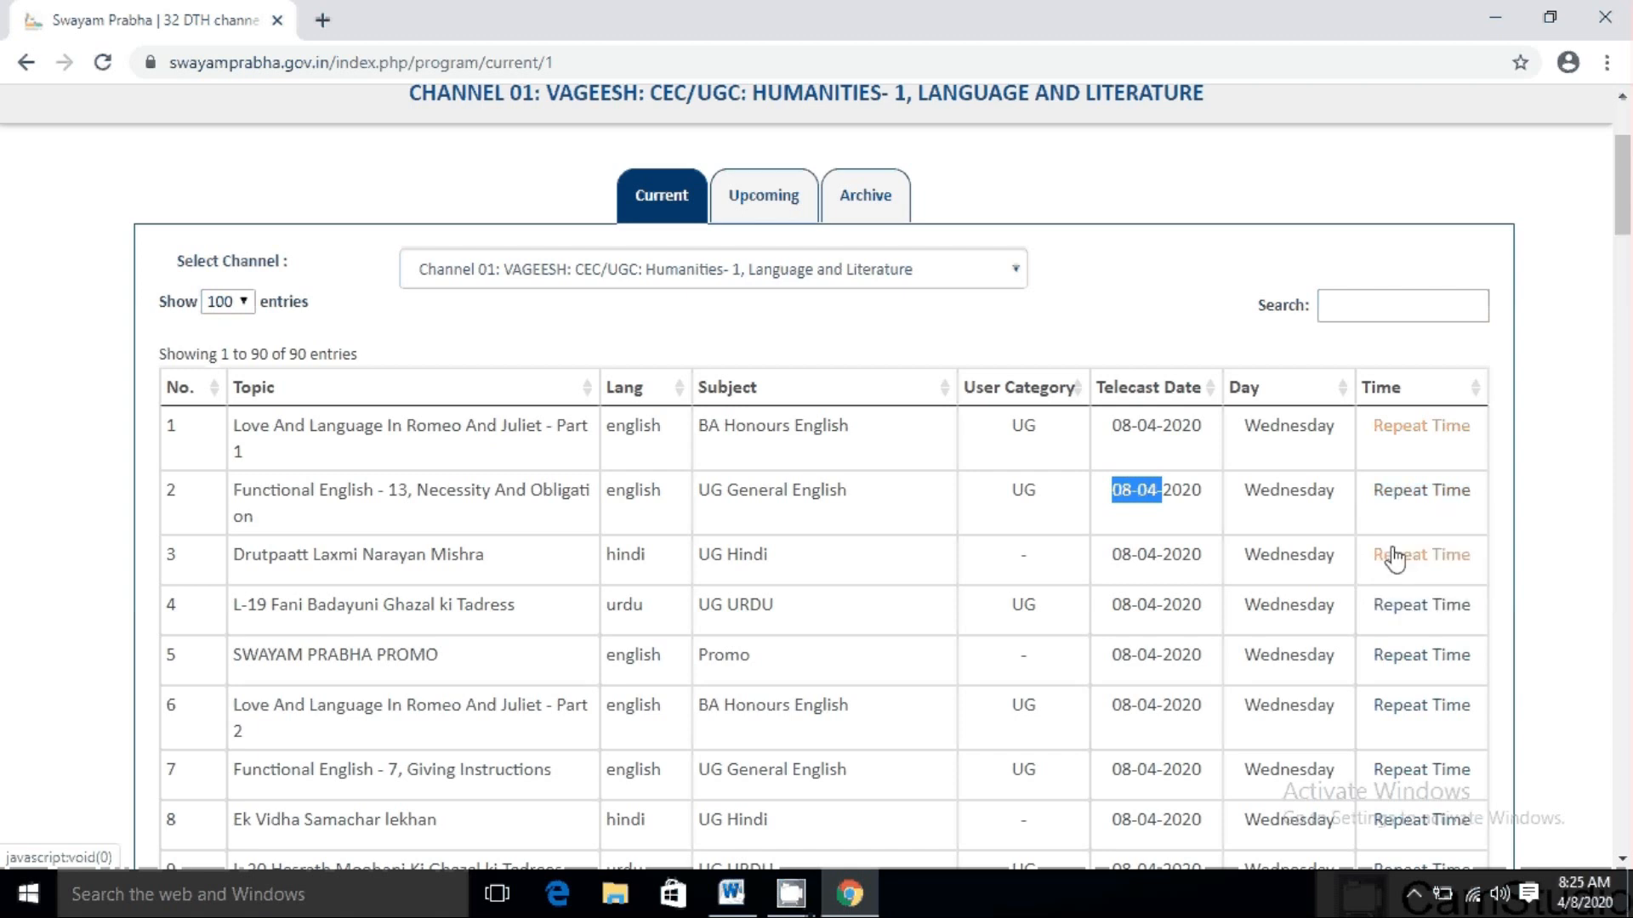
pyautogui.click(764, 194)
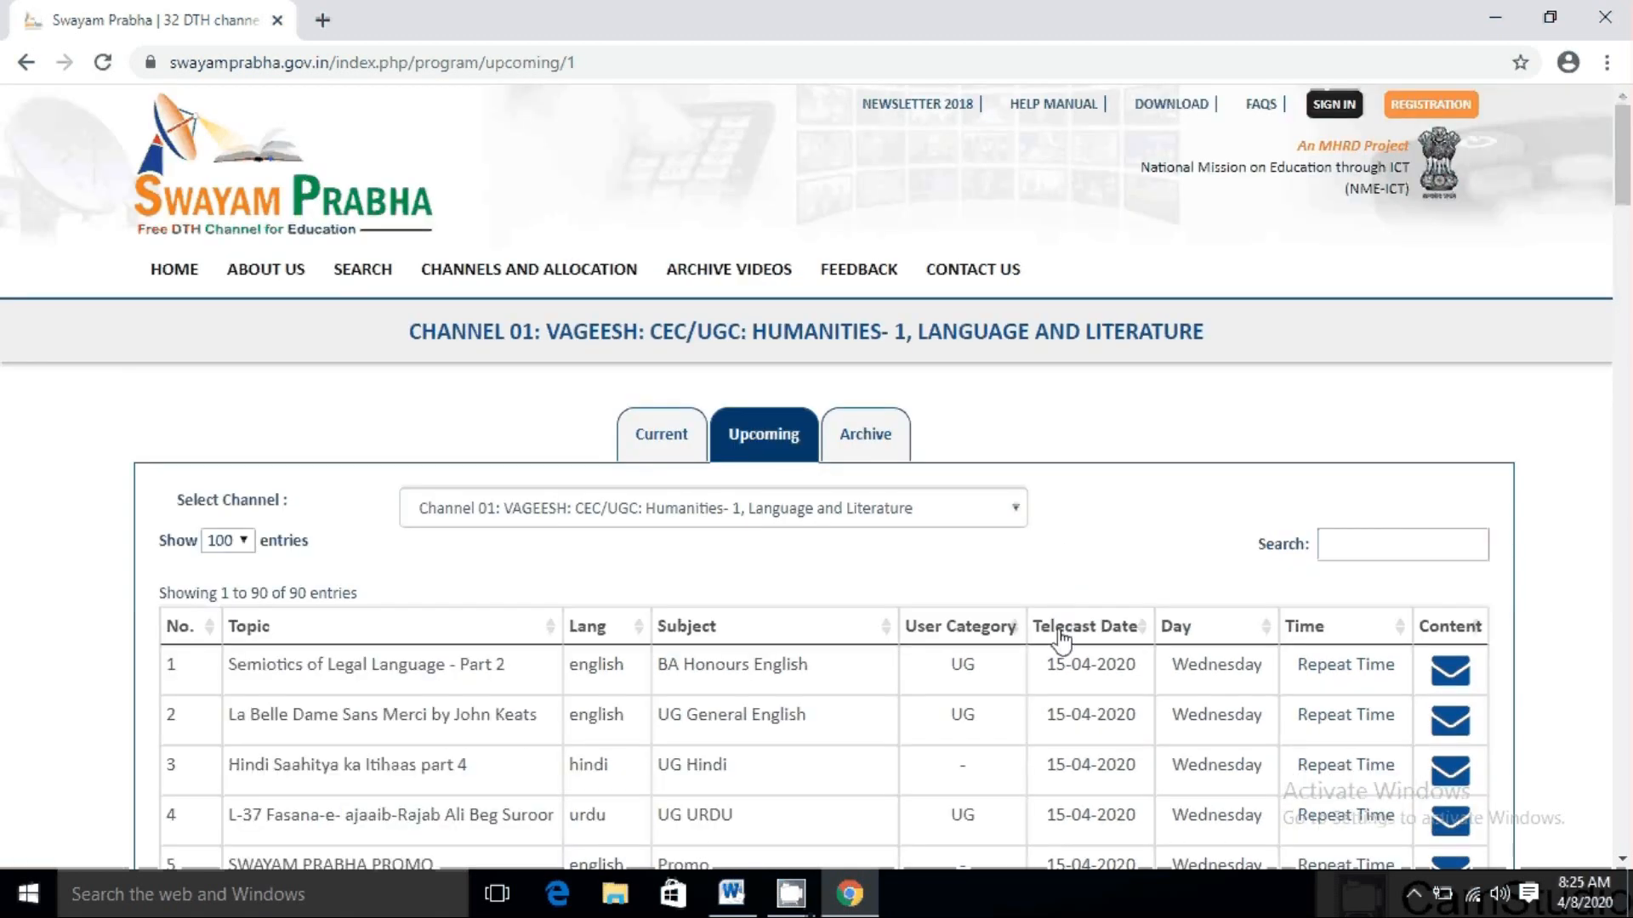
pyautogui.scroll(-3)
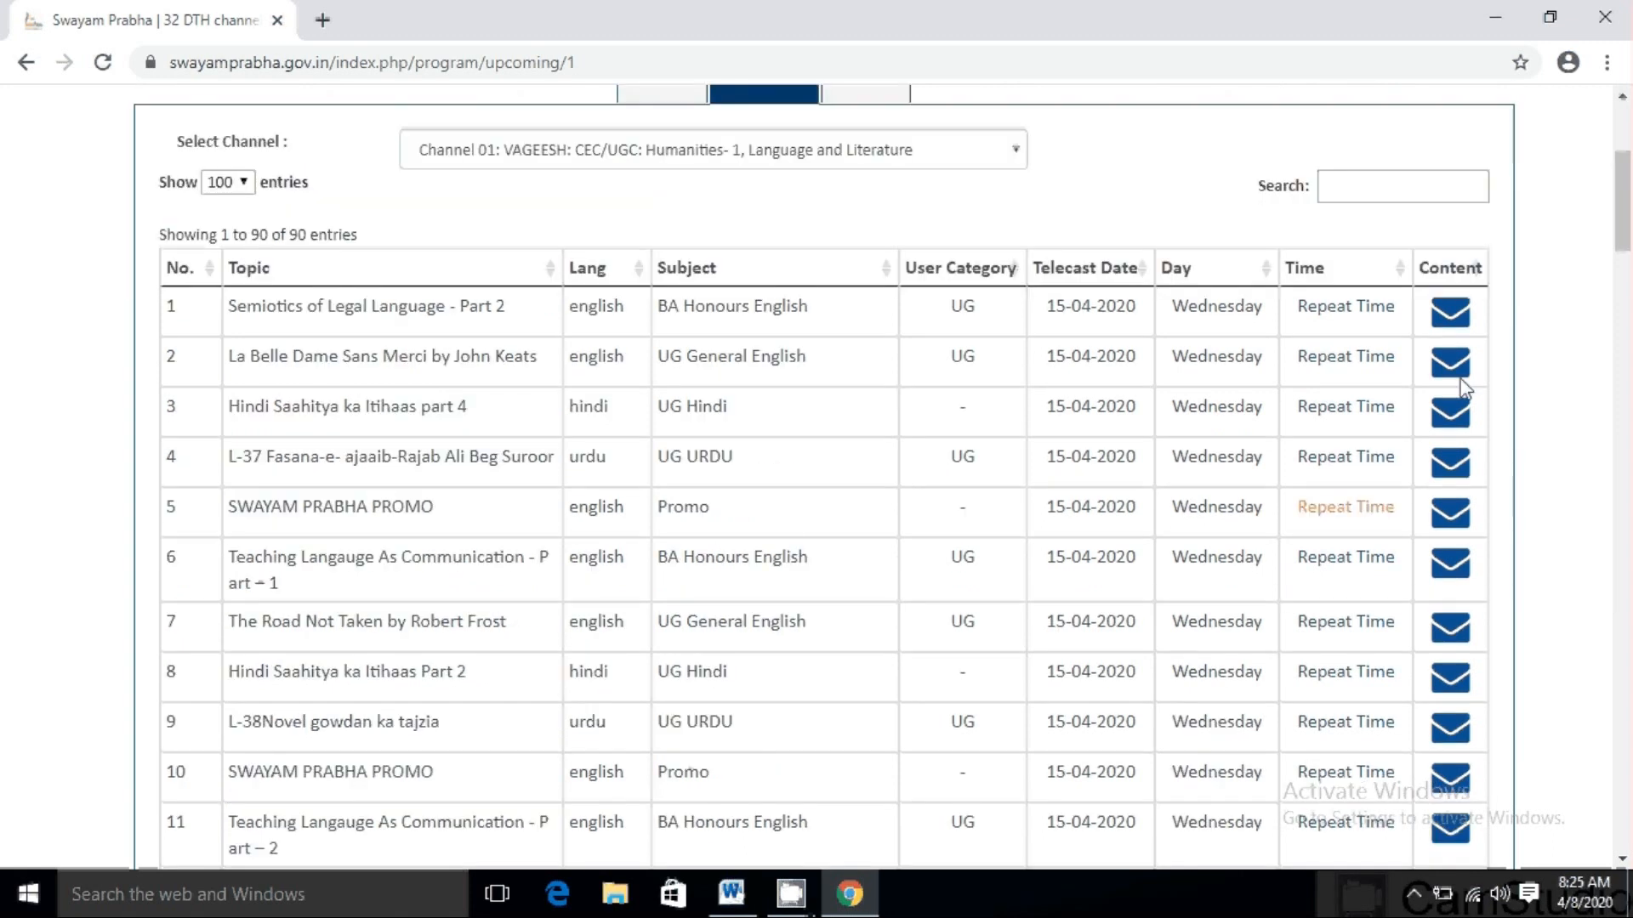
pyautogui.moveTo(1449, 406)
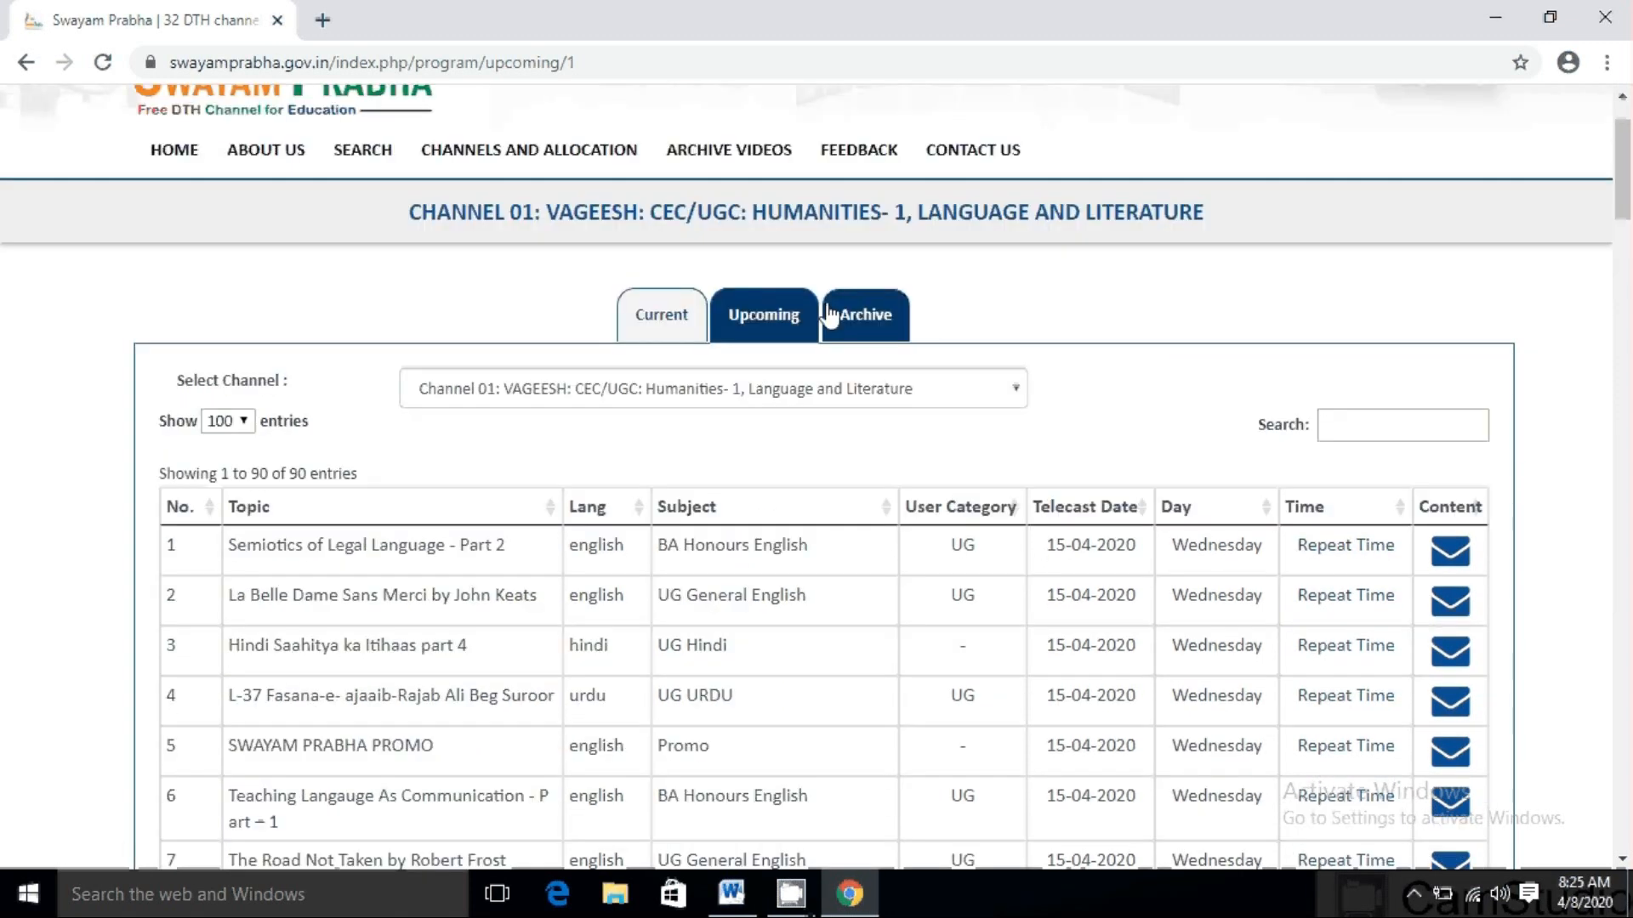
# Browse Channel 01's archived programmes and return to the Word outline
pyautogui.click(864, 314)
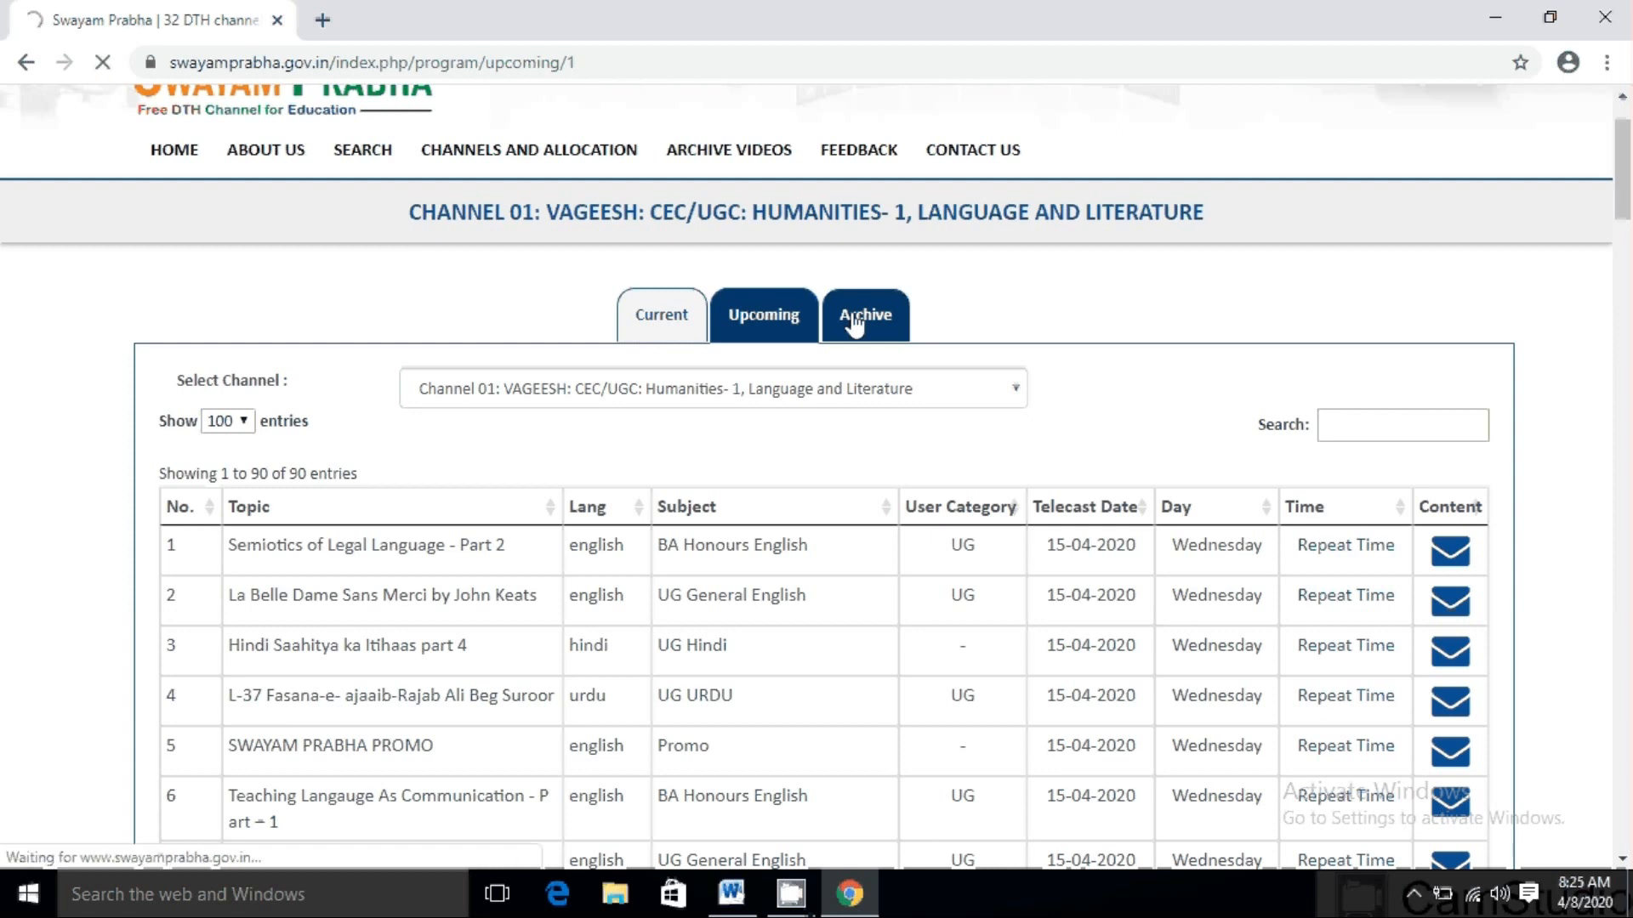
pyautogui.click(865, 314)
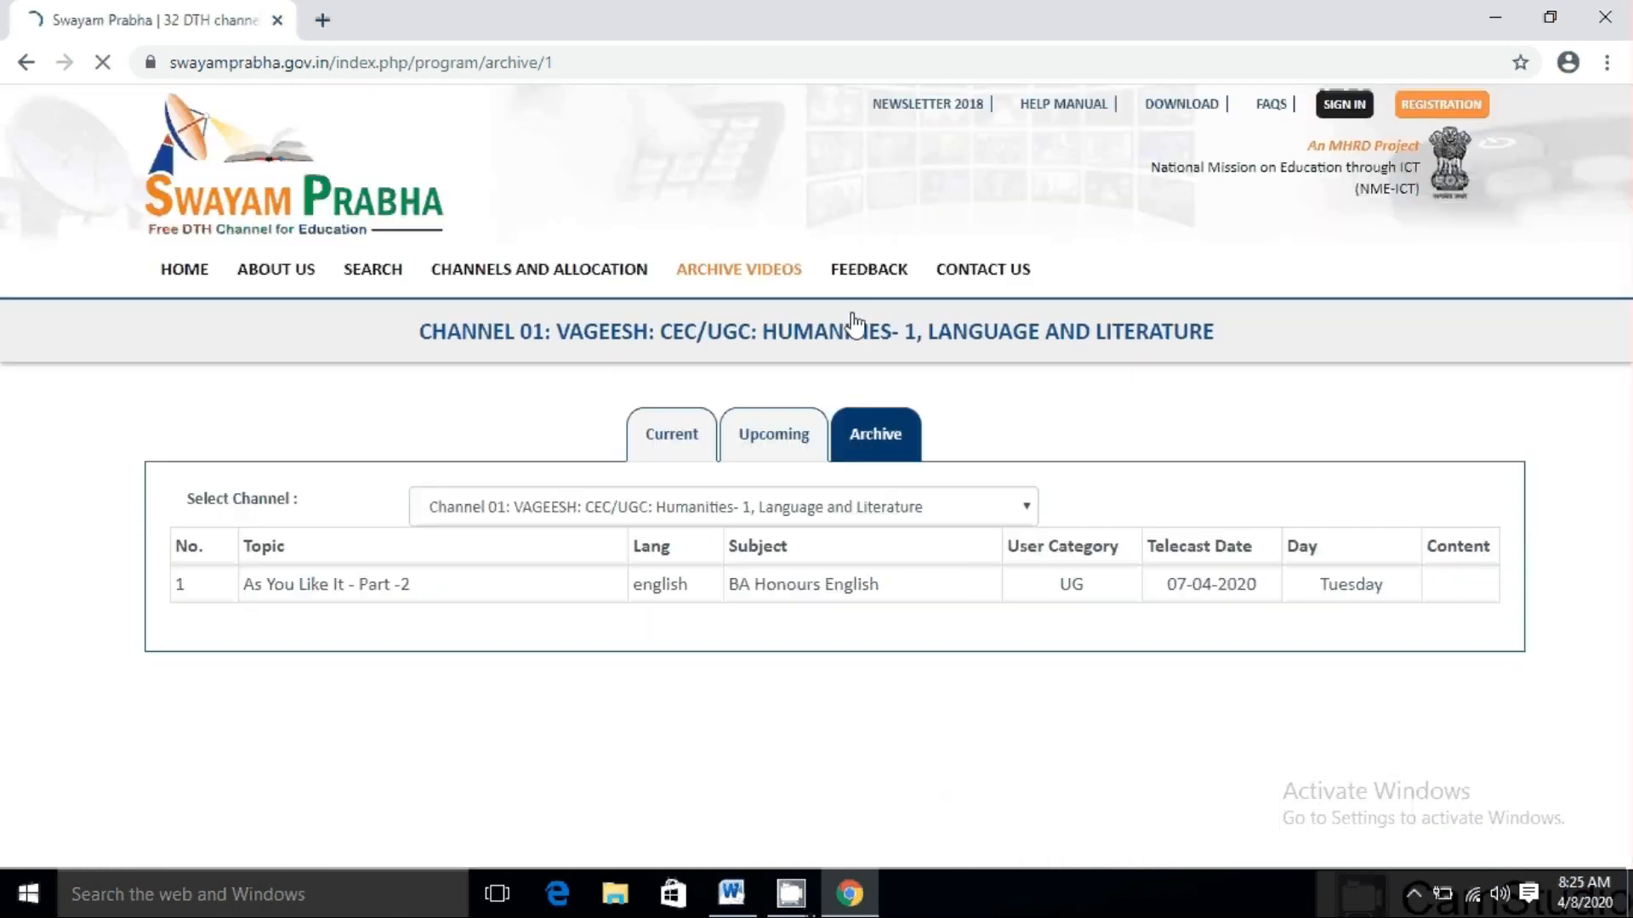
pyautogui.click(327, 583)
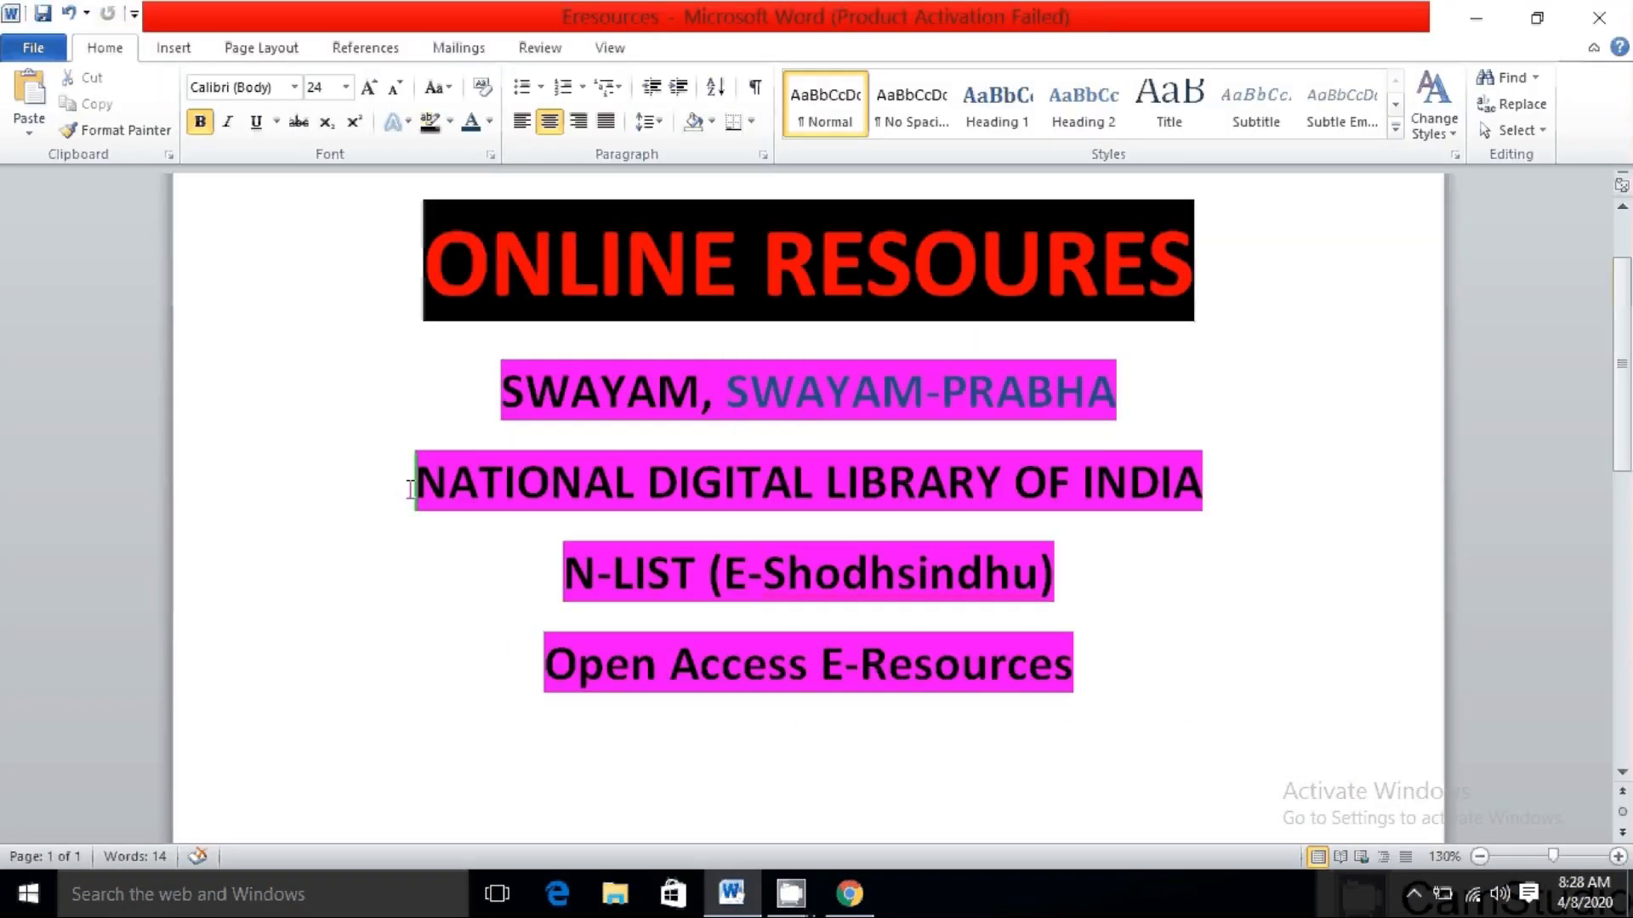
# Select the NATIONAL DIGITAL LIBRARY OF INDIA line in Word and switch back to Chrome
pyautogui.moveTo(417, 481); pyautogui.dragTo(1208, 510)
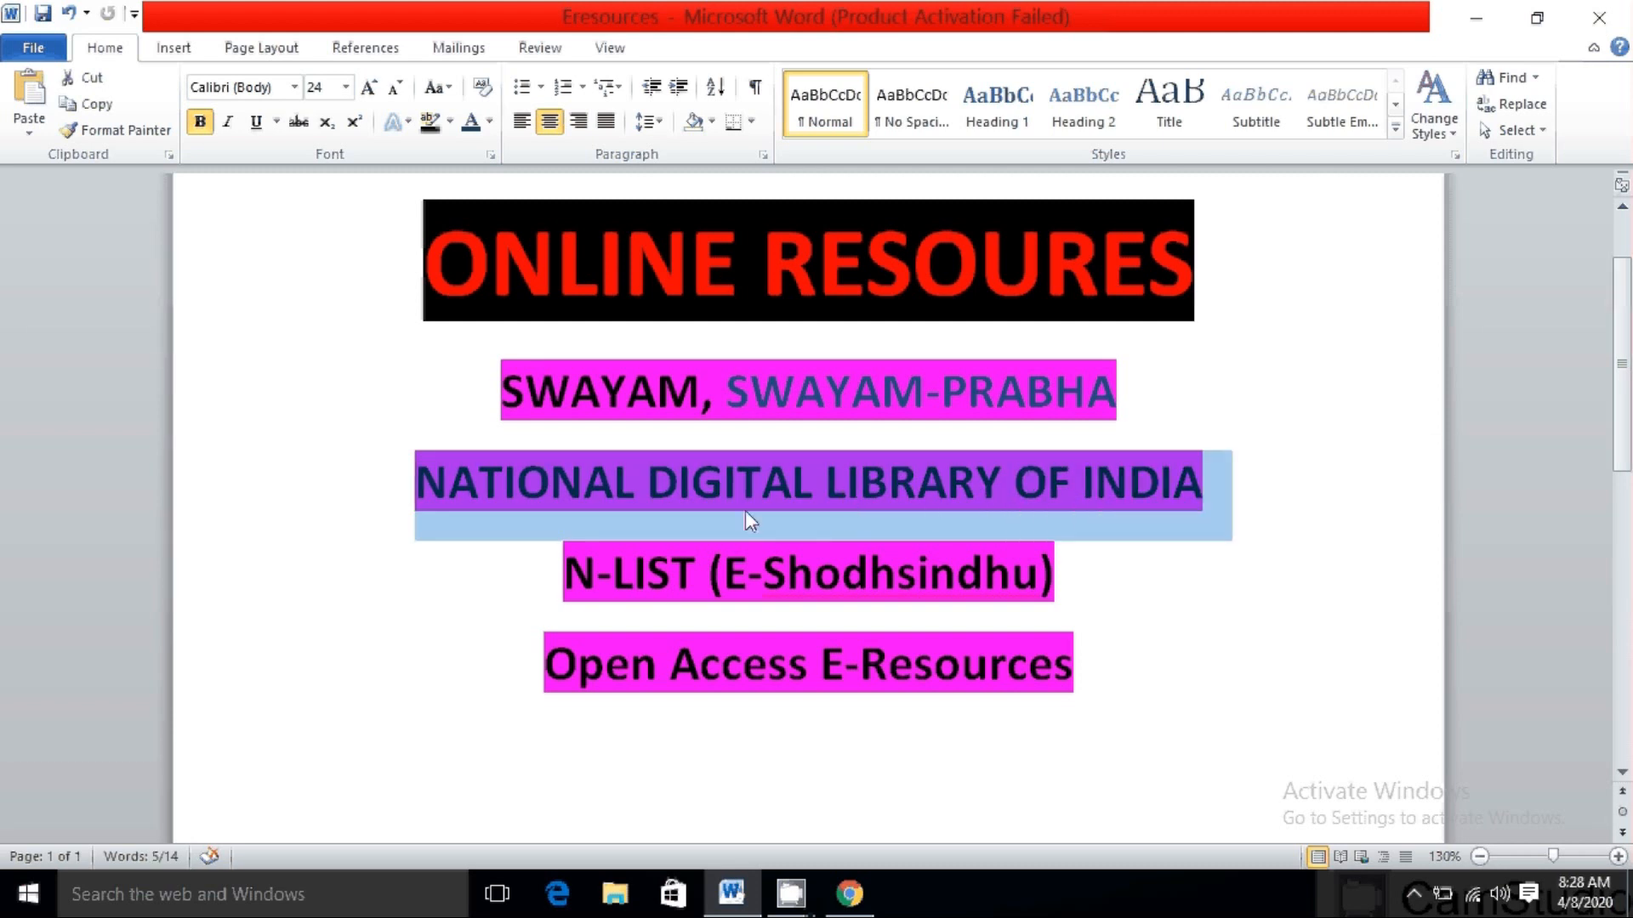
pyautogui.click(847, 893)
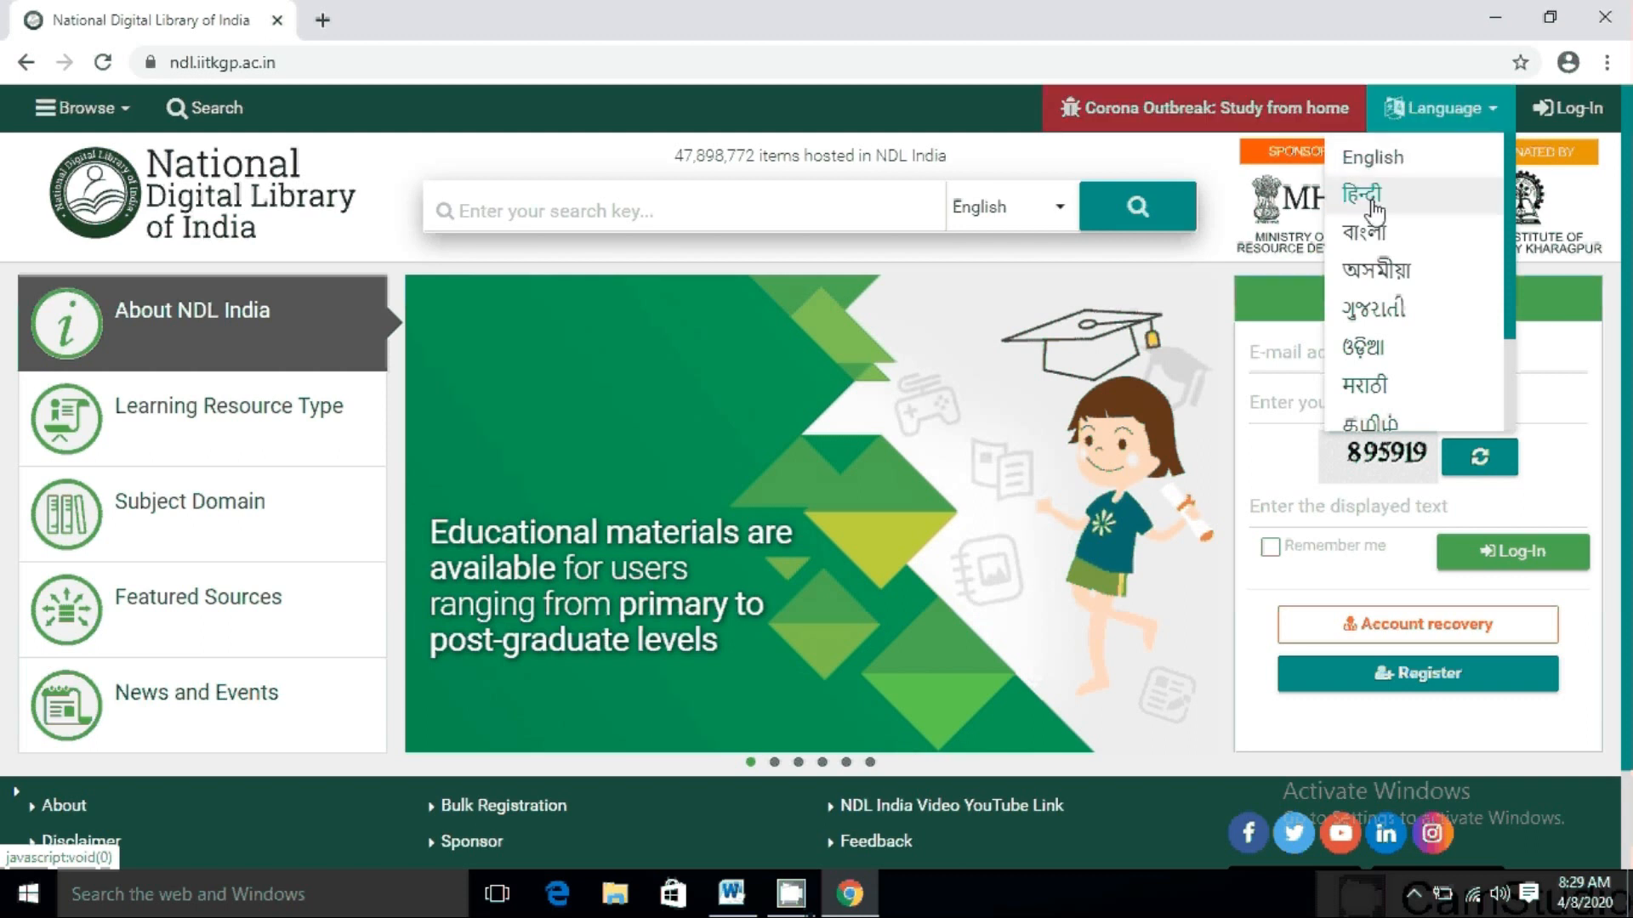
pyautogui.click(1363, 194)
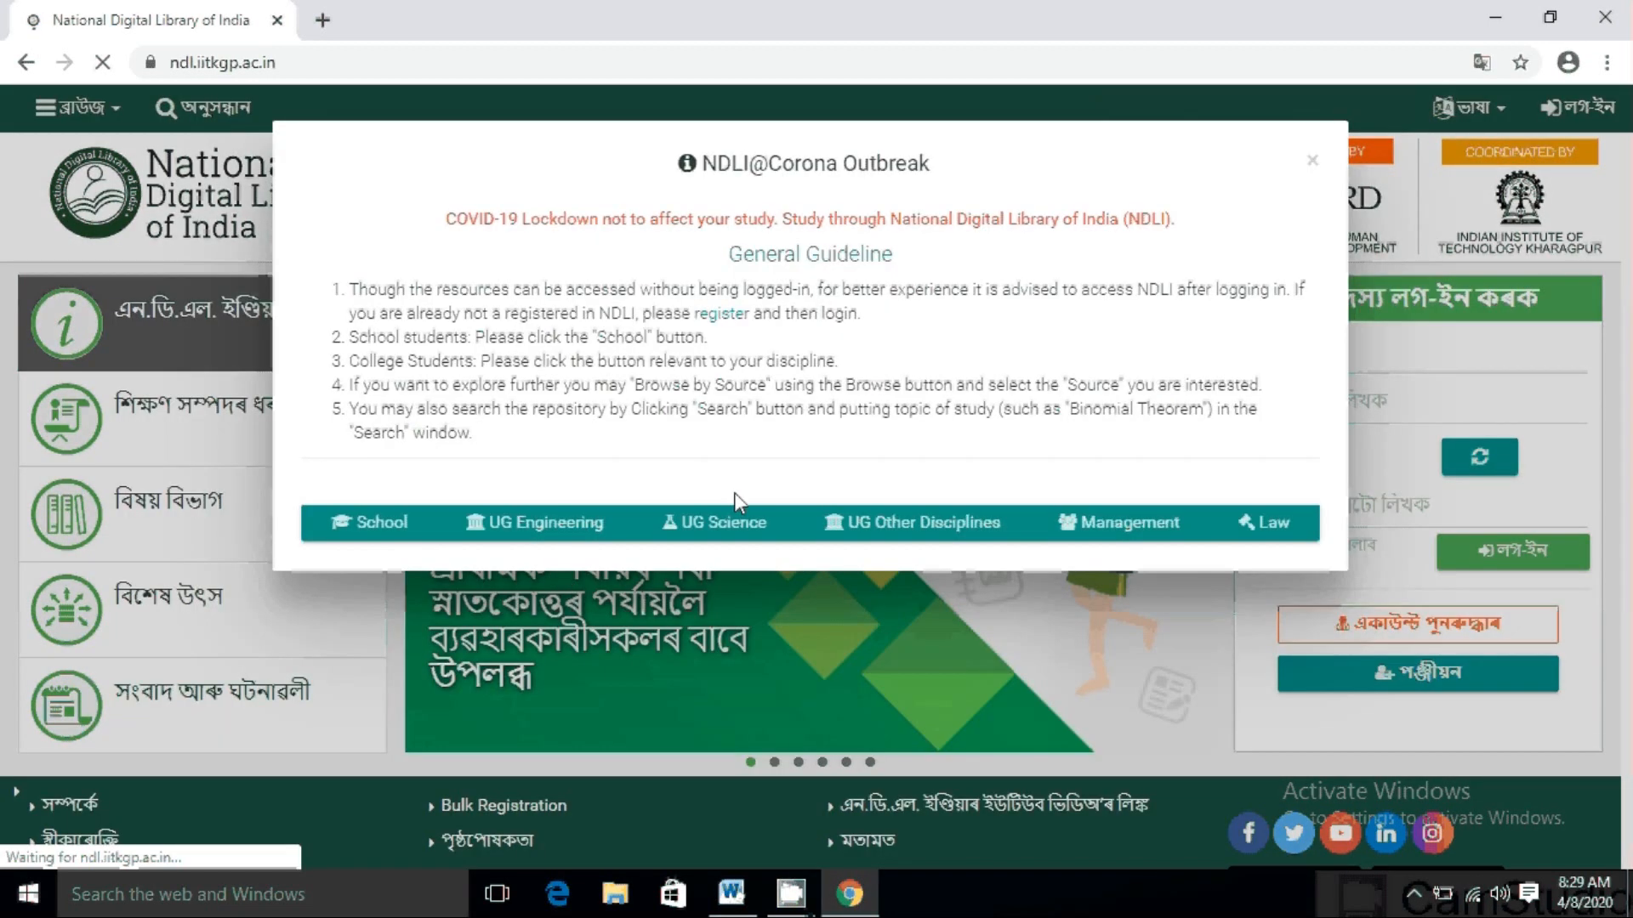
pyautogui.click(1312, 160)
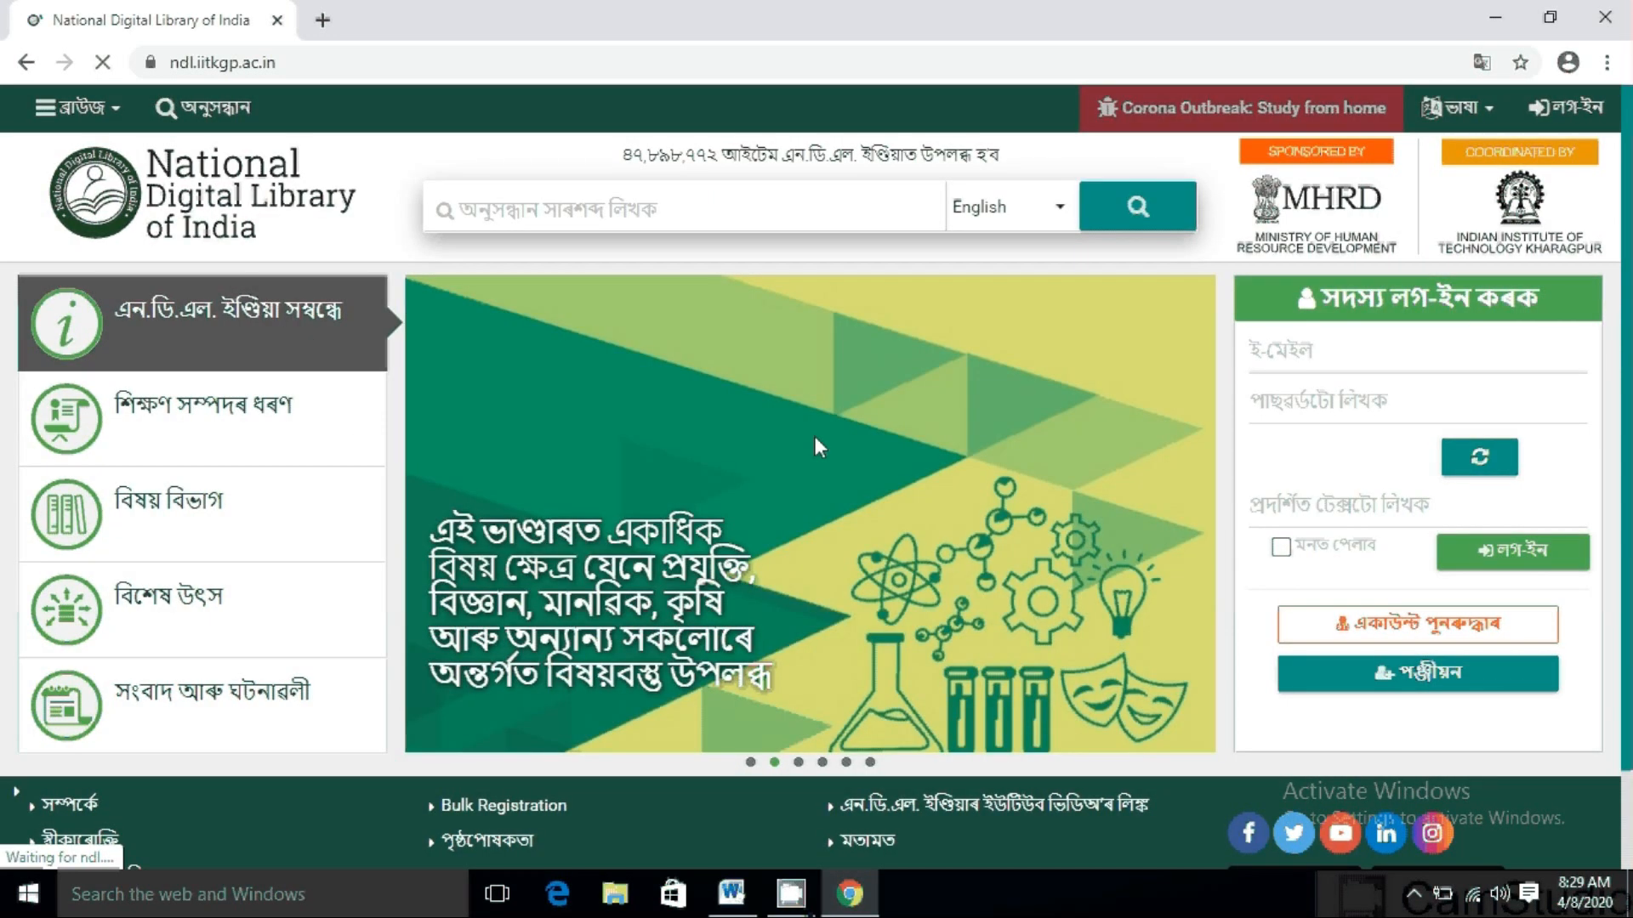
pyautogui.scroll(-3)
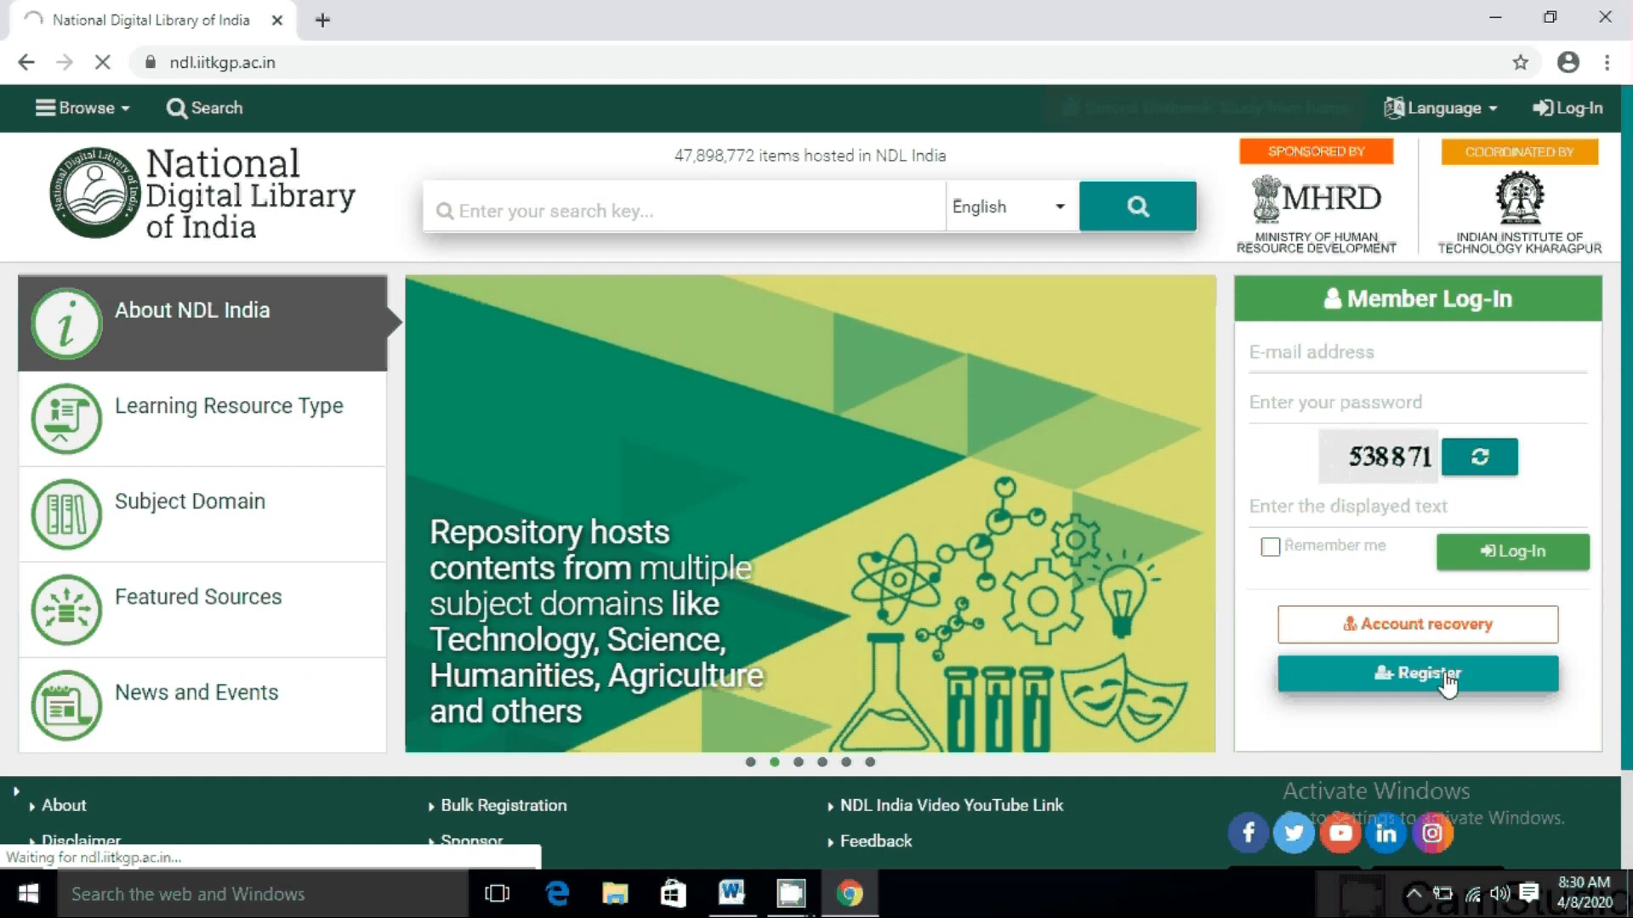
# Register an NDL India account, follow the Gmail verification link and proceed to login
pyautogui.click(1417, 673)
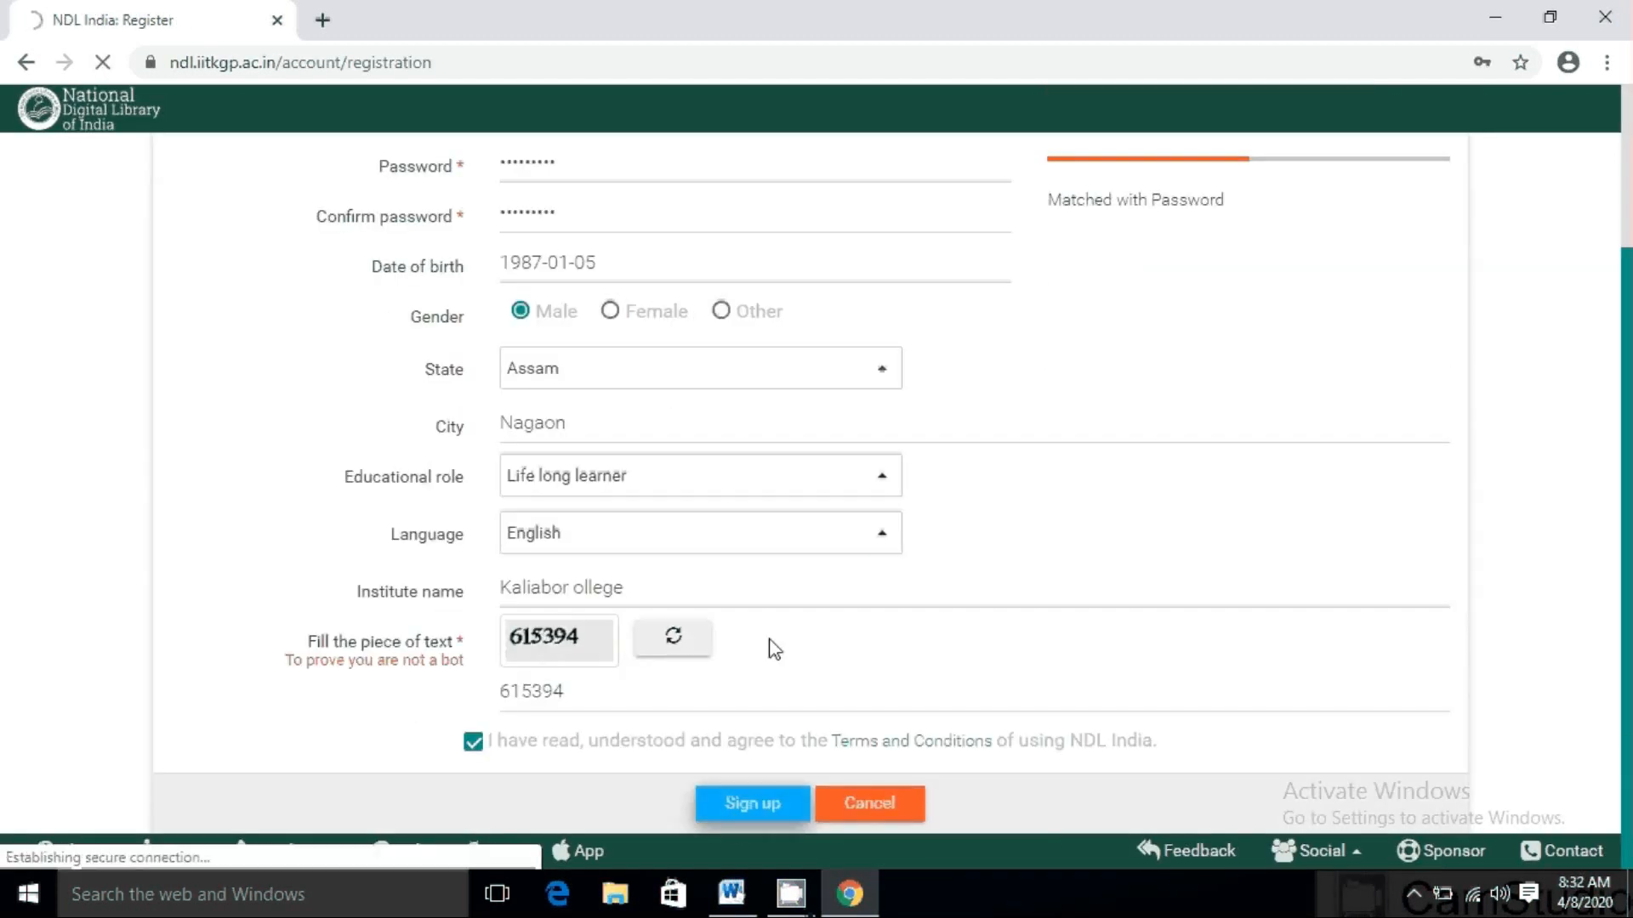
pyautogui.click(750, 803)
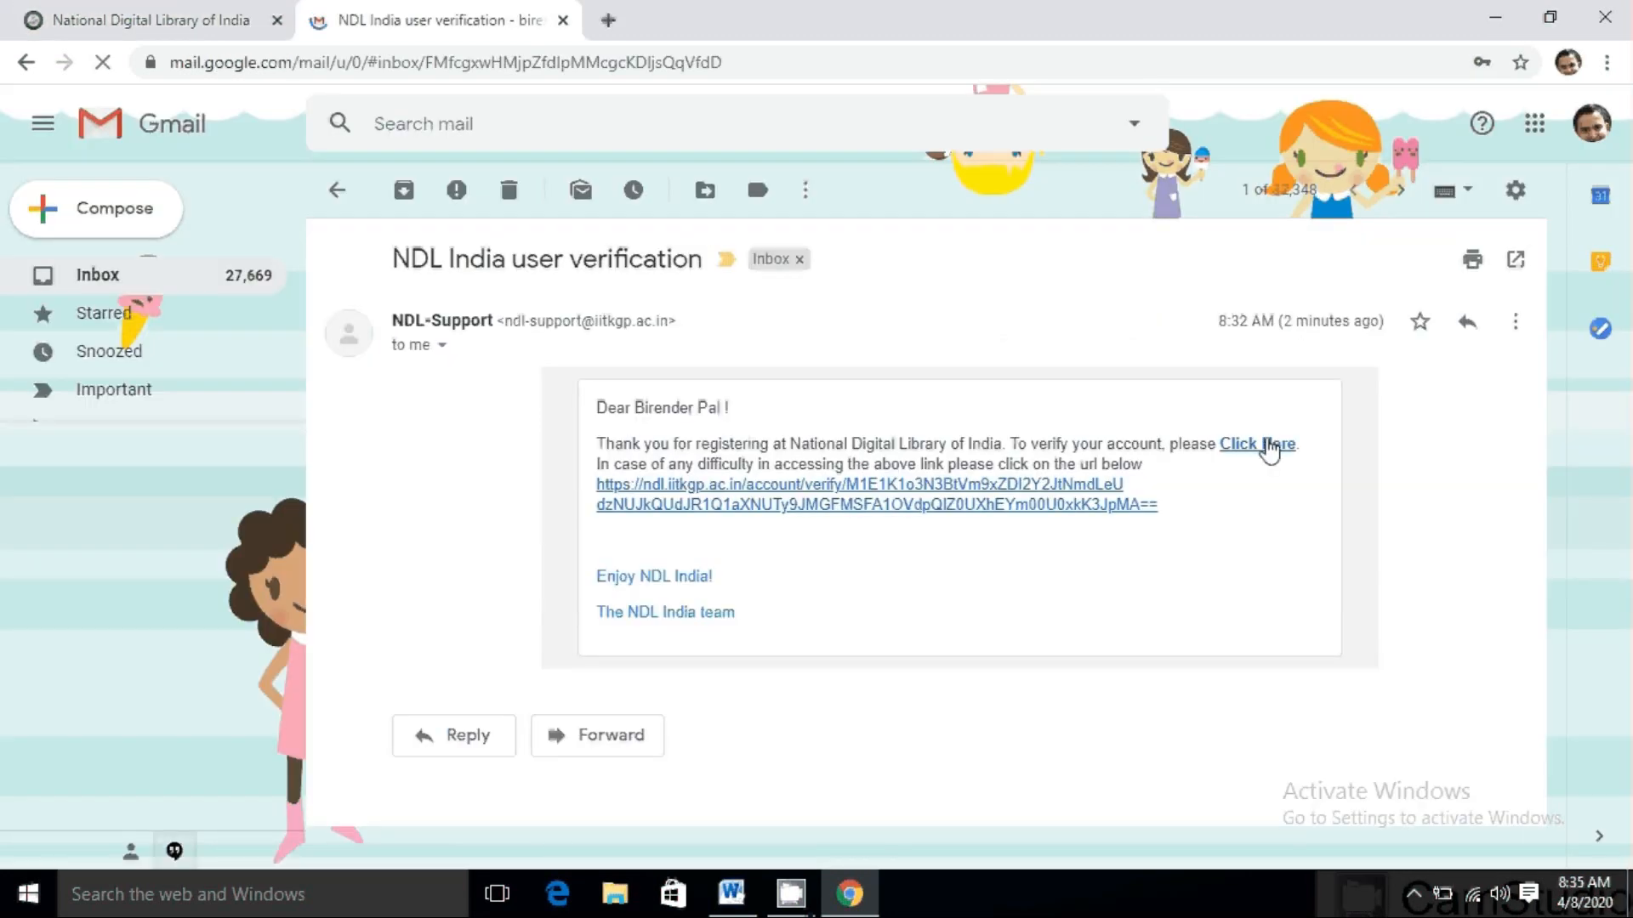
pyautogui.click(1257, 444)
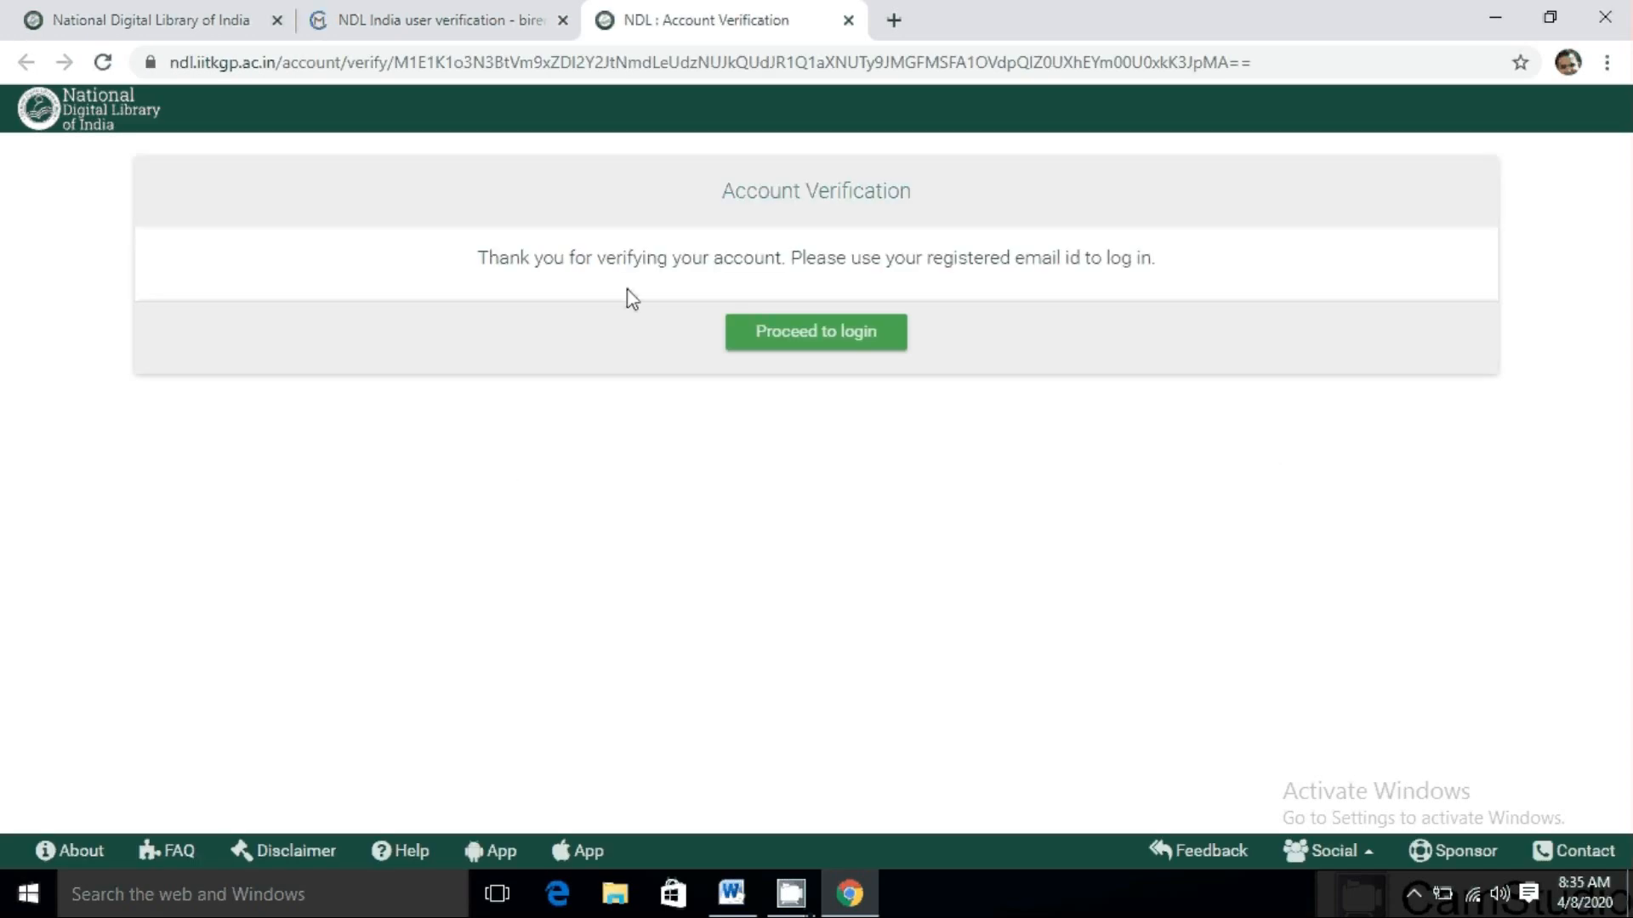
pyautogui.click(815, 332)
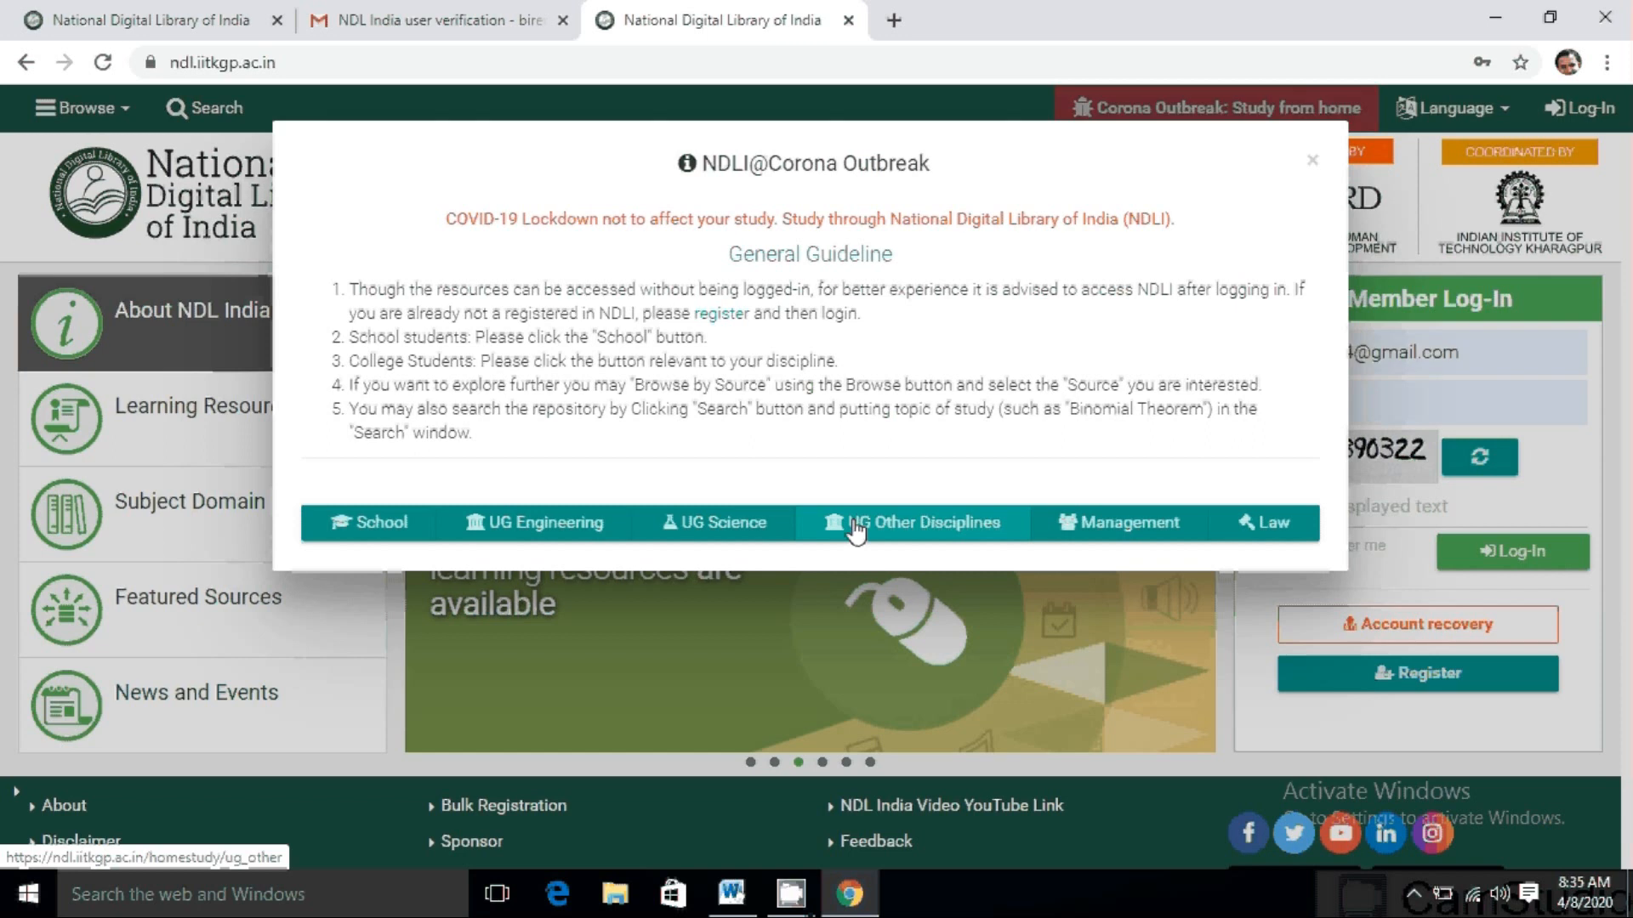
# Browse NDL India's UG study materials and Project Gutenberg titles, then list all Book resources (over 6.3 million)
pyautogui.click(912, 522)
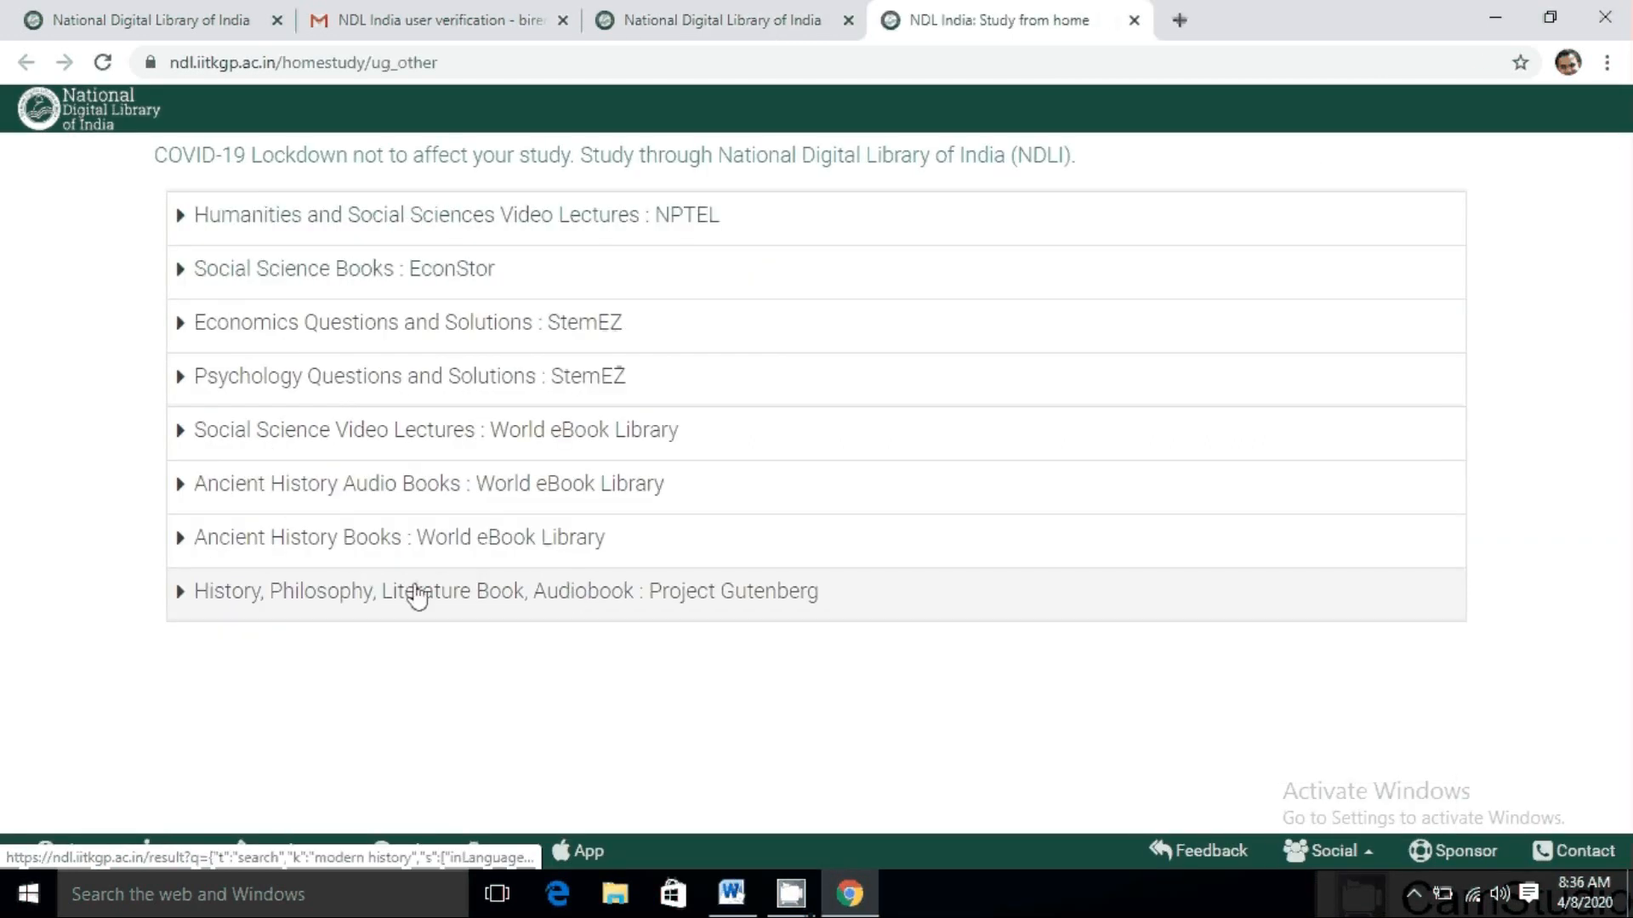
pyautogui.click(505, 590)
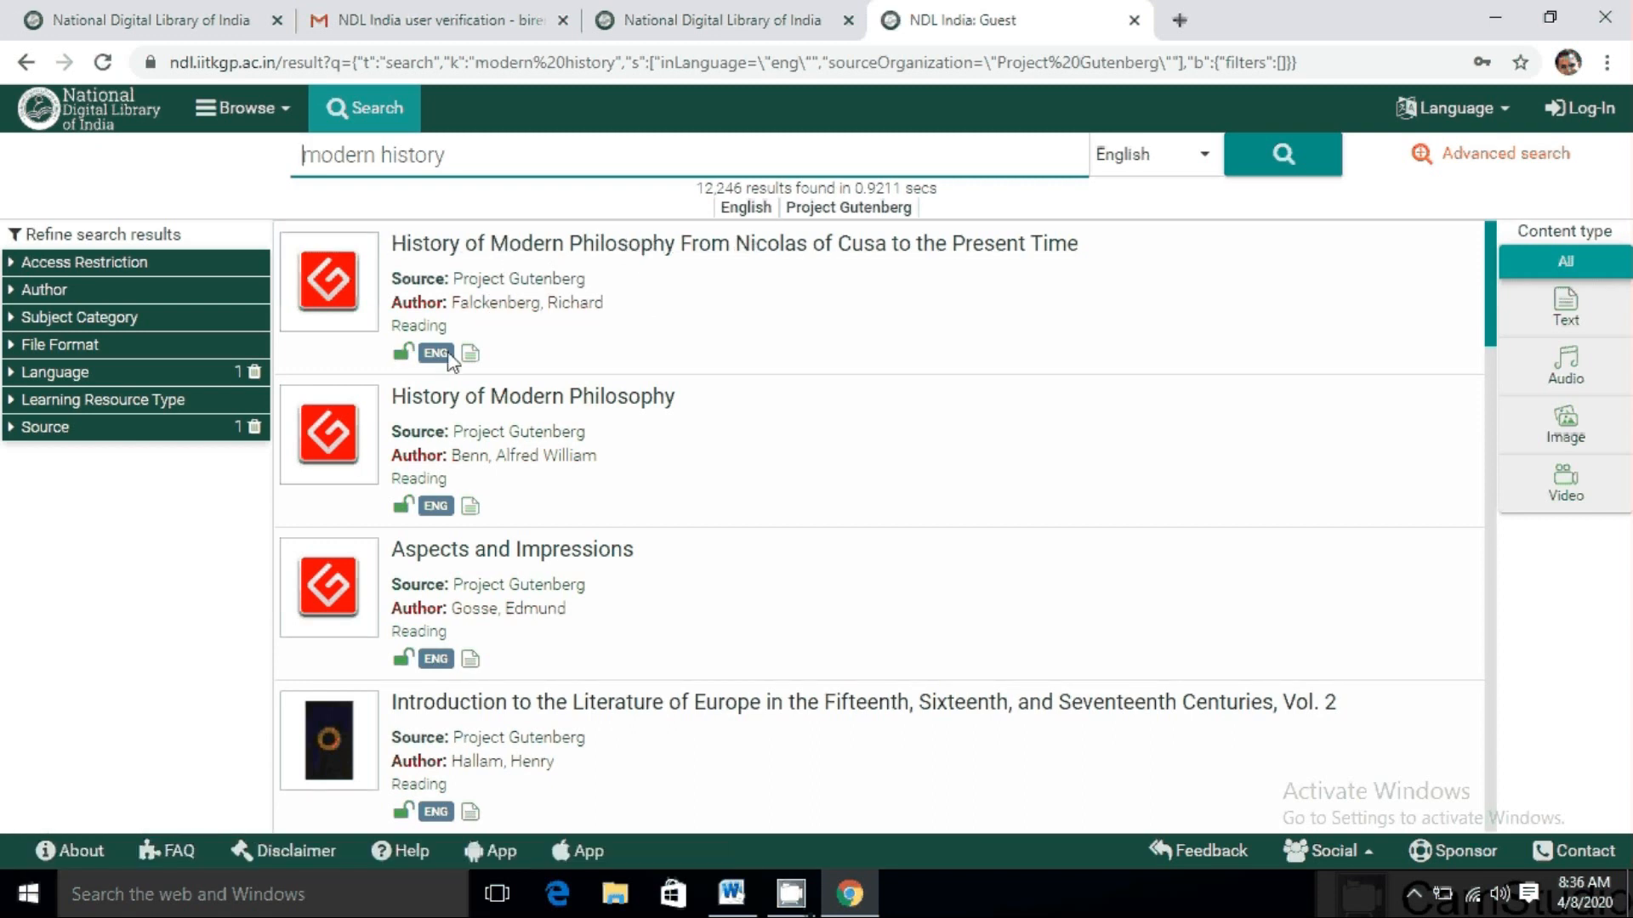
pyautogui.moveTo(474, 253)
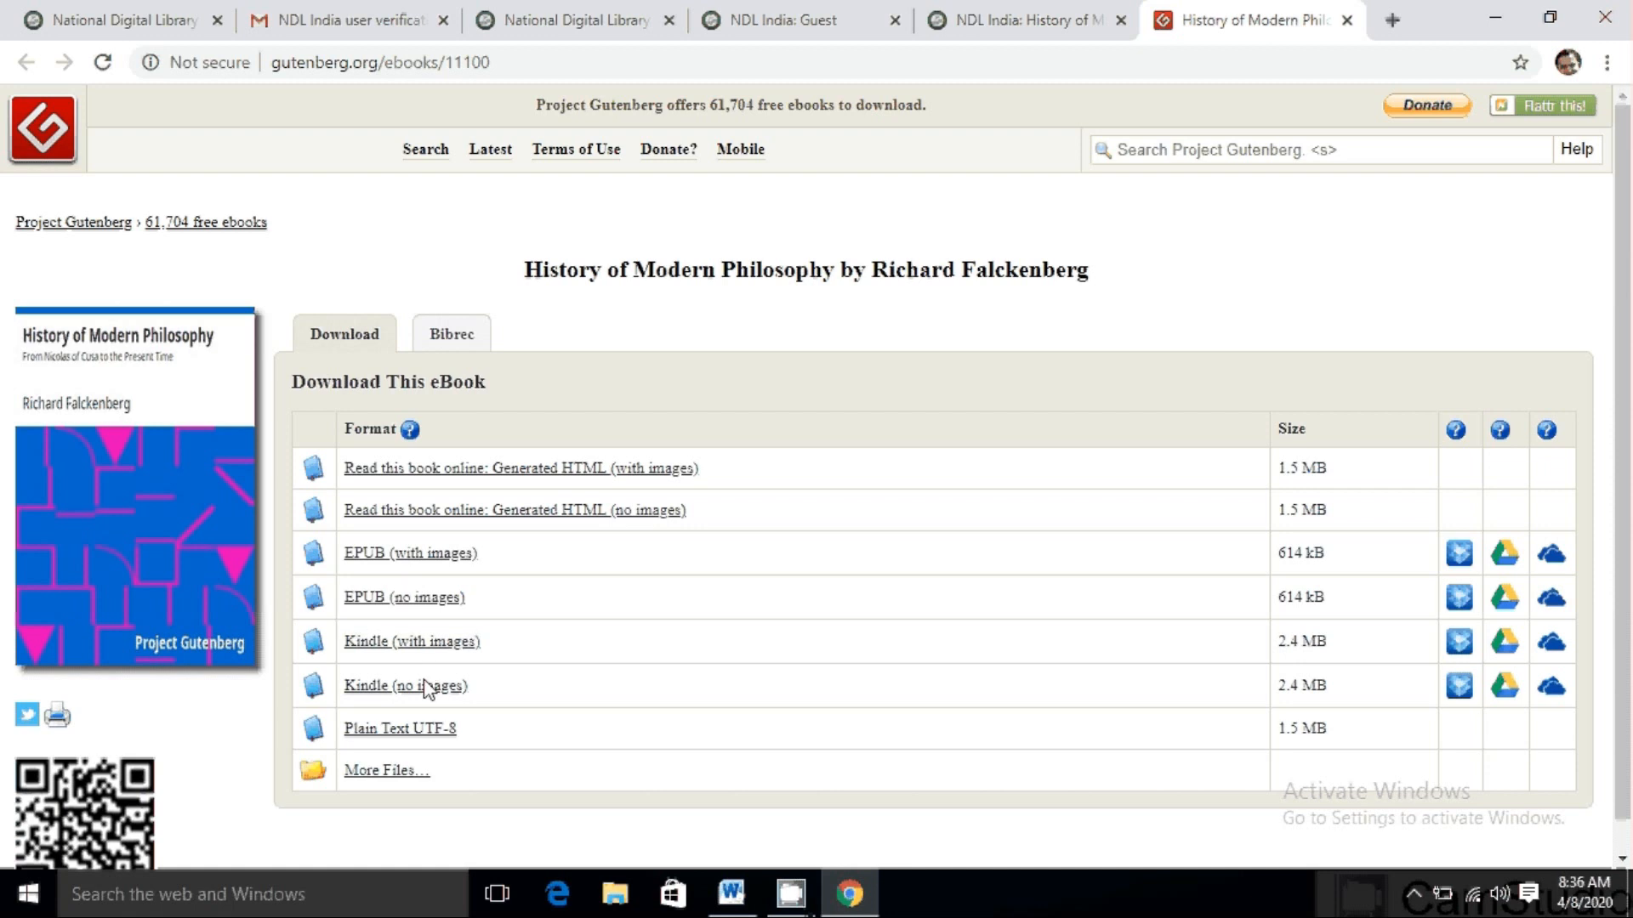
pyautogui.moveTo(405, 776)
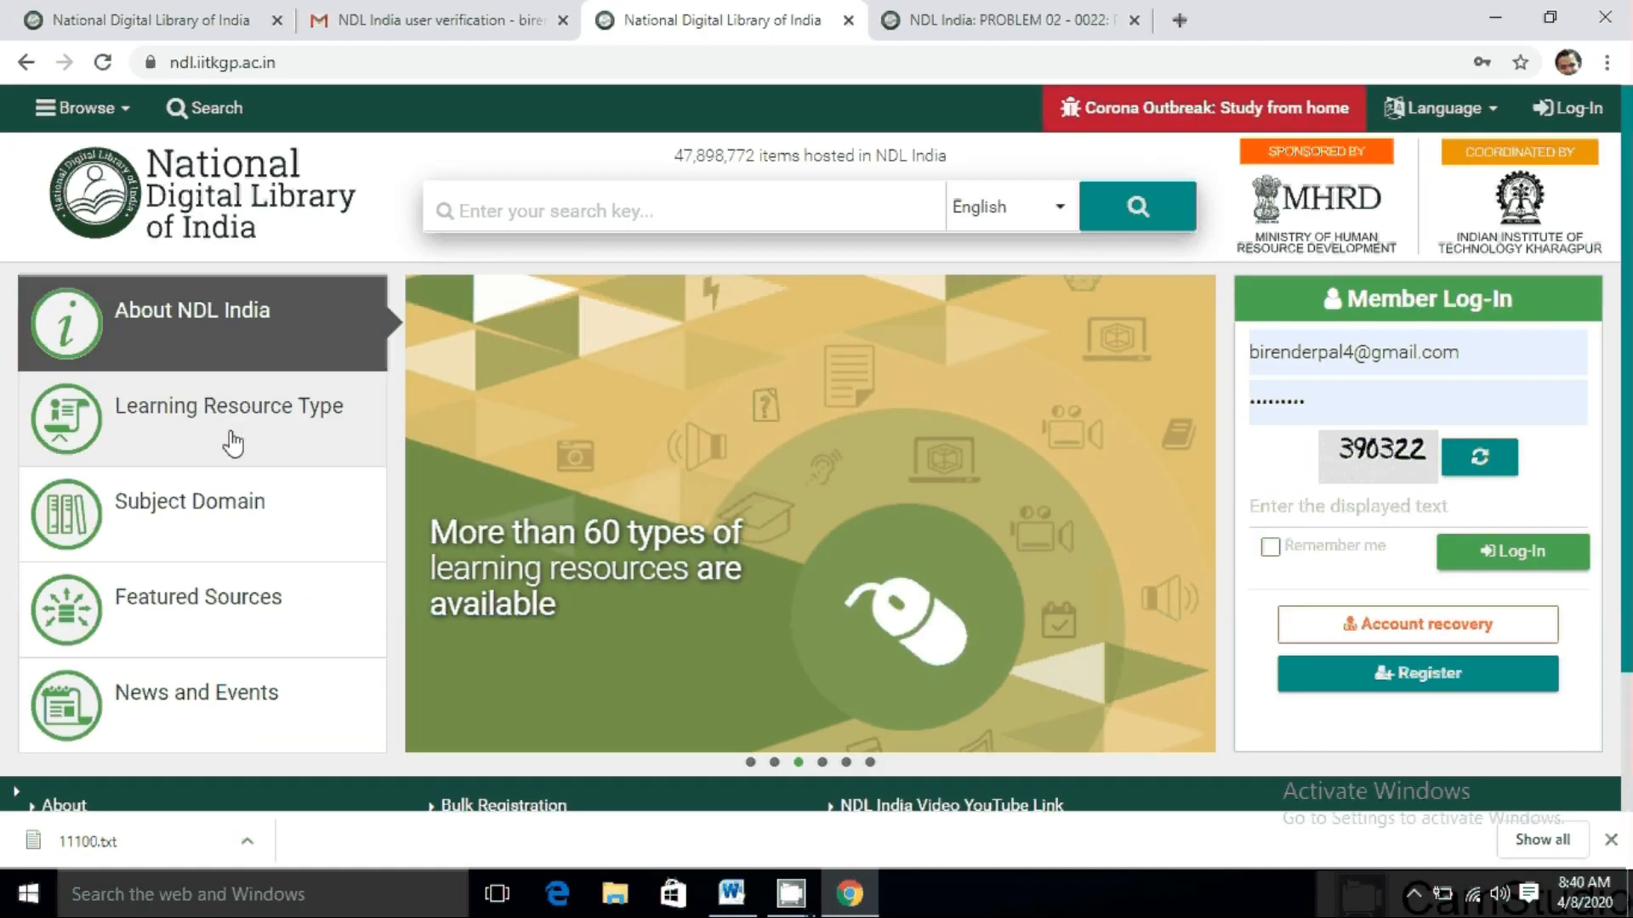
pyautogui.click(227, 406)
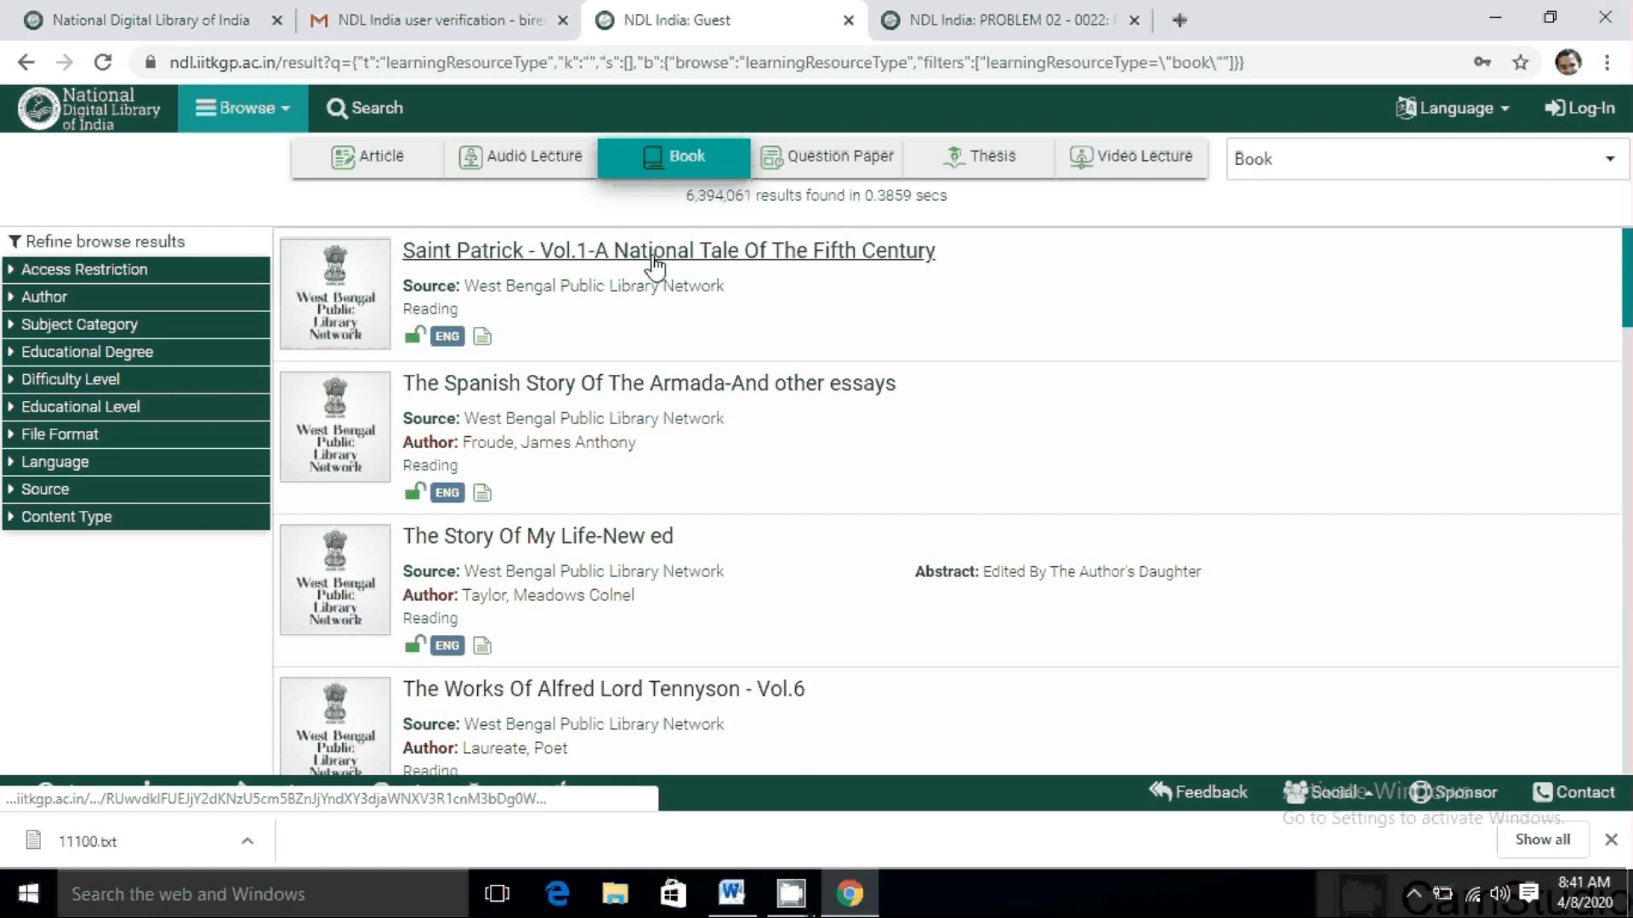
pyautogui.moveTo(537, 536)
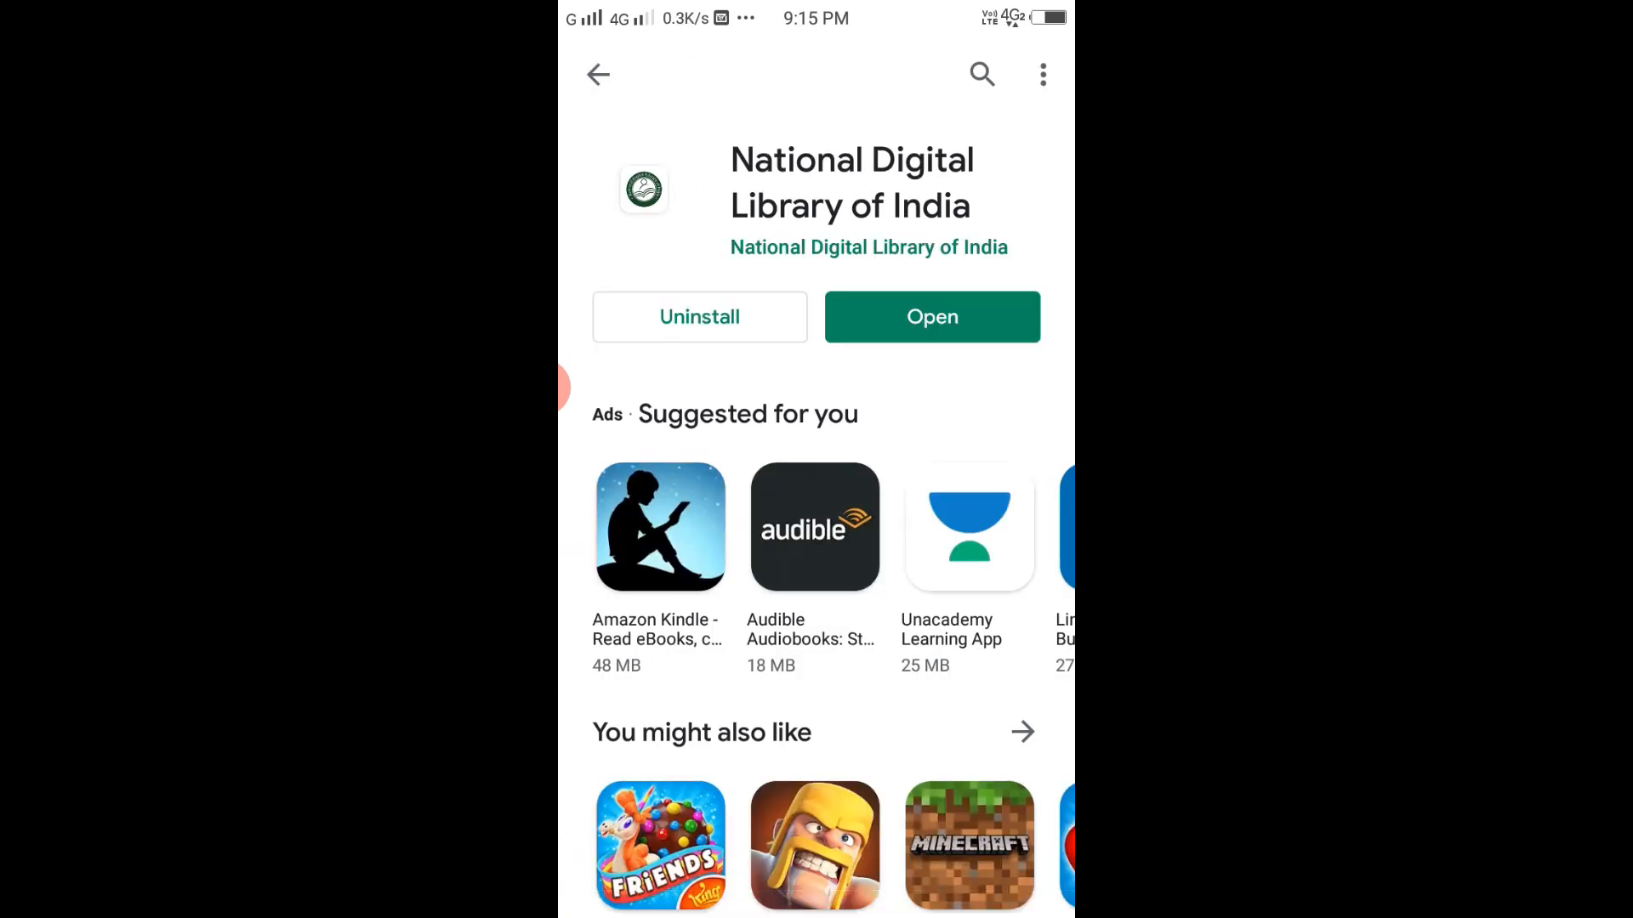
# Log in to the NDLI app and download The Control Of Industry, viewing it in the Drive PDF Viewer
pyautogui.click(930, 316)
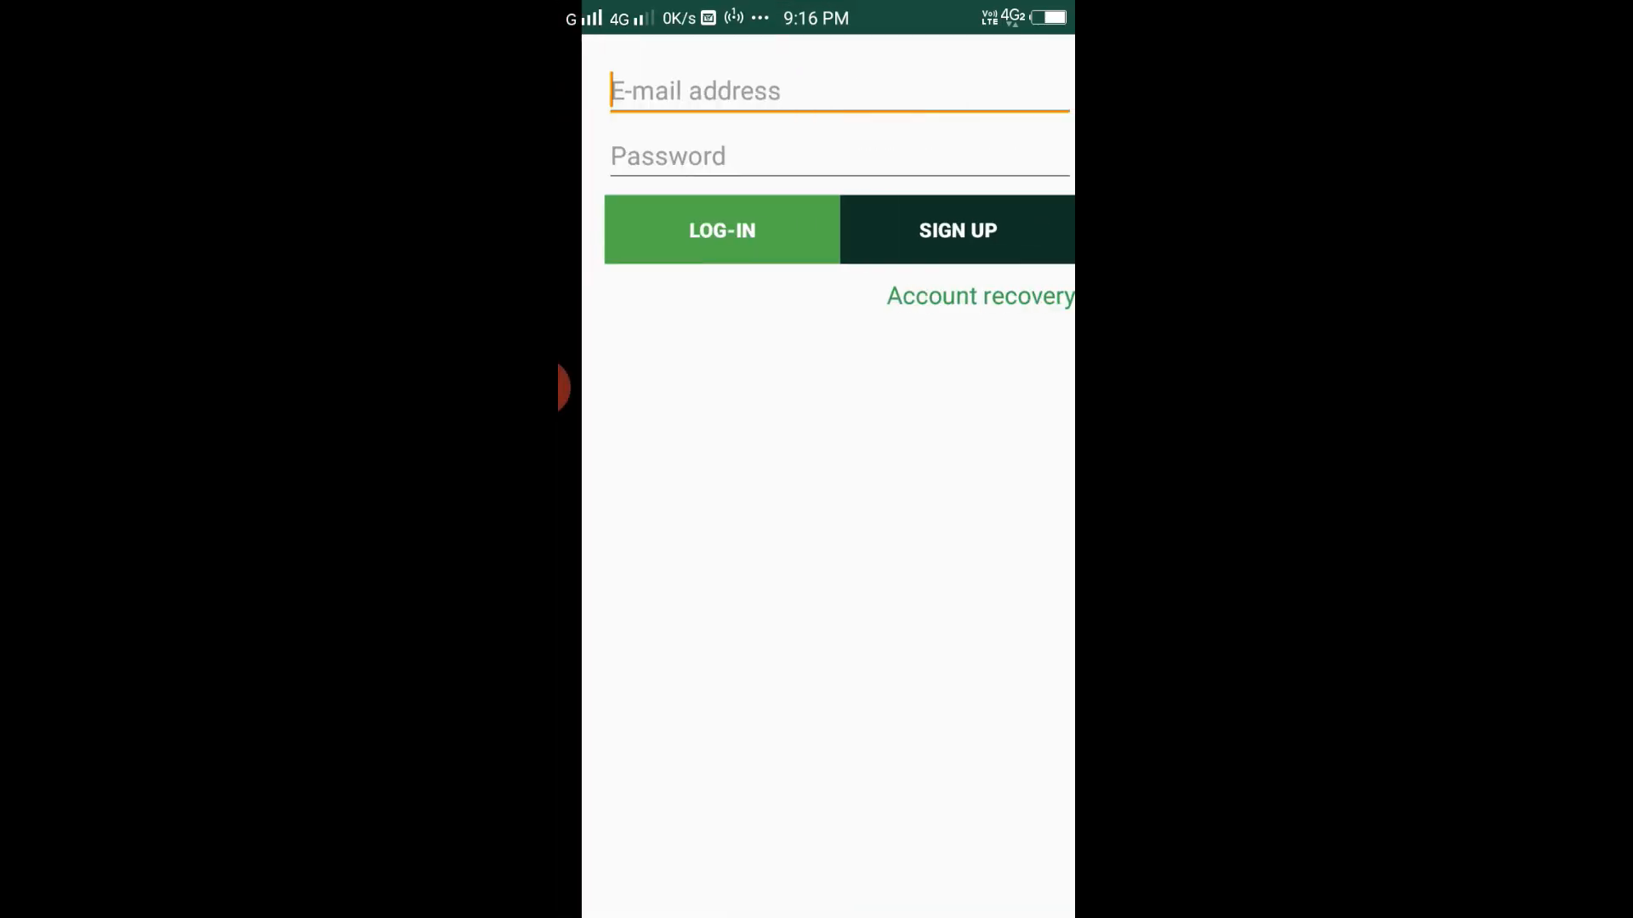
pyautogui.click(721, 229)
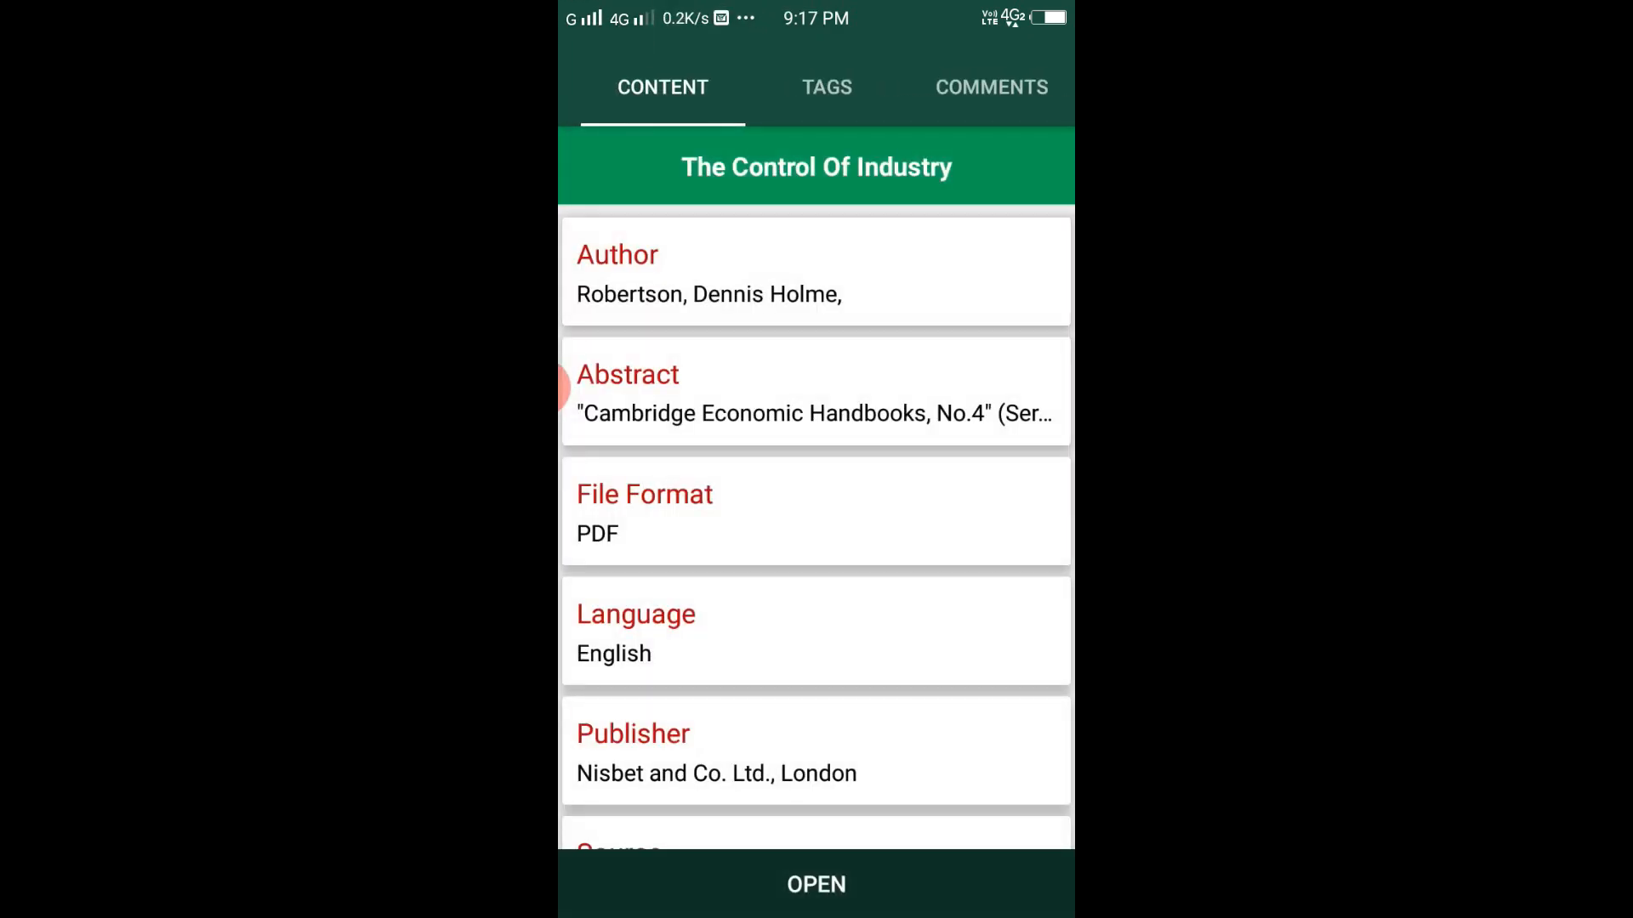
pyautogui.scroll(-3)
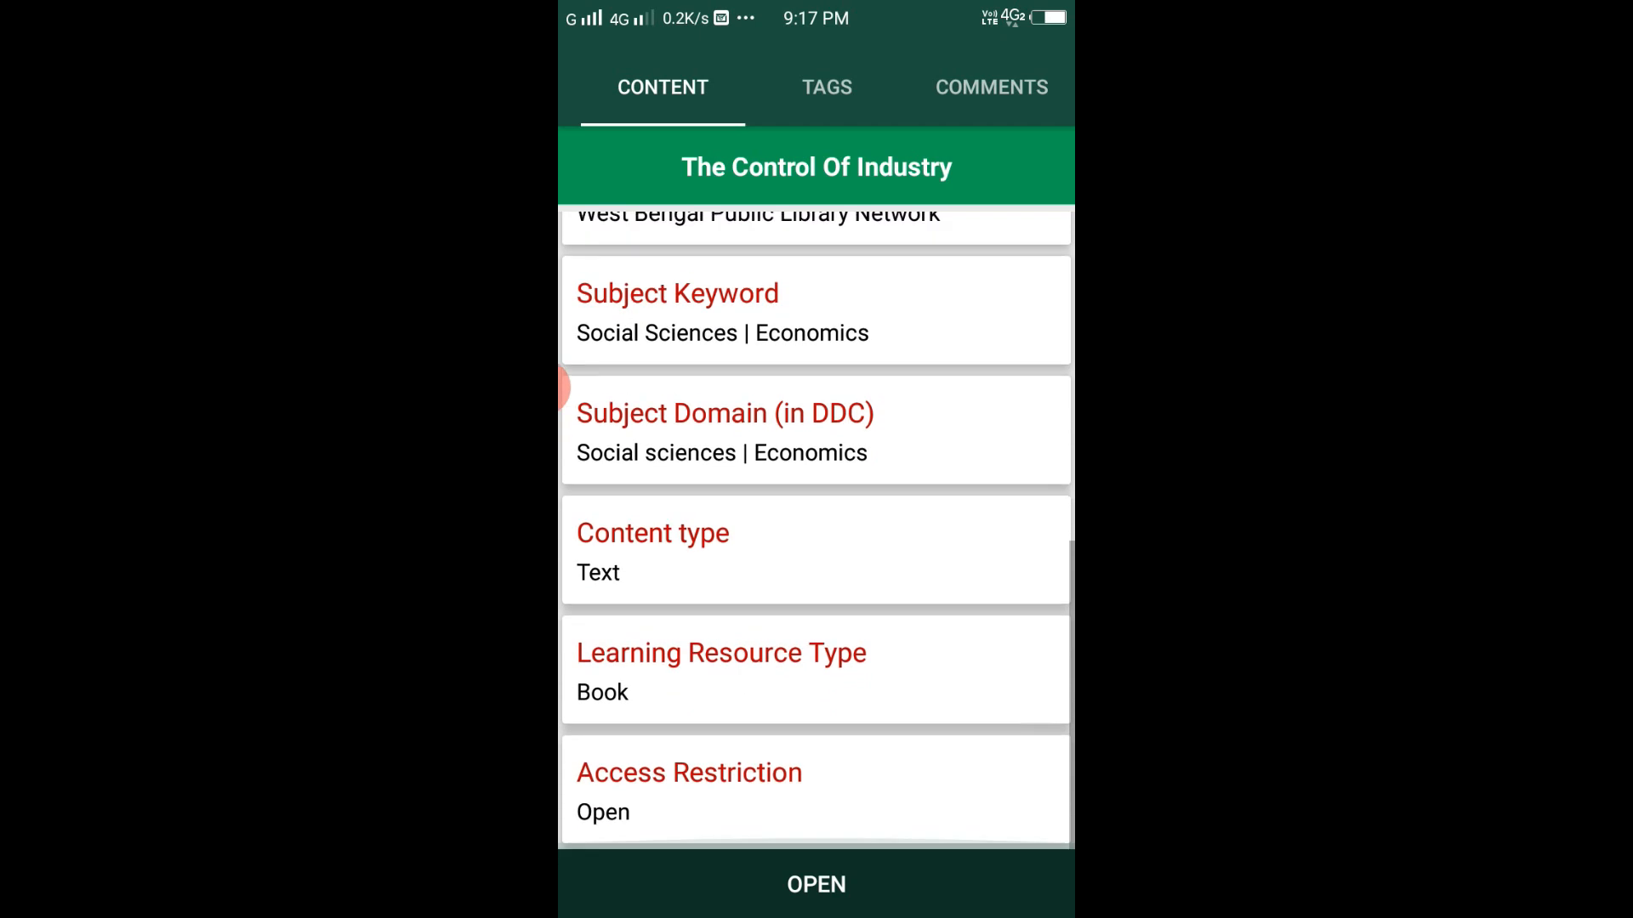
pyautogui.click(815, 885)
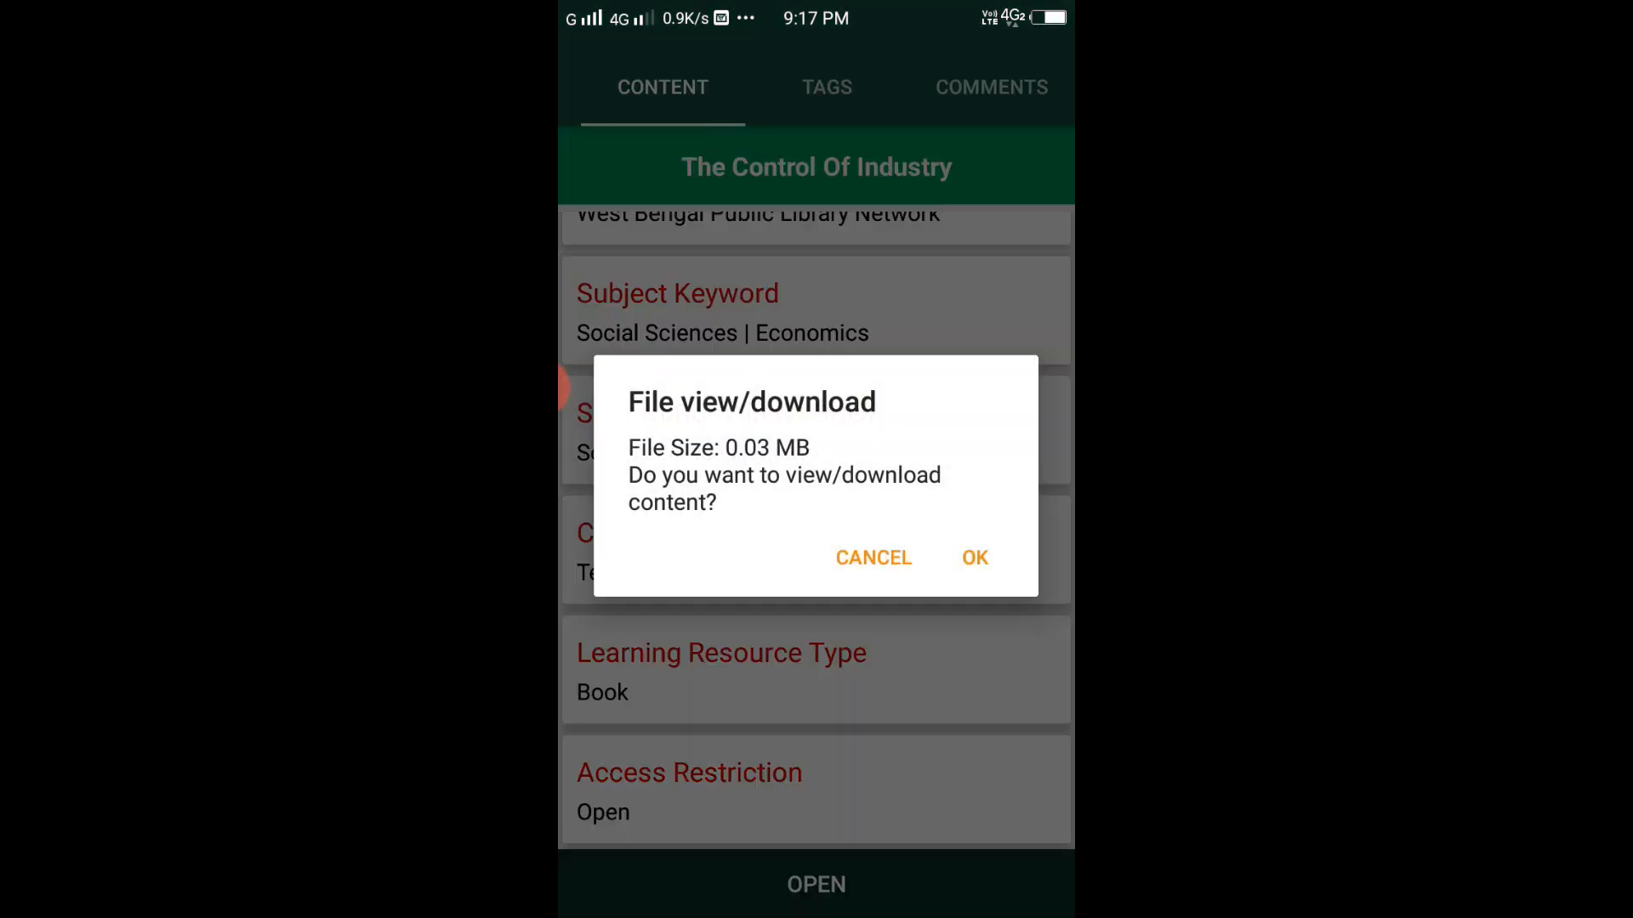
pyautogui.click(973, 557)
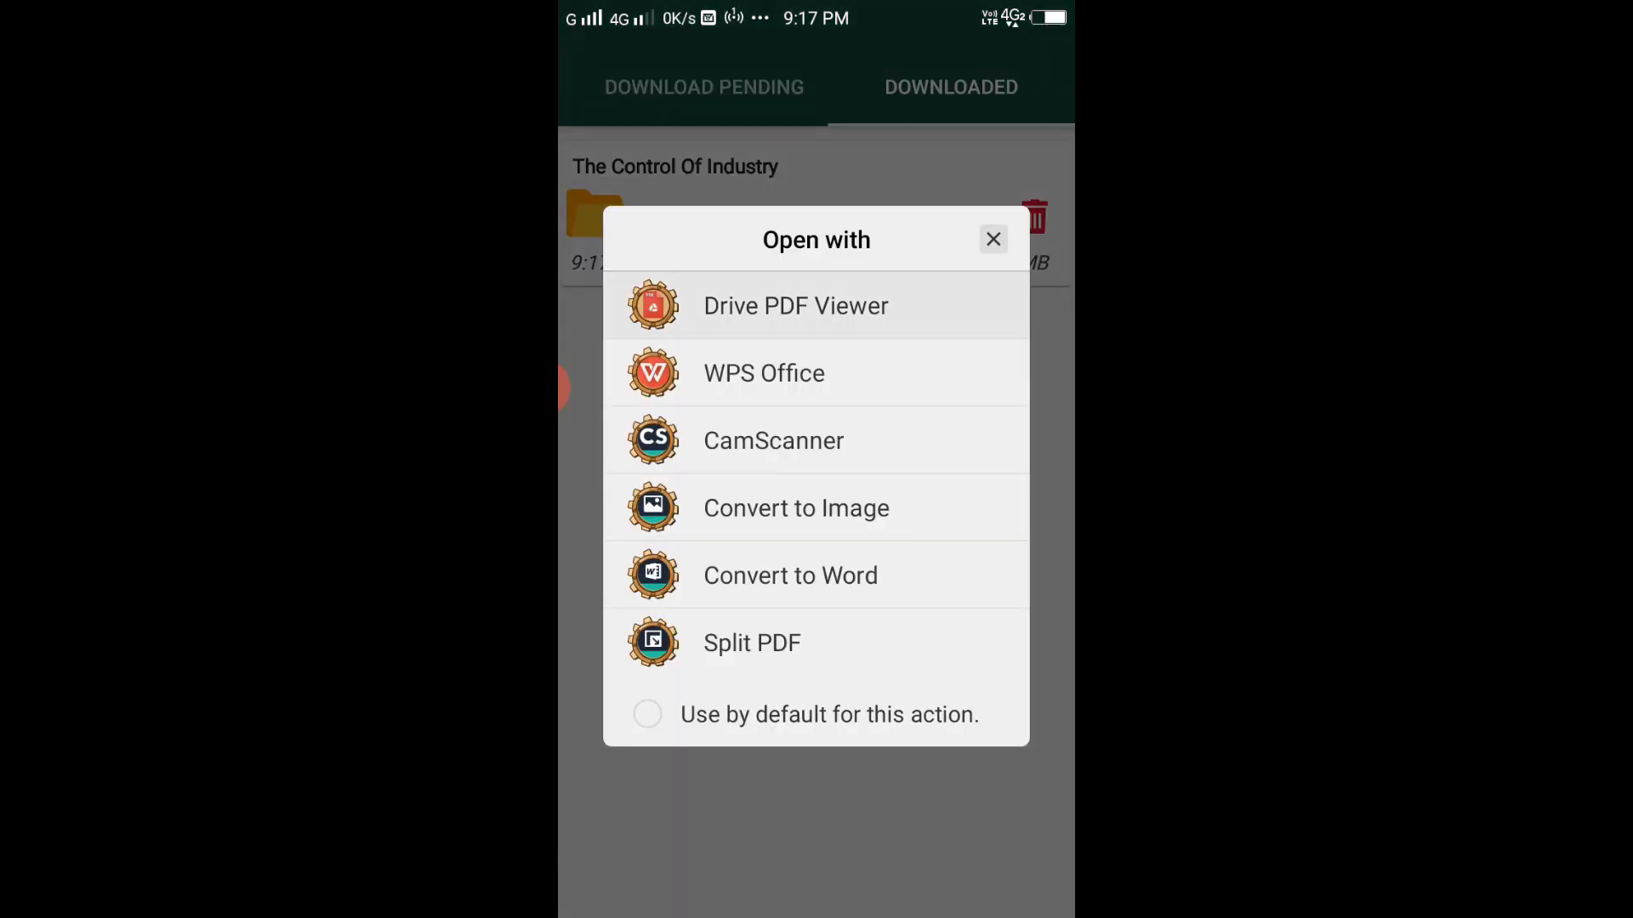
pyautogui.click(796, 305)
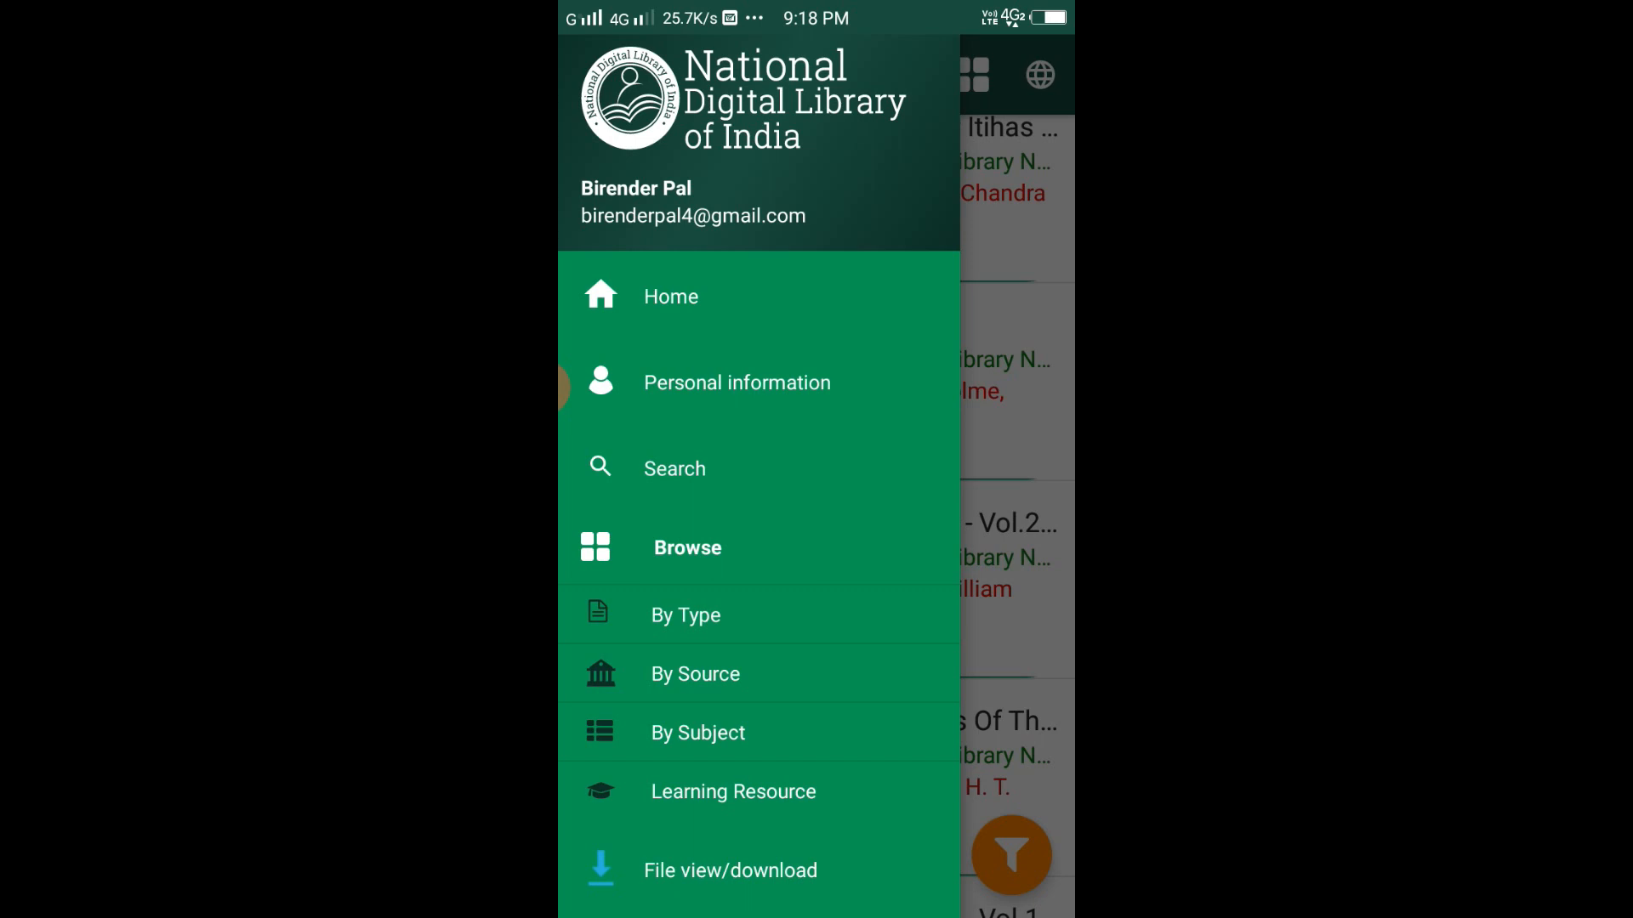
# Bring up browsing by subject and choose a first-level subject
pyautogui.click(697, 731)
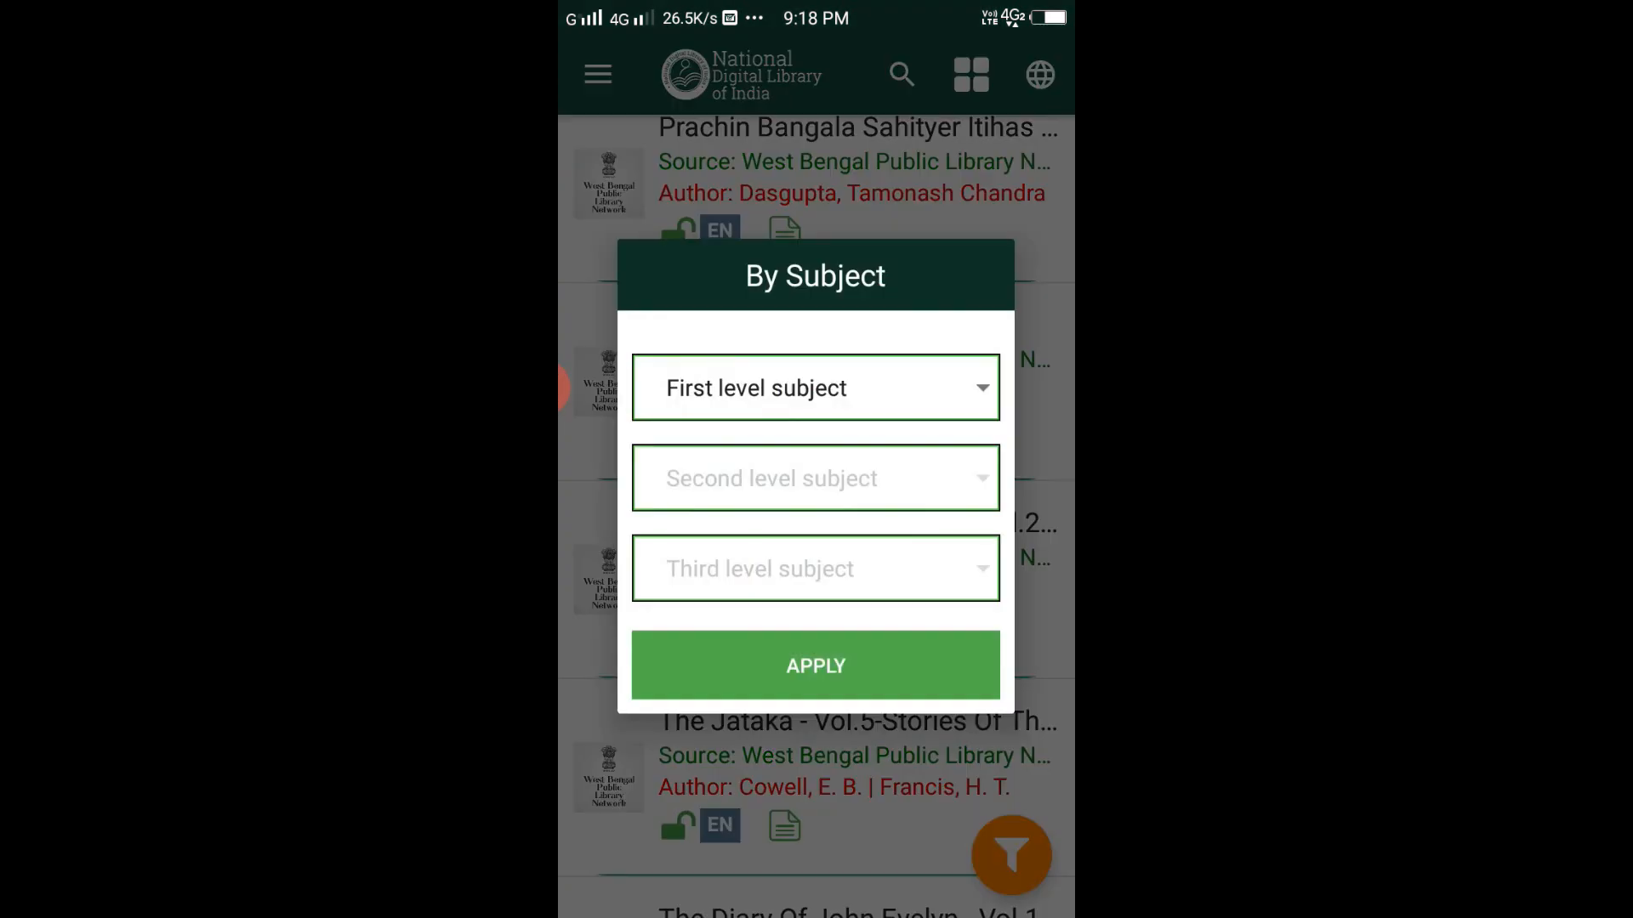
pyautogui.click(815, 388)
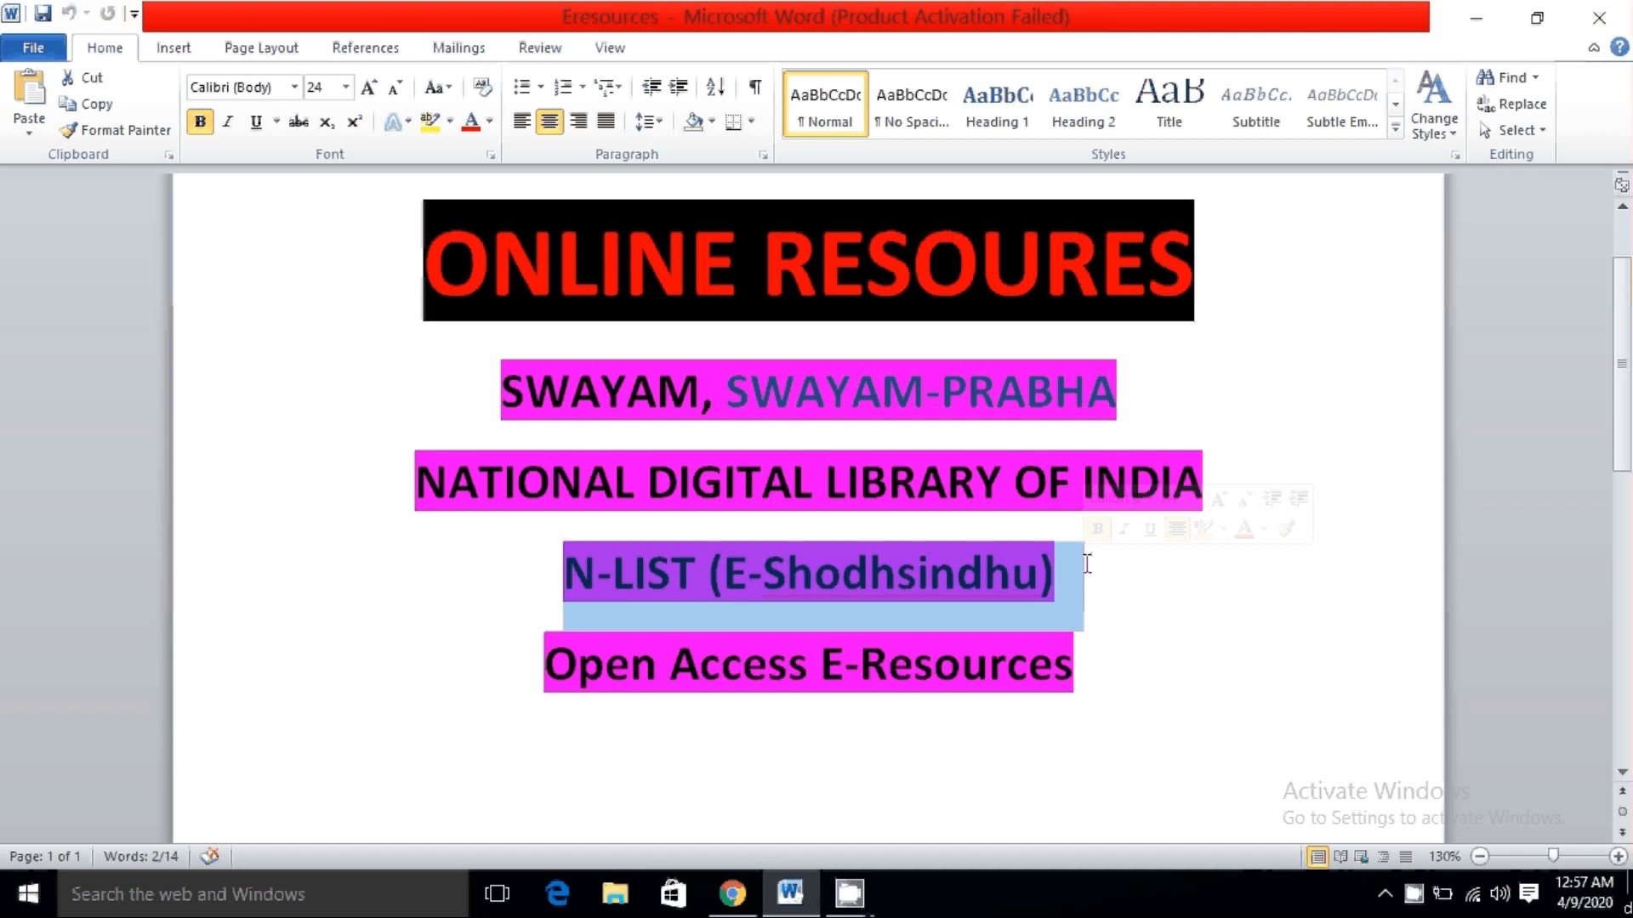
# Pick out the N-LIST (E-Shodhsindhu) heading in the Word outline
pyautogui.click(732, 893)
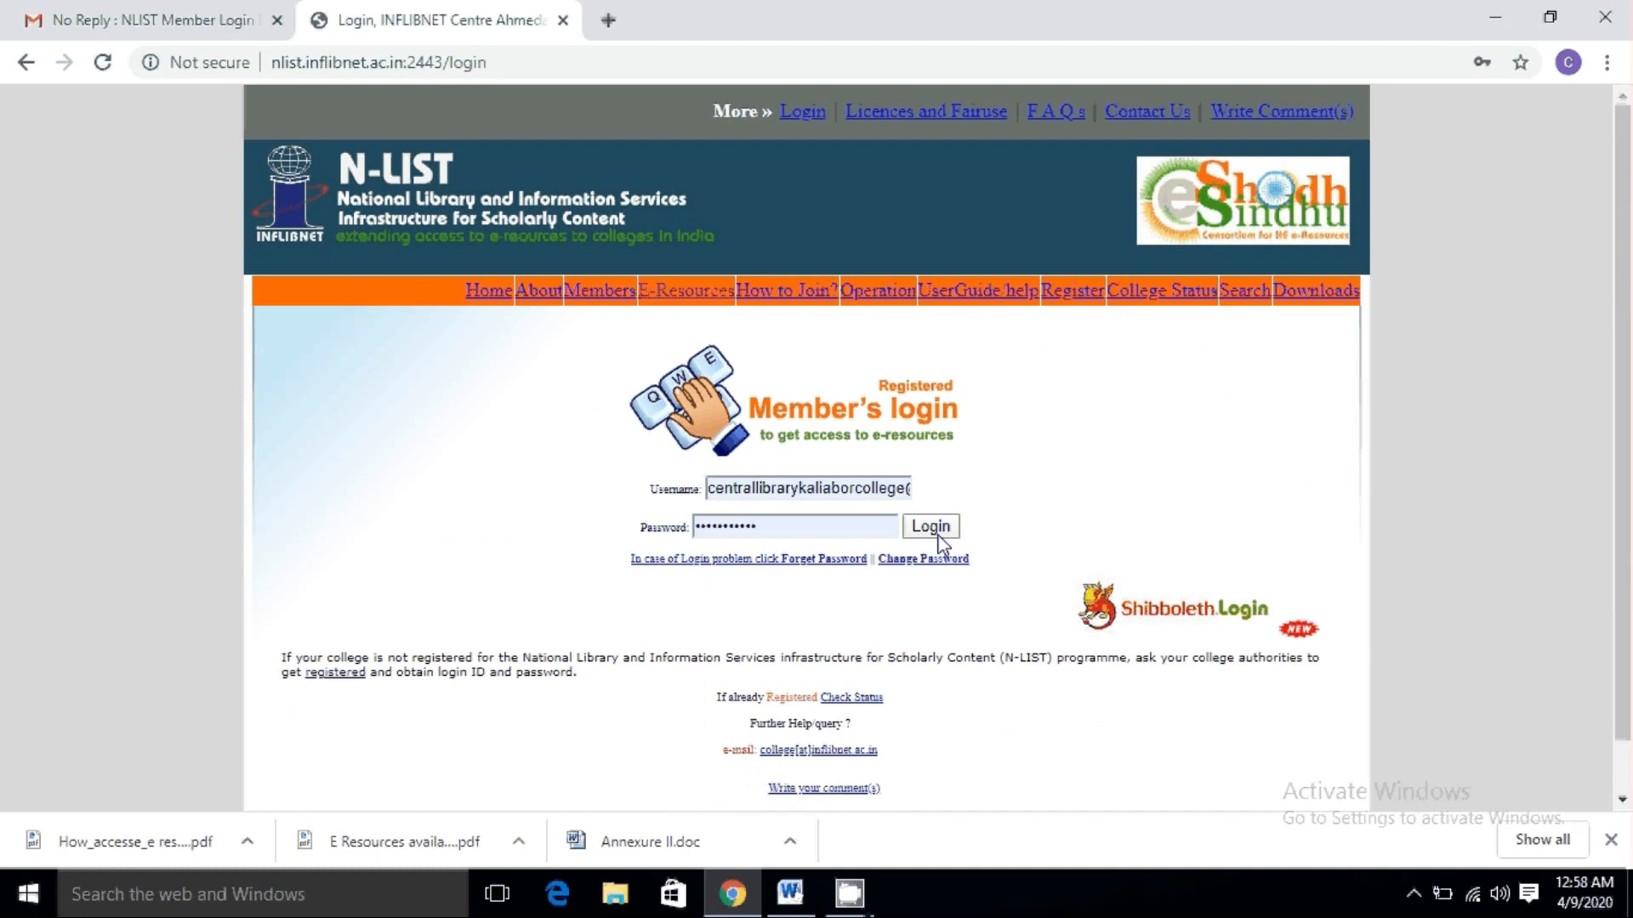
# Sign in to the N-LIST member account and look through the member's e-resources list
pyautogui.click(929, 526)
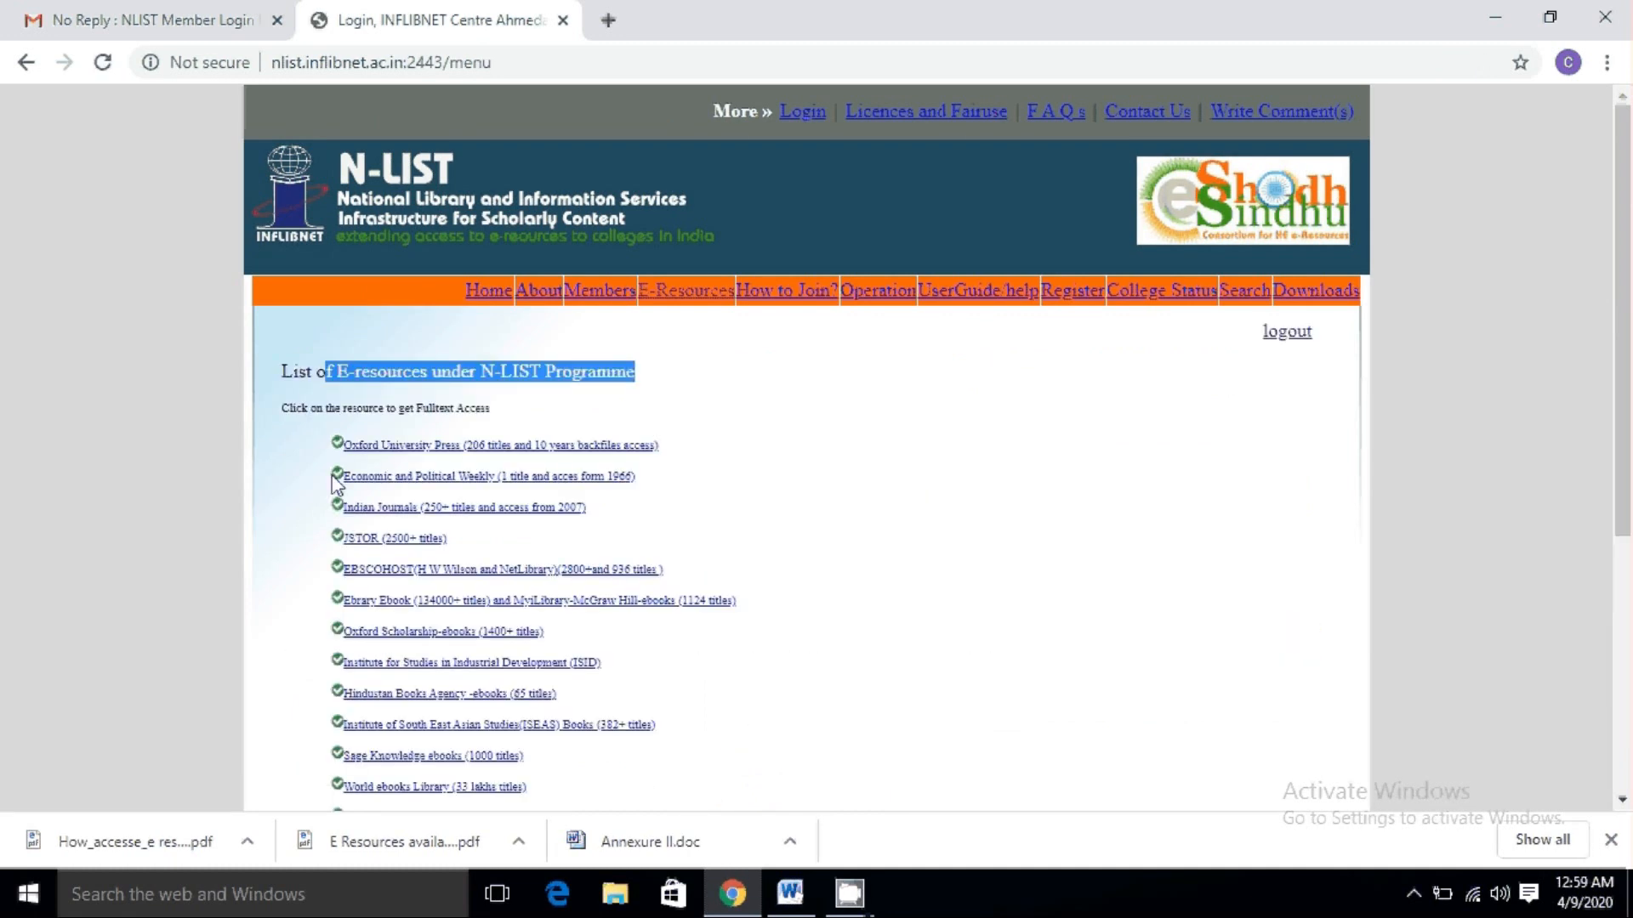
pyautogui.scroll(-3)
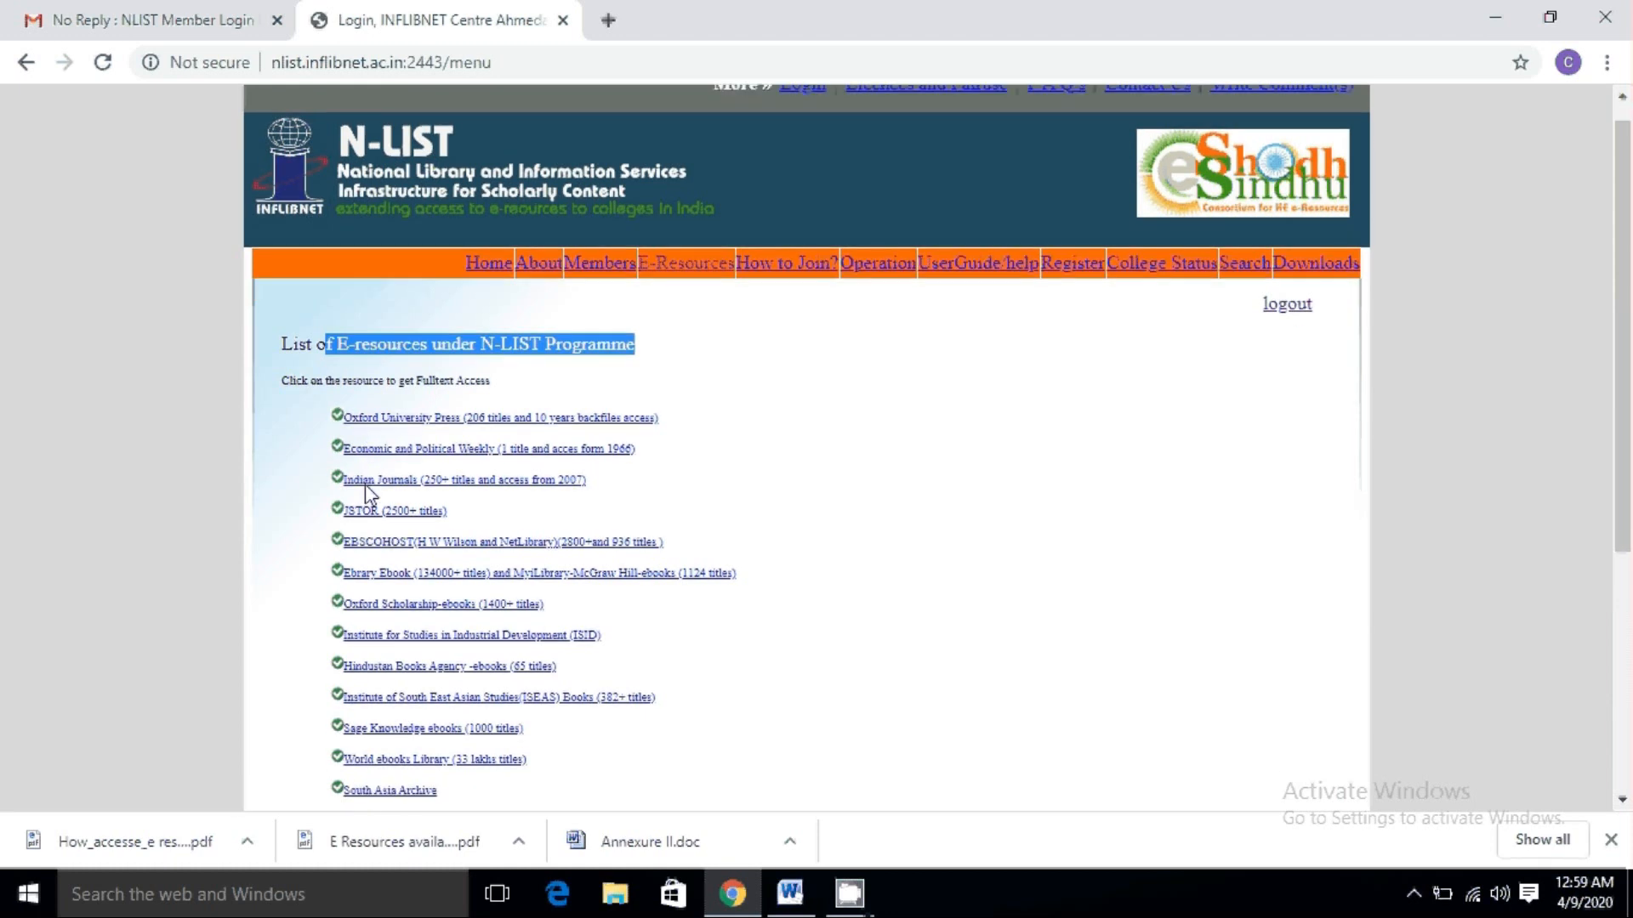
pyautogui.scroll(-3)
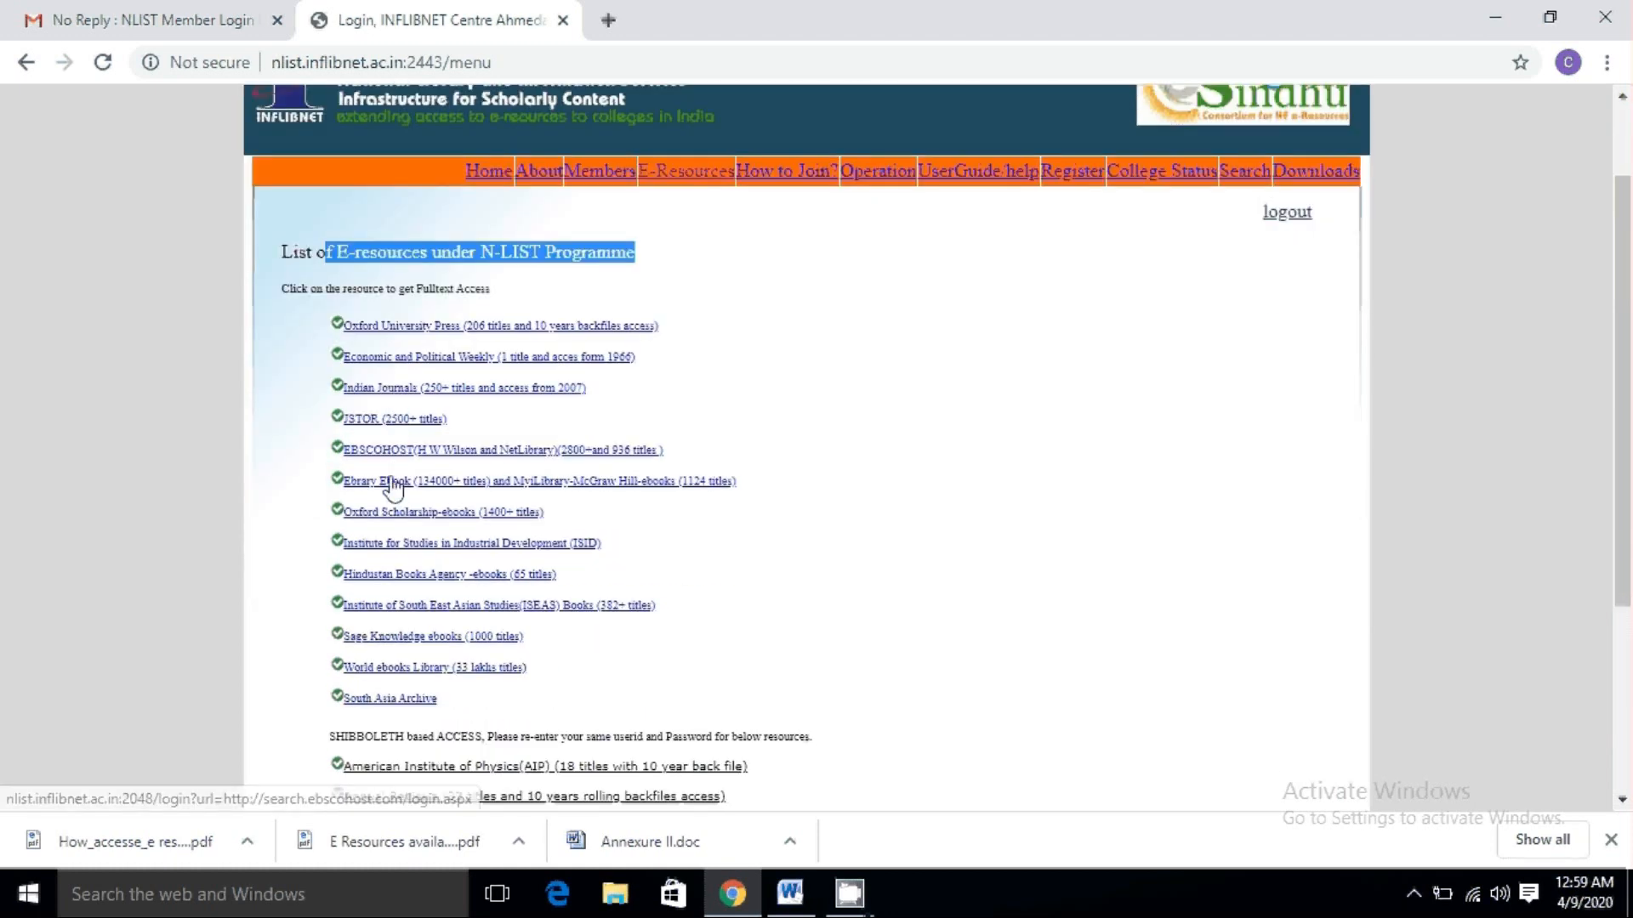
pyautogui.scroll(-3)
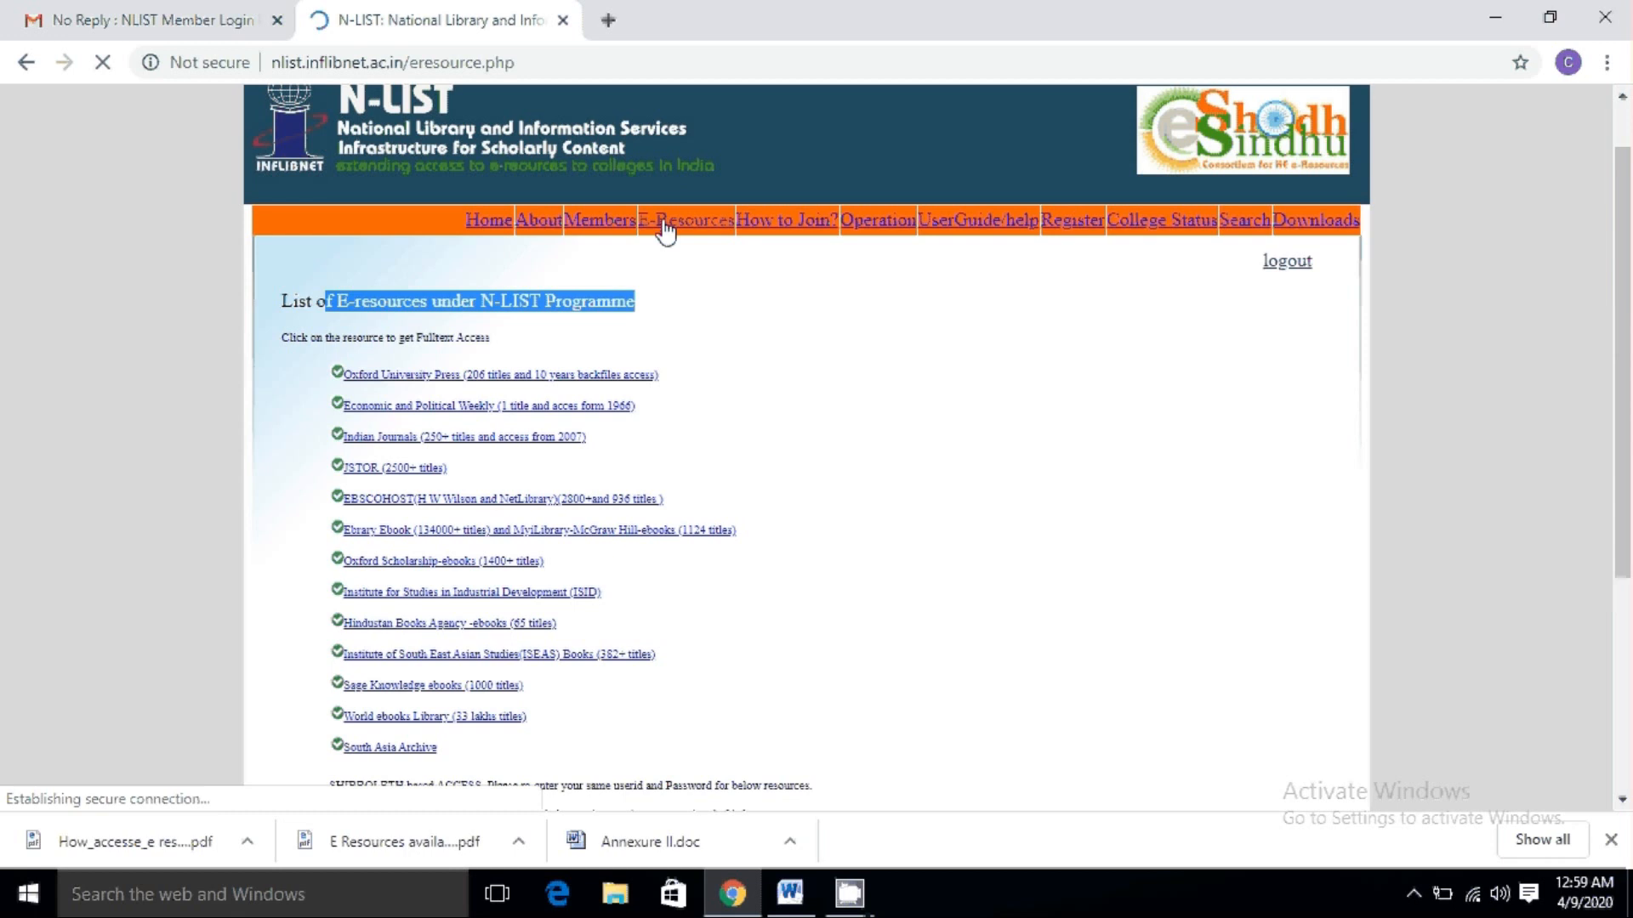
# View the E-Resources page listing subscribed e-journals and e-books
pyautogui.click(685, 219)
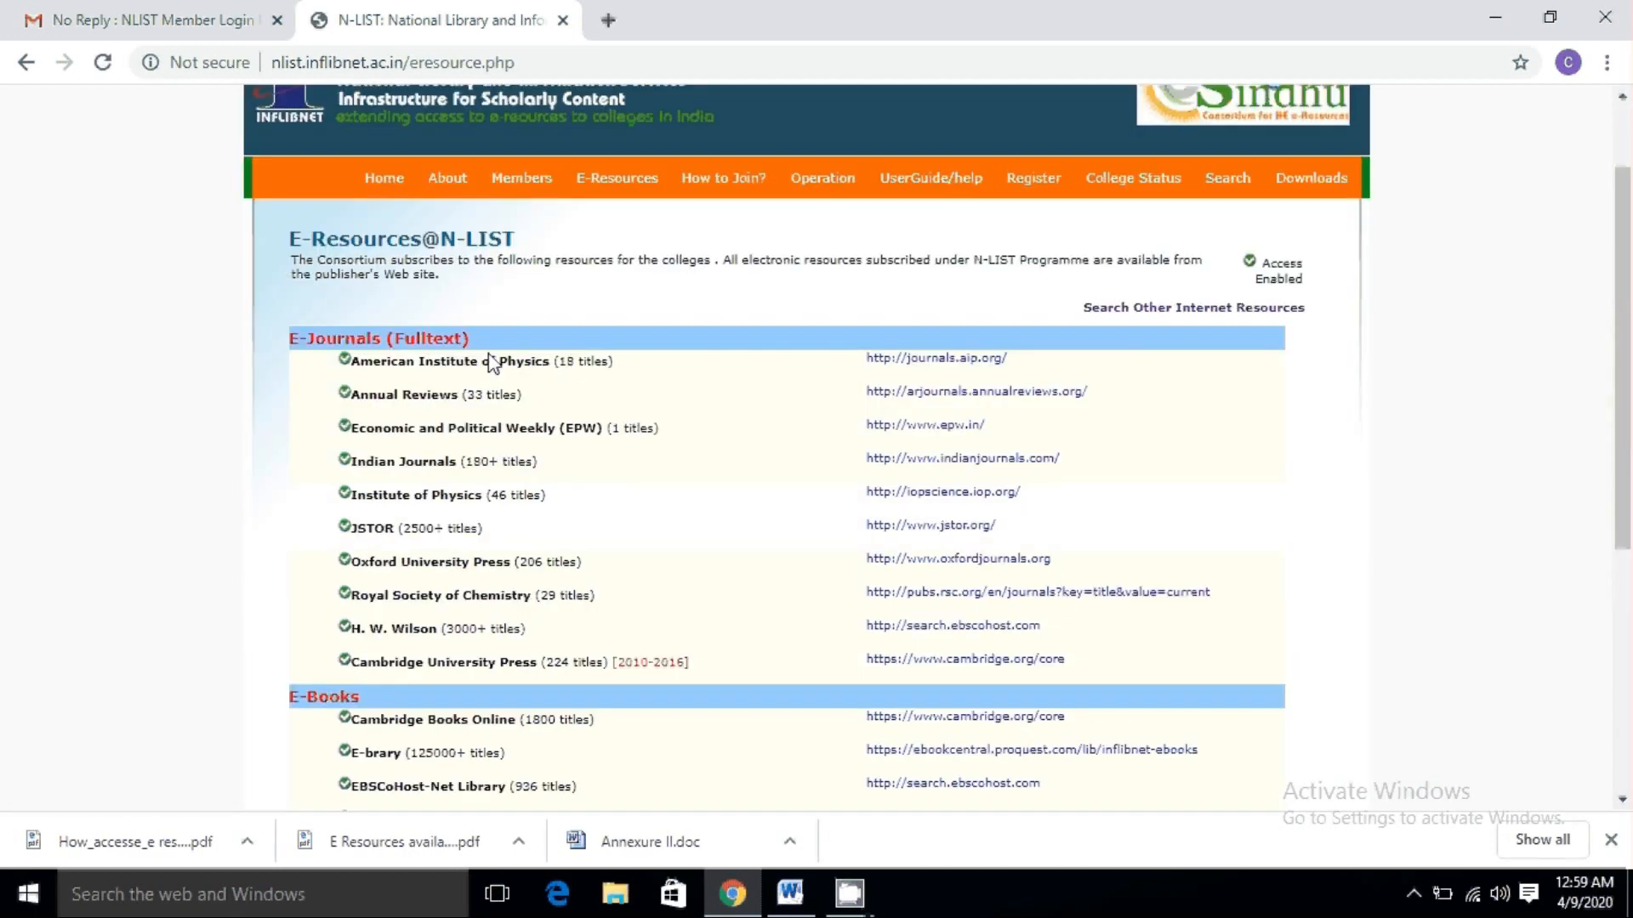
pyautogui.moveTo(525, 398)
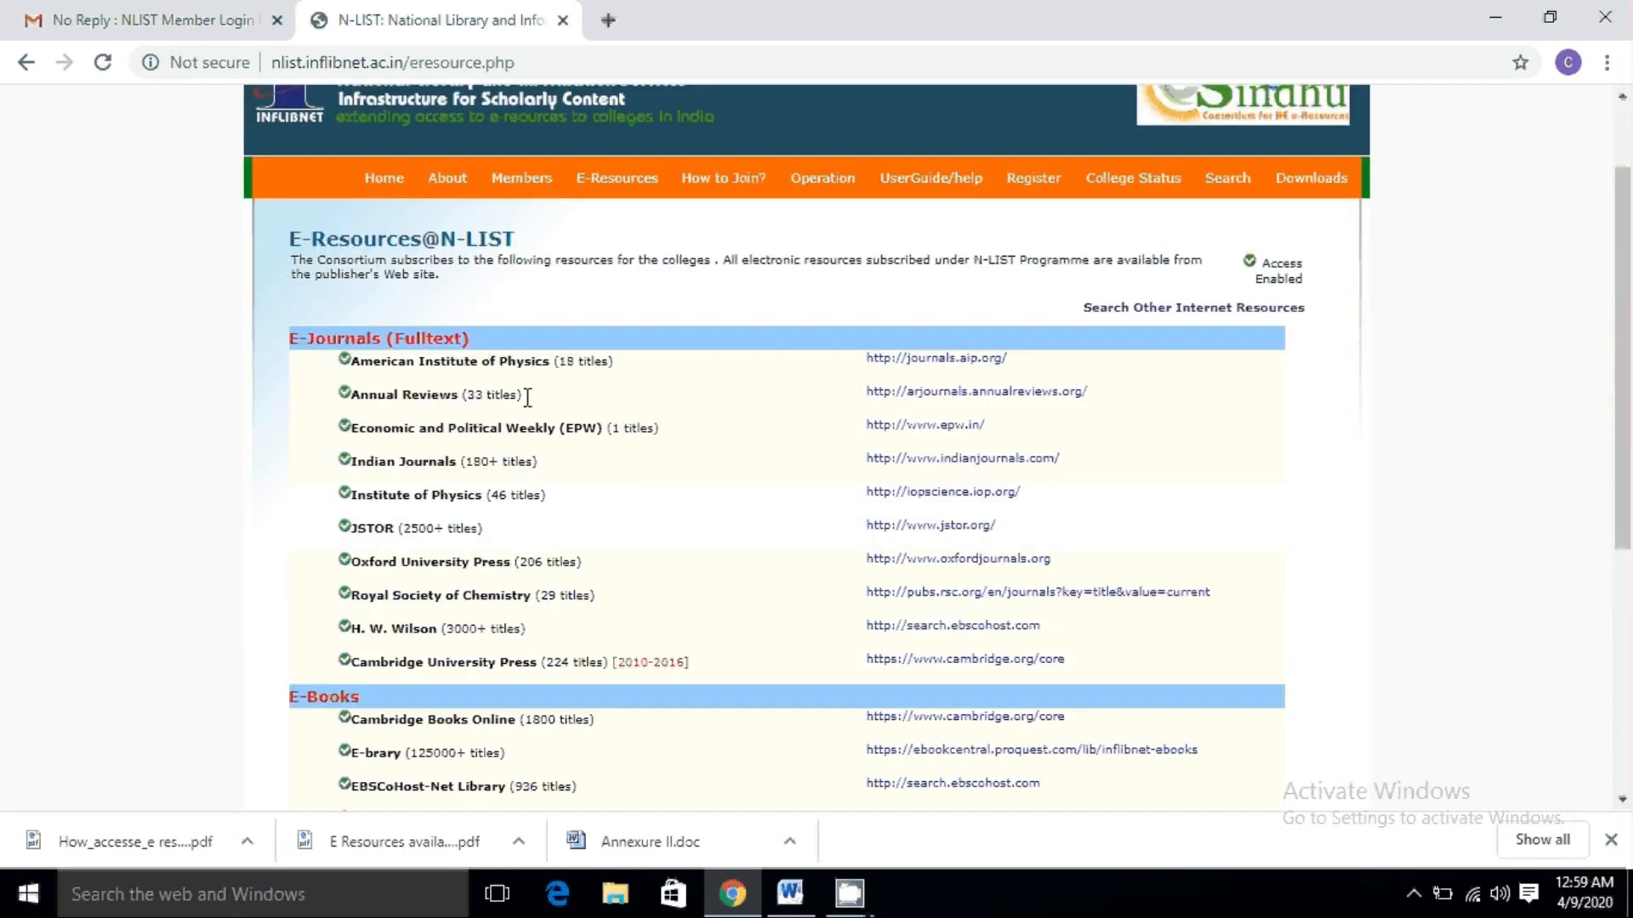
pyautogui.scroll(-3)
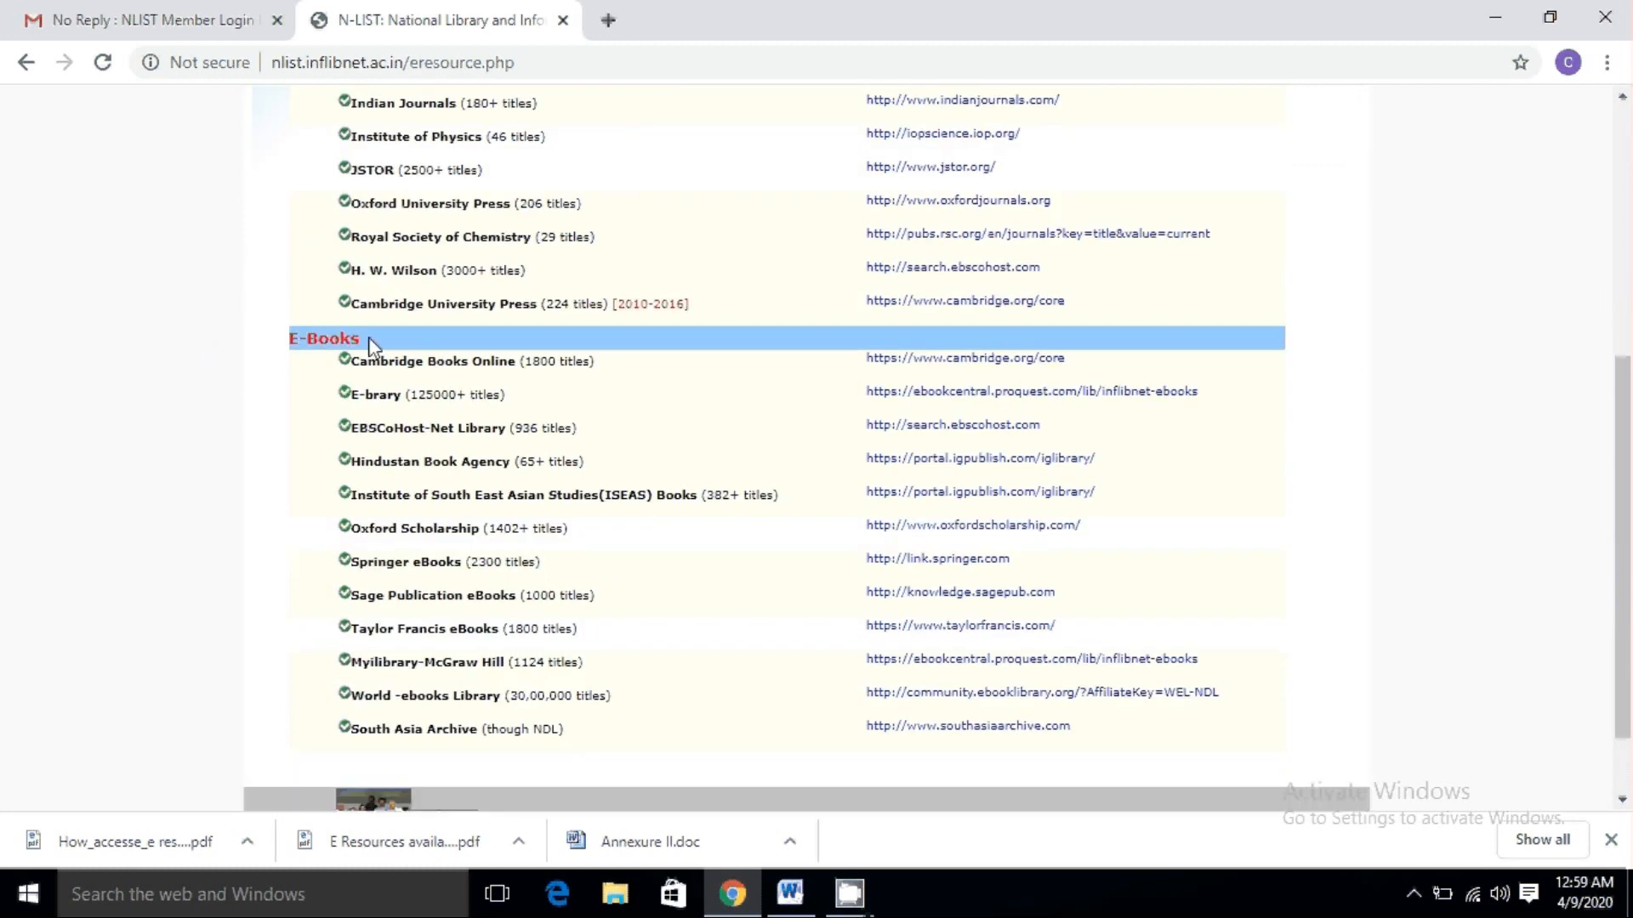
pyautogui.moveTo(420, 405)
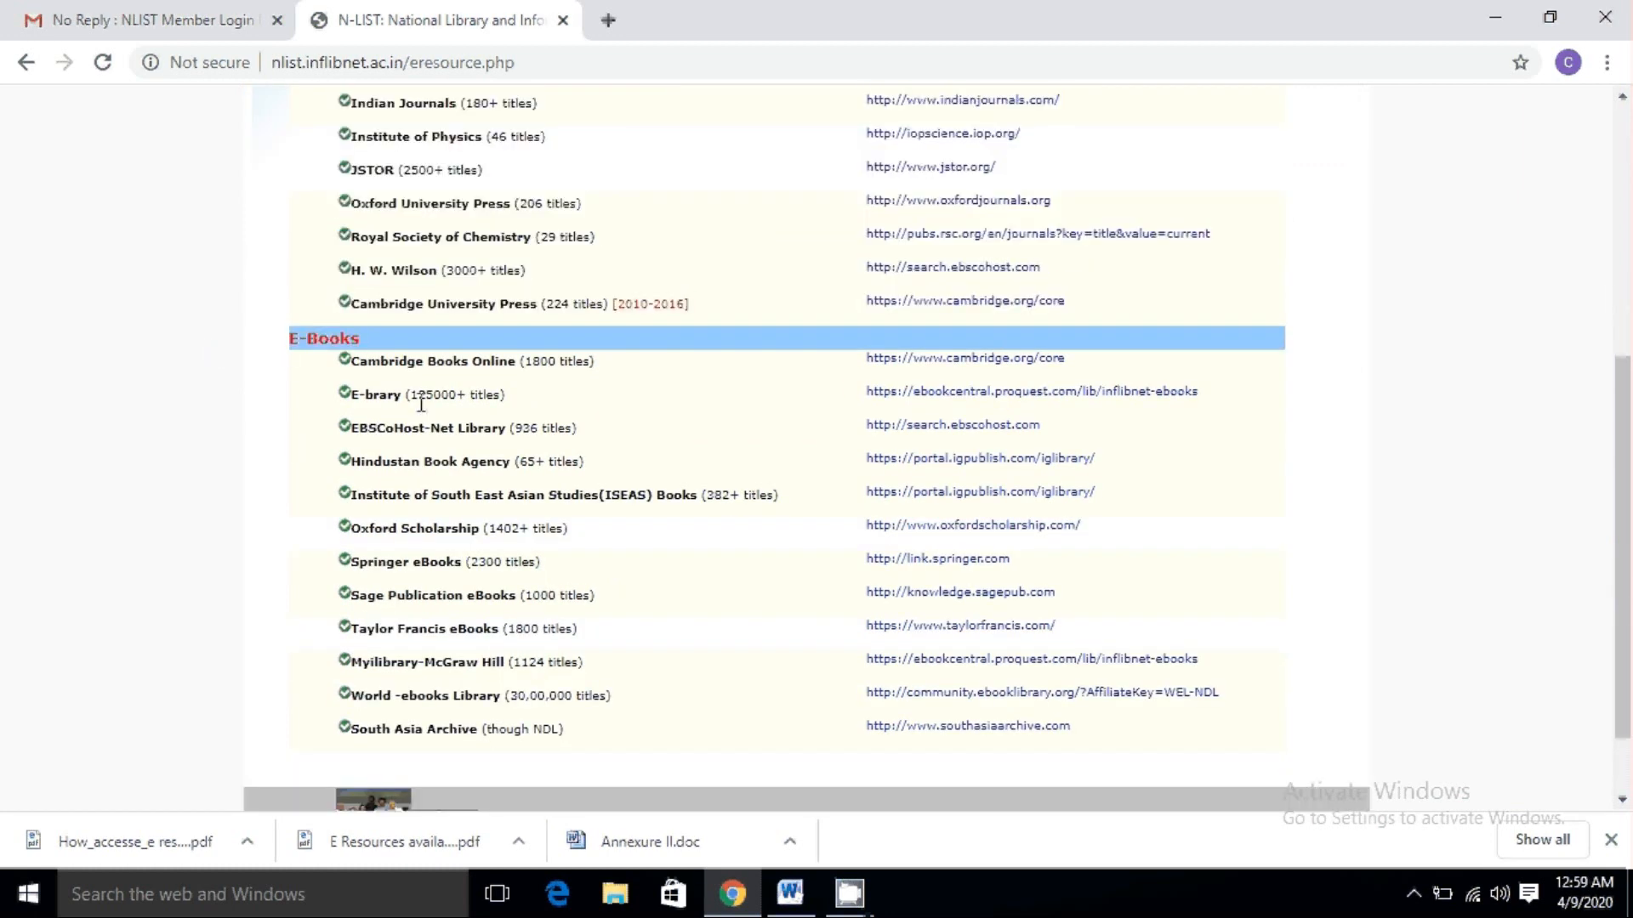
pyautogui.scroll(3)
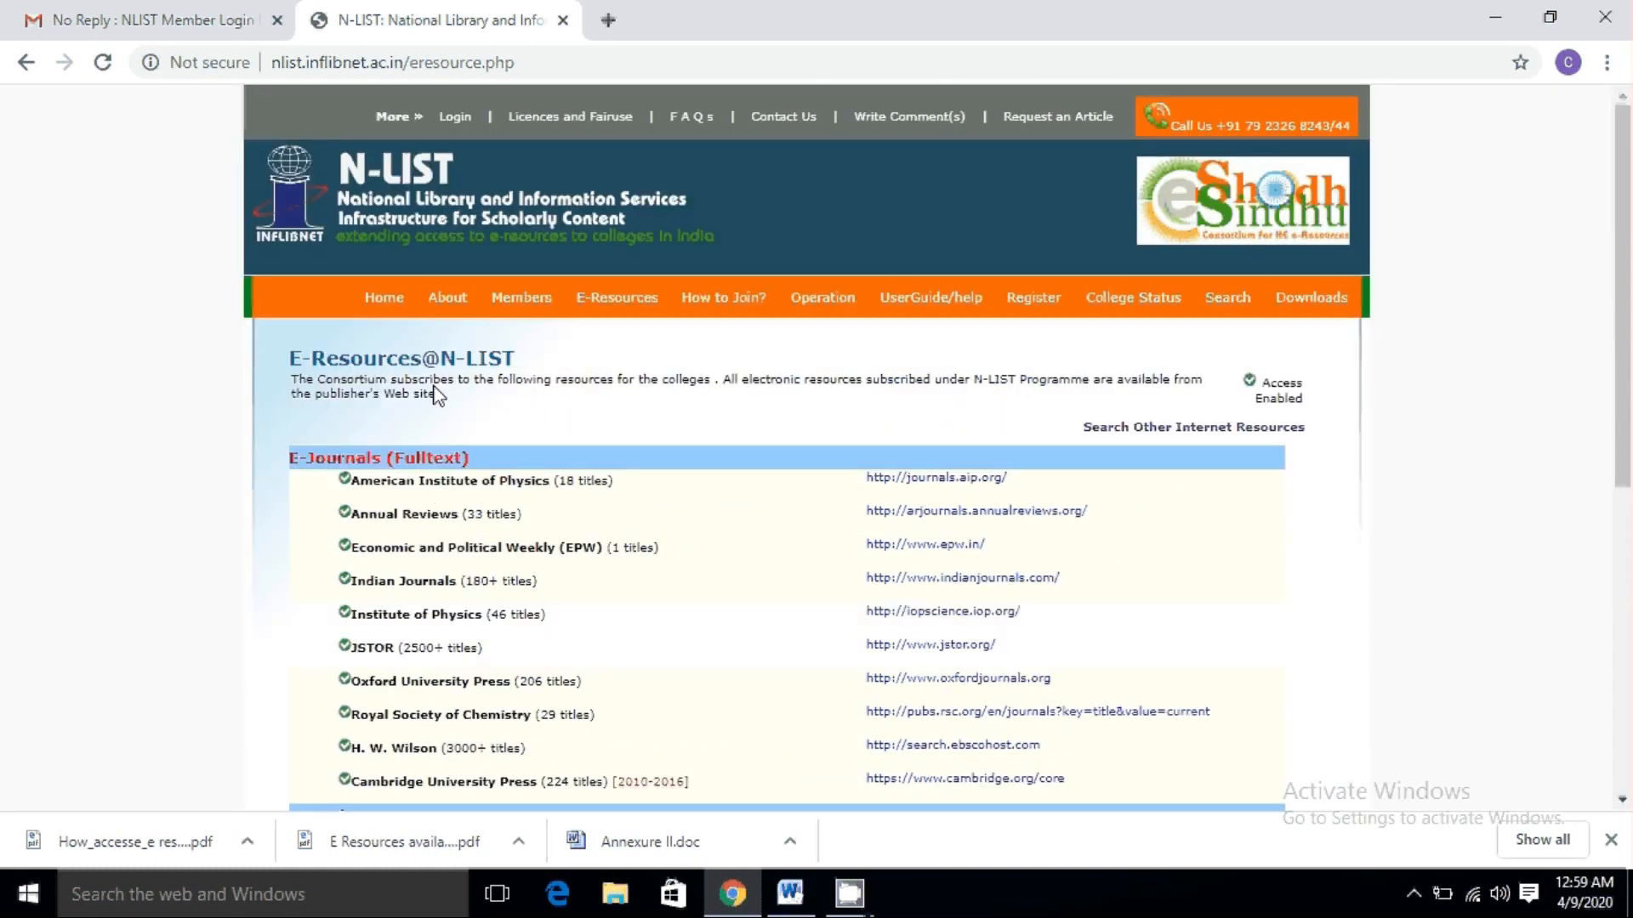
pyautogui.moveTo(1226, 302)
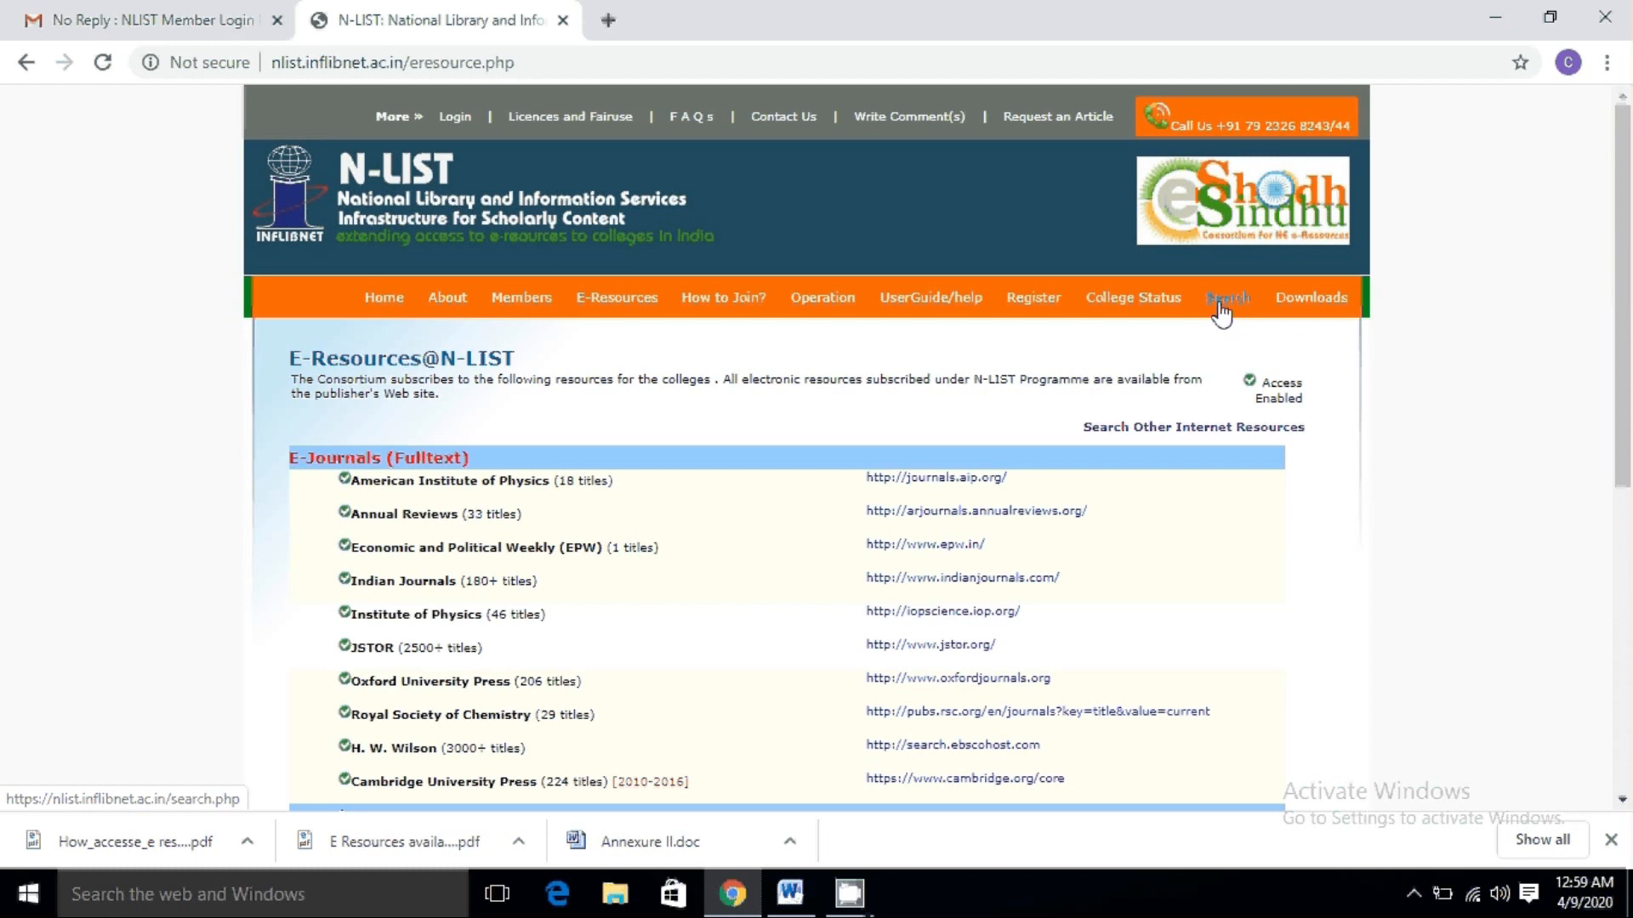
# On the N-LIST Search page set the category to EBooks and enter 'economics'
pyautogui.click(1227, 296)
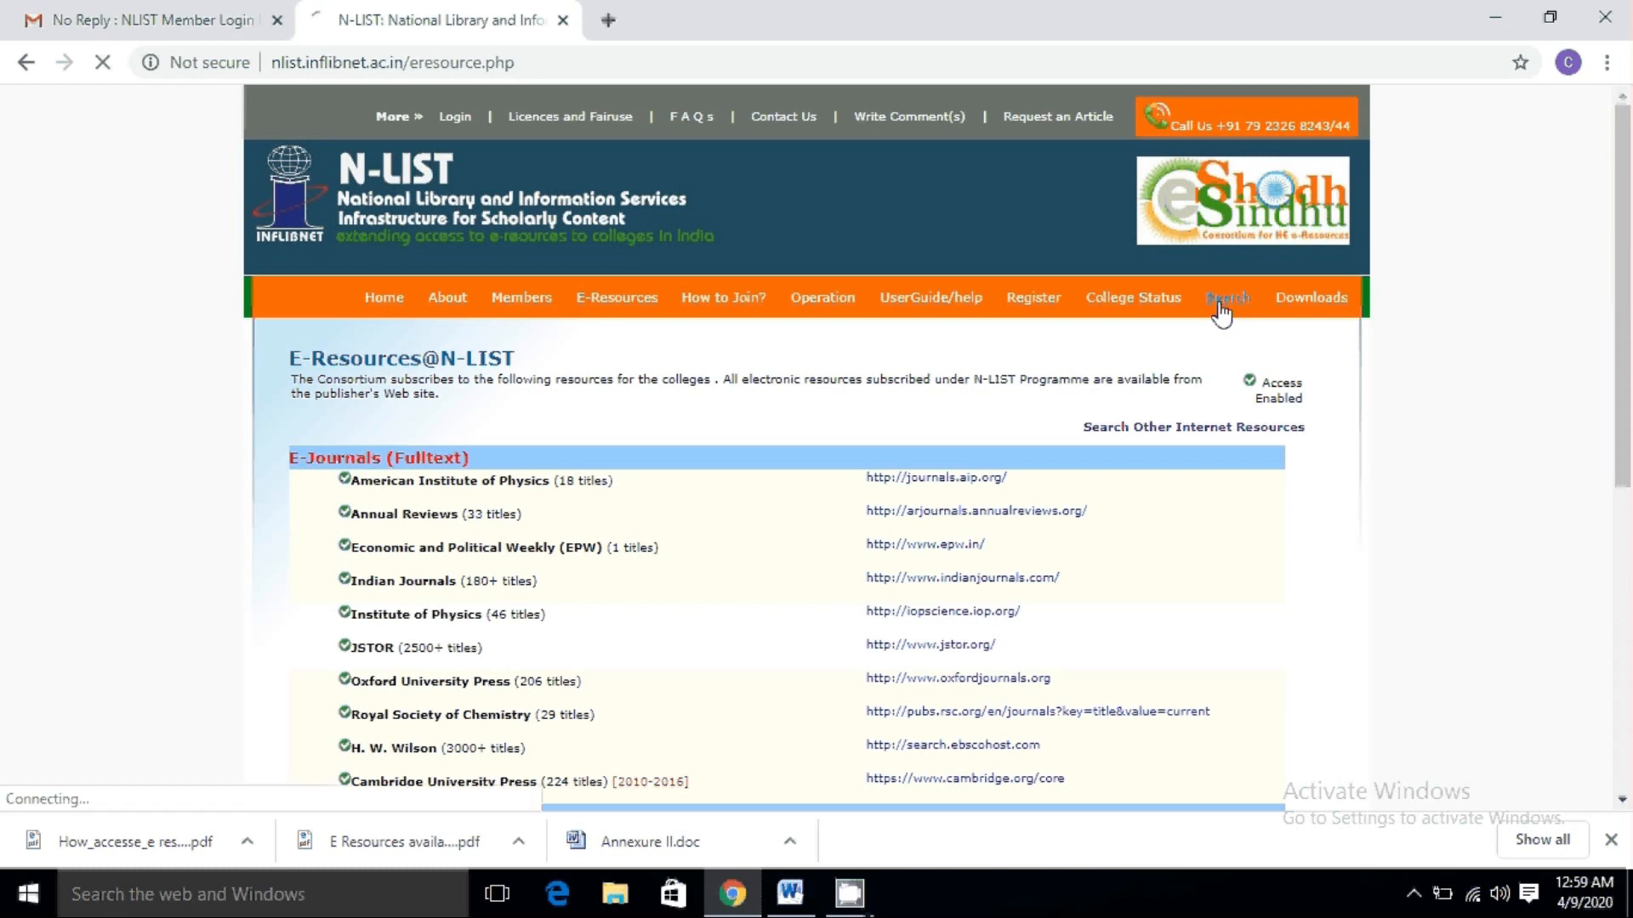
pyautogui.click(1226, 296)
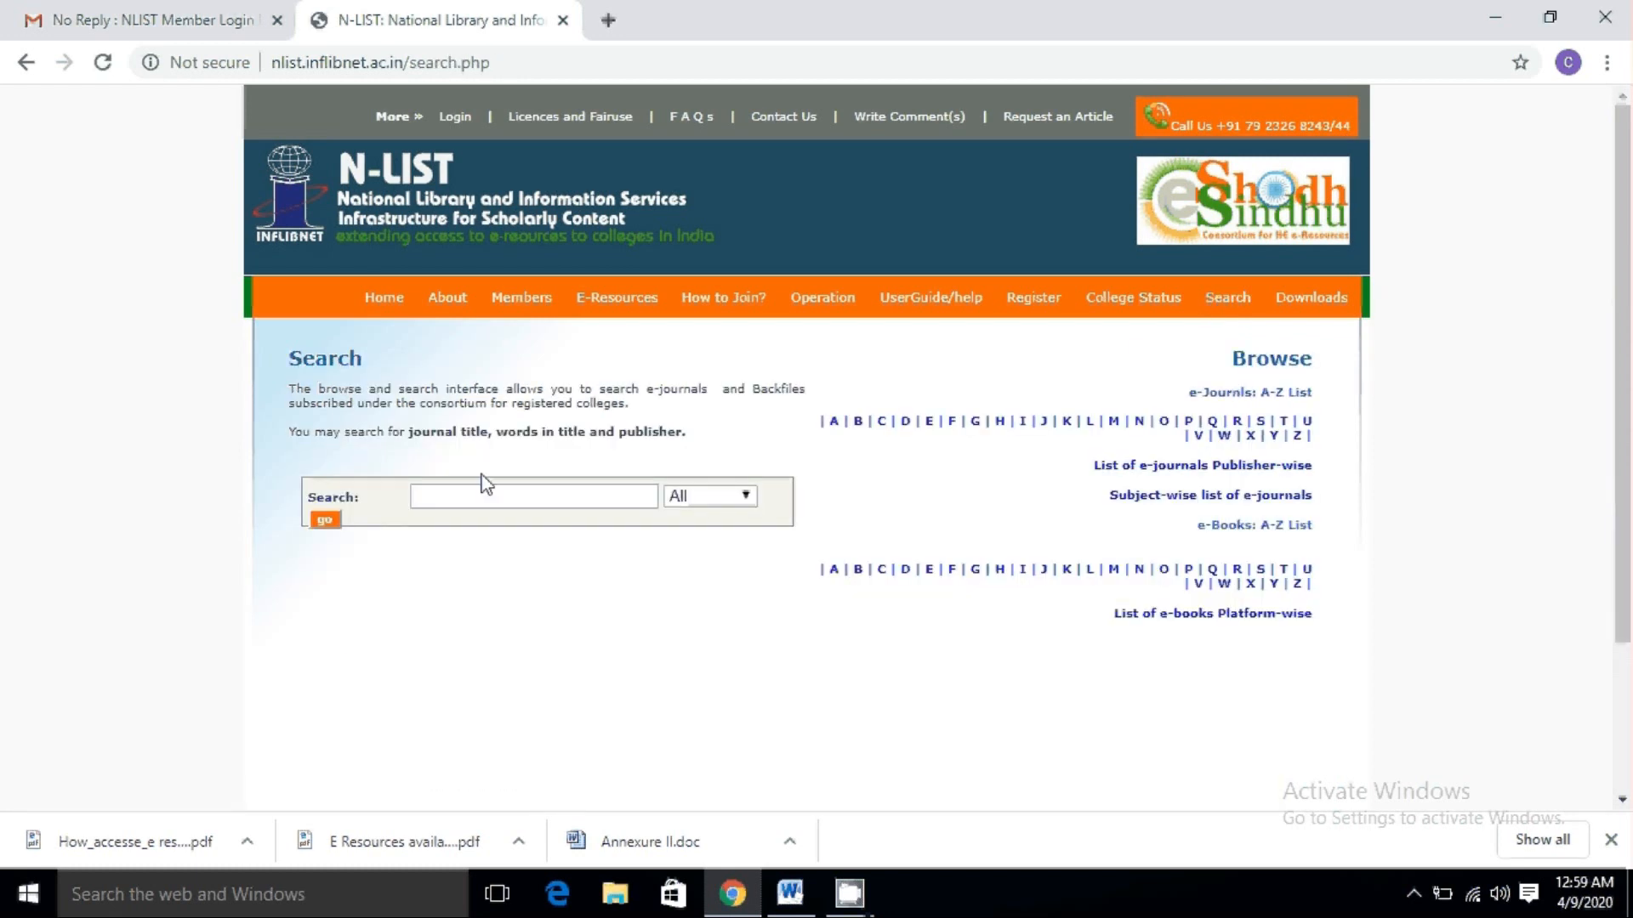
pyautogui.write('economics')
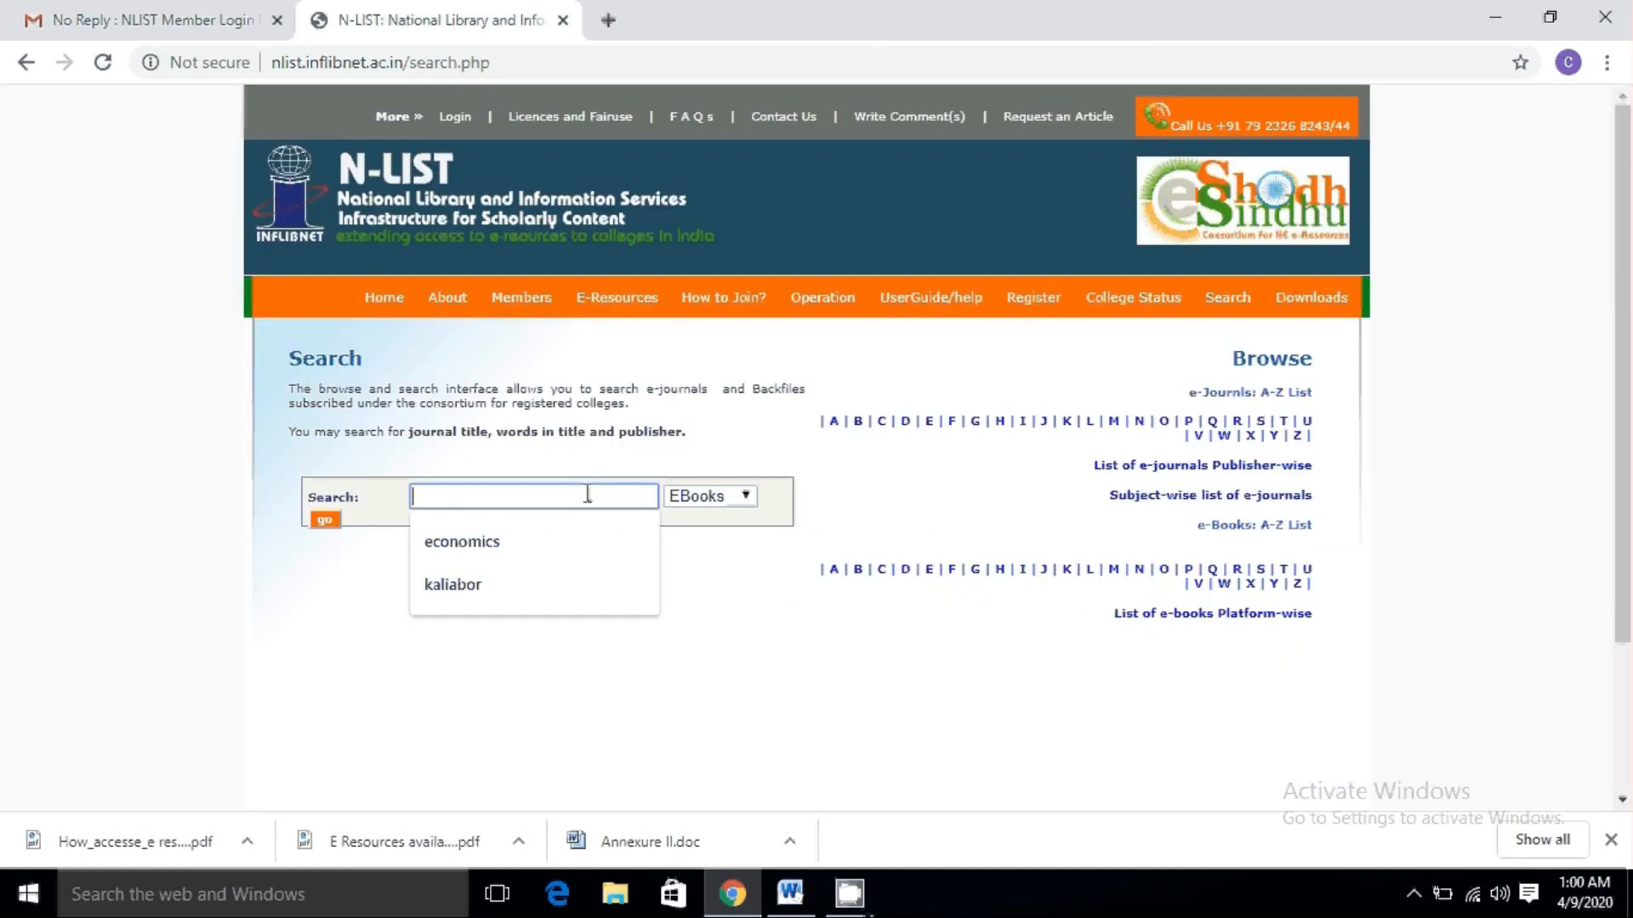
pyautogui.moveTo(930, 296)
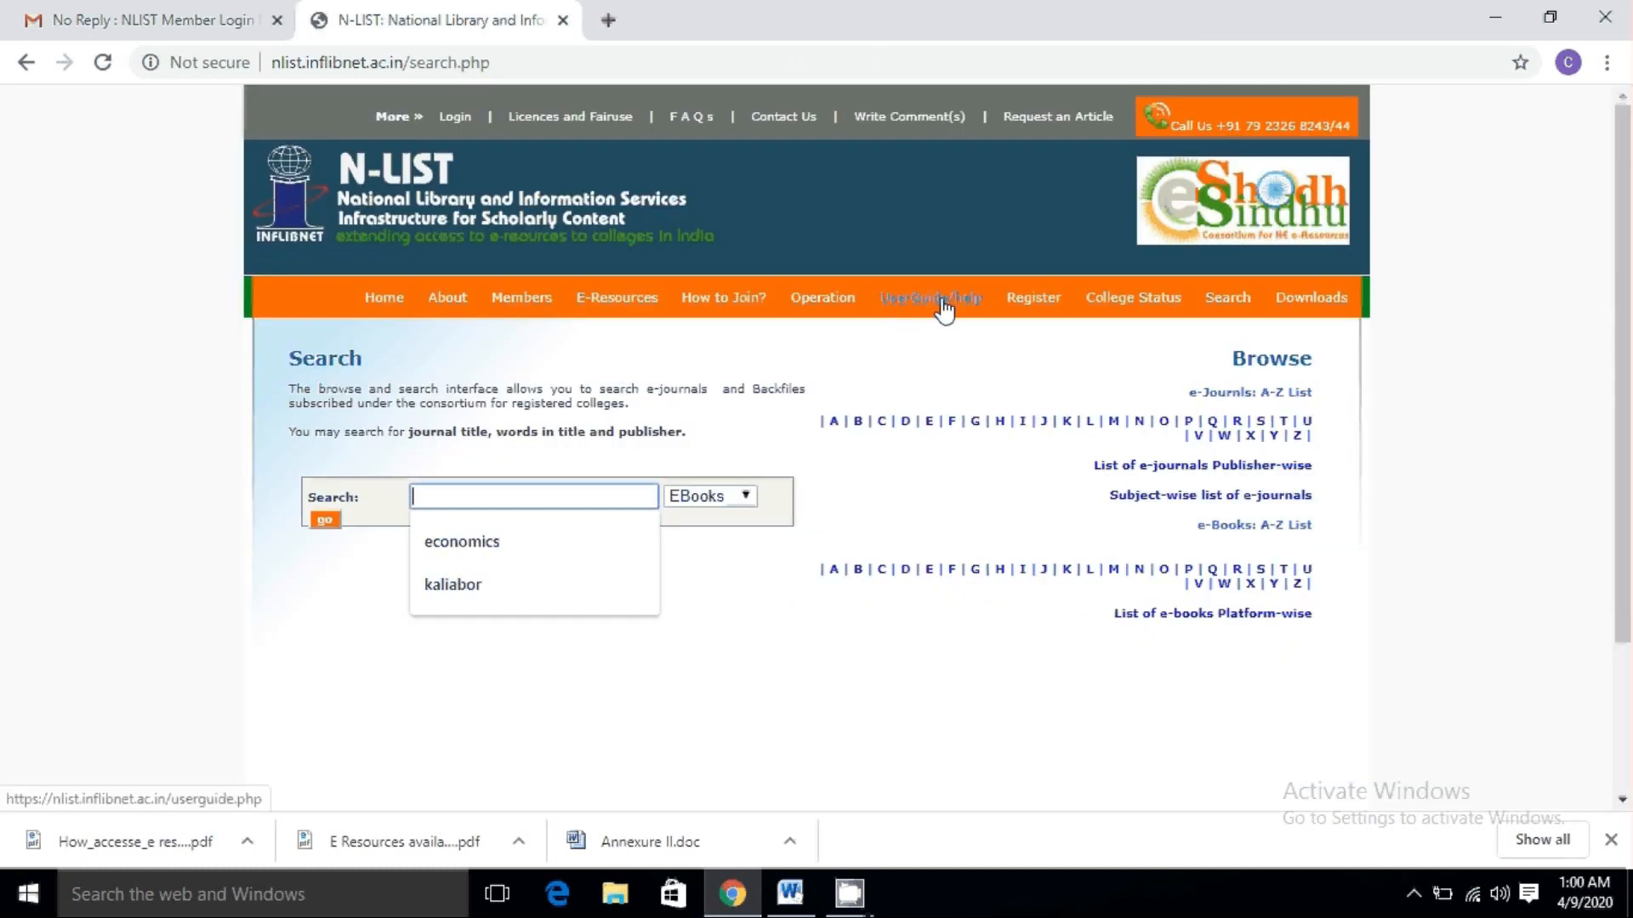
pyautogui.click(928, 298)
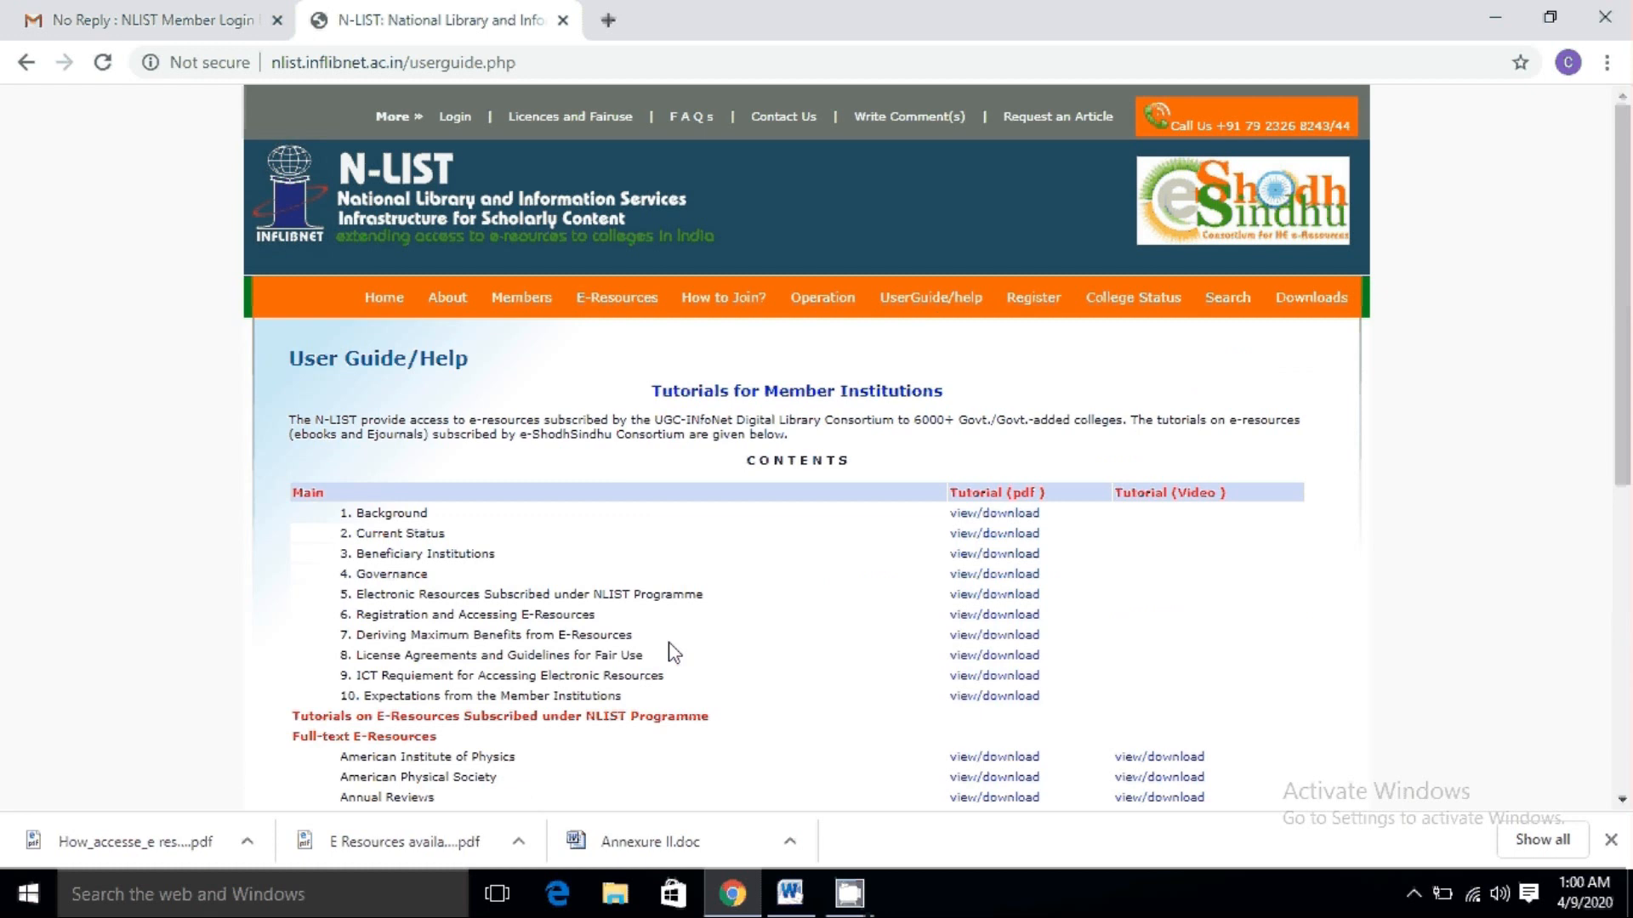
pyautogui.scroll(-3)
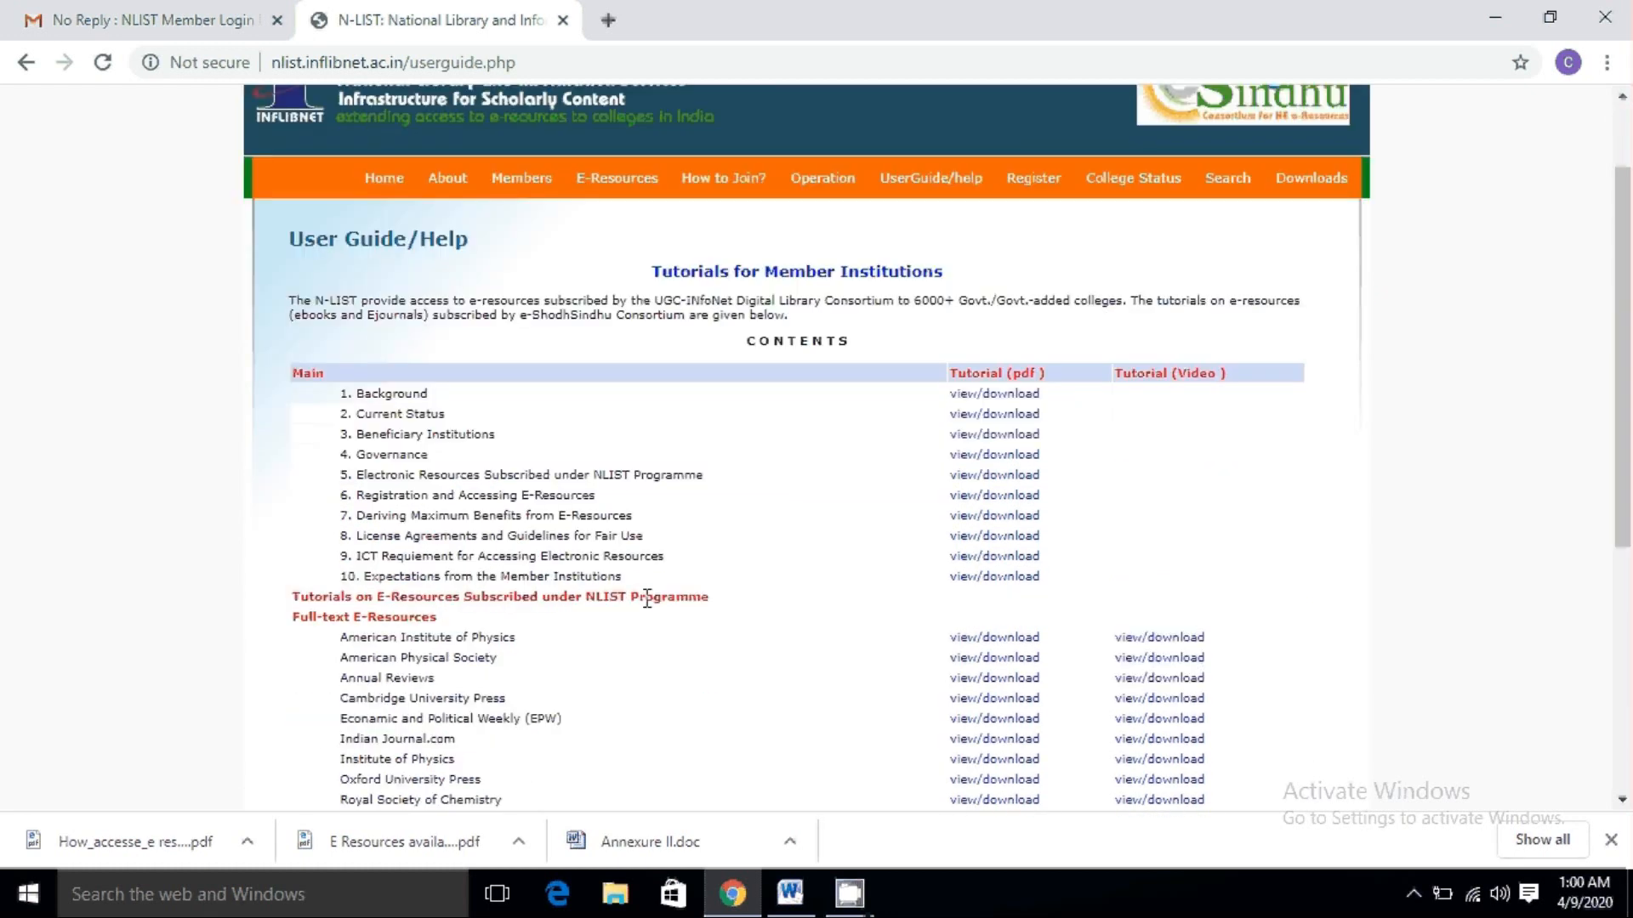
pyautogui.scroll(-3)
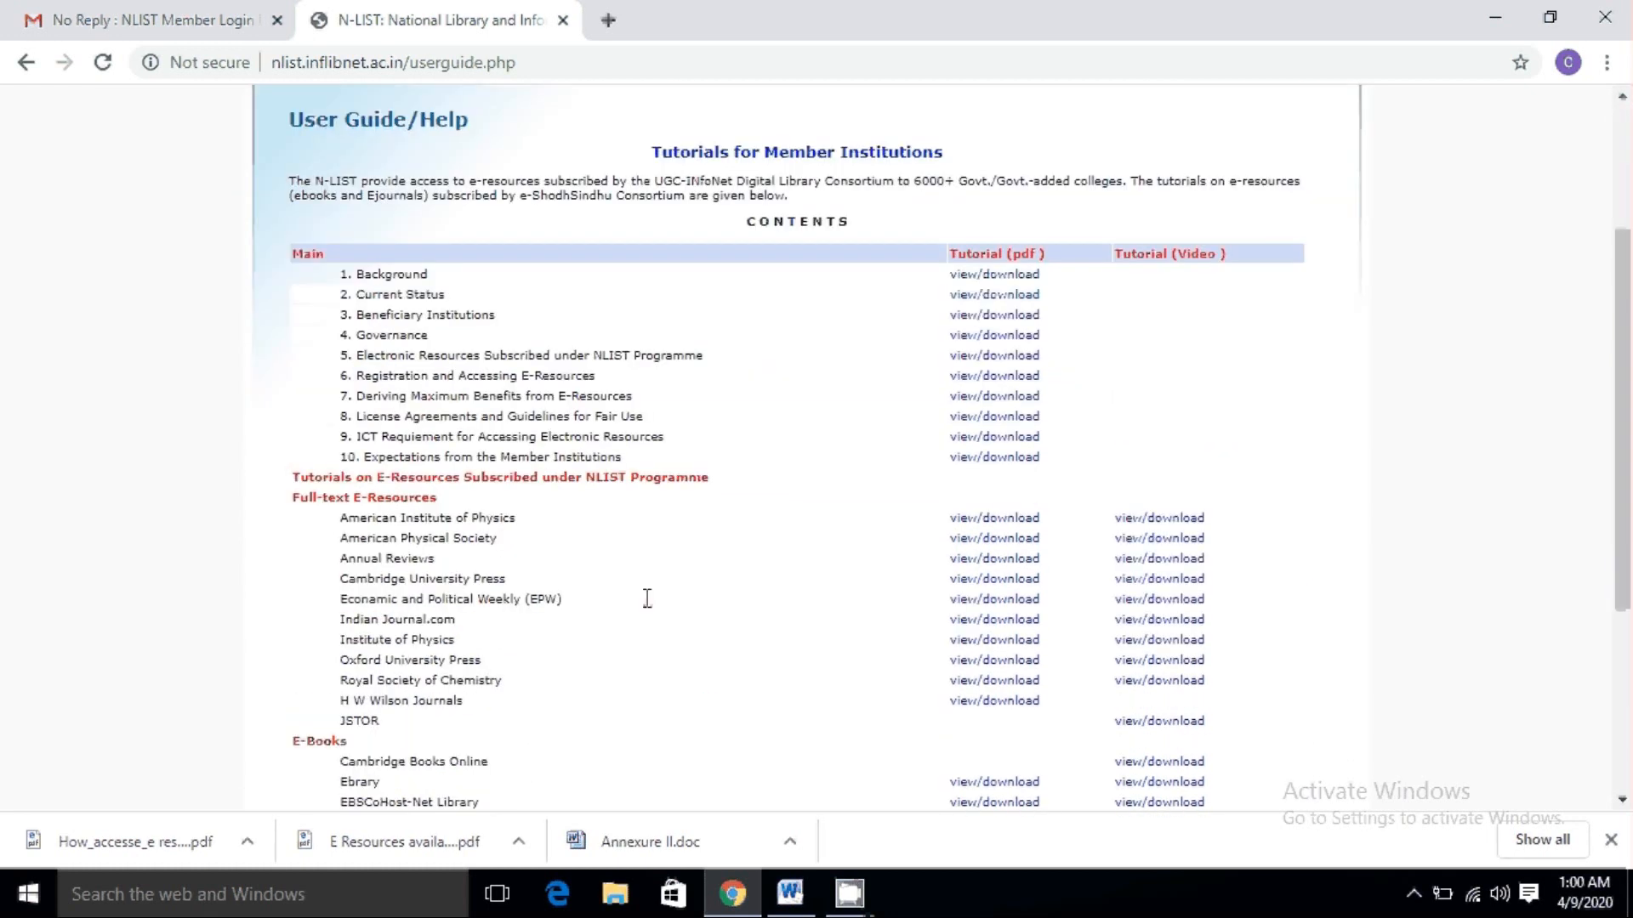
pyautogui.scroll(-3)
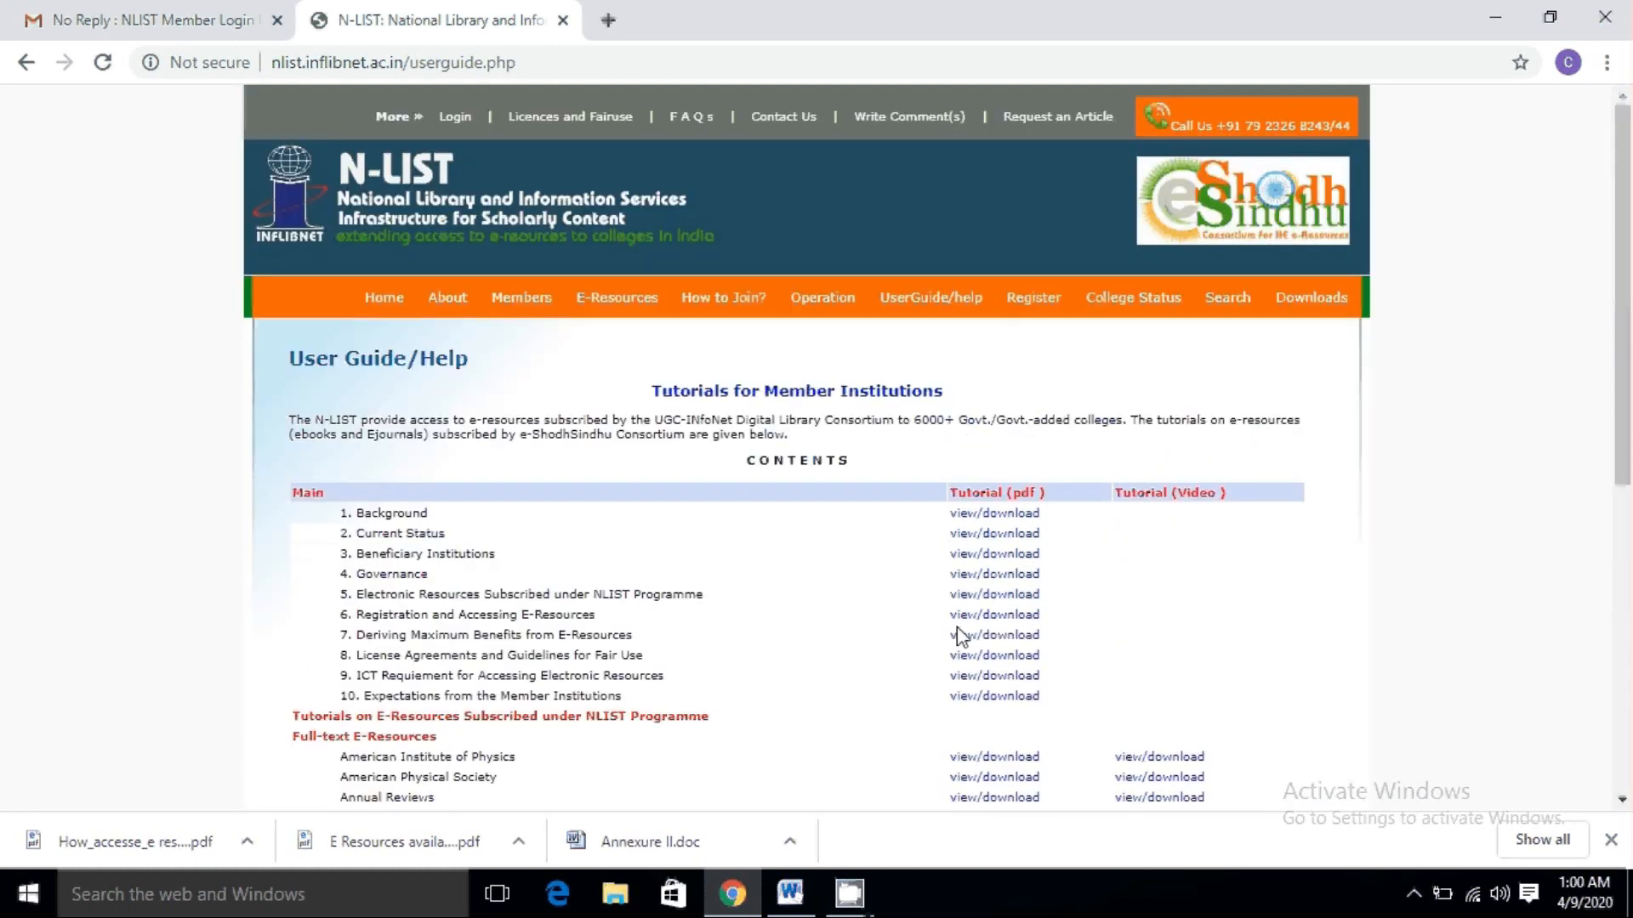
pyautogui.moveTo(688, 116)
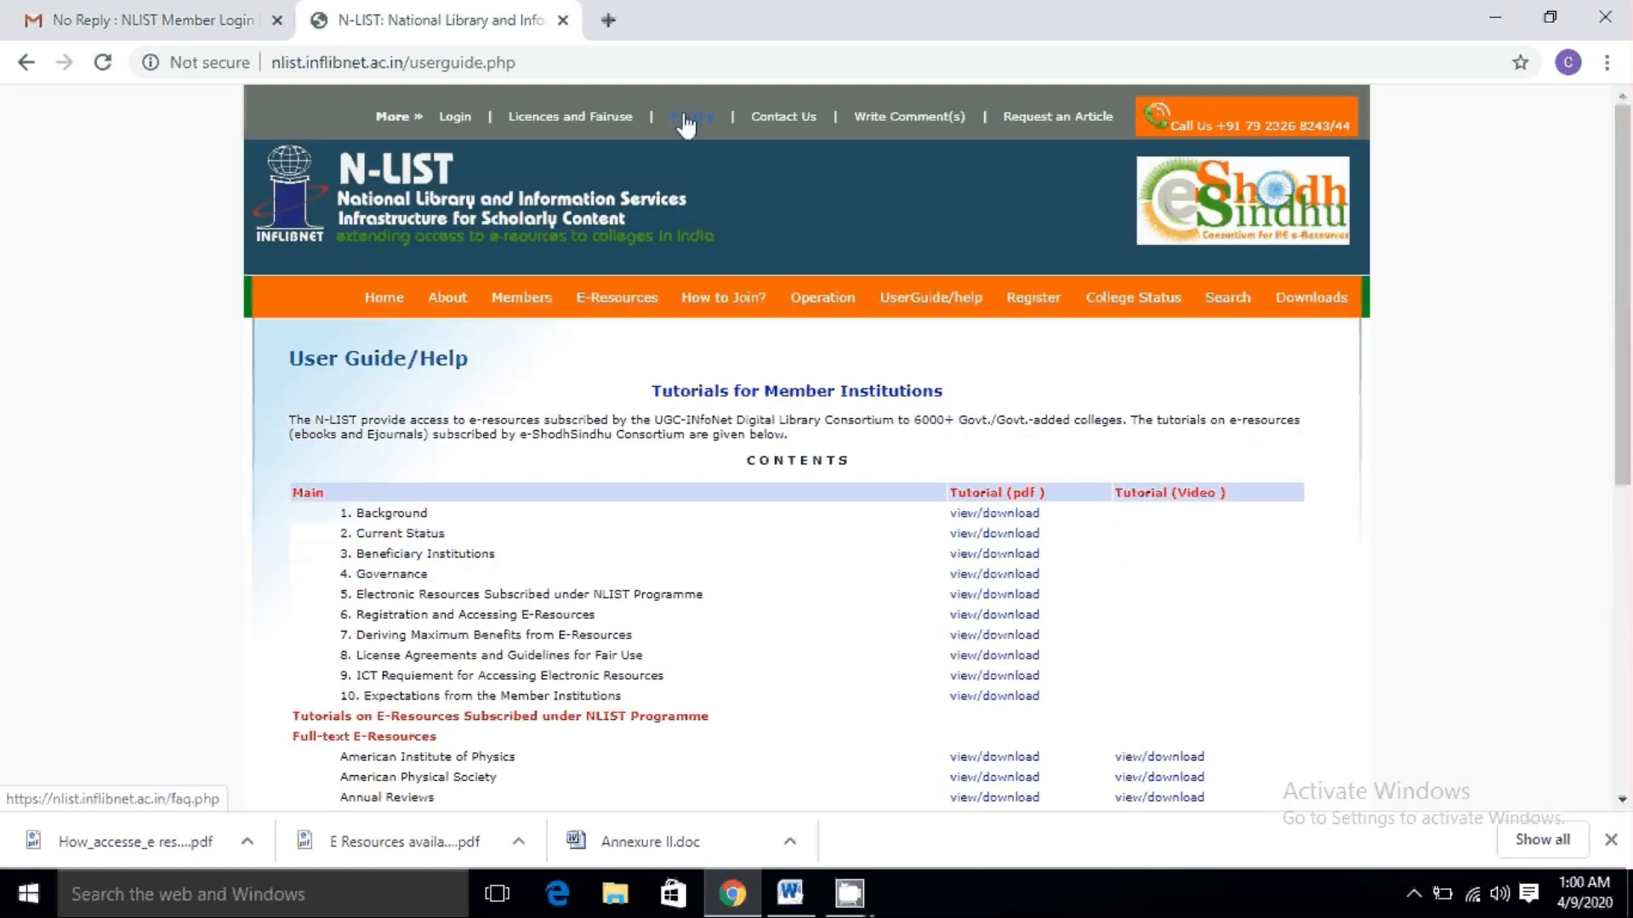
# Read through N-LIST's FAQ answers on membership and access, ending at a blank Google search page
pyautogui.click(689, 116)
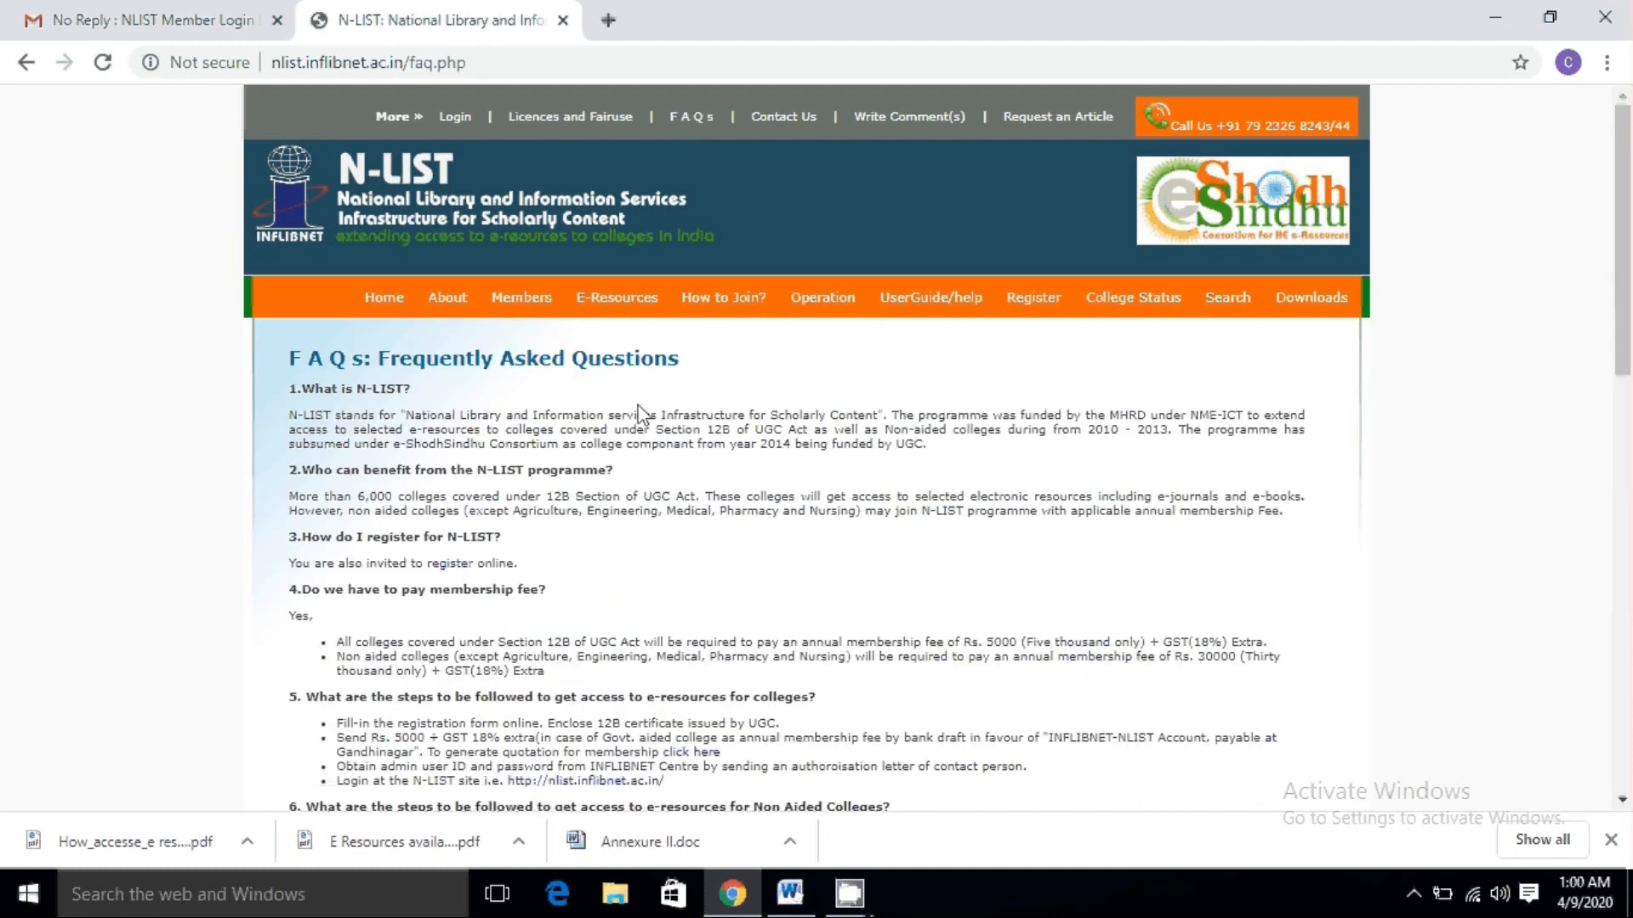
pyautogui.scroll(-3)
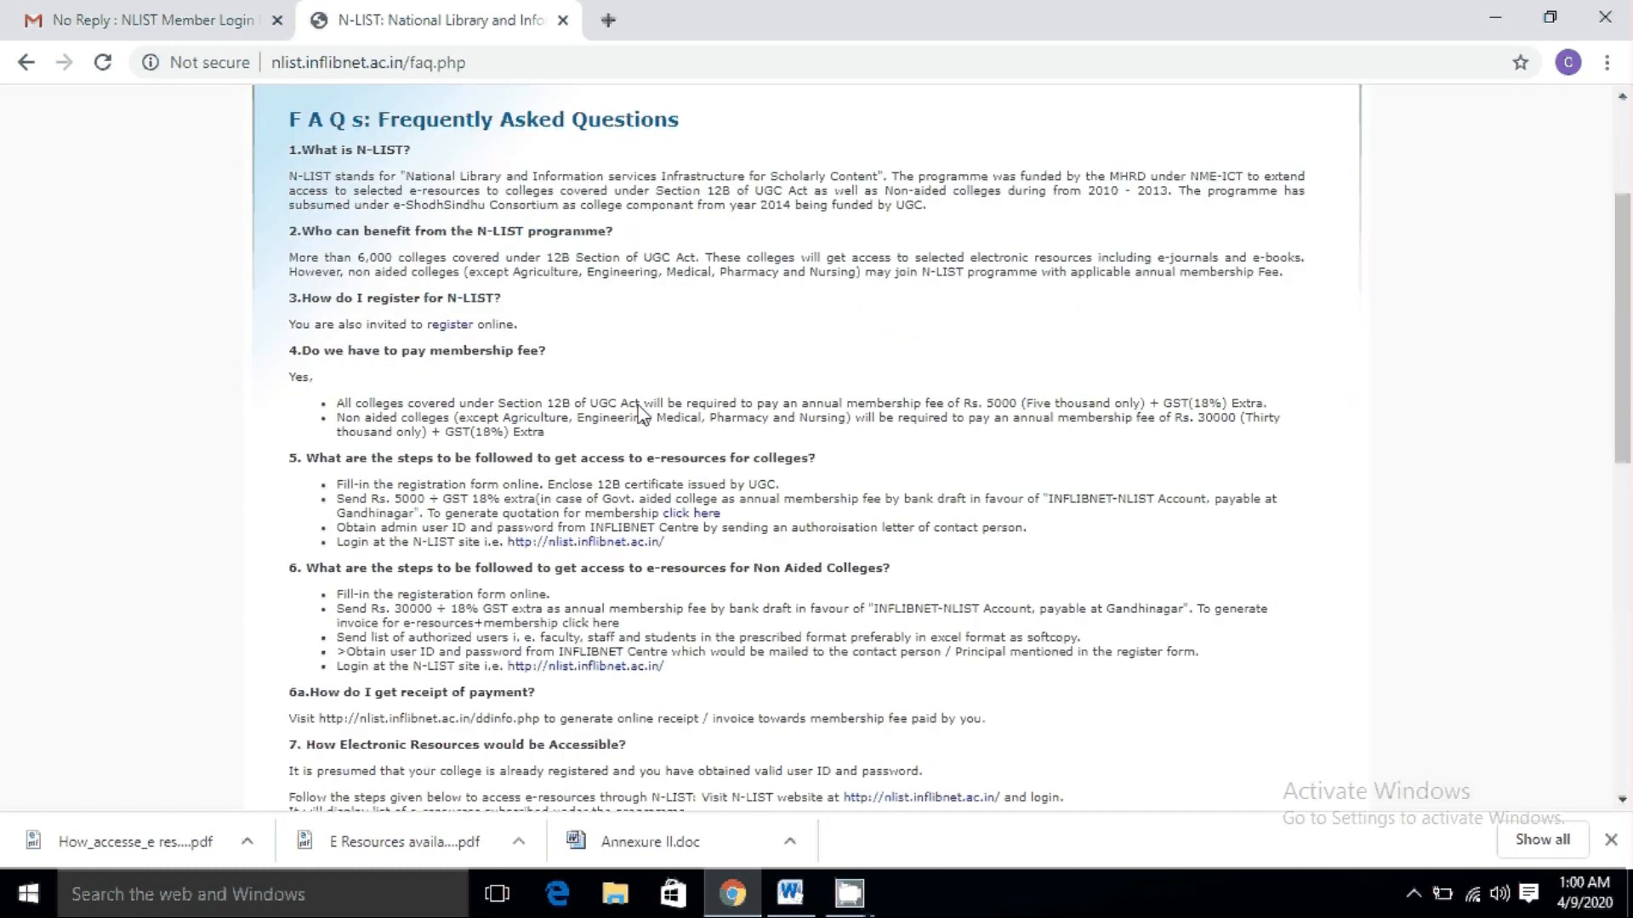
pyautogui.scroll(-3)
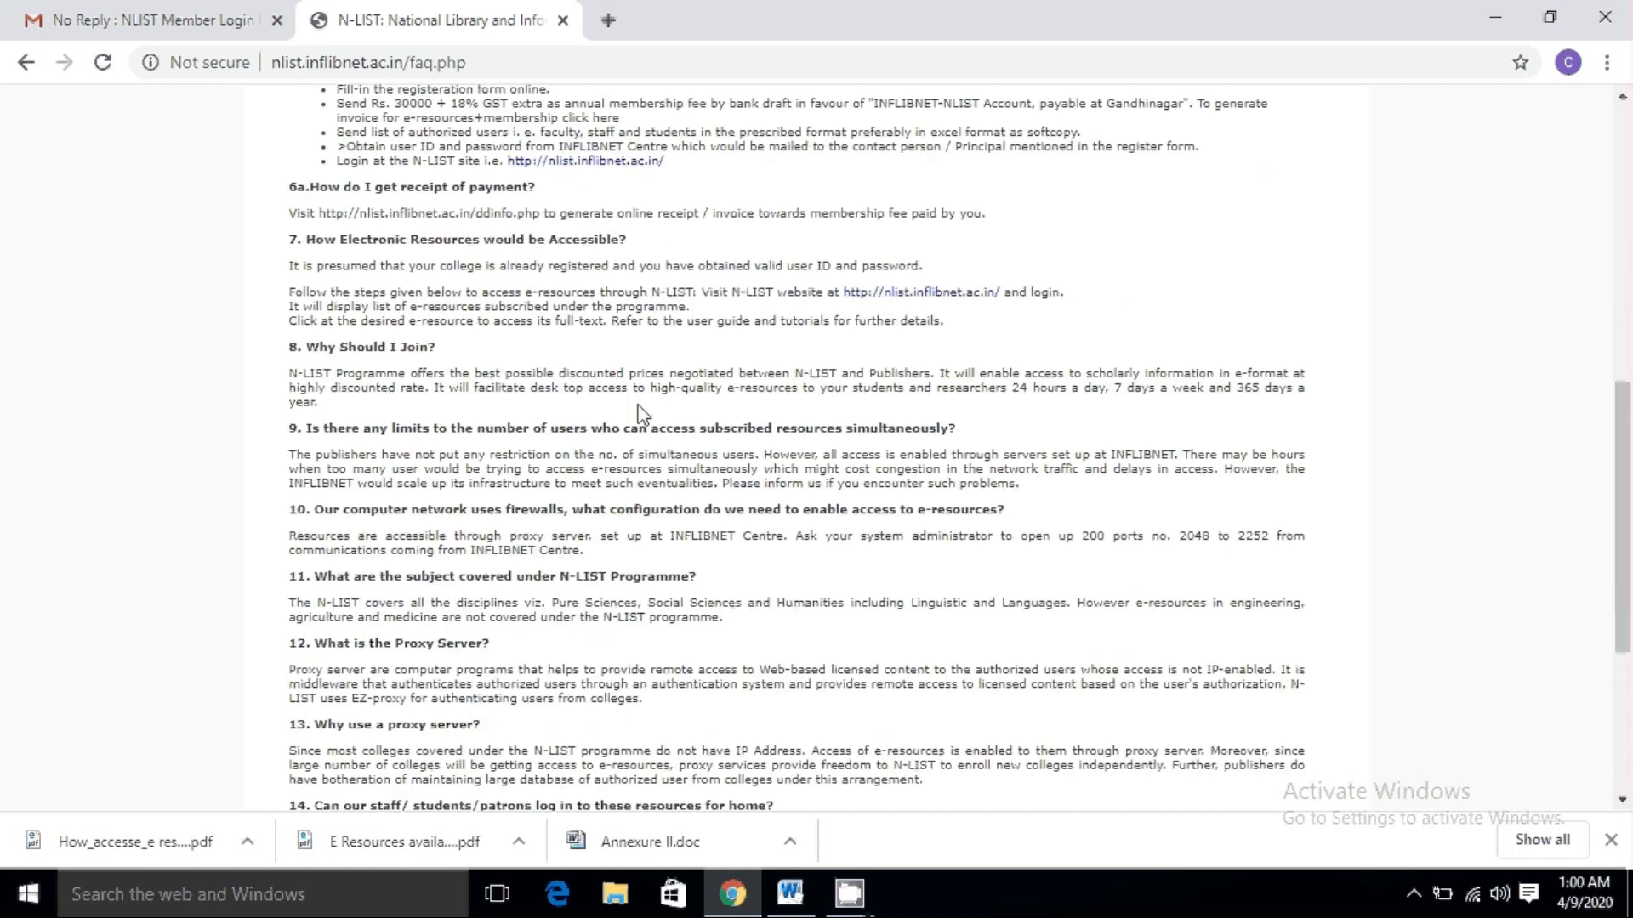
pyautogui.scroll(-3)
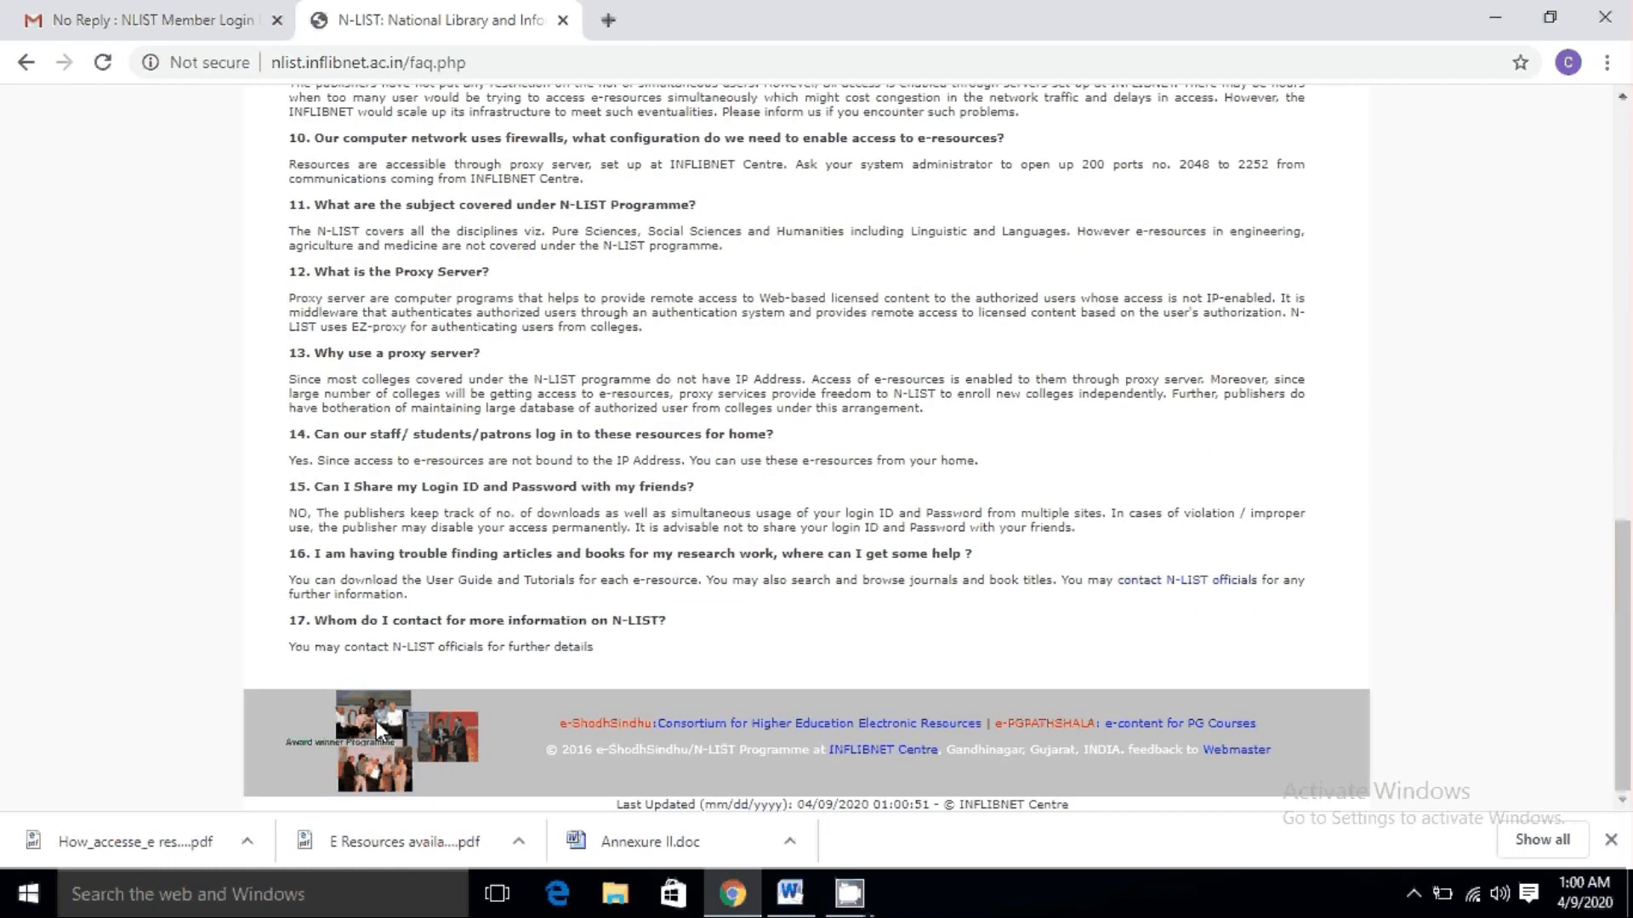
pyautogui.scroll(3)
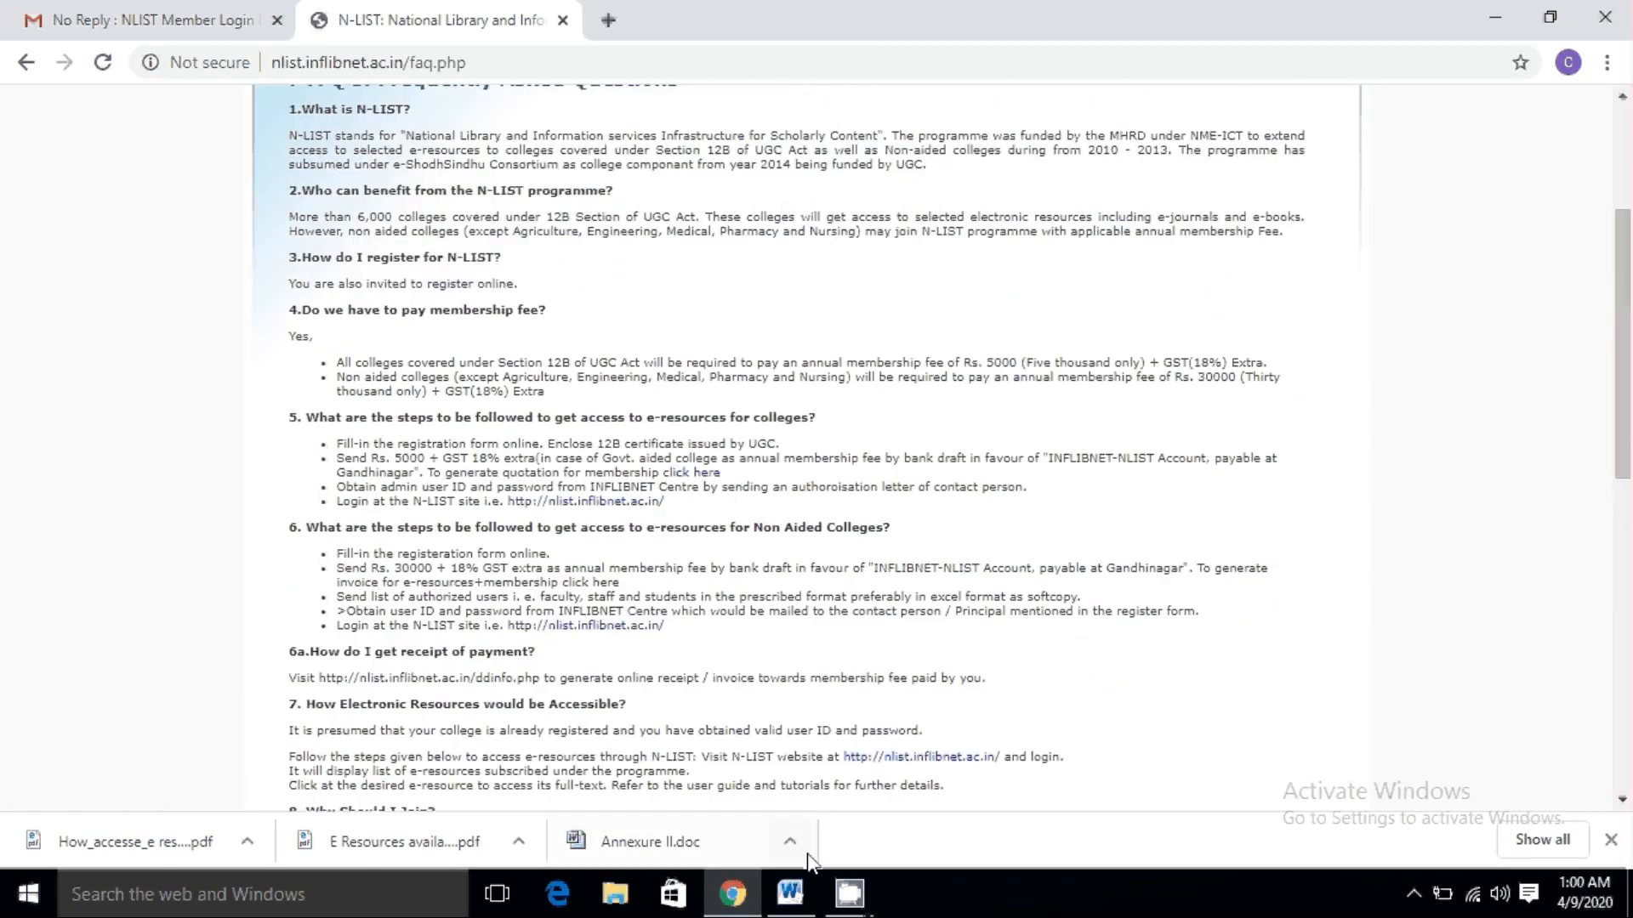
pyautogui.click(788, 893)
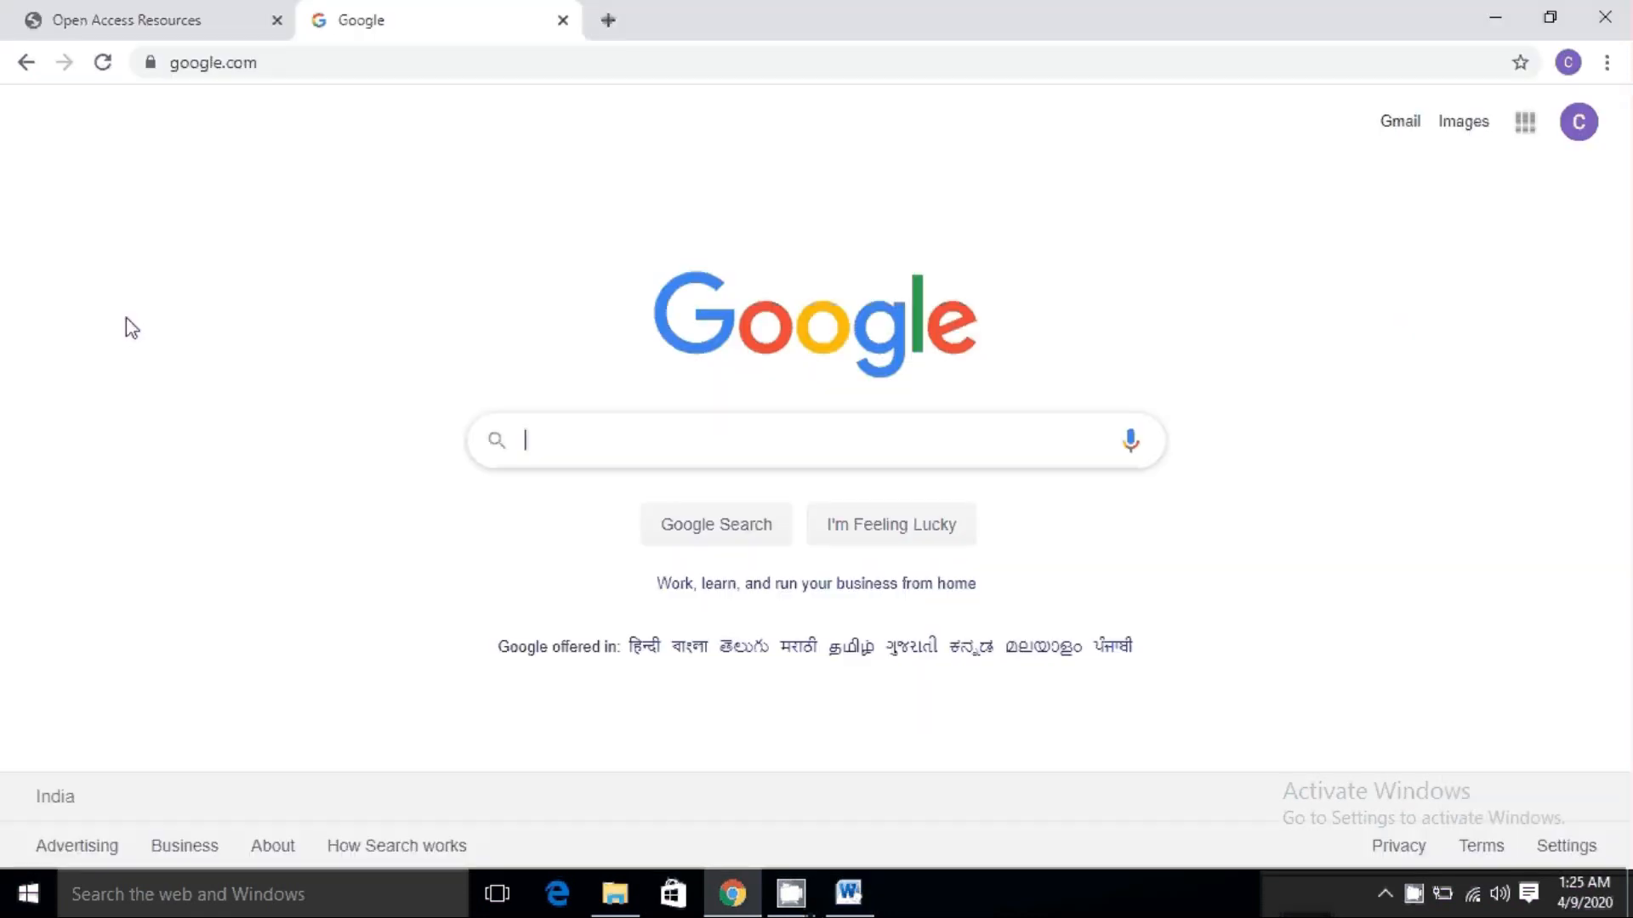
# Search Google for 'shodhganga' and browse the repository's university-wise theses list
pyautogui.write('shodhganga')
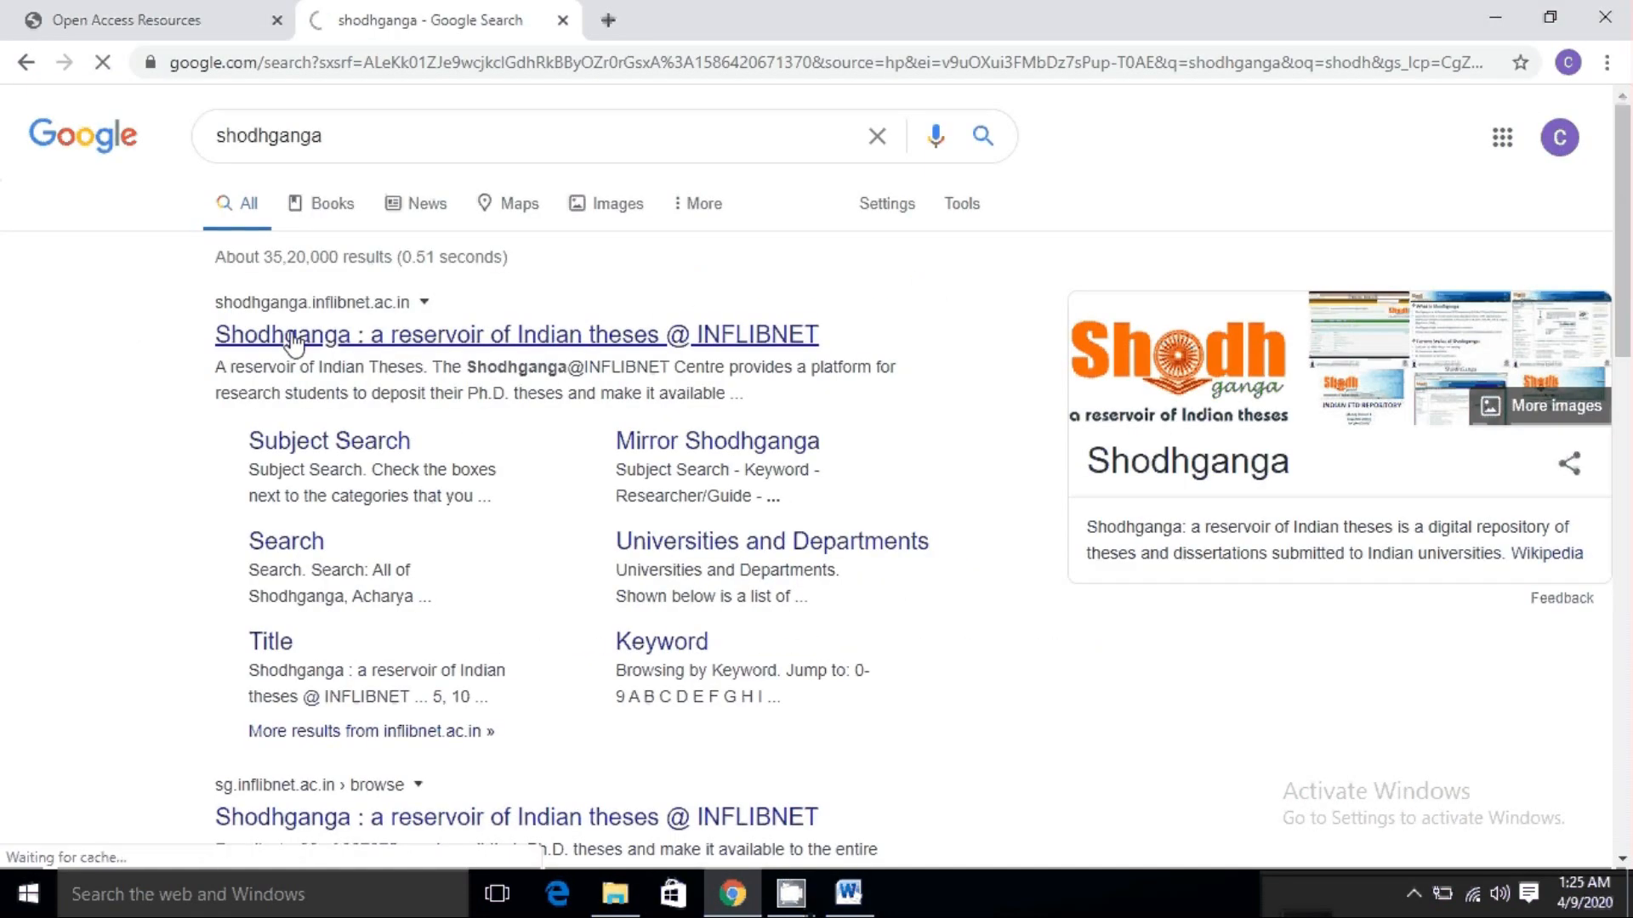
pyautogui.click(517, 335)
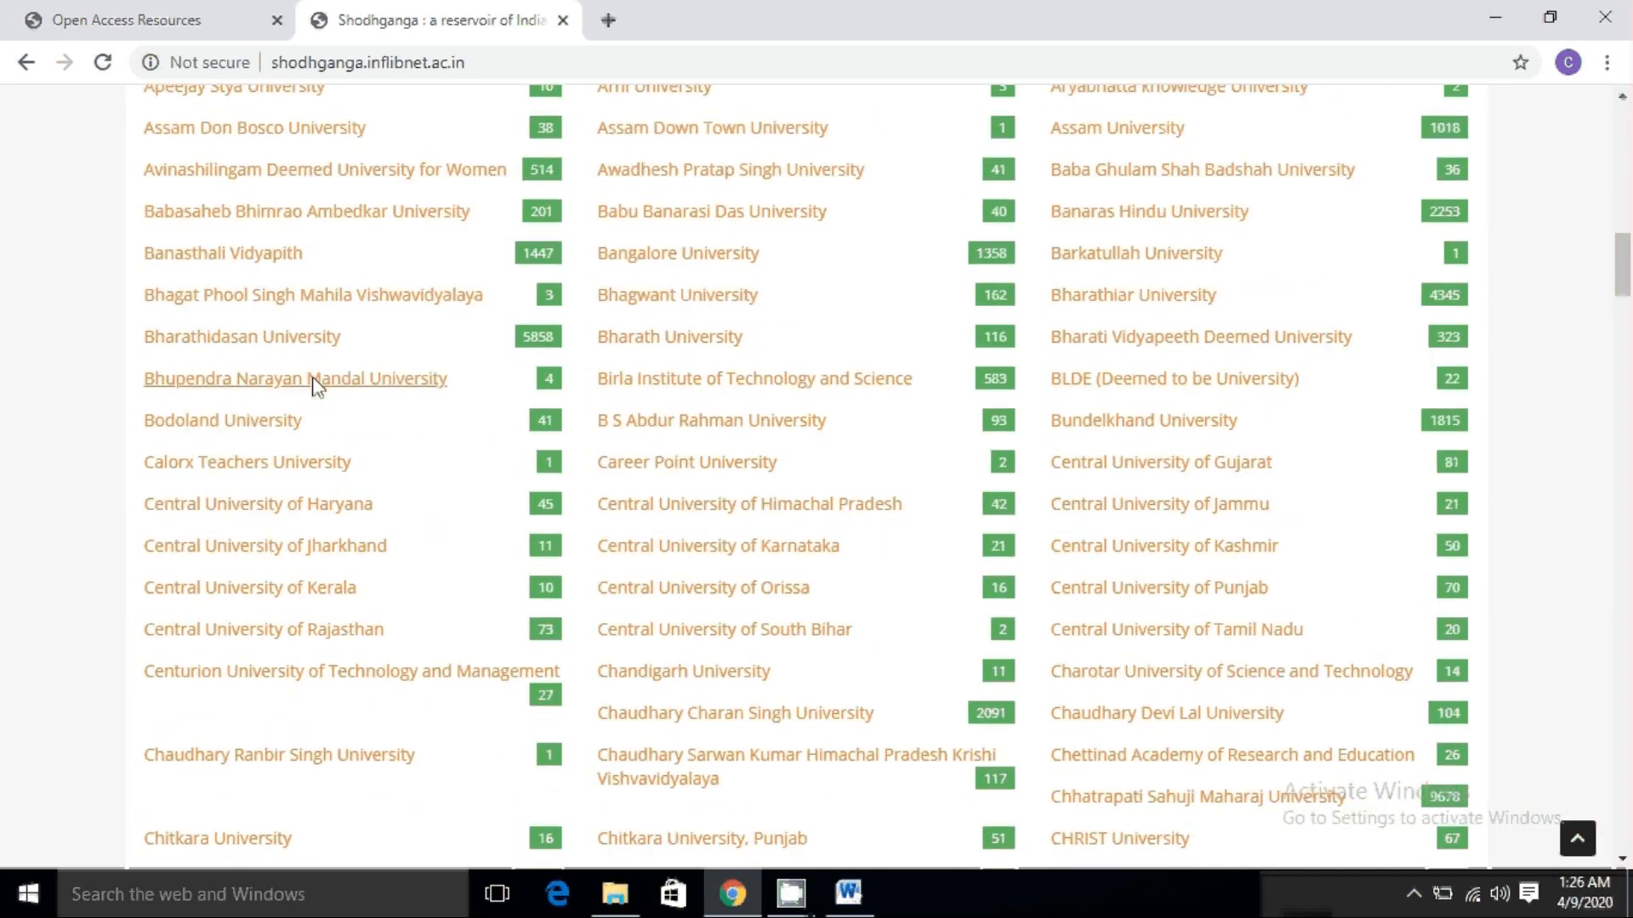
pyautogui.scroll(-3)
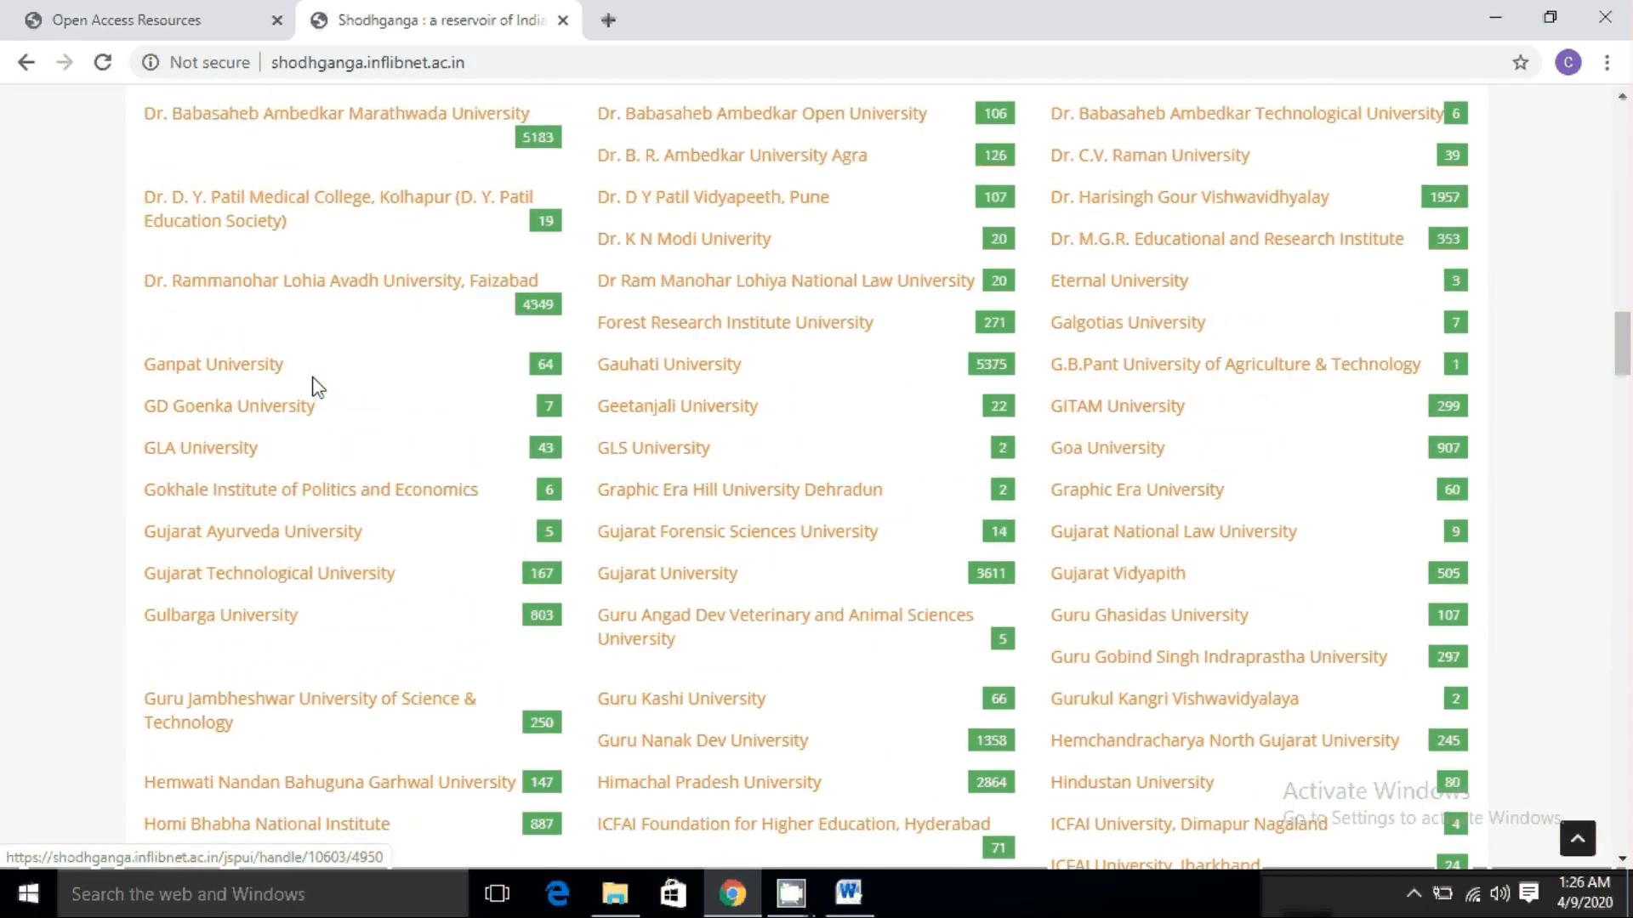
pyautogui.scroll(-3)
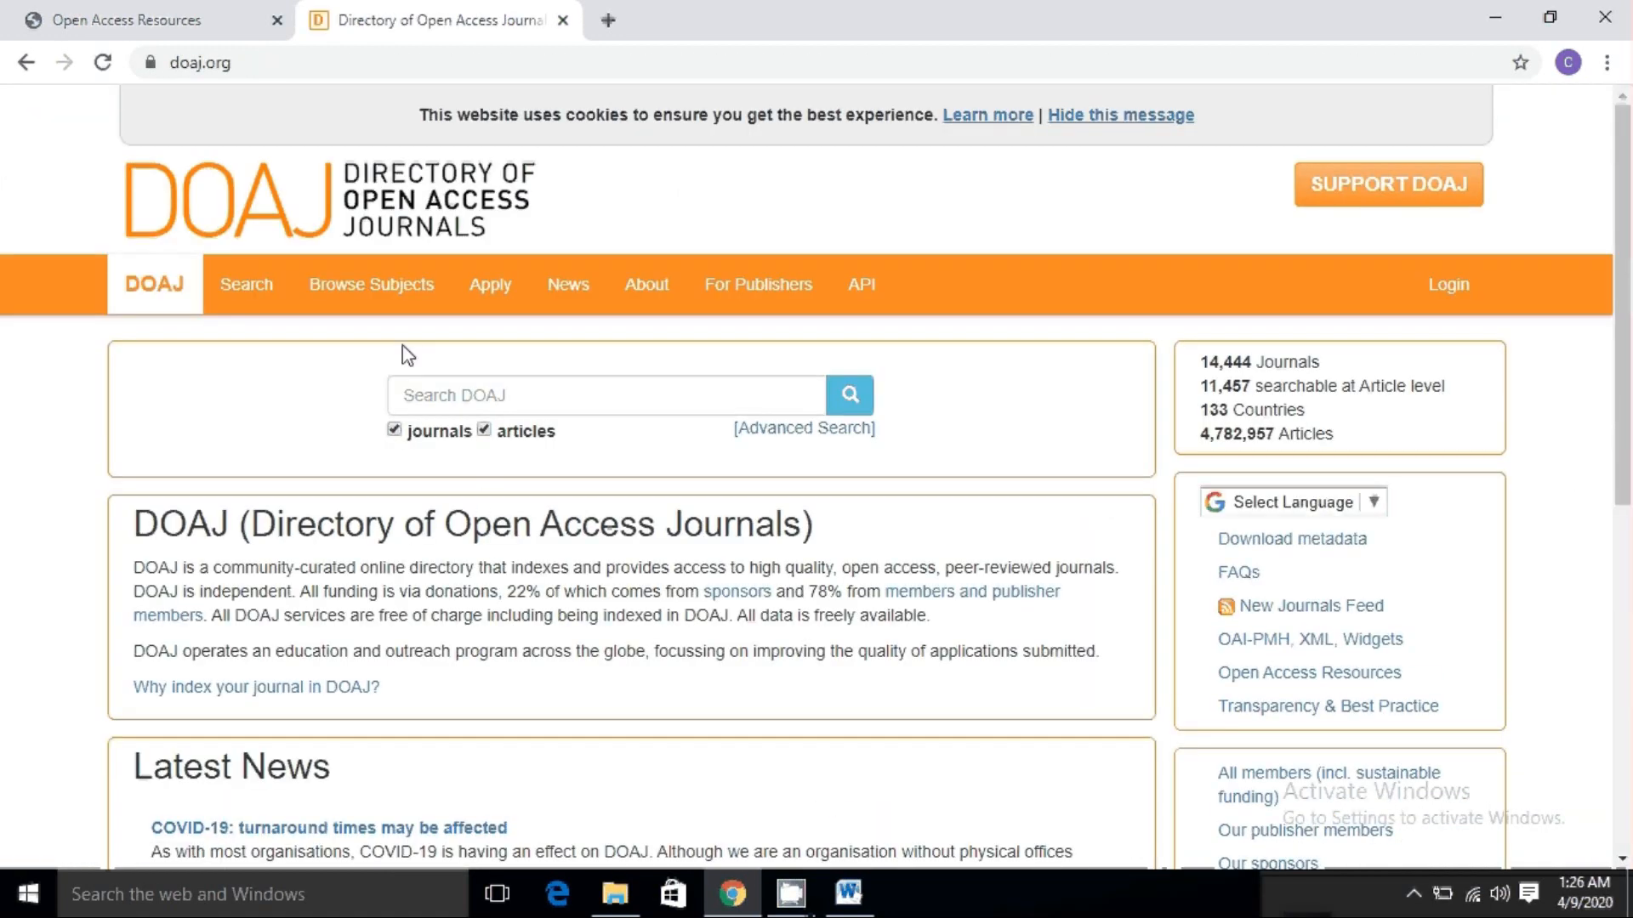
pyautogui.moveTo(63, 114)
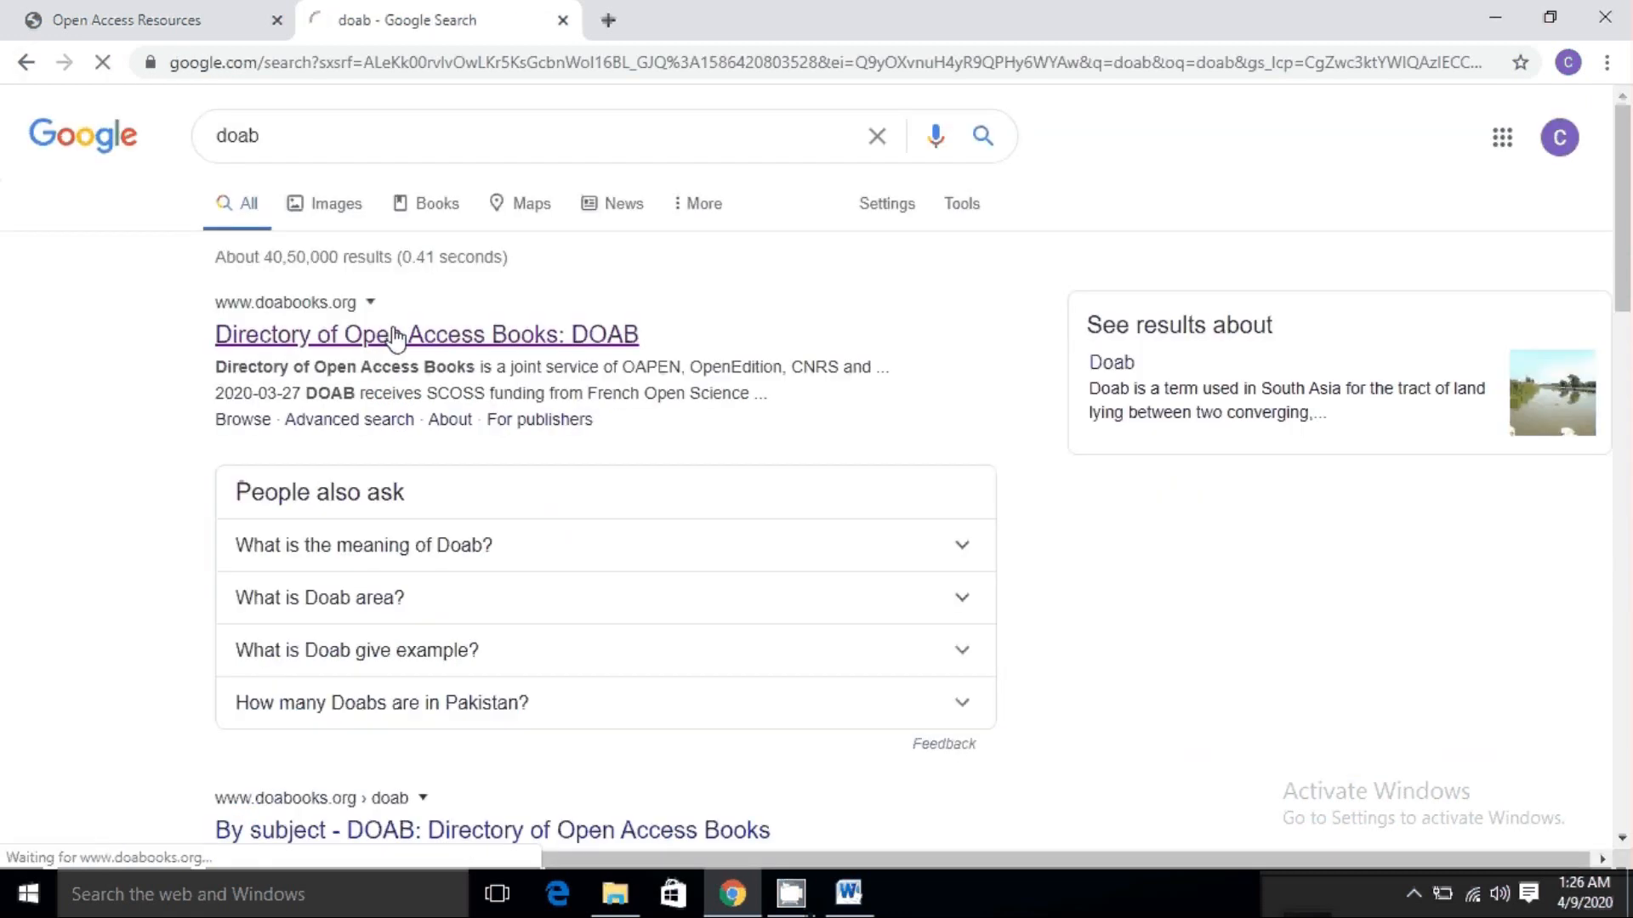
# Visit the DOAB site, then search 'project gutenberg' and browse the Project Gutenberg home page
pyautogui.click(425, 335)
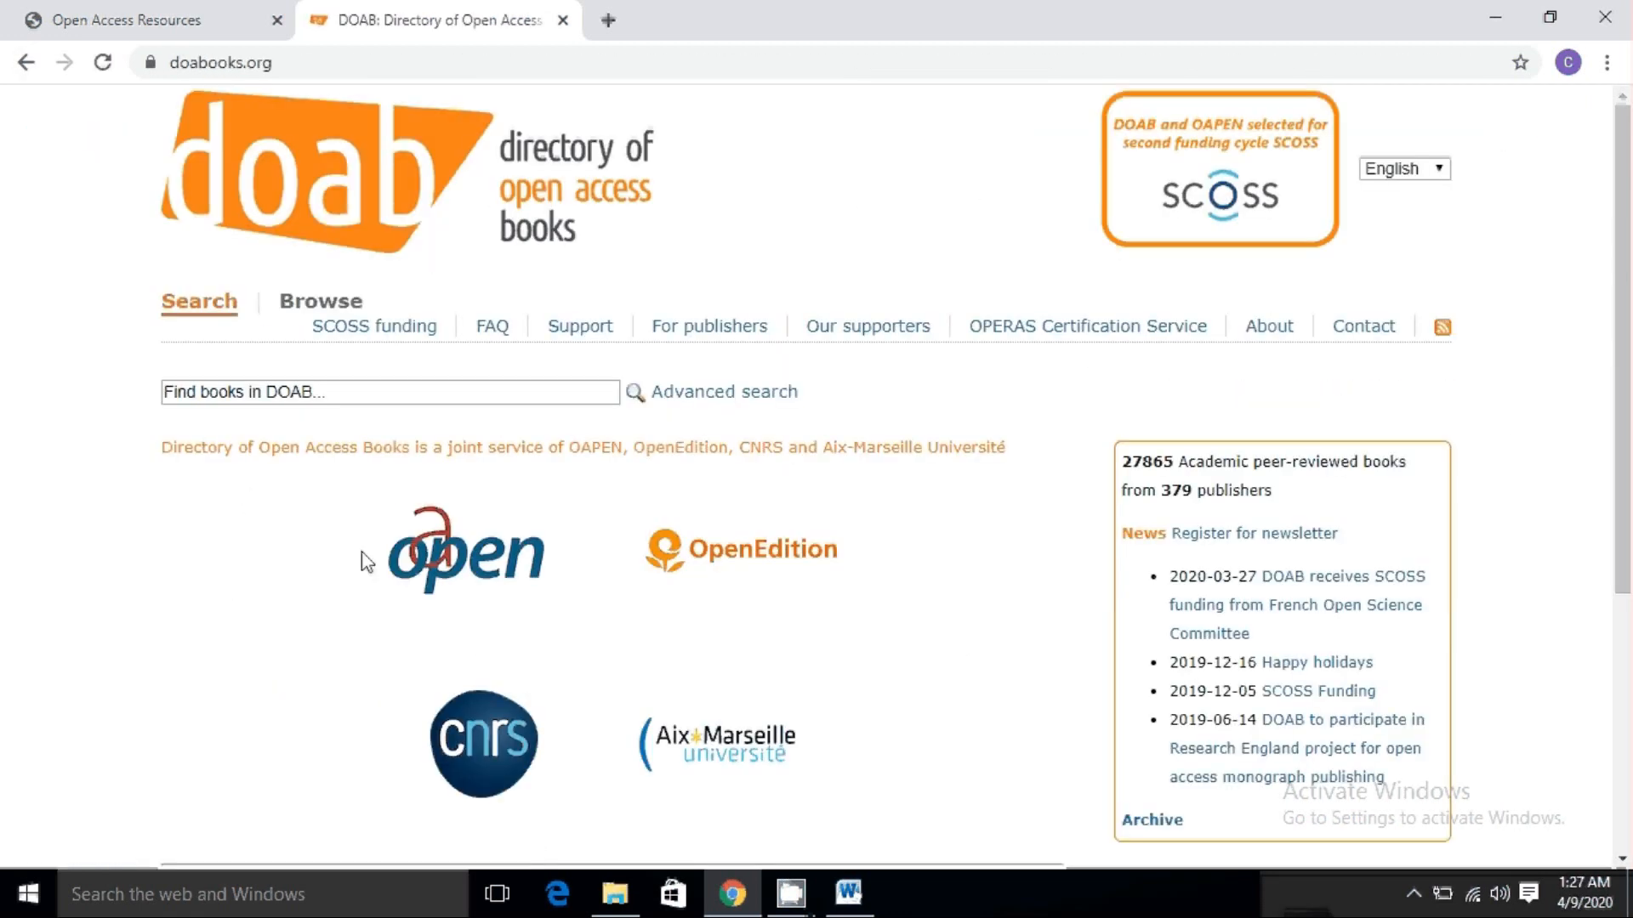
pyautogui.moveTo(26, 63)
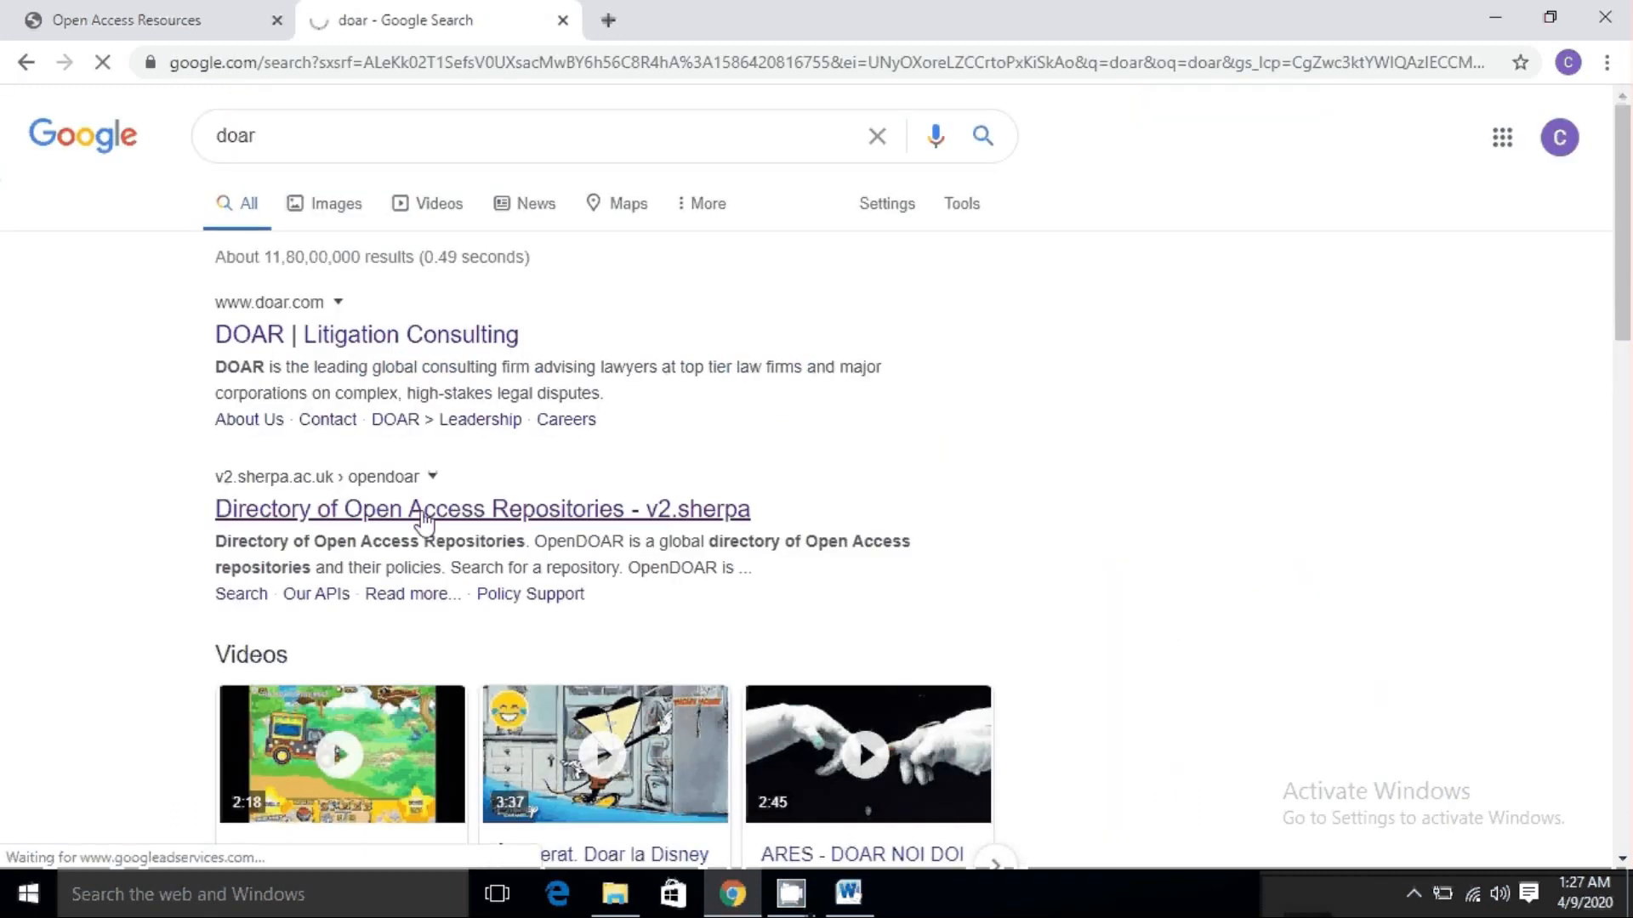
pyautogui.write('project gutenberg')
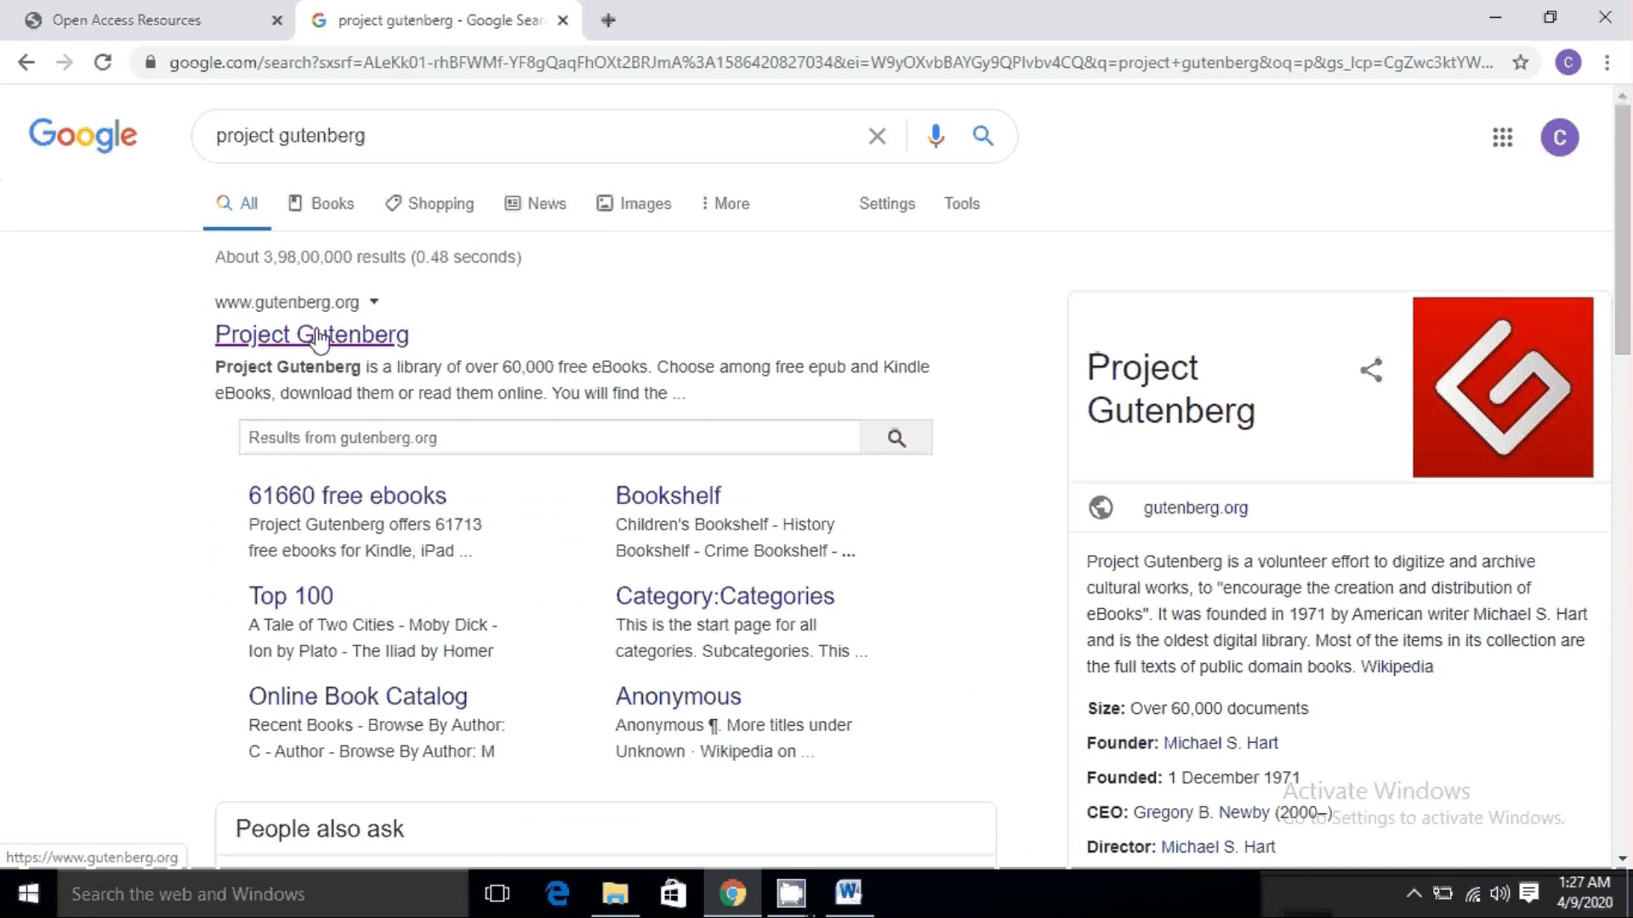
pyautogui.click(310, 335)
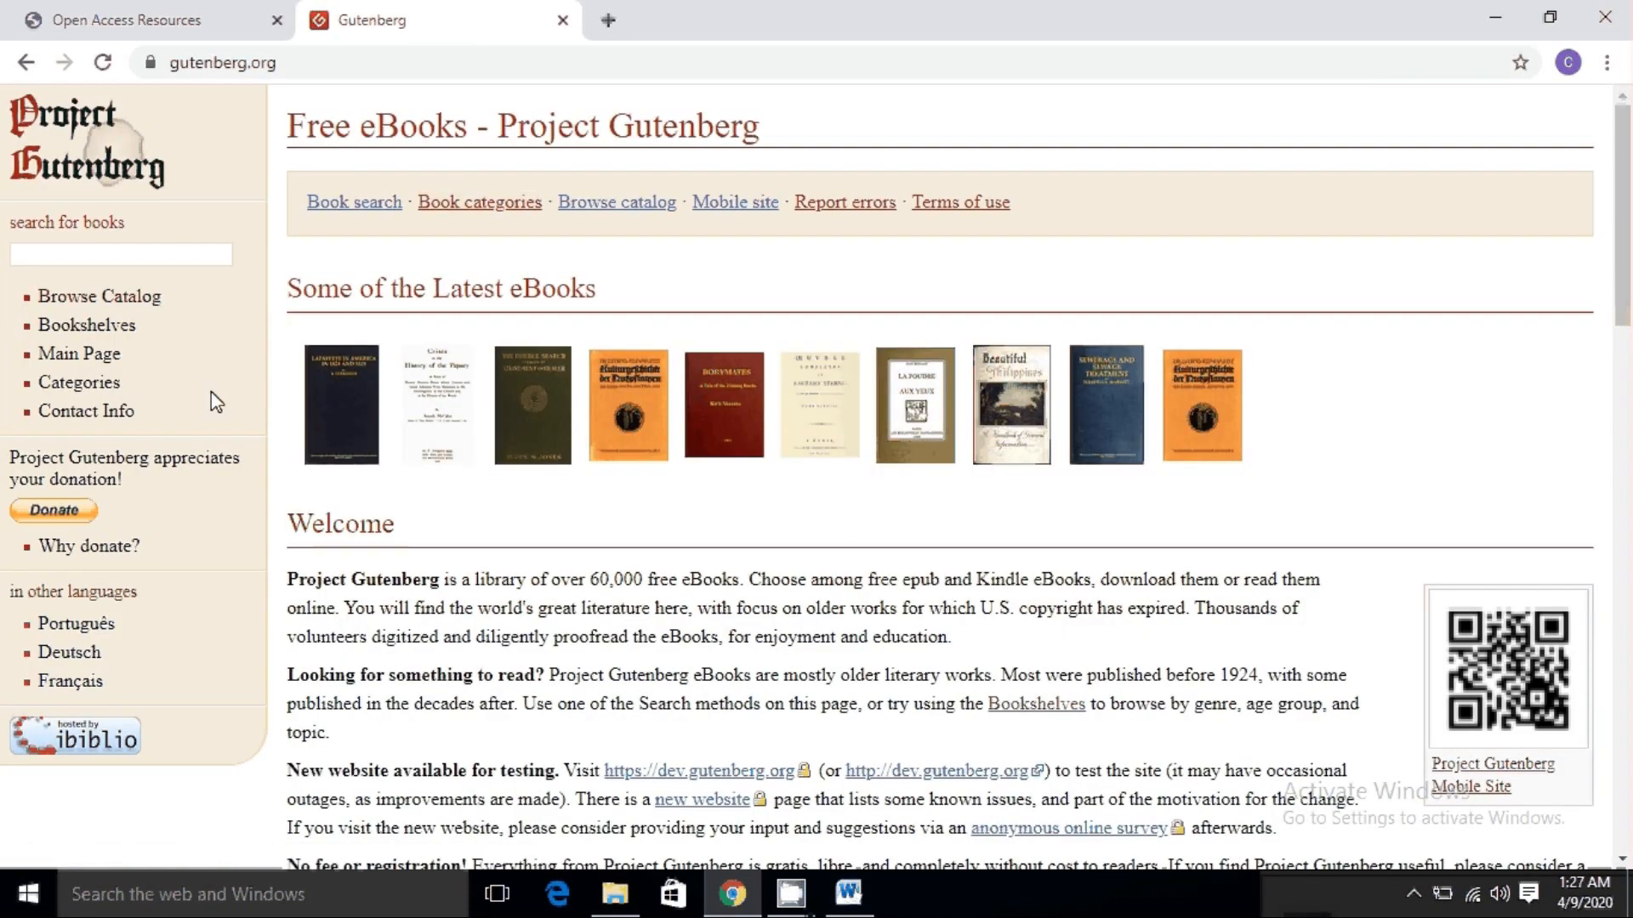
pyautogui.scroll(-3)
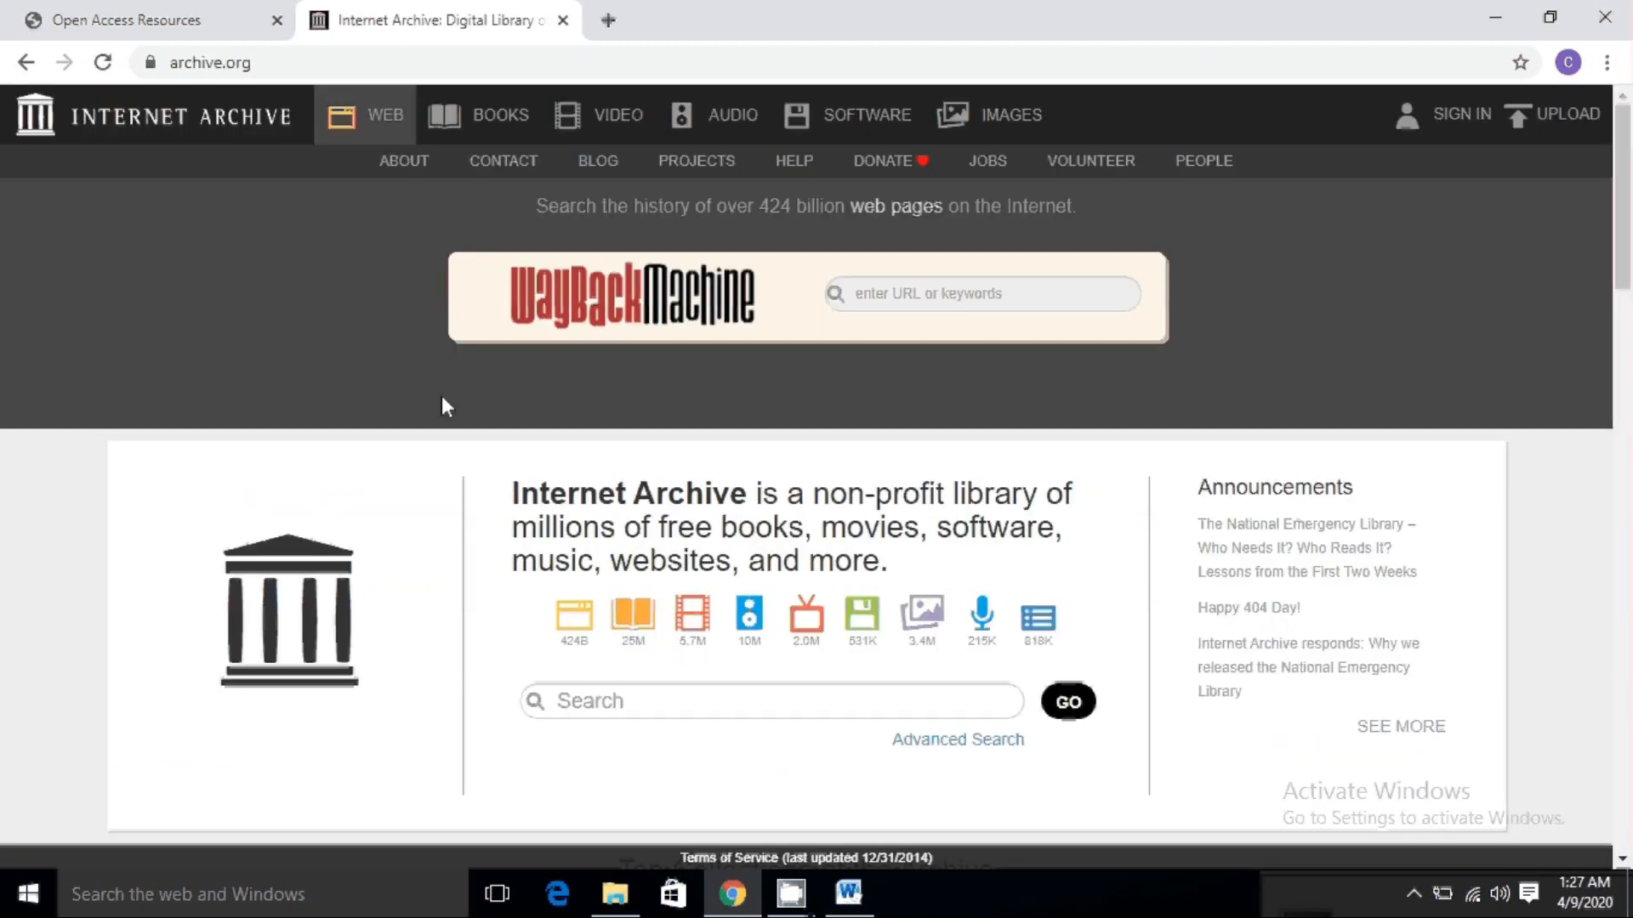
# Revisit Tezpur University's Open Access Resources list, follow the National Science Digital Library link, and return to Word
pyautogui.click(124, 20)
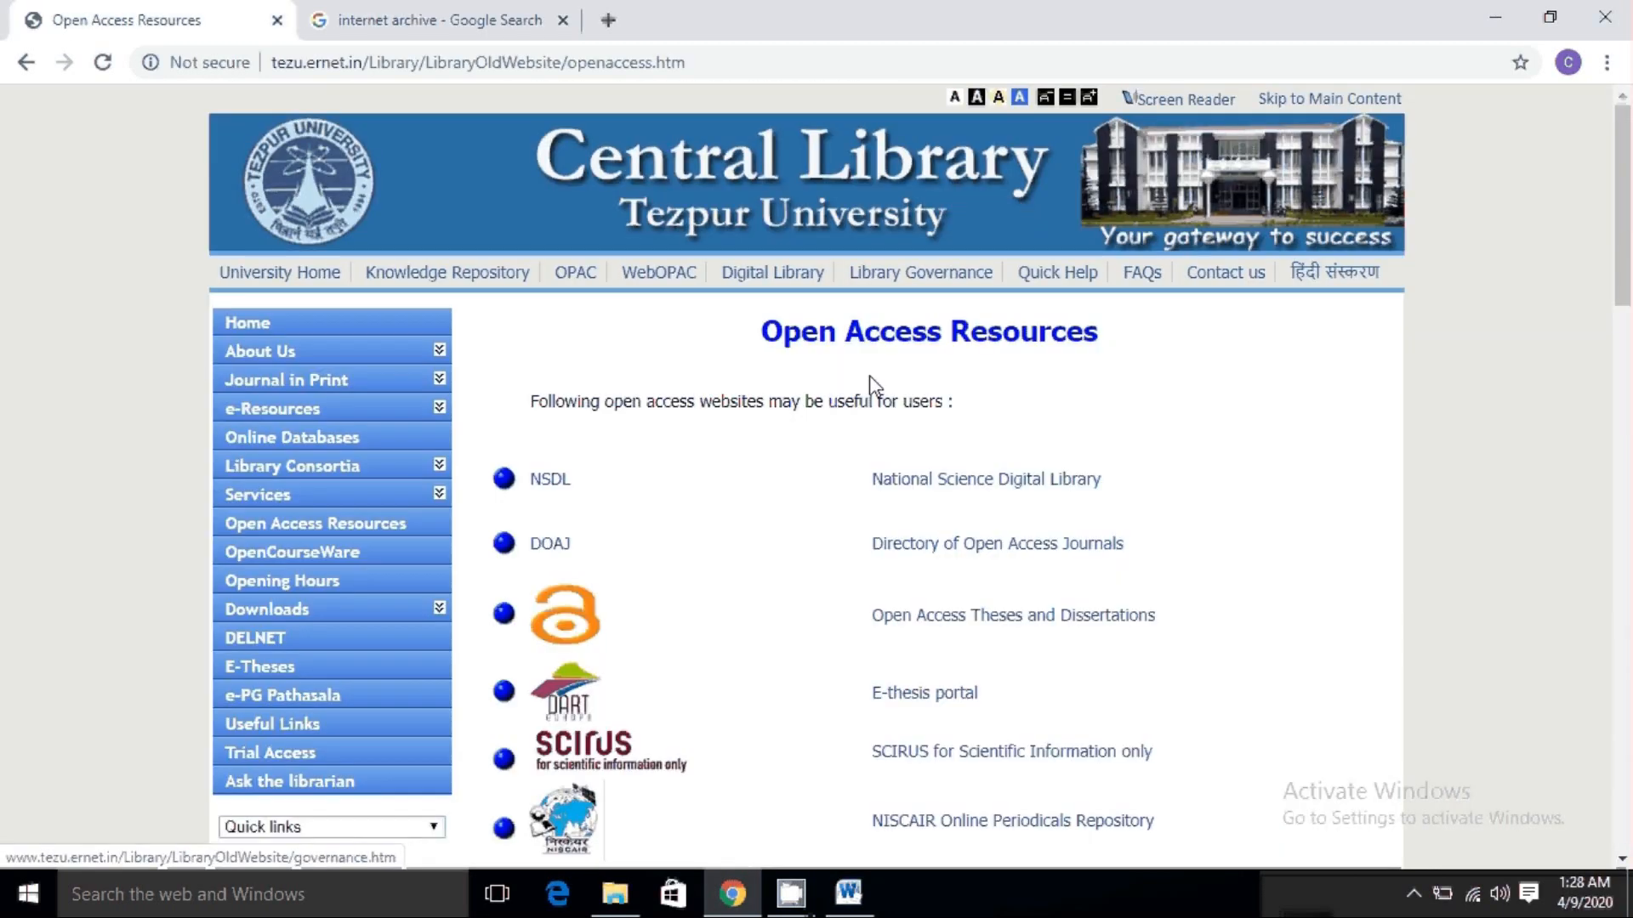
pyautogui.moveTo(723, 491)
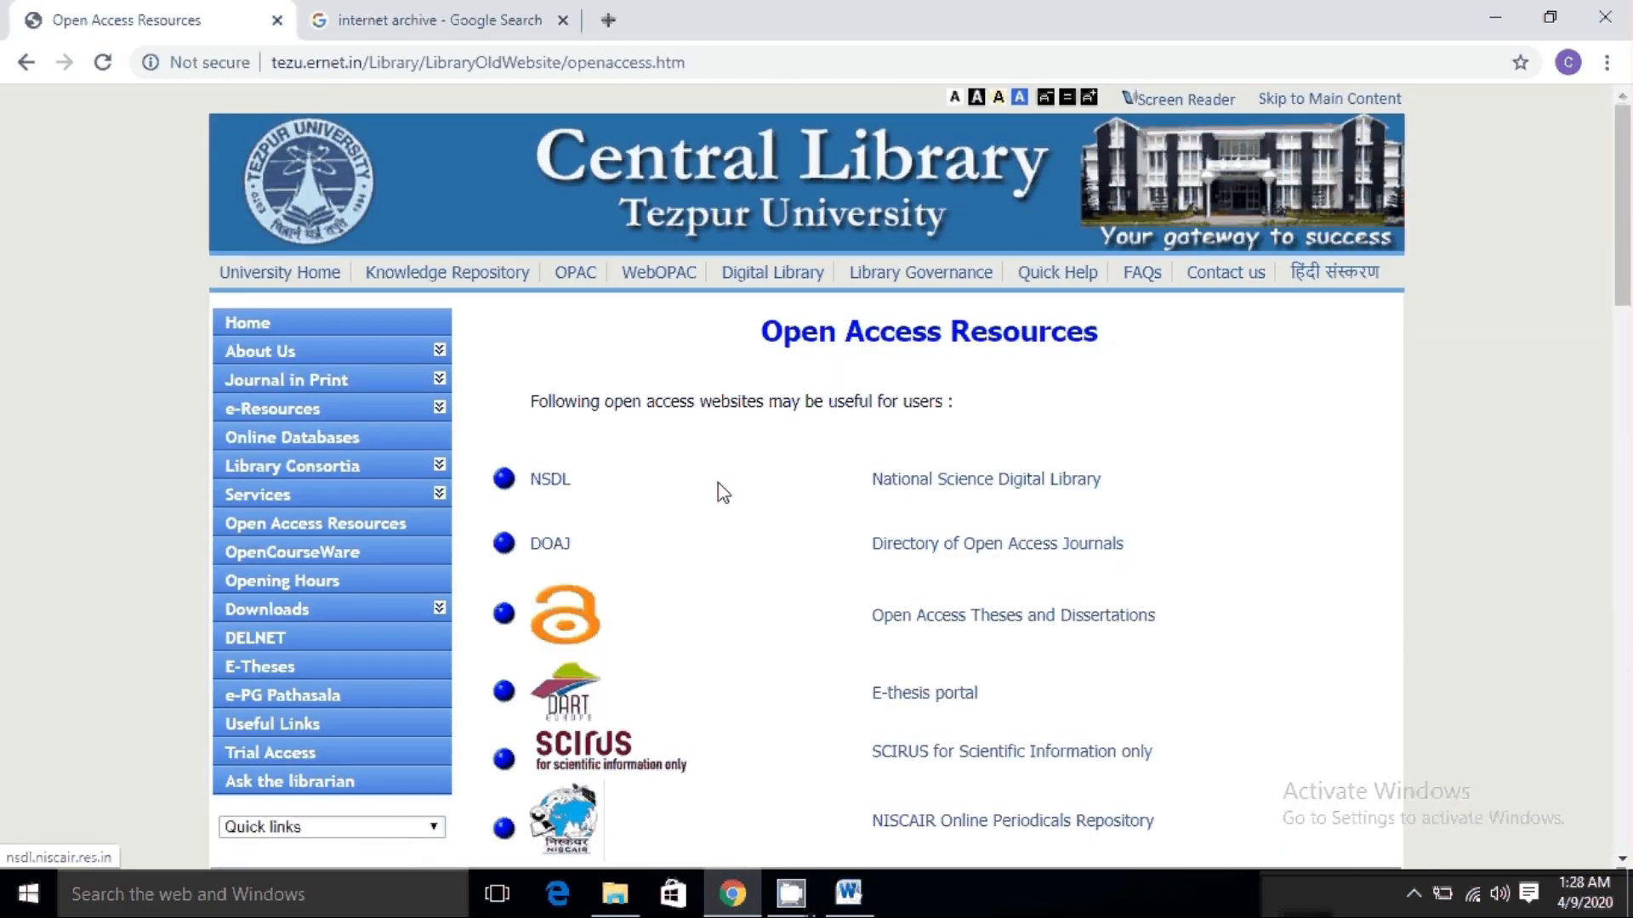
pyautogui.moveTo(1041, 479)
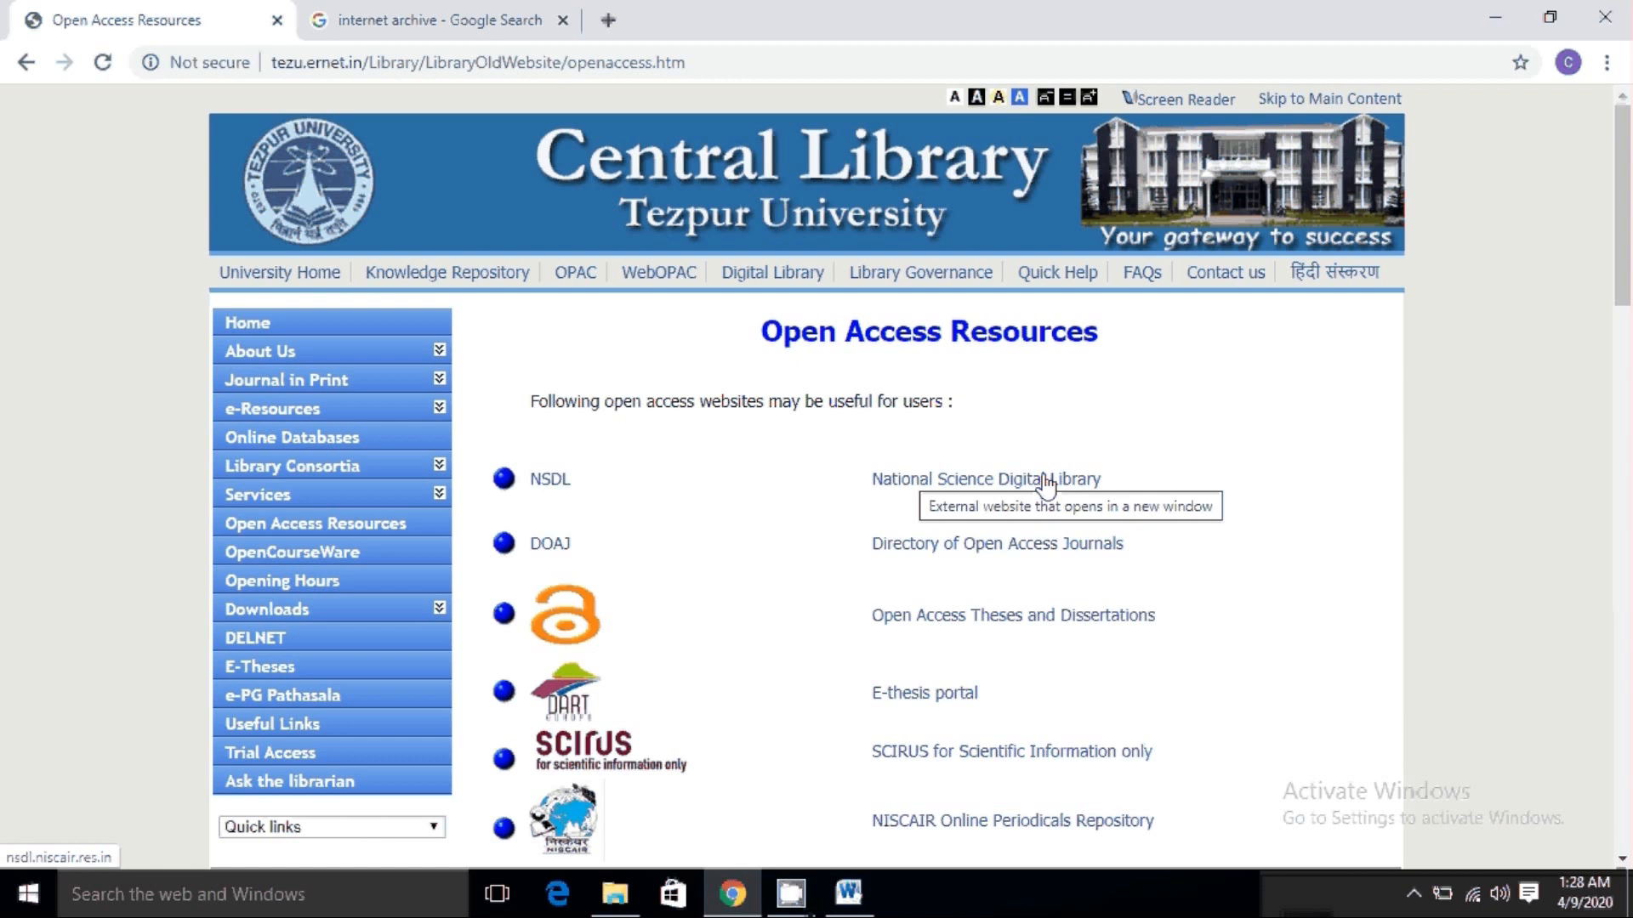
pyautogui.click(985, 479)
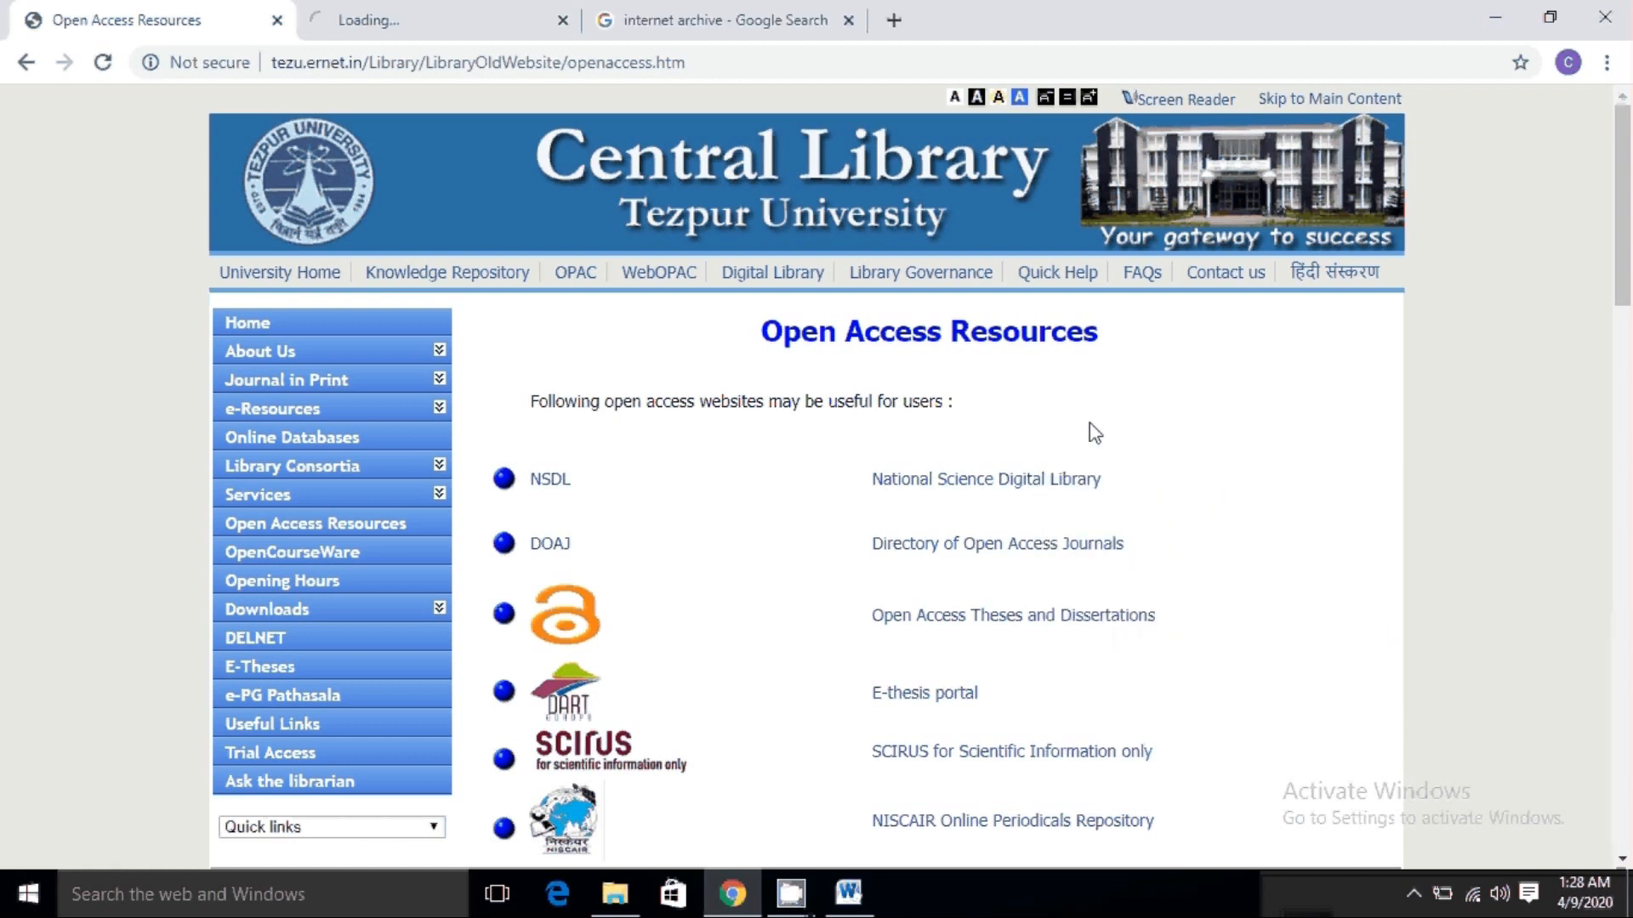
pyautogui.click(845, 893)
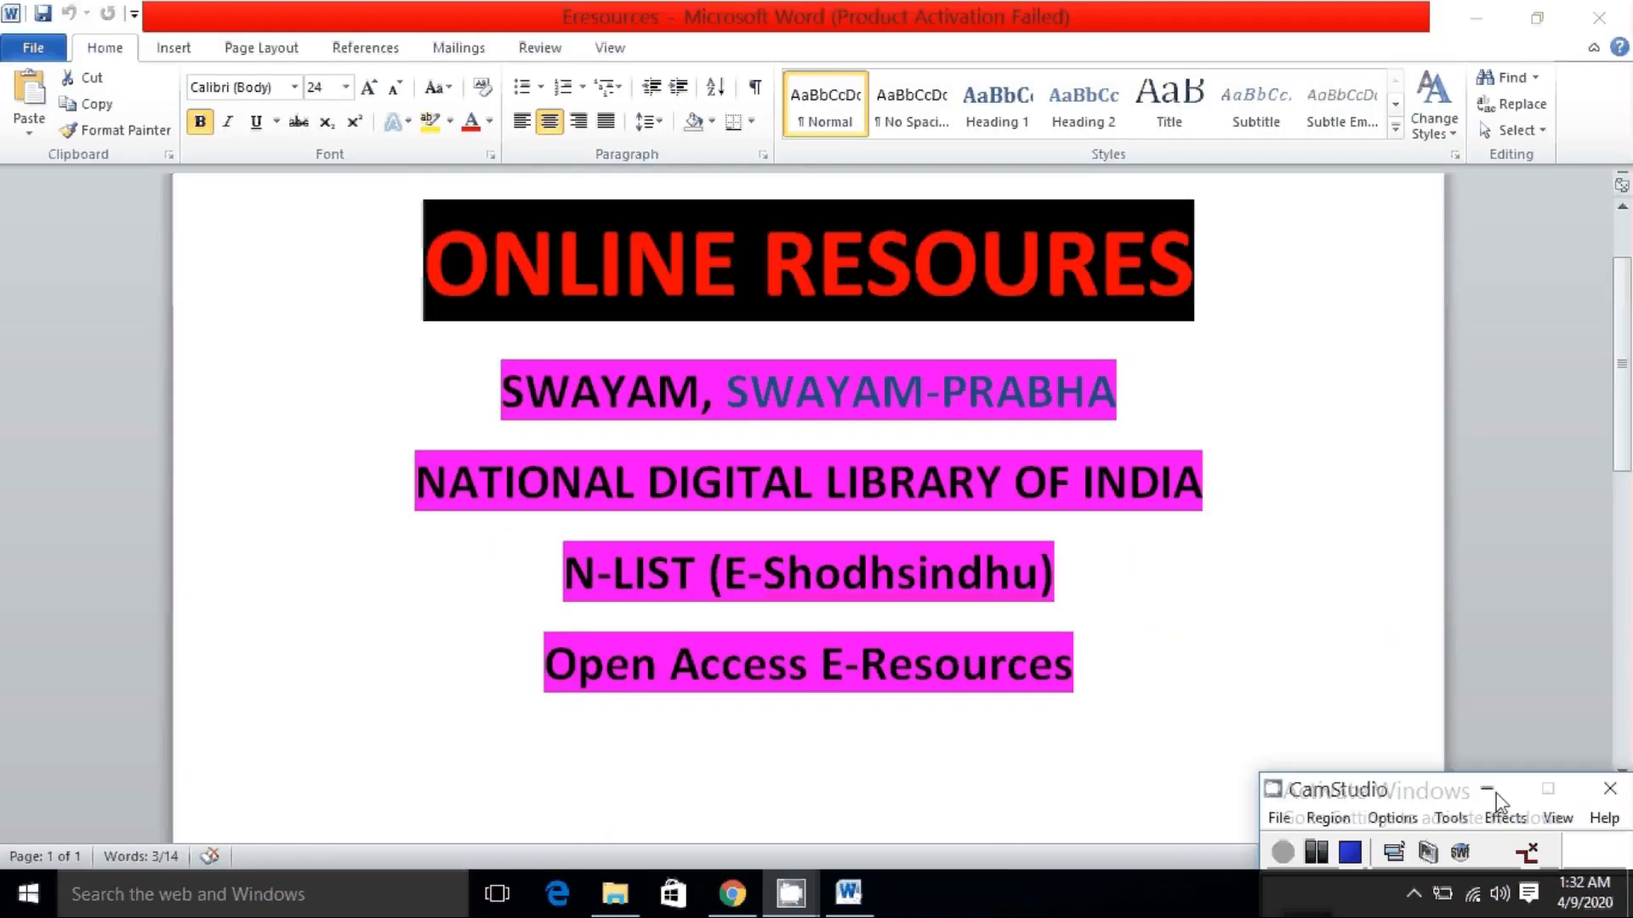
pyautogui.click(1277, 819)
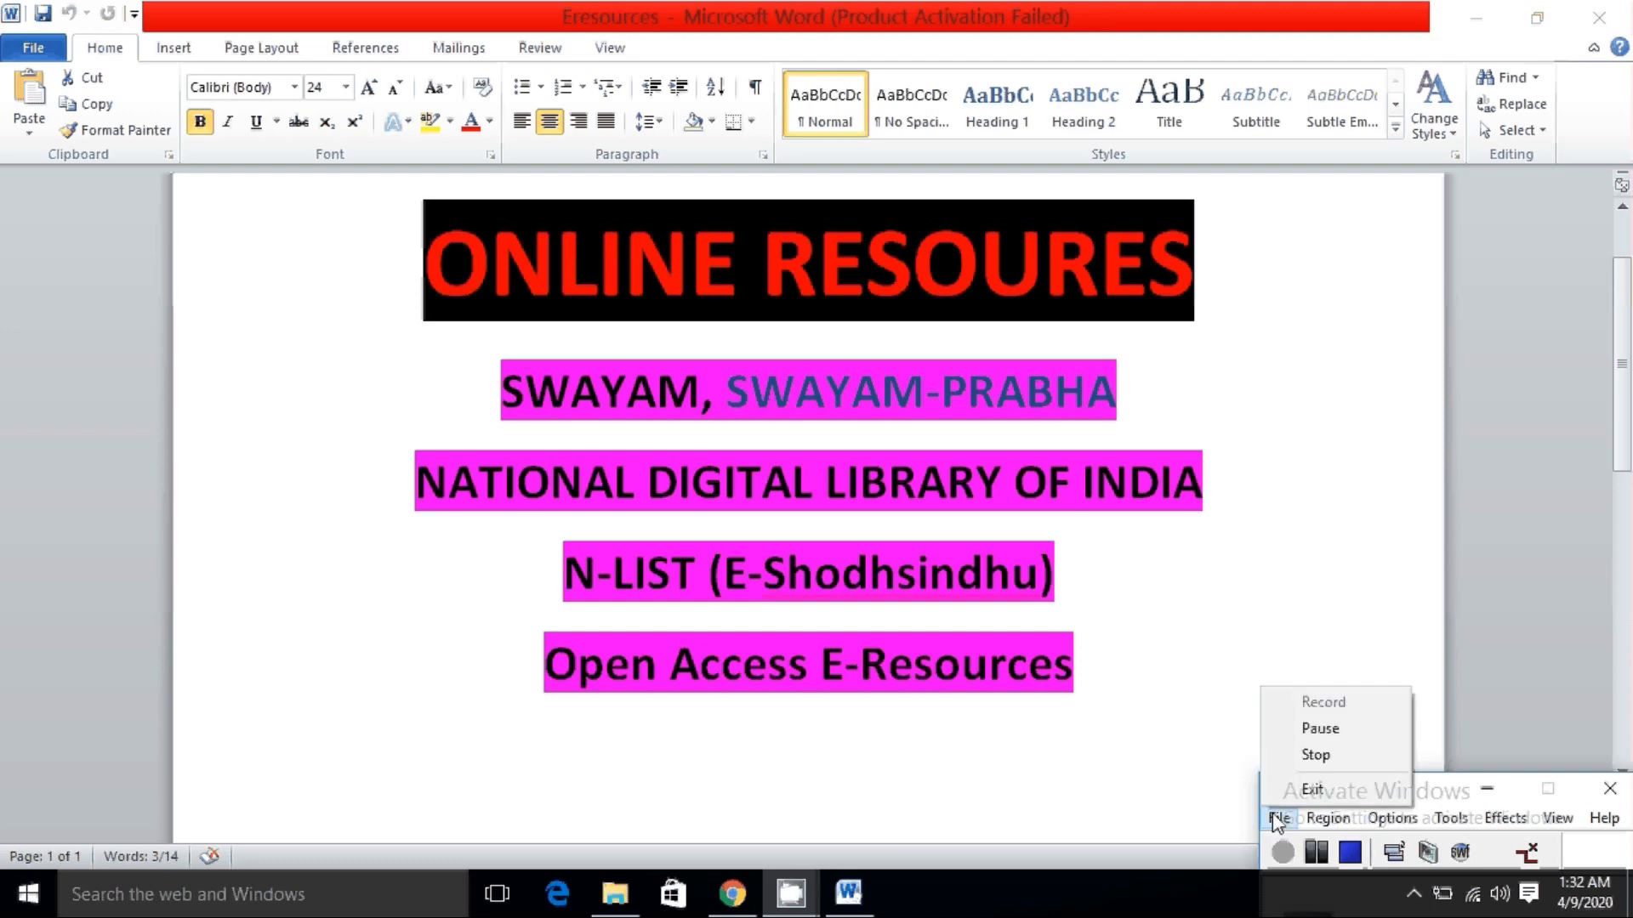